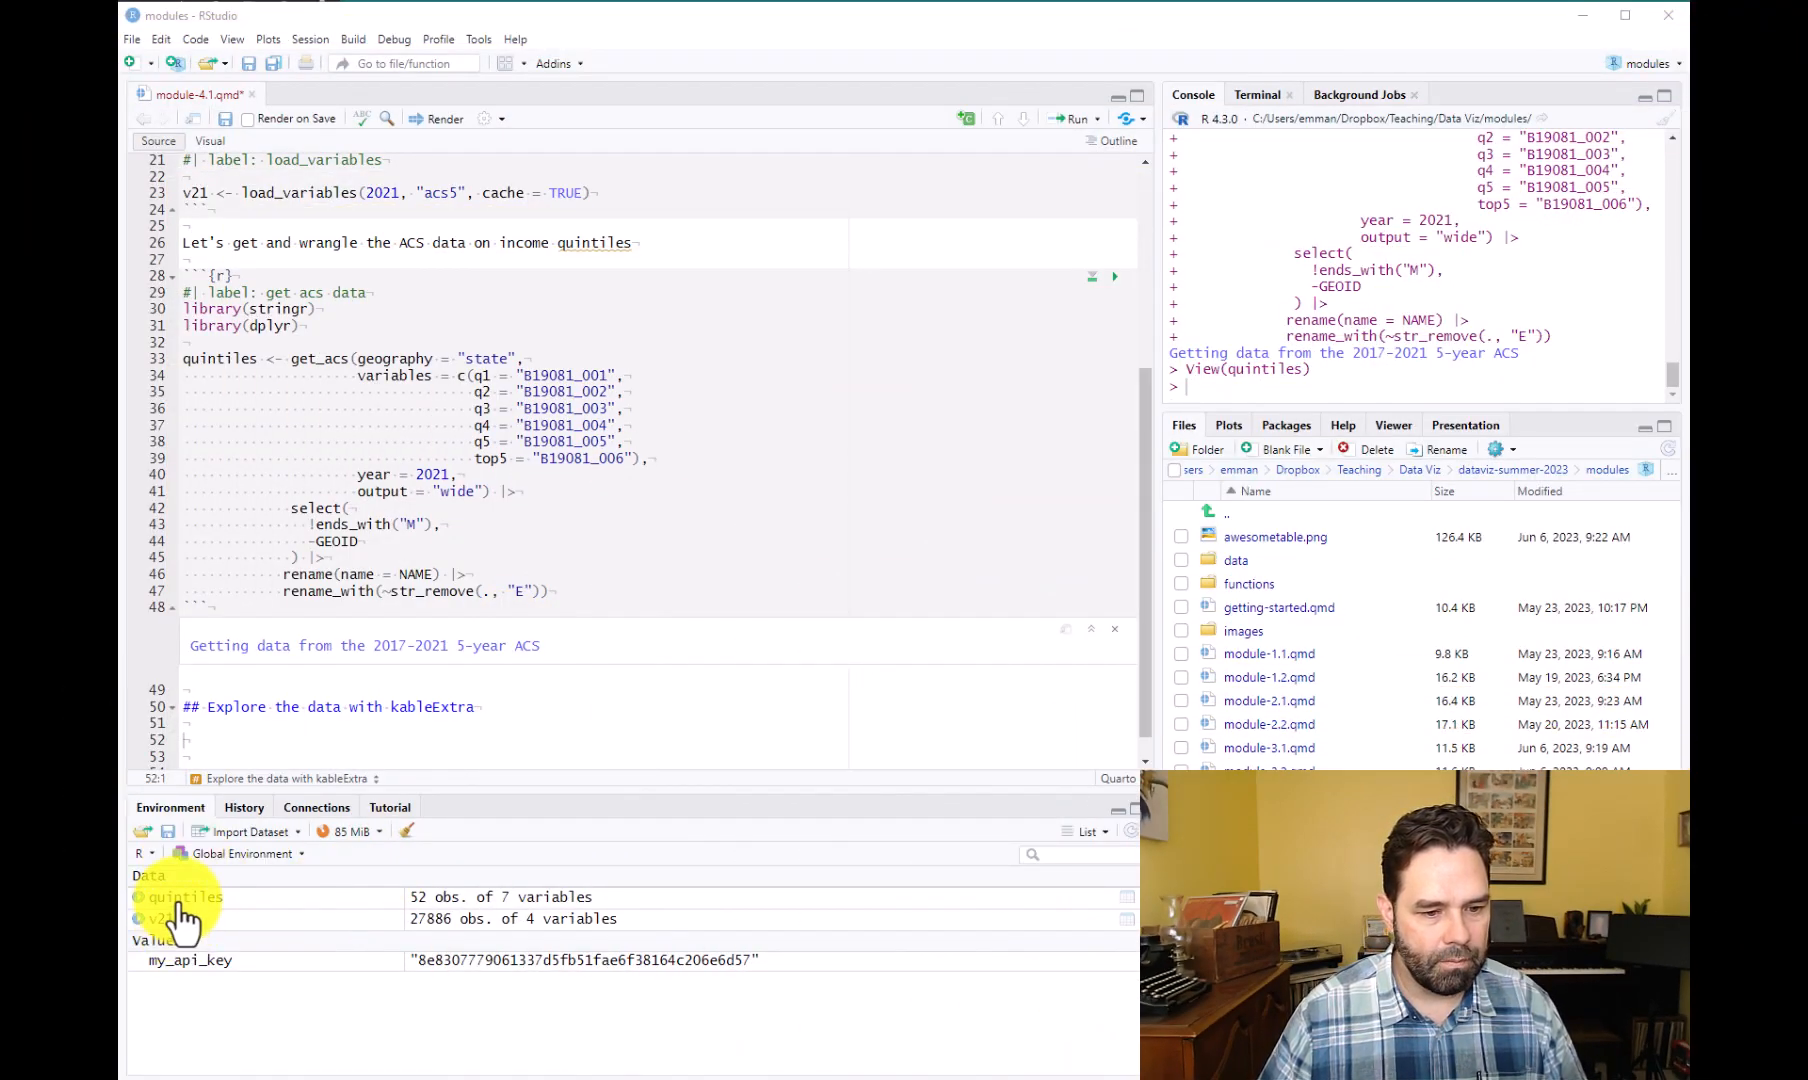
pyautogui.moveTo(181, 897)
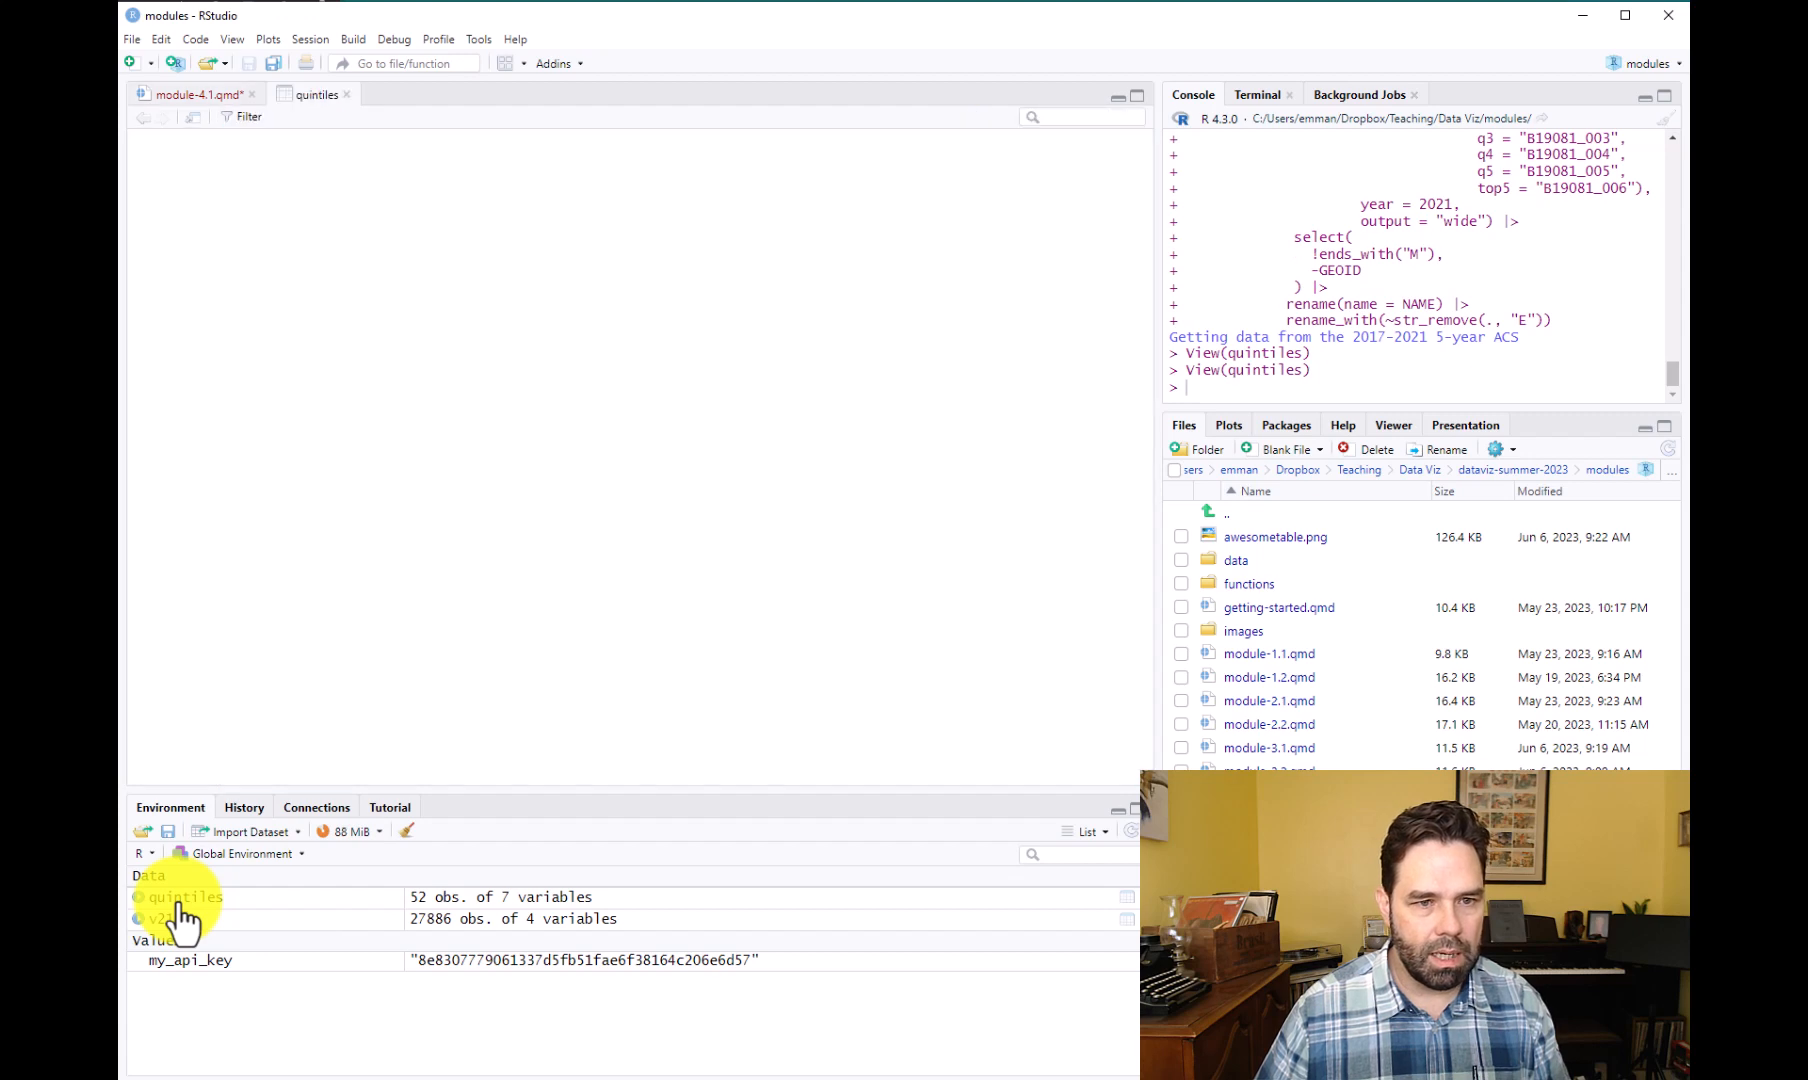
# Open the quintiles data in the viewer and scroll through each state's q1–q5 and top5 values.
pyautogui.click(186, 897)
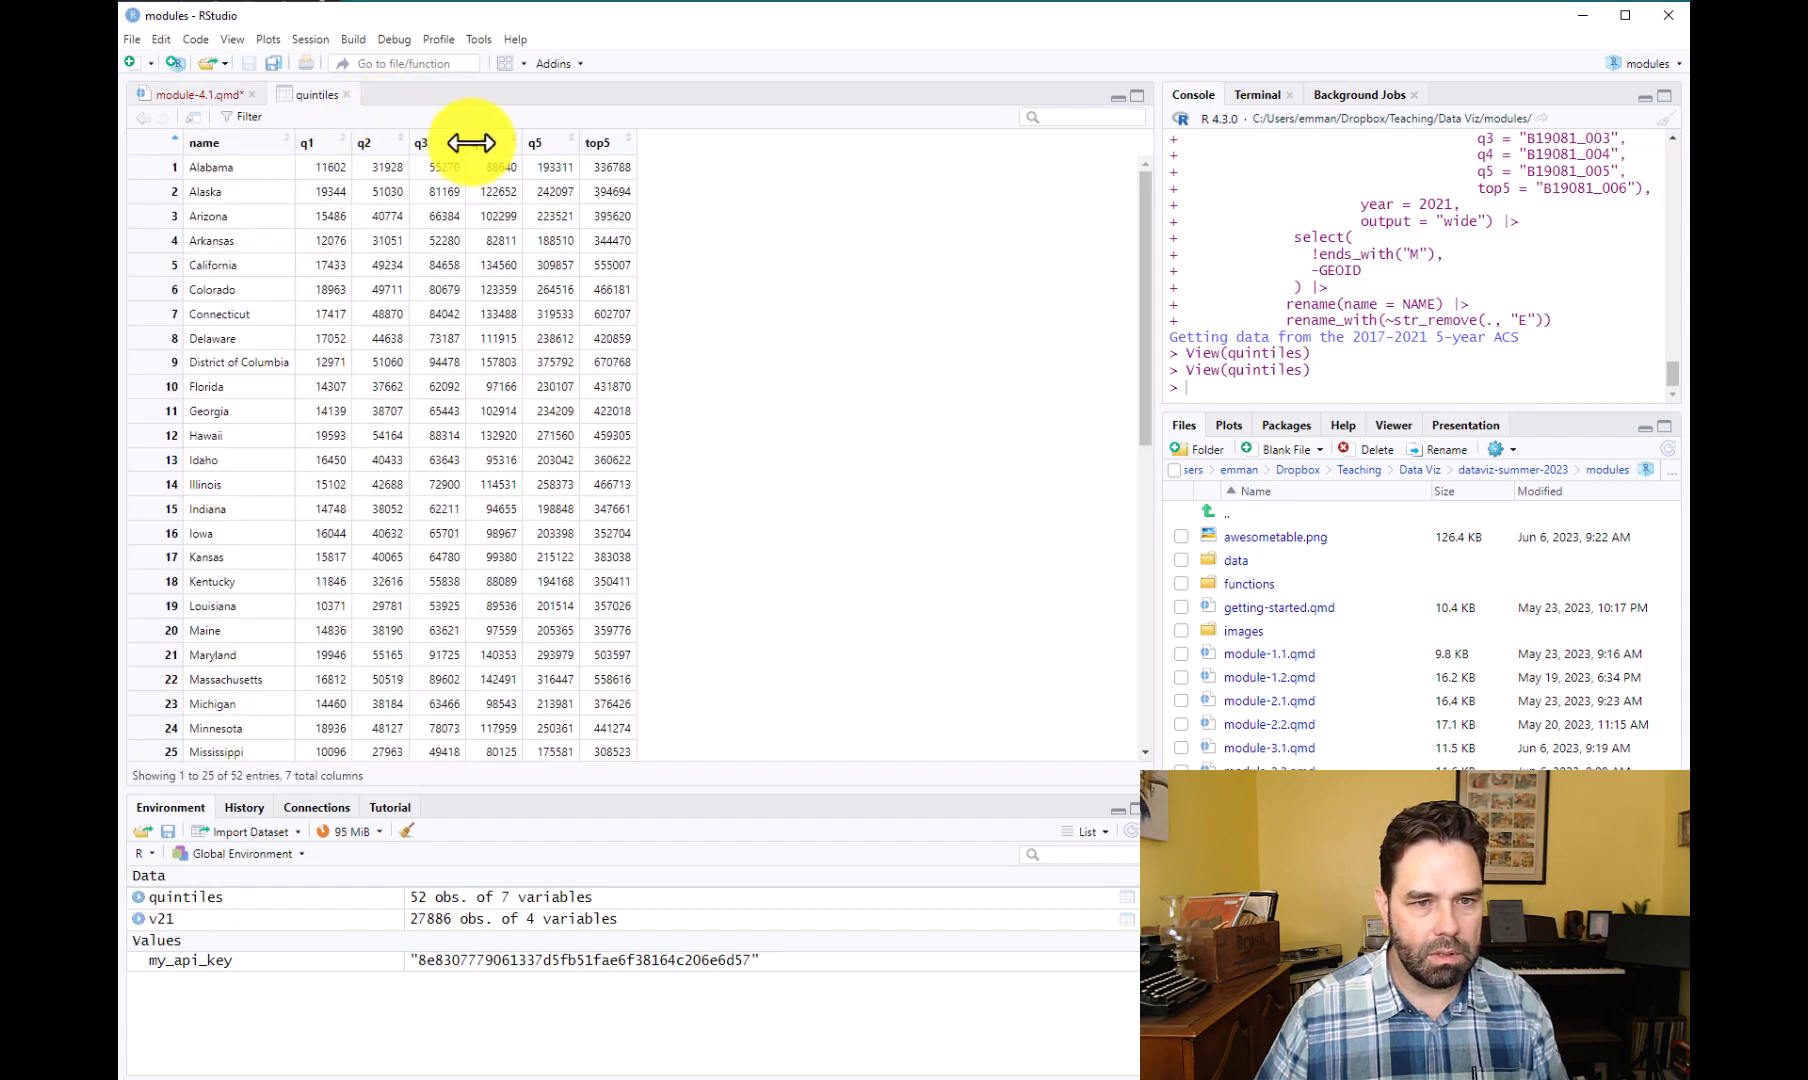
pyautogui.moveTo(585, 346)
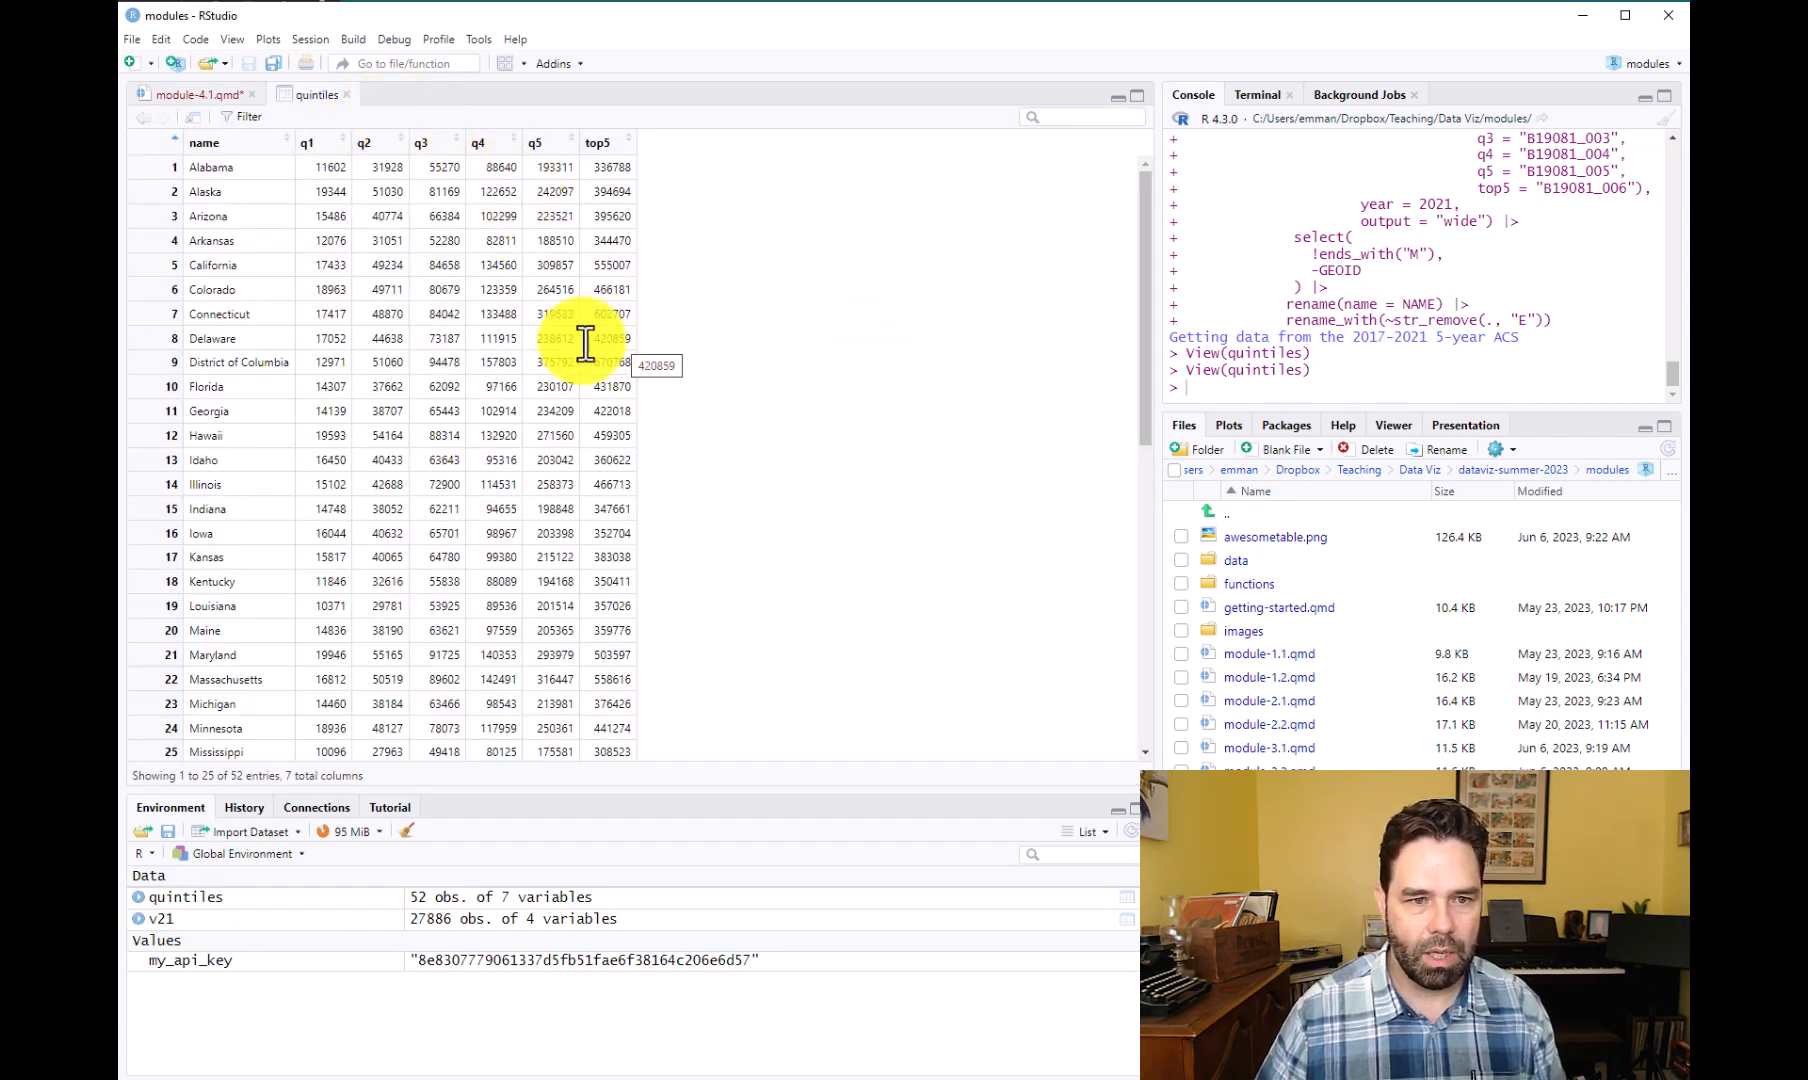
pyautogui.moveTo(352, 156)
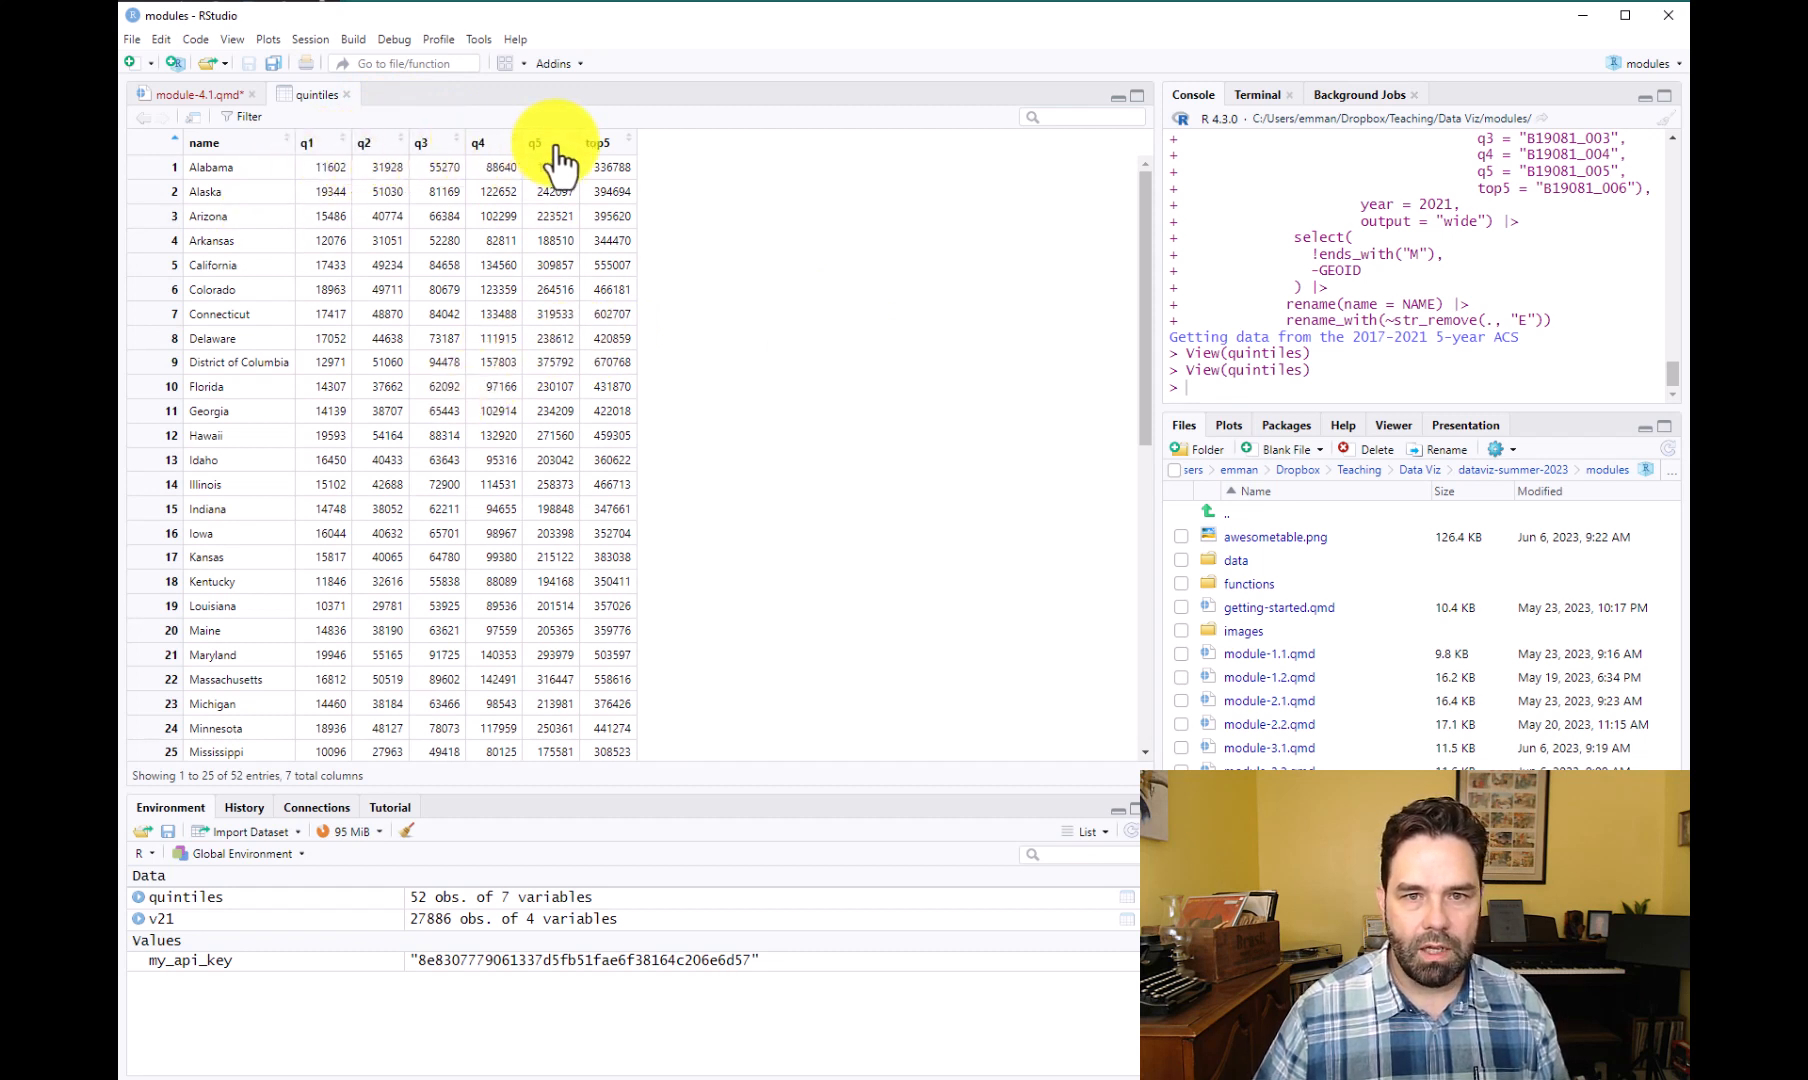
pyautogui.moveTo(605, 150)
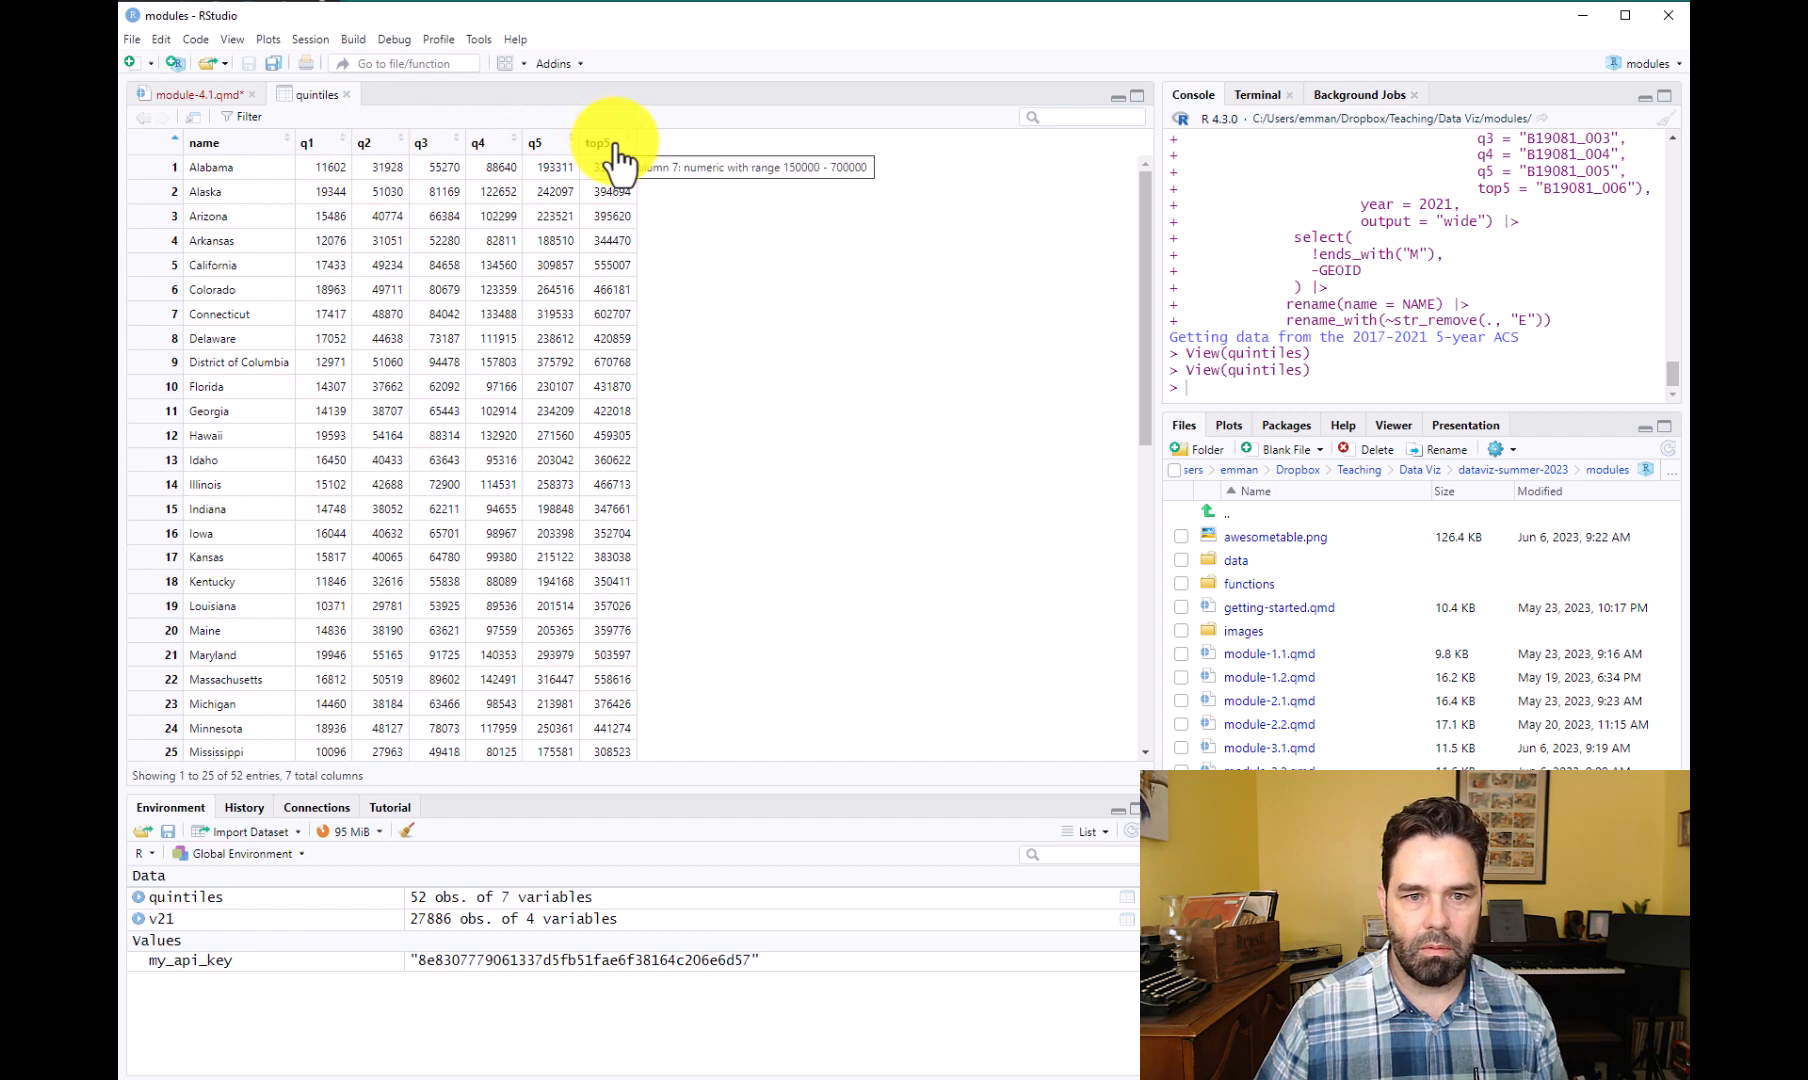
pyautogui.moveTo(623, 156)
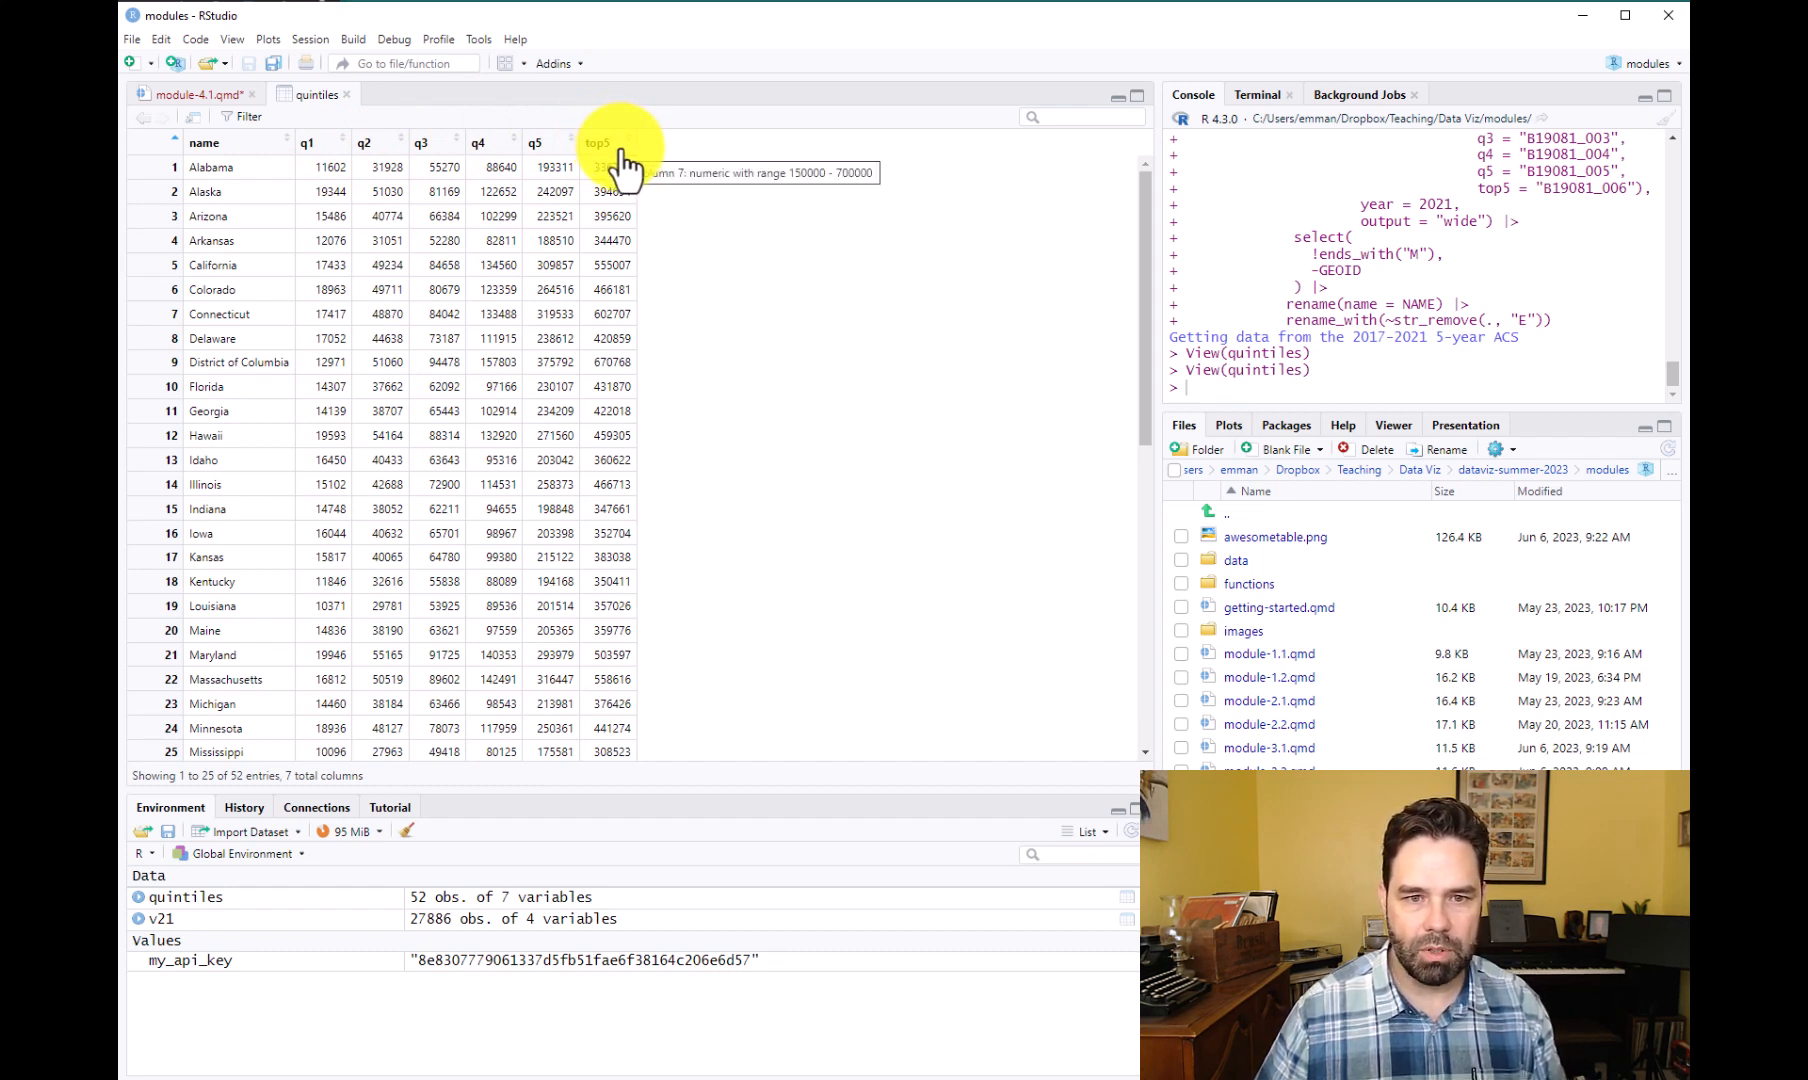
pyautogui.scroll(-3)
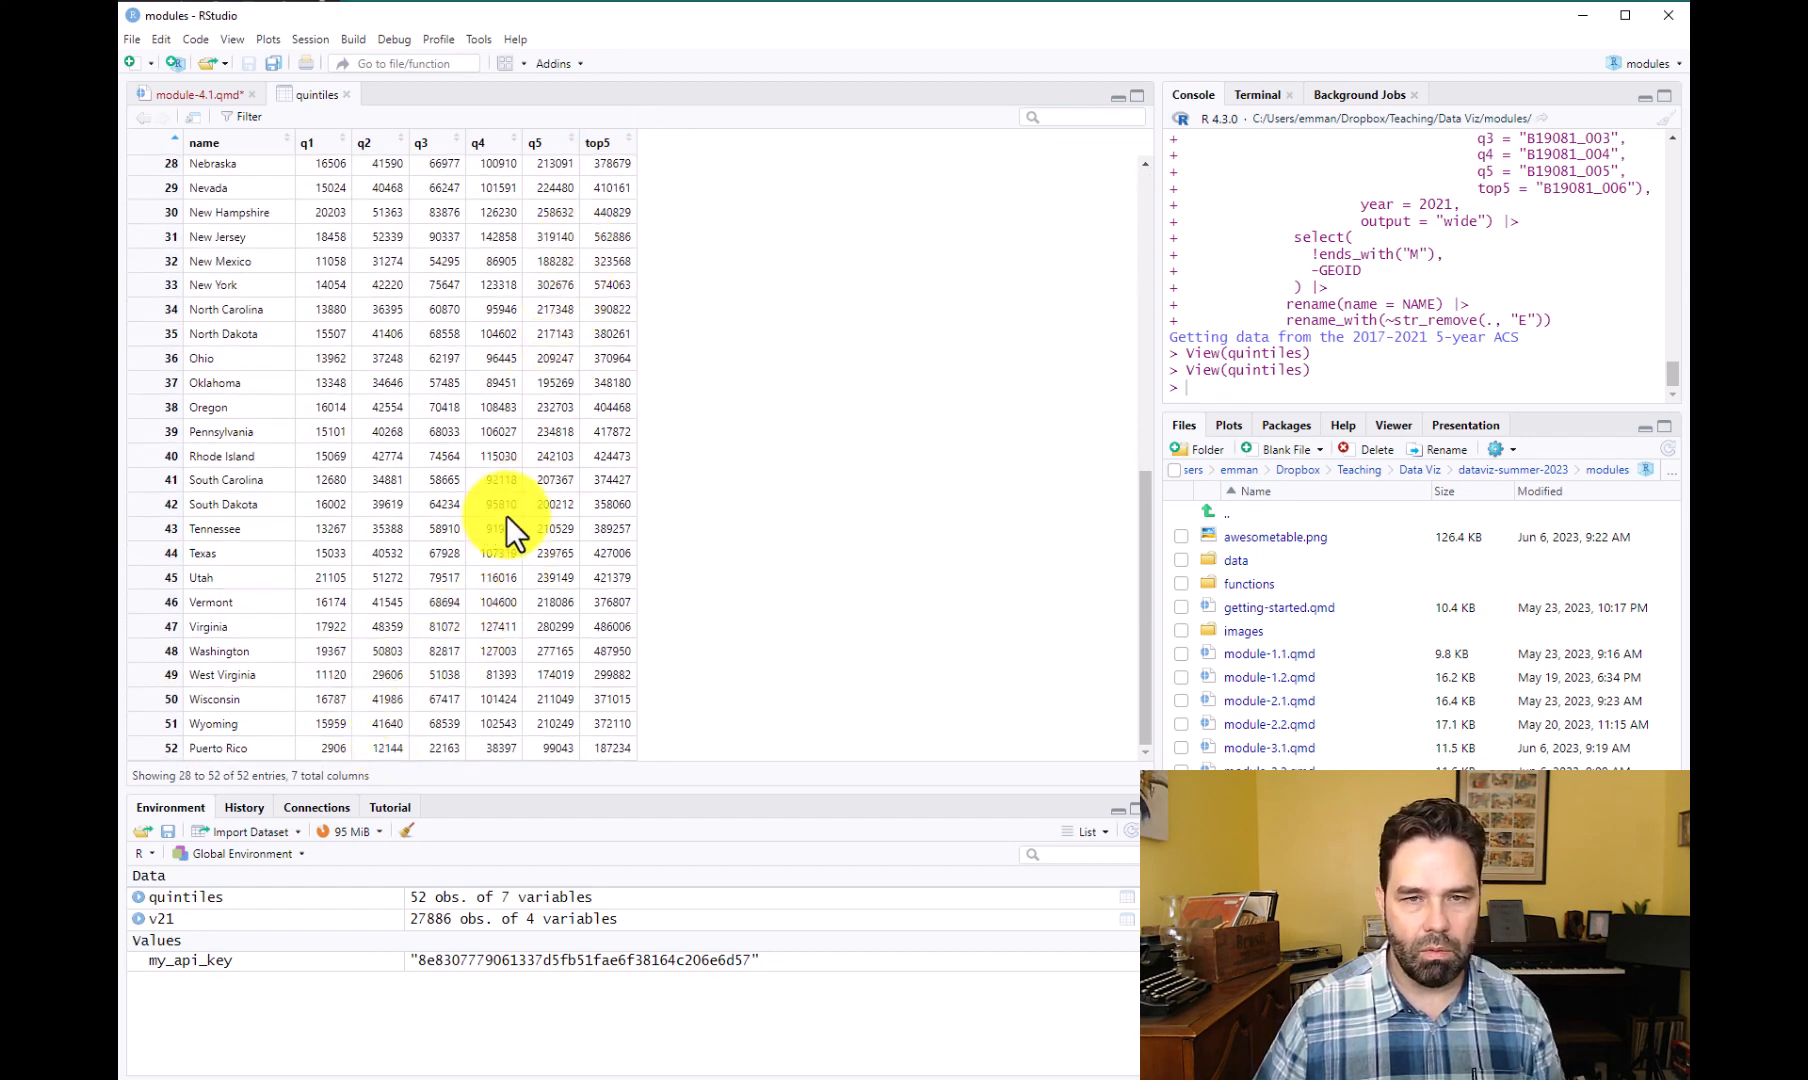
pyautogui.scroll(3)
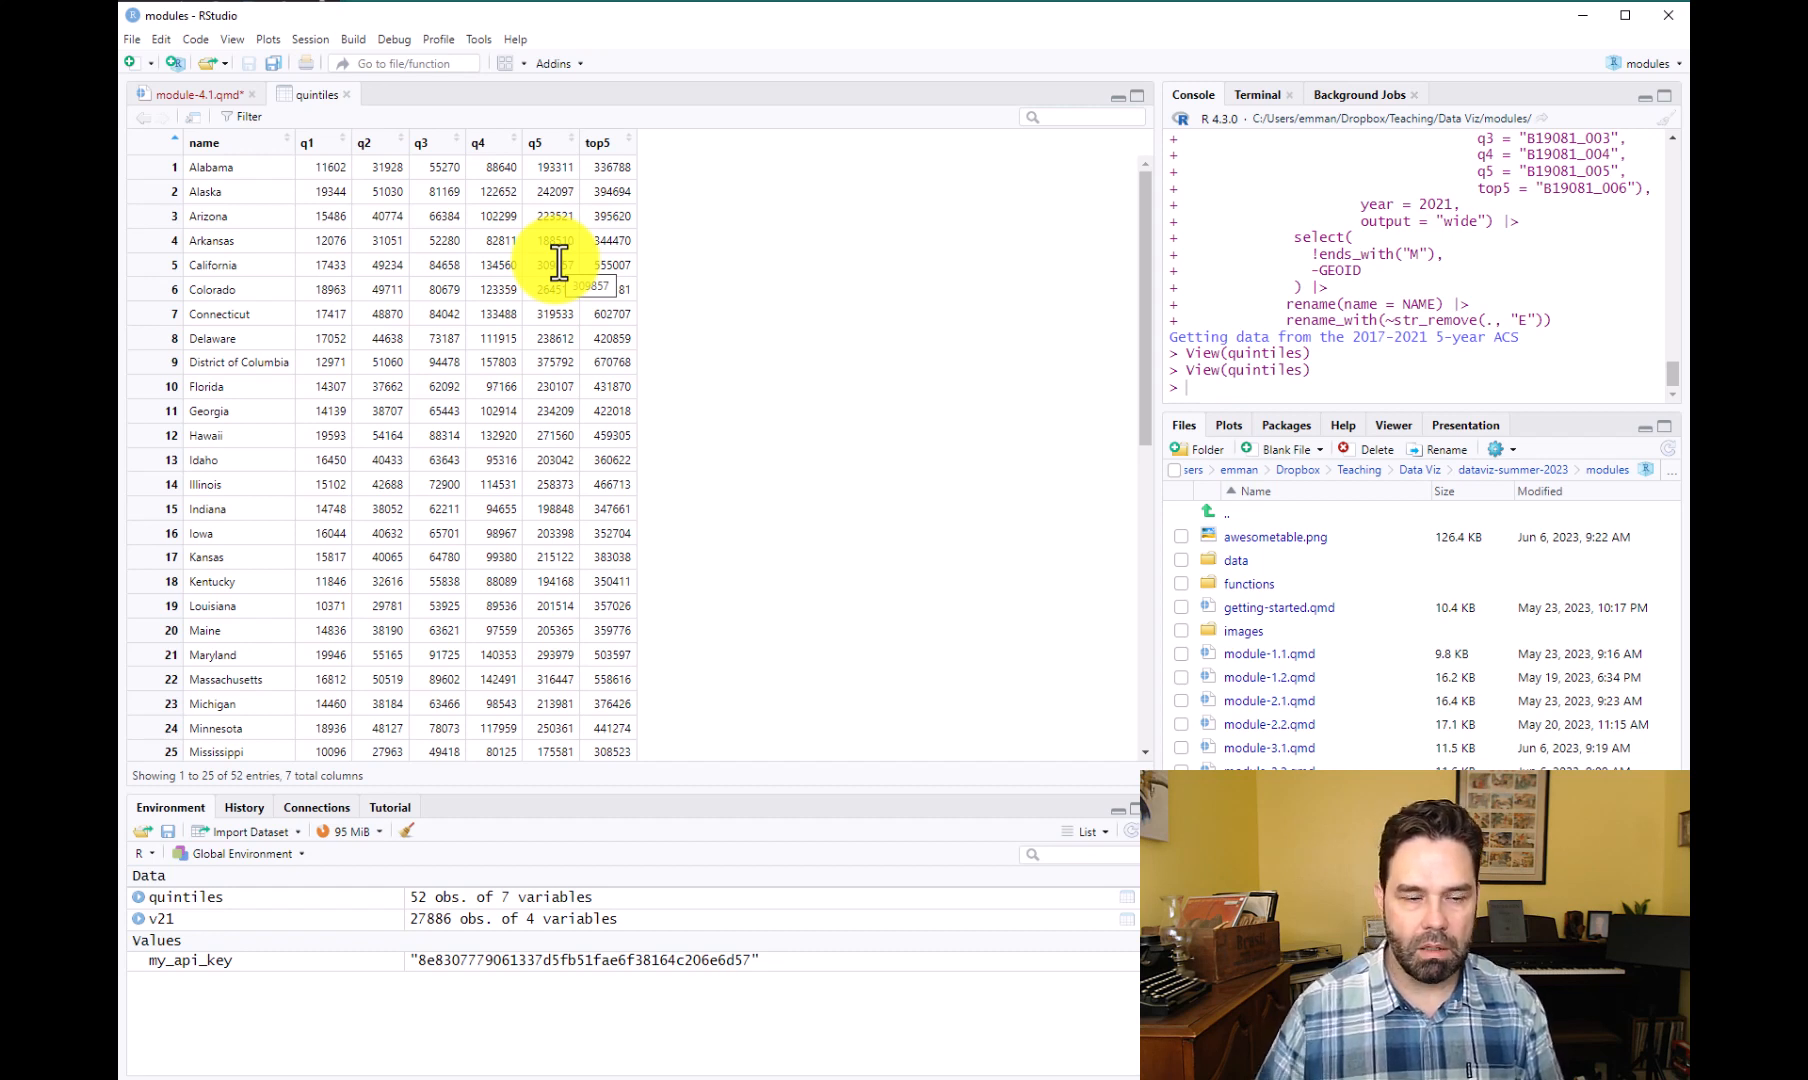
# Return to module-4.1.qmd and add a chunk with library(kableExtra) under the Explore heading.
pyautogui.click(190, 93)
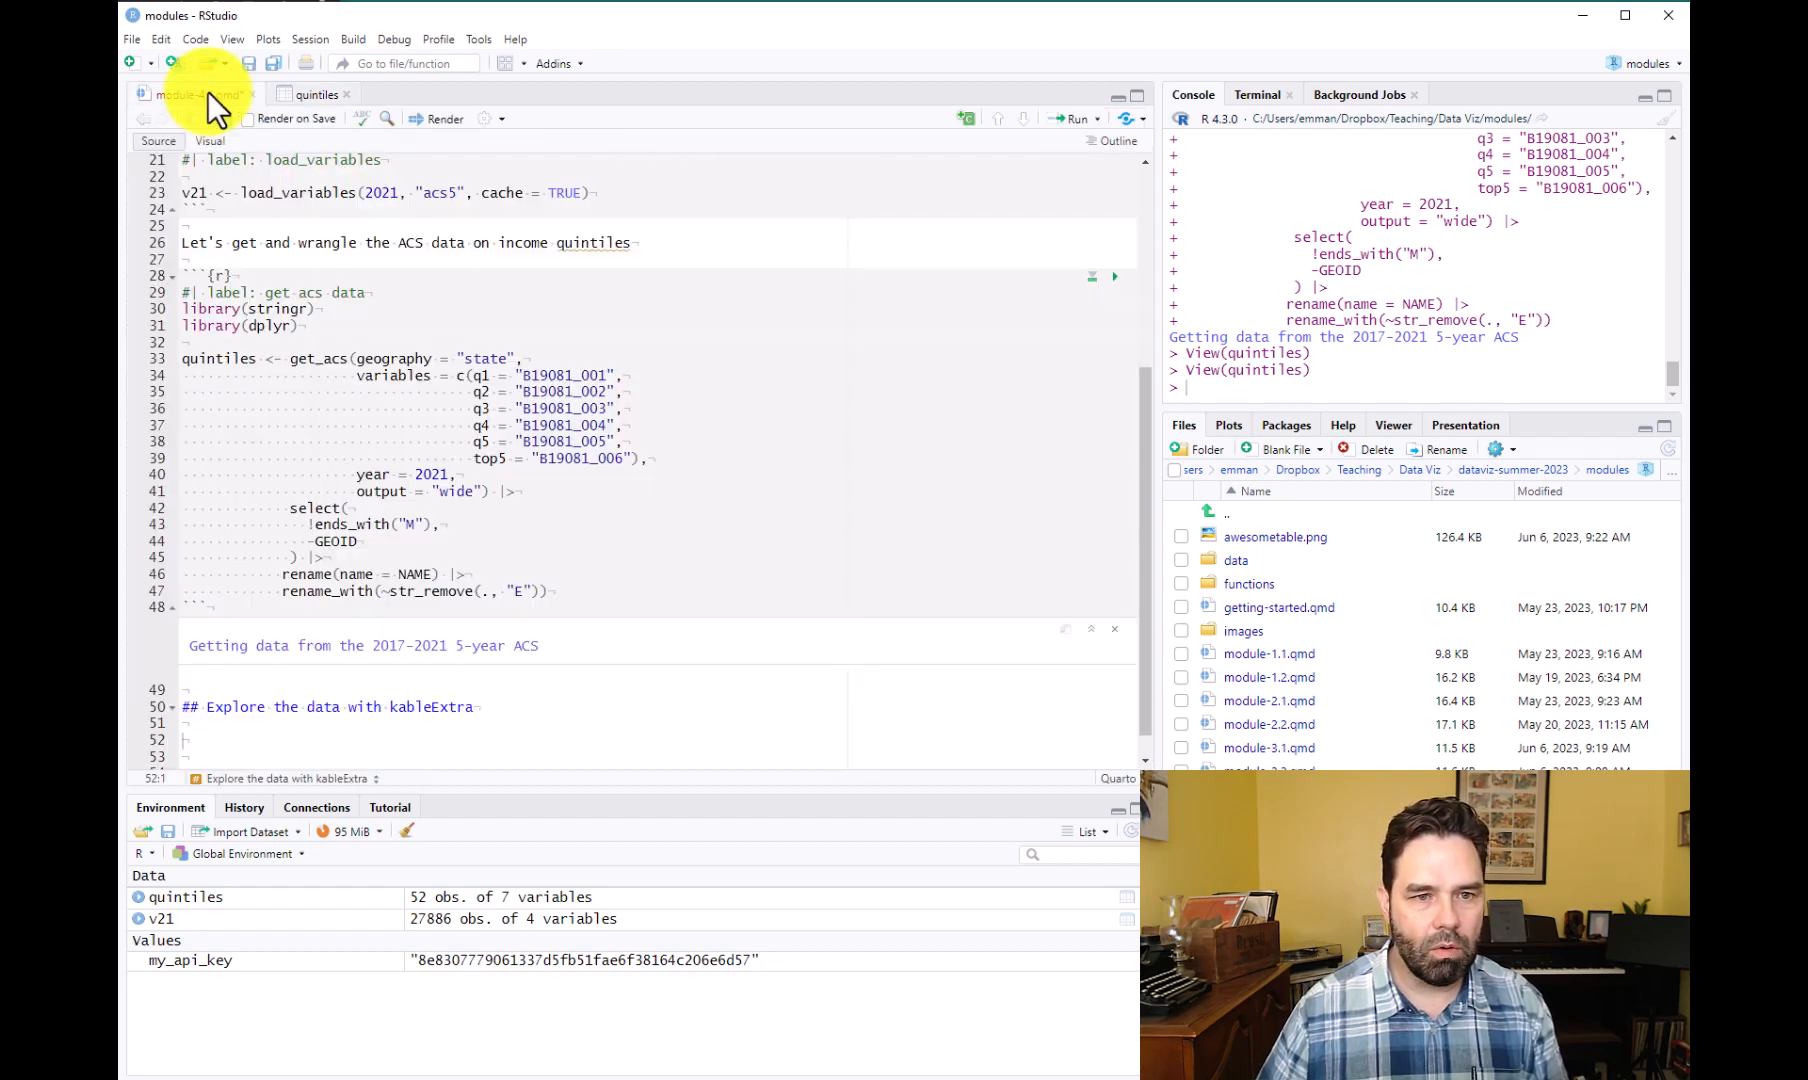
pyautogui.click(190, 93)
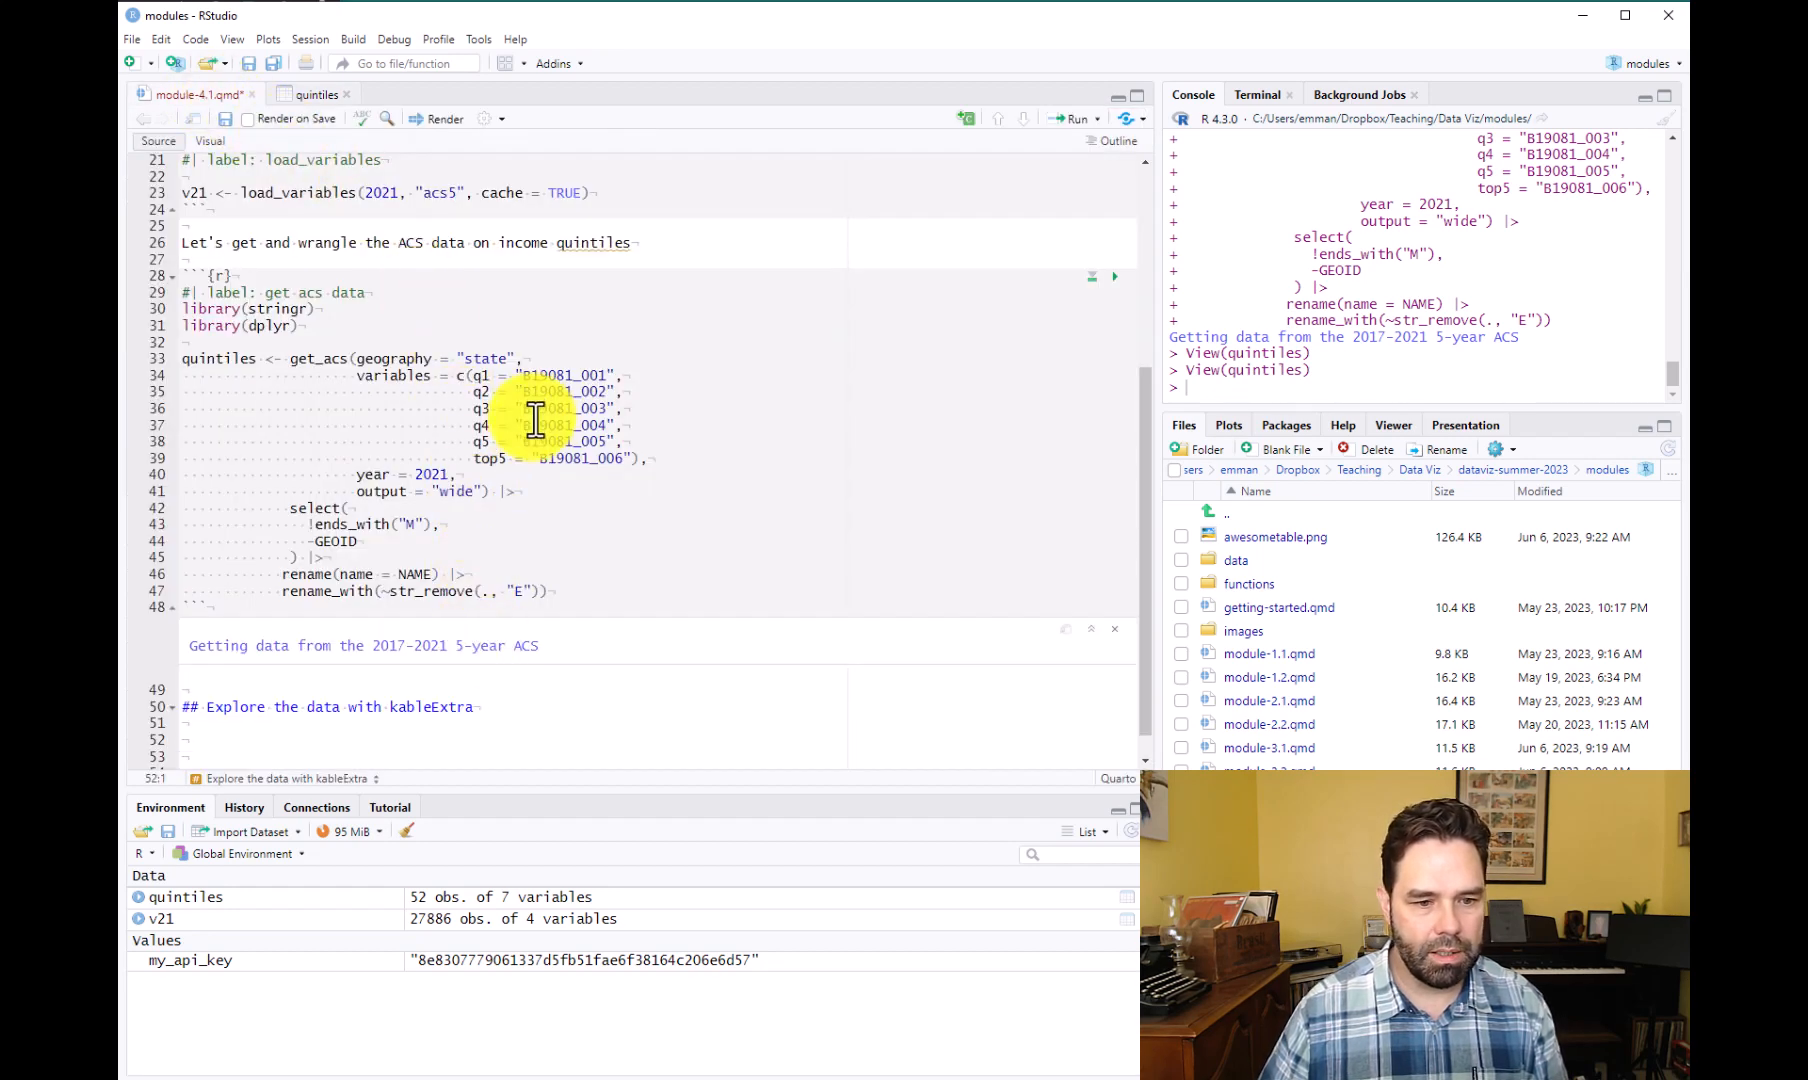
pyautogui.moveTo(758, 807)
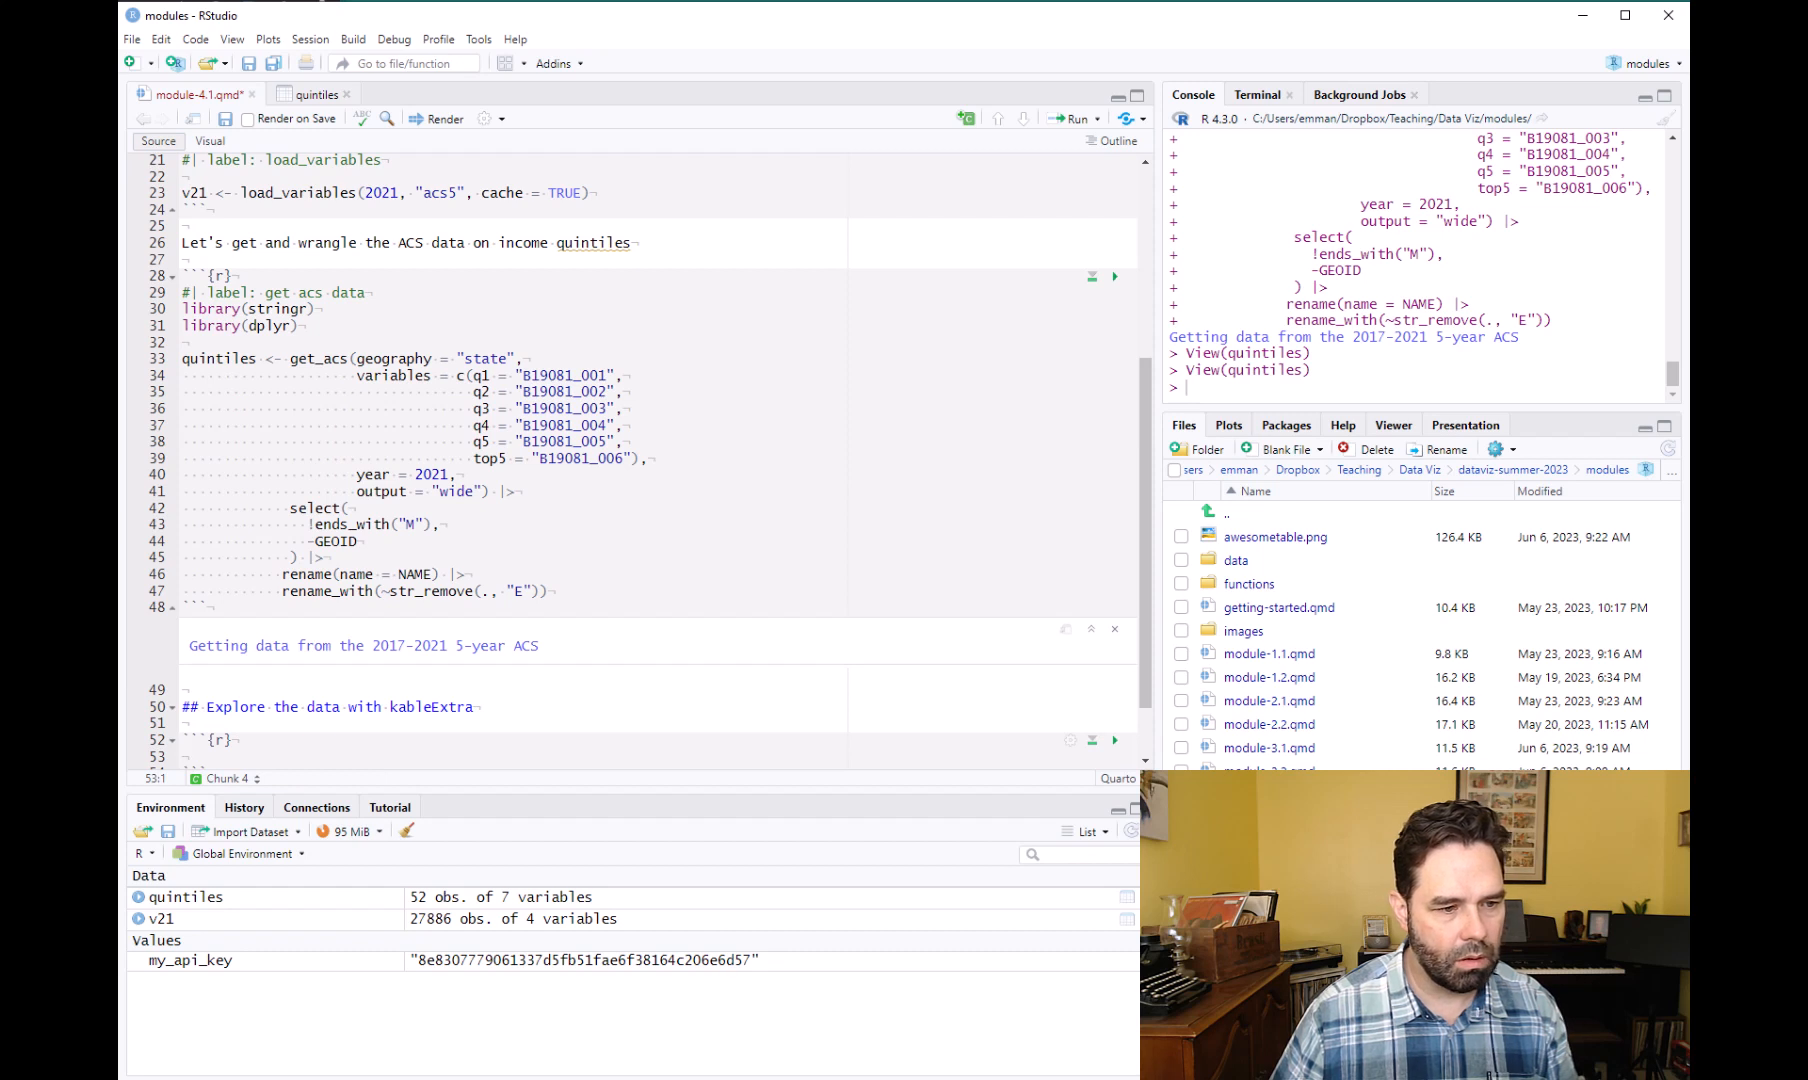
pyautogui.moveTo(763, 615)
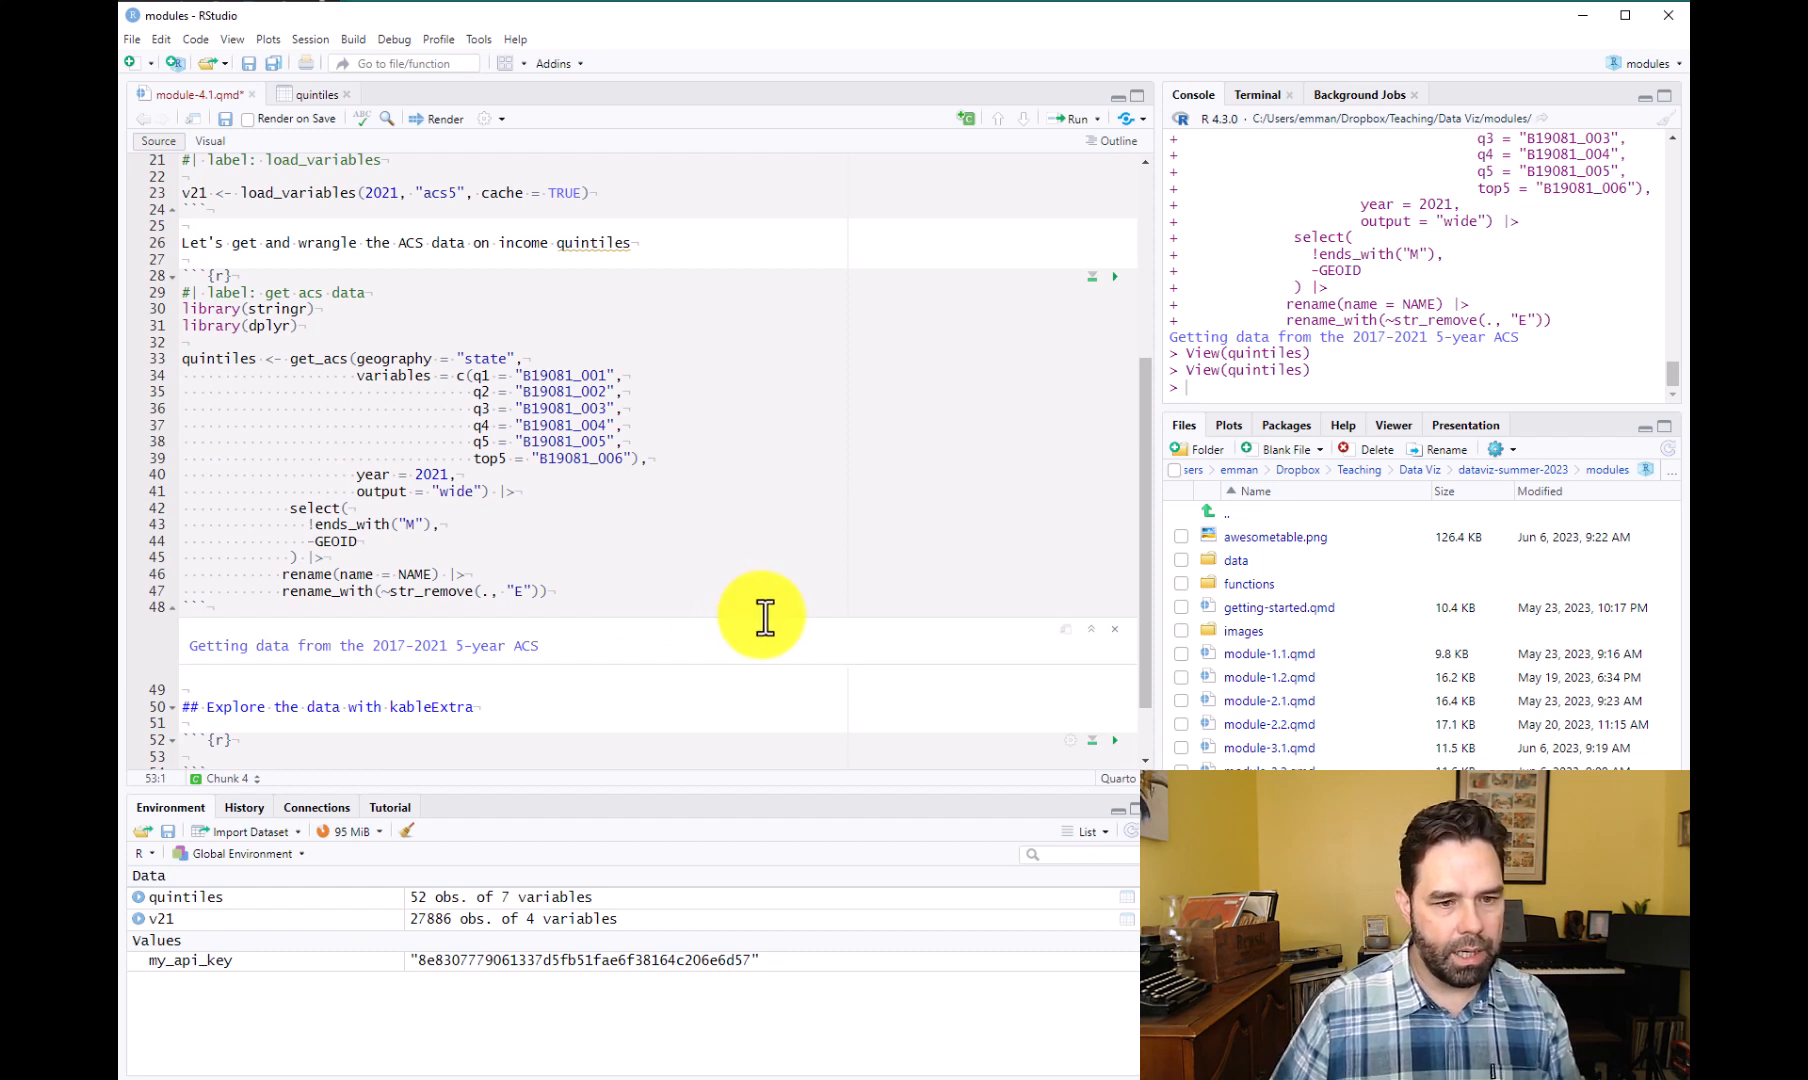
pyautogui.write('library(')
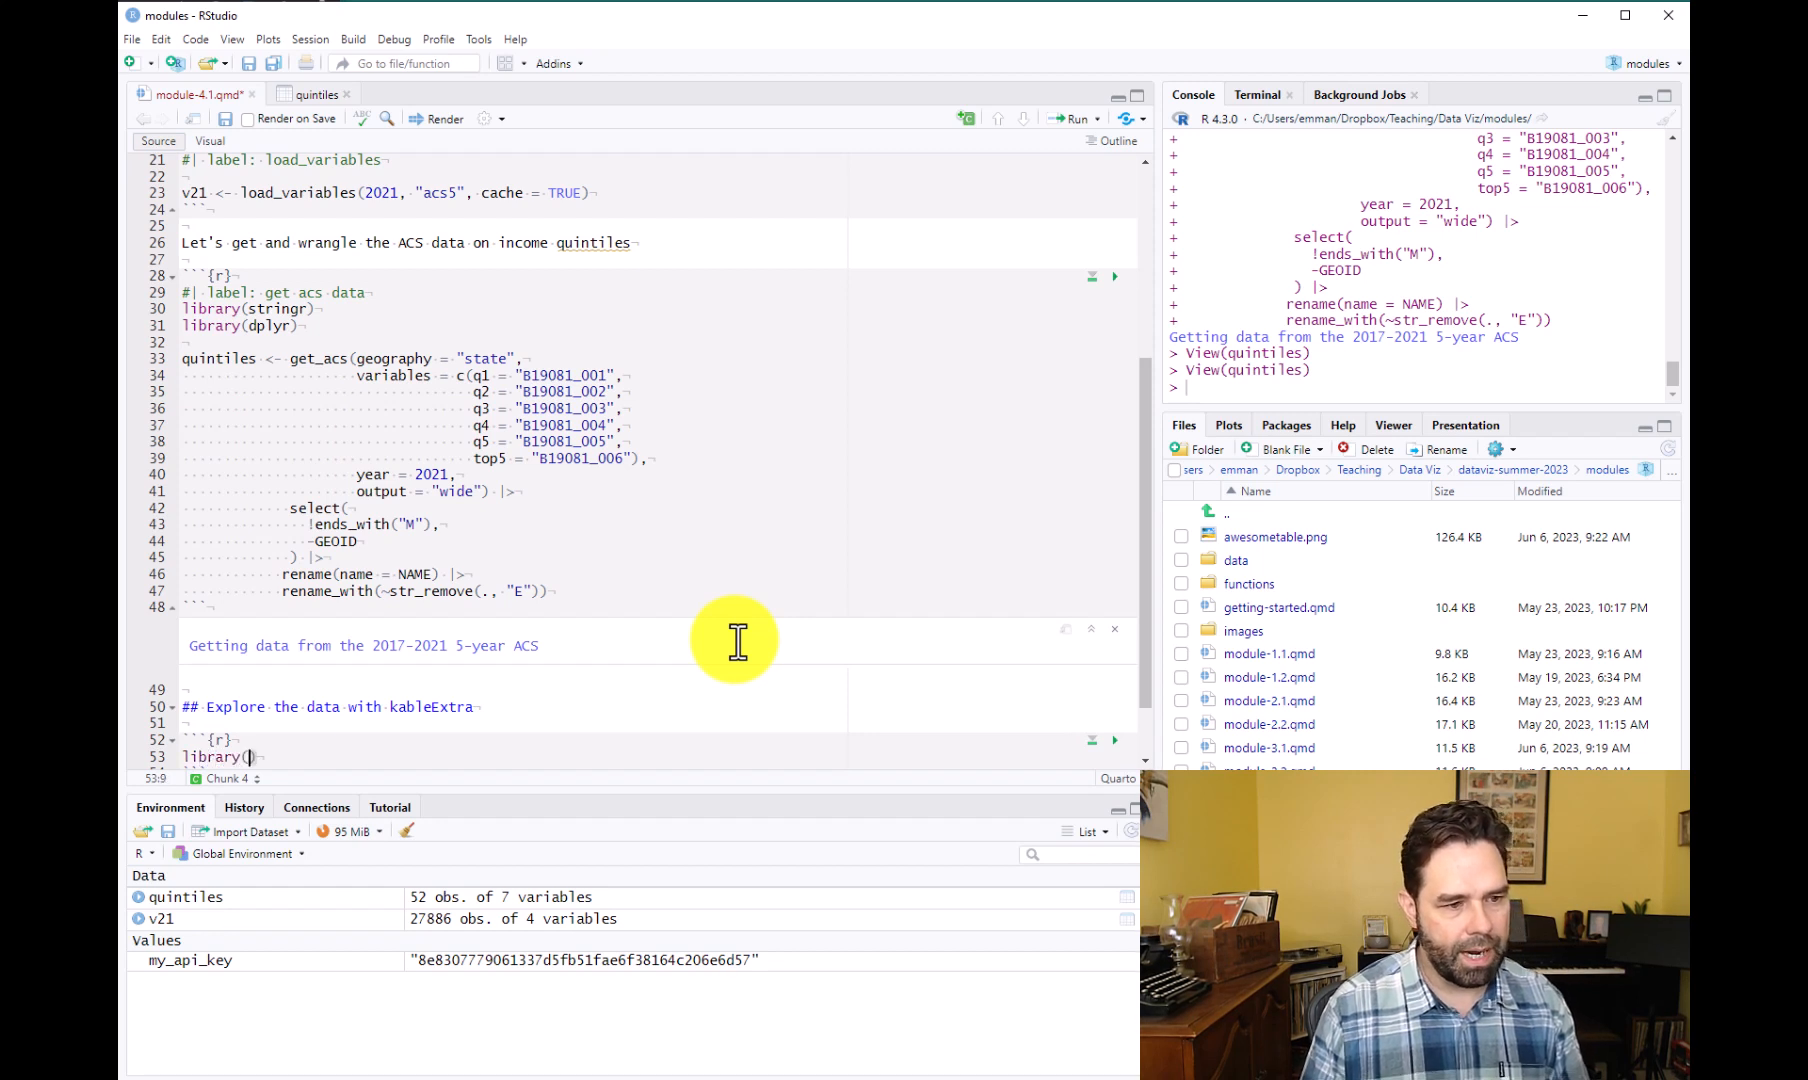
pyautogui.write('kableExtra')
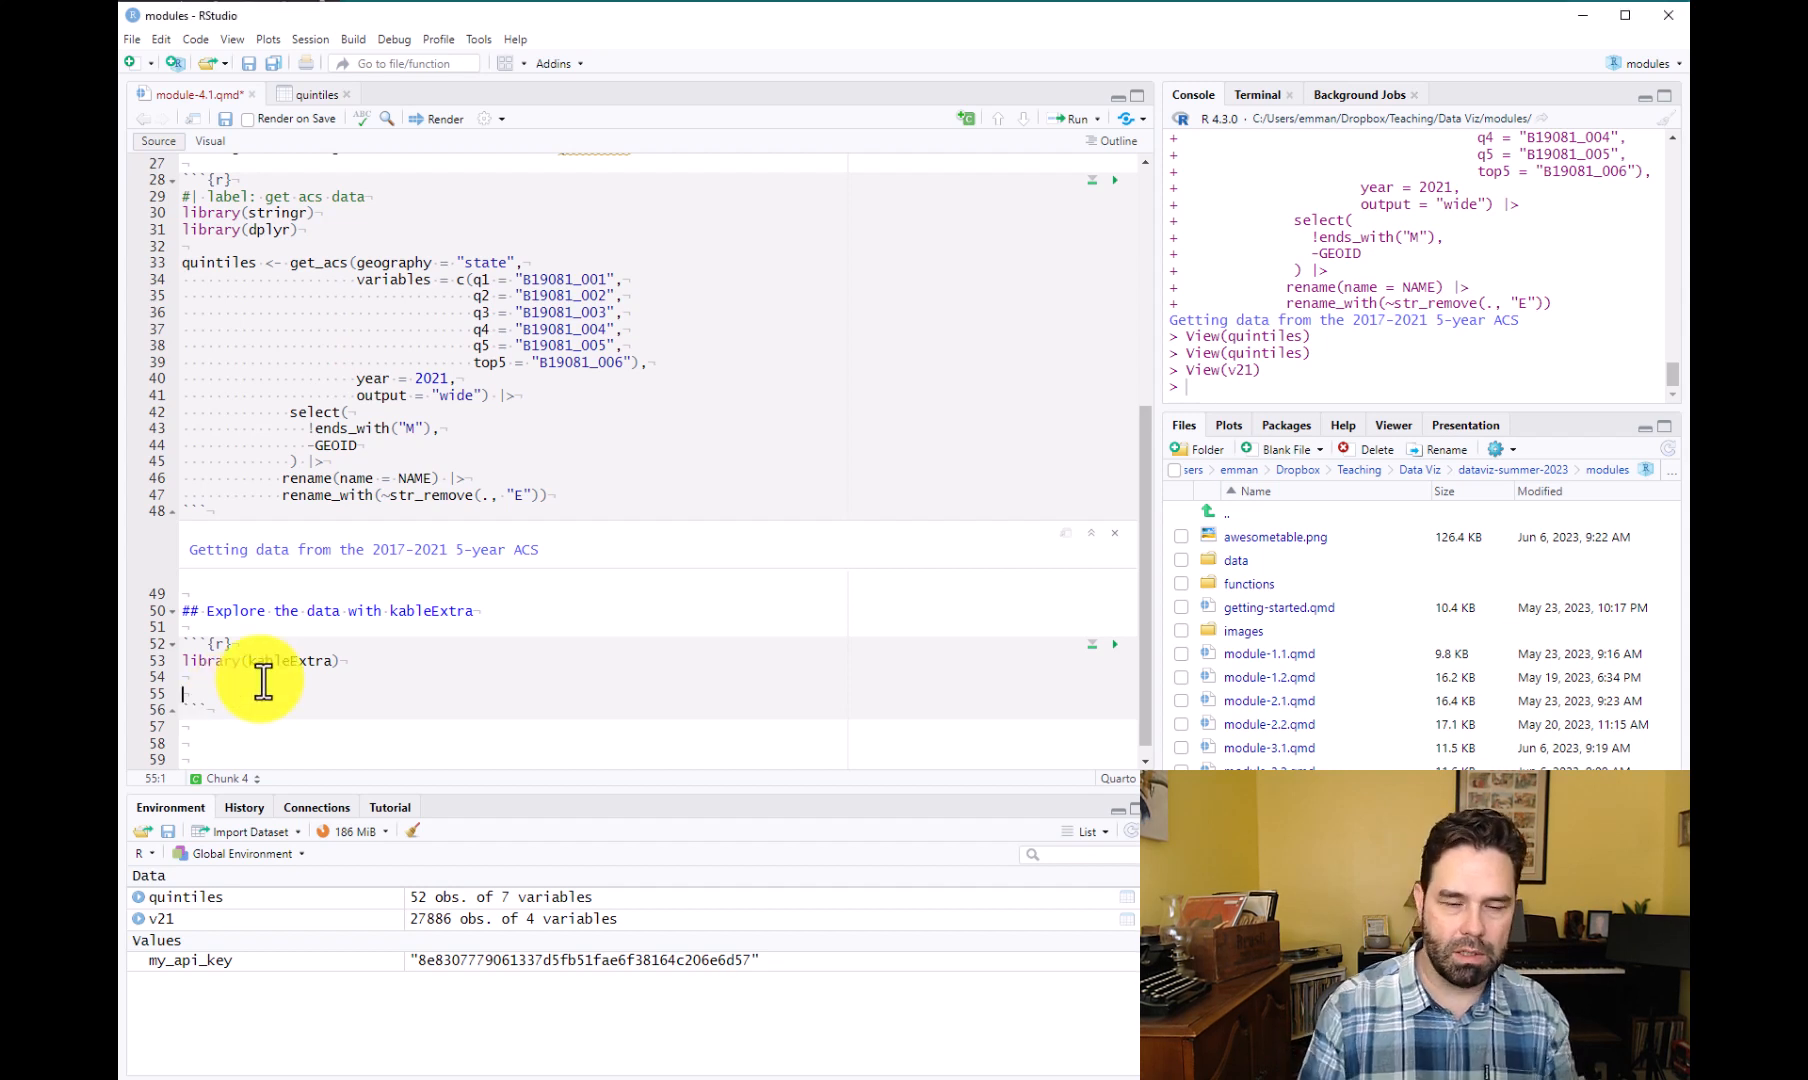
# Build top_10 from quintiles using slice_max on top5 and display it with kable(top_10).
pyautogui.write('top')
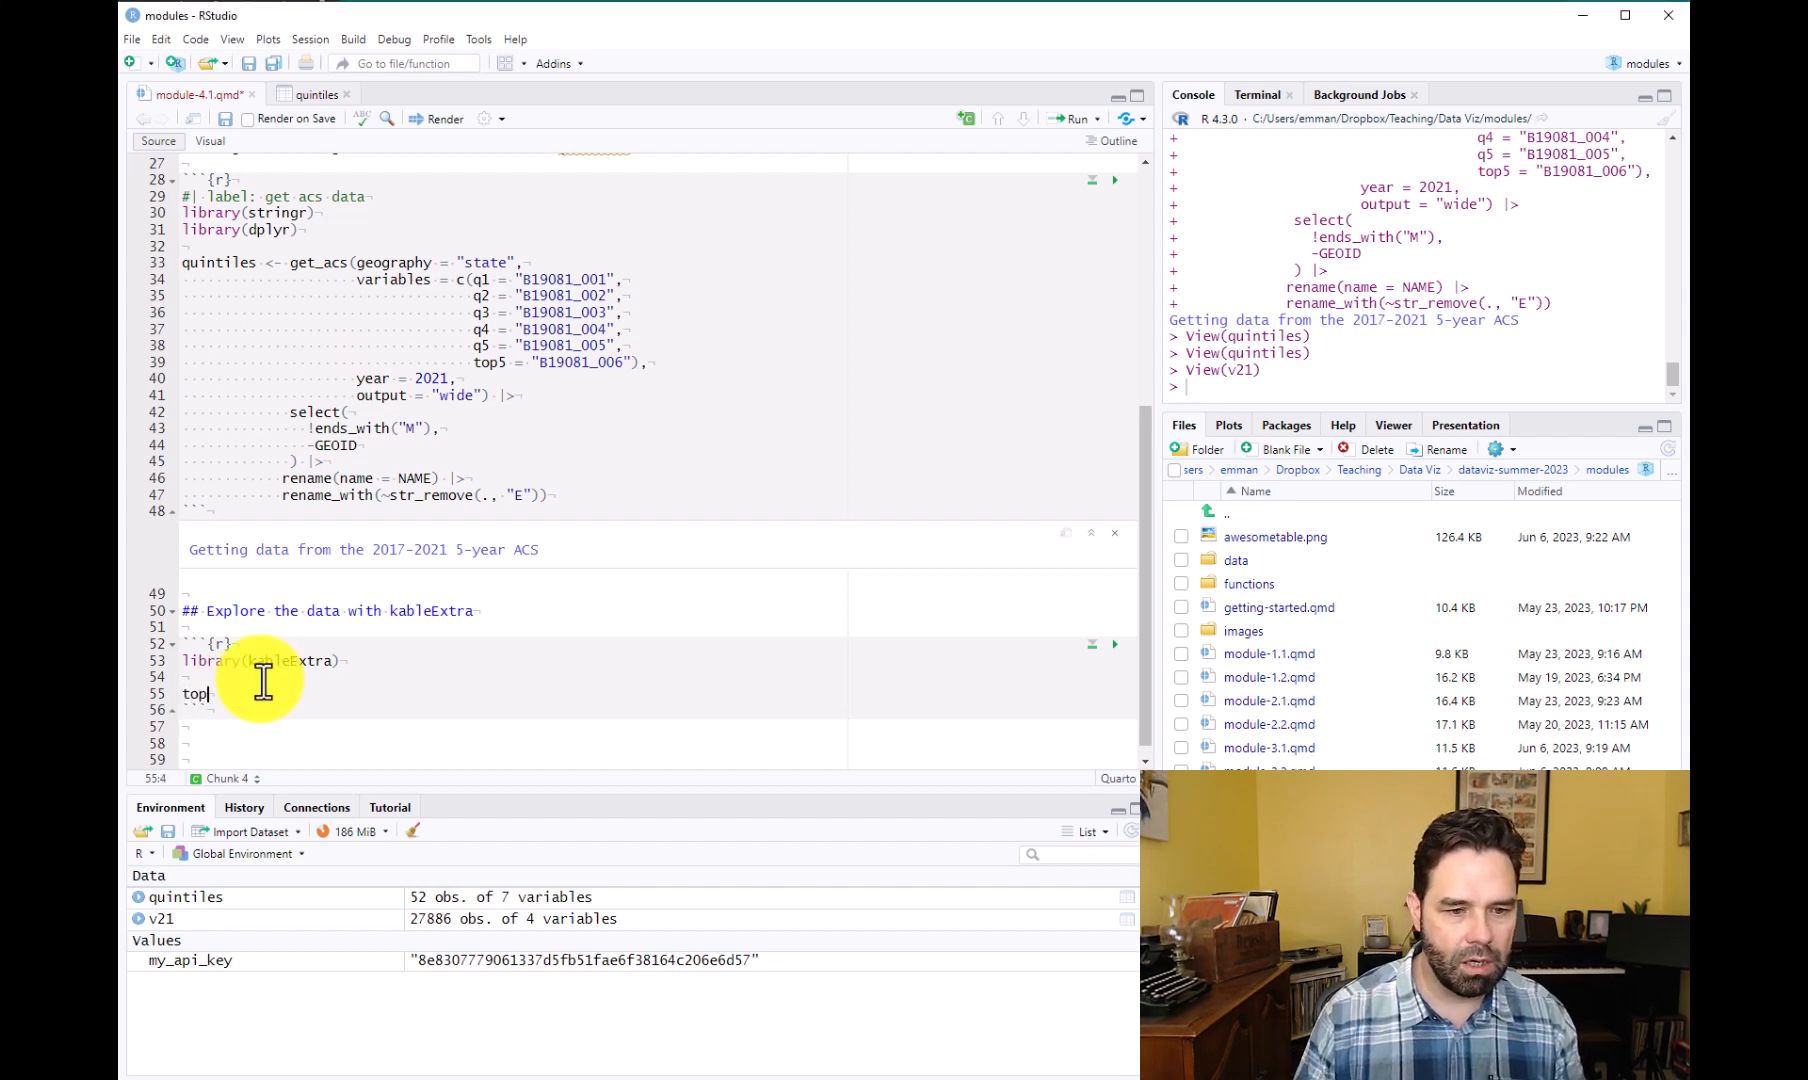
pyautogui.write('_10 |')
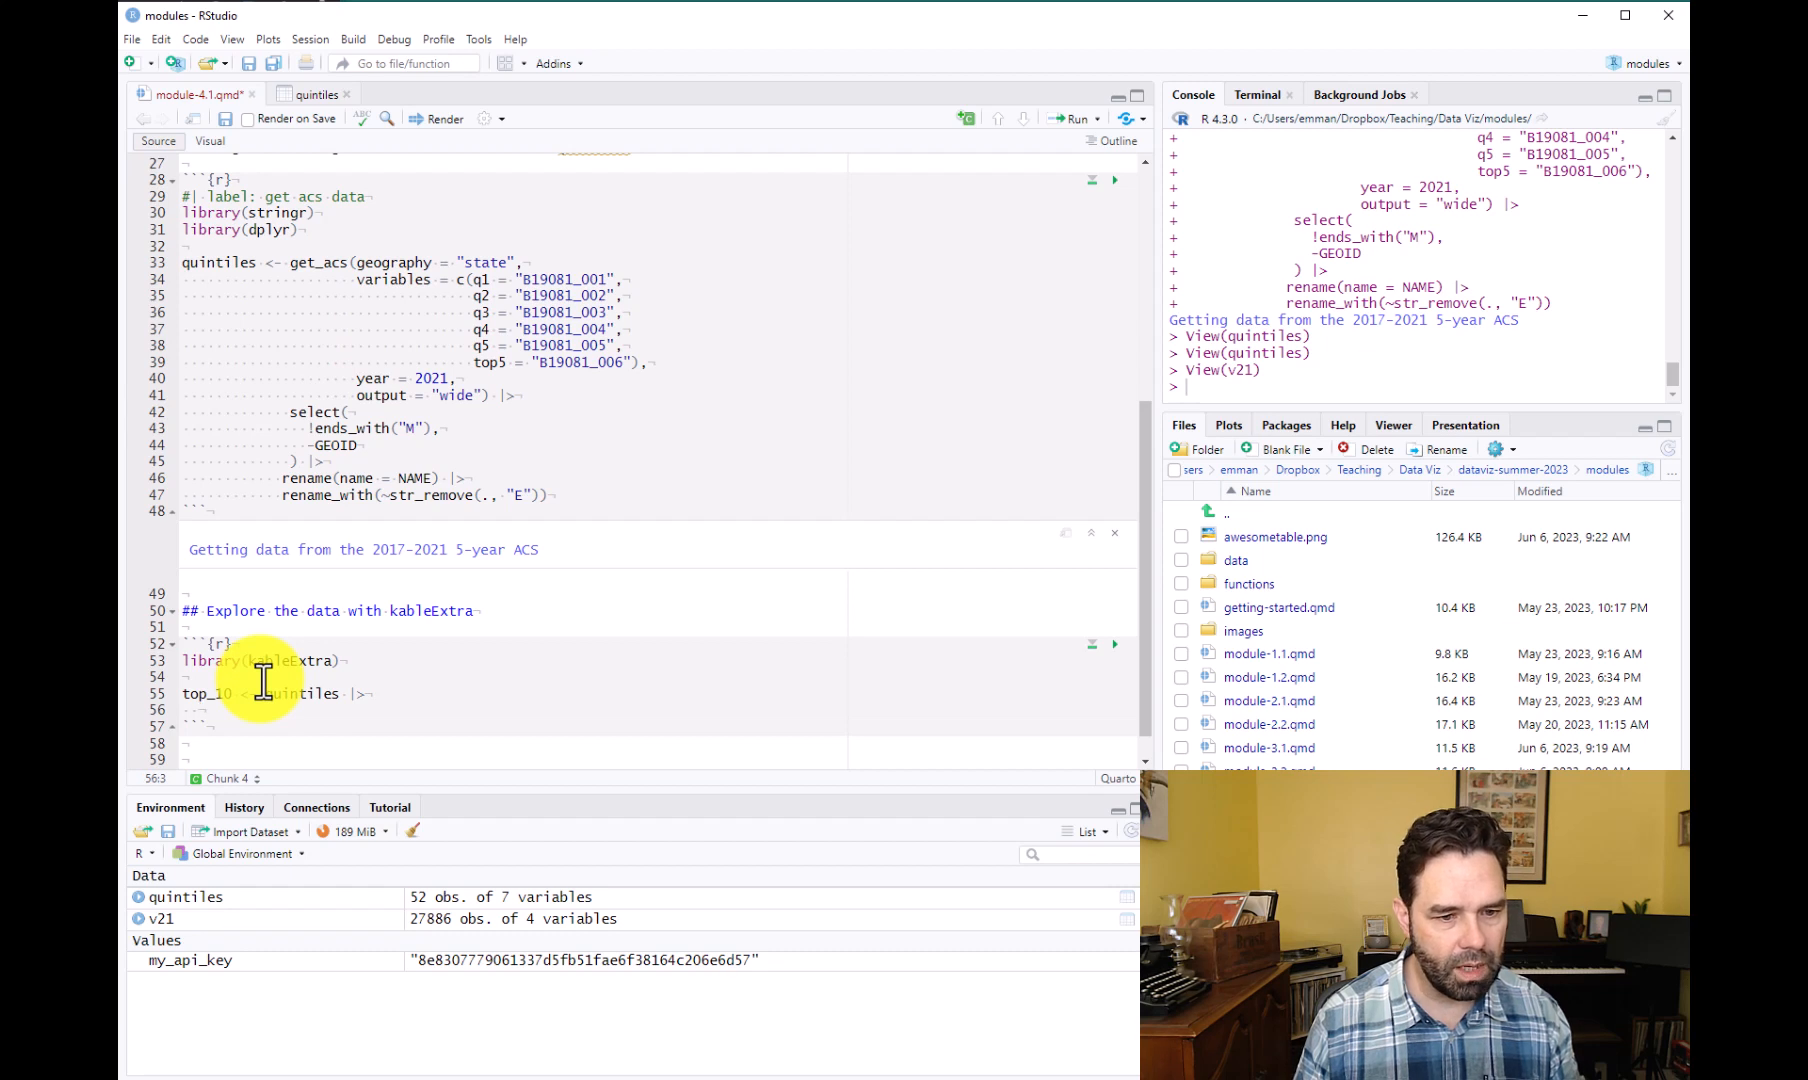
pyautogui.write('slice_max(')
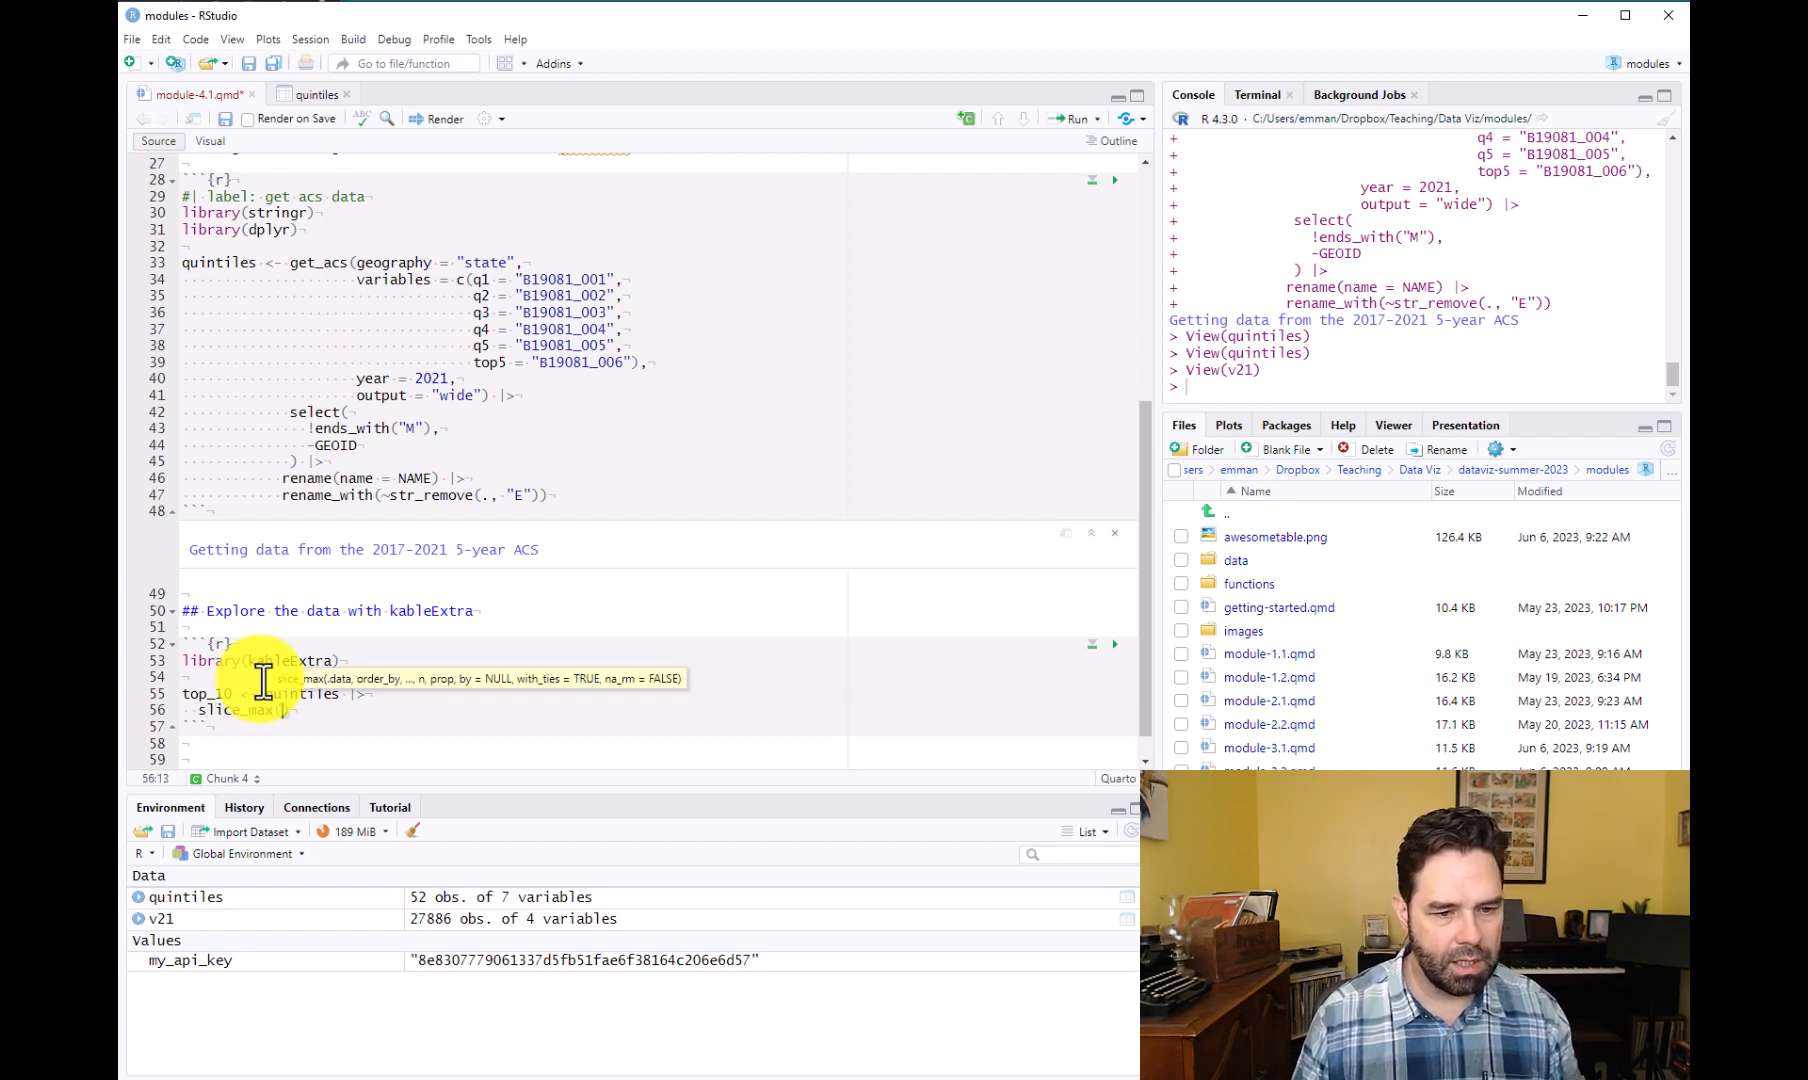
pyautogui.write('top5')
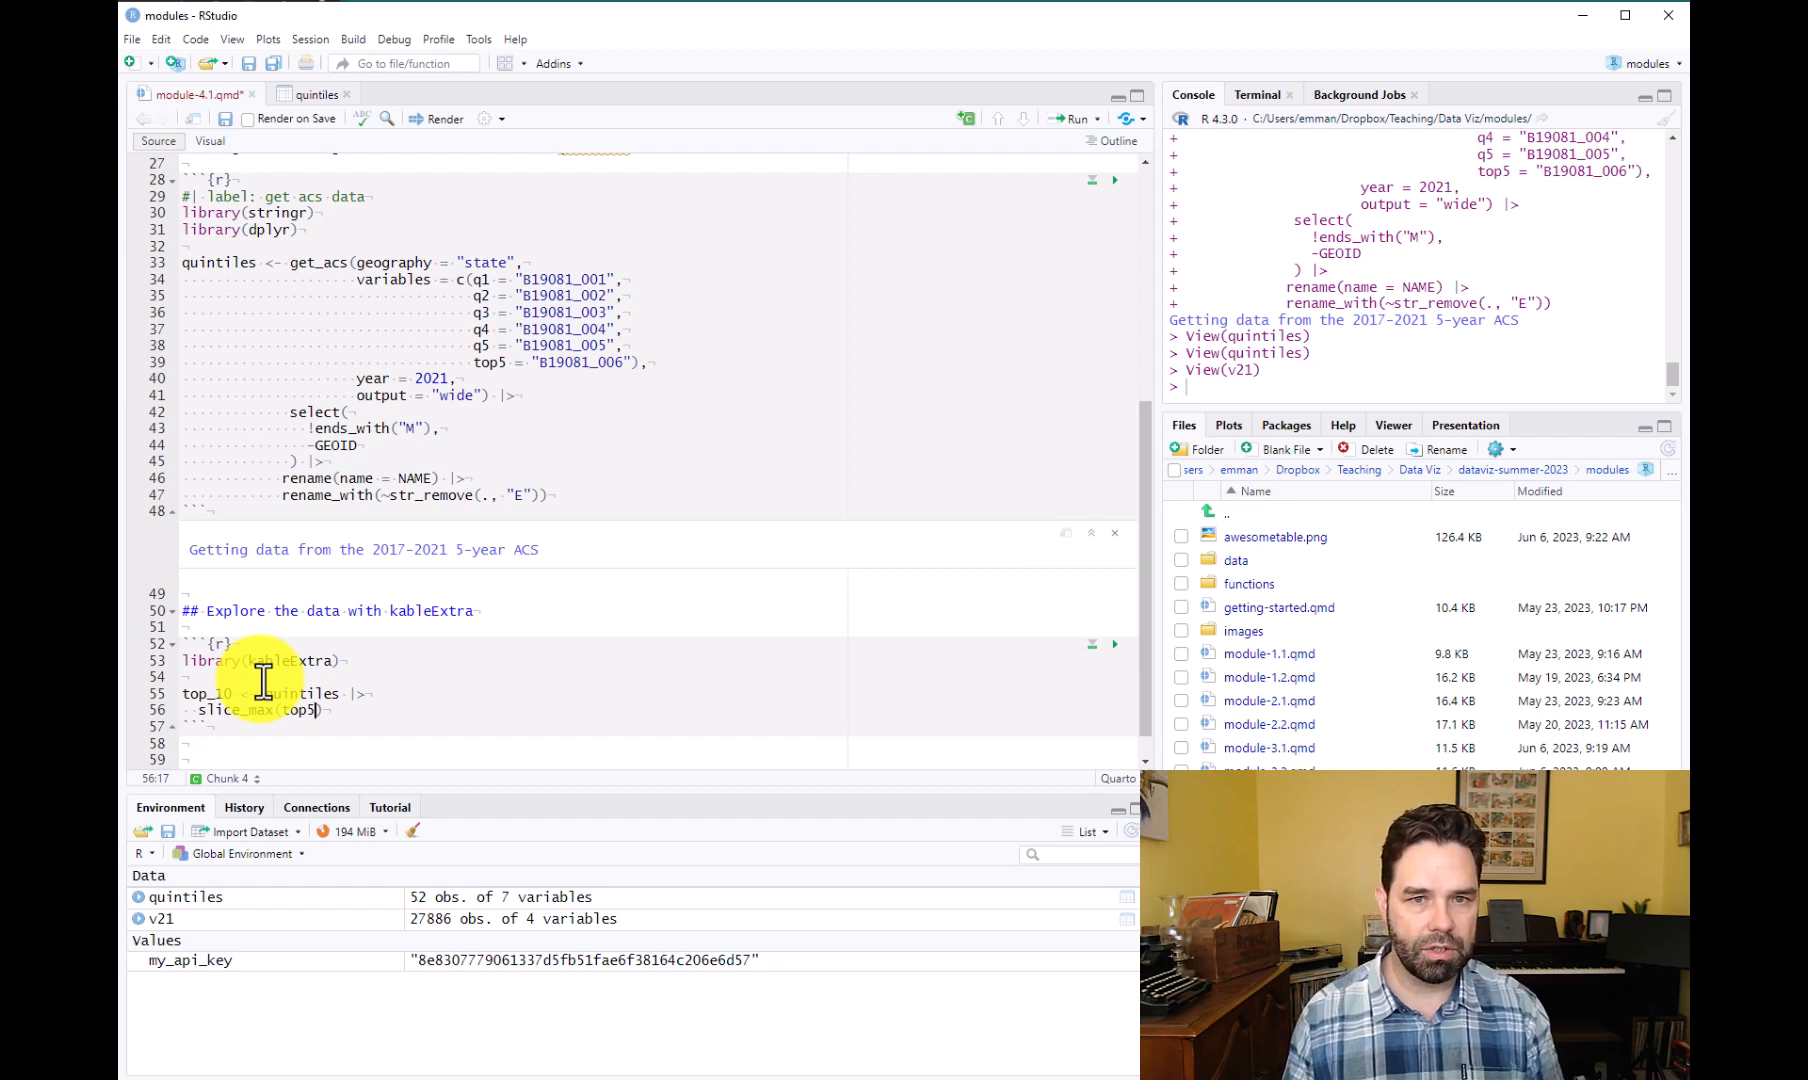
pyautogui.write(', n =')
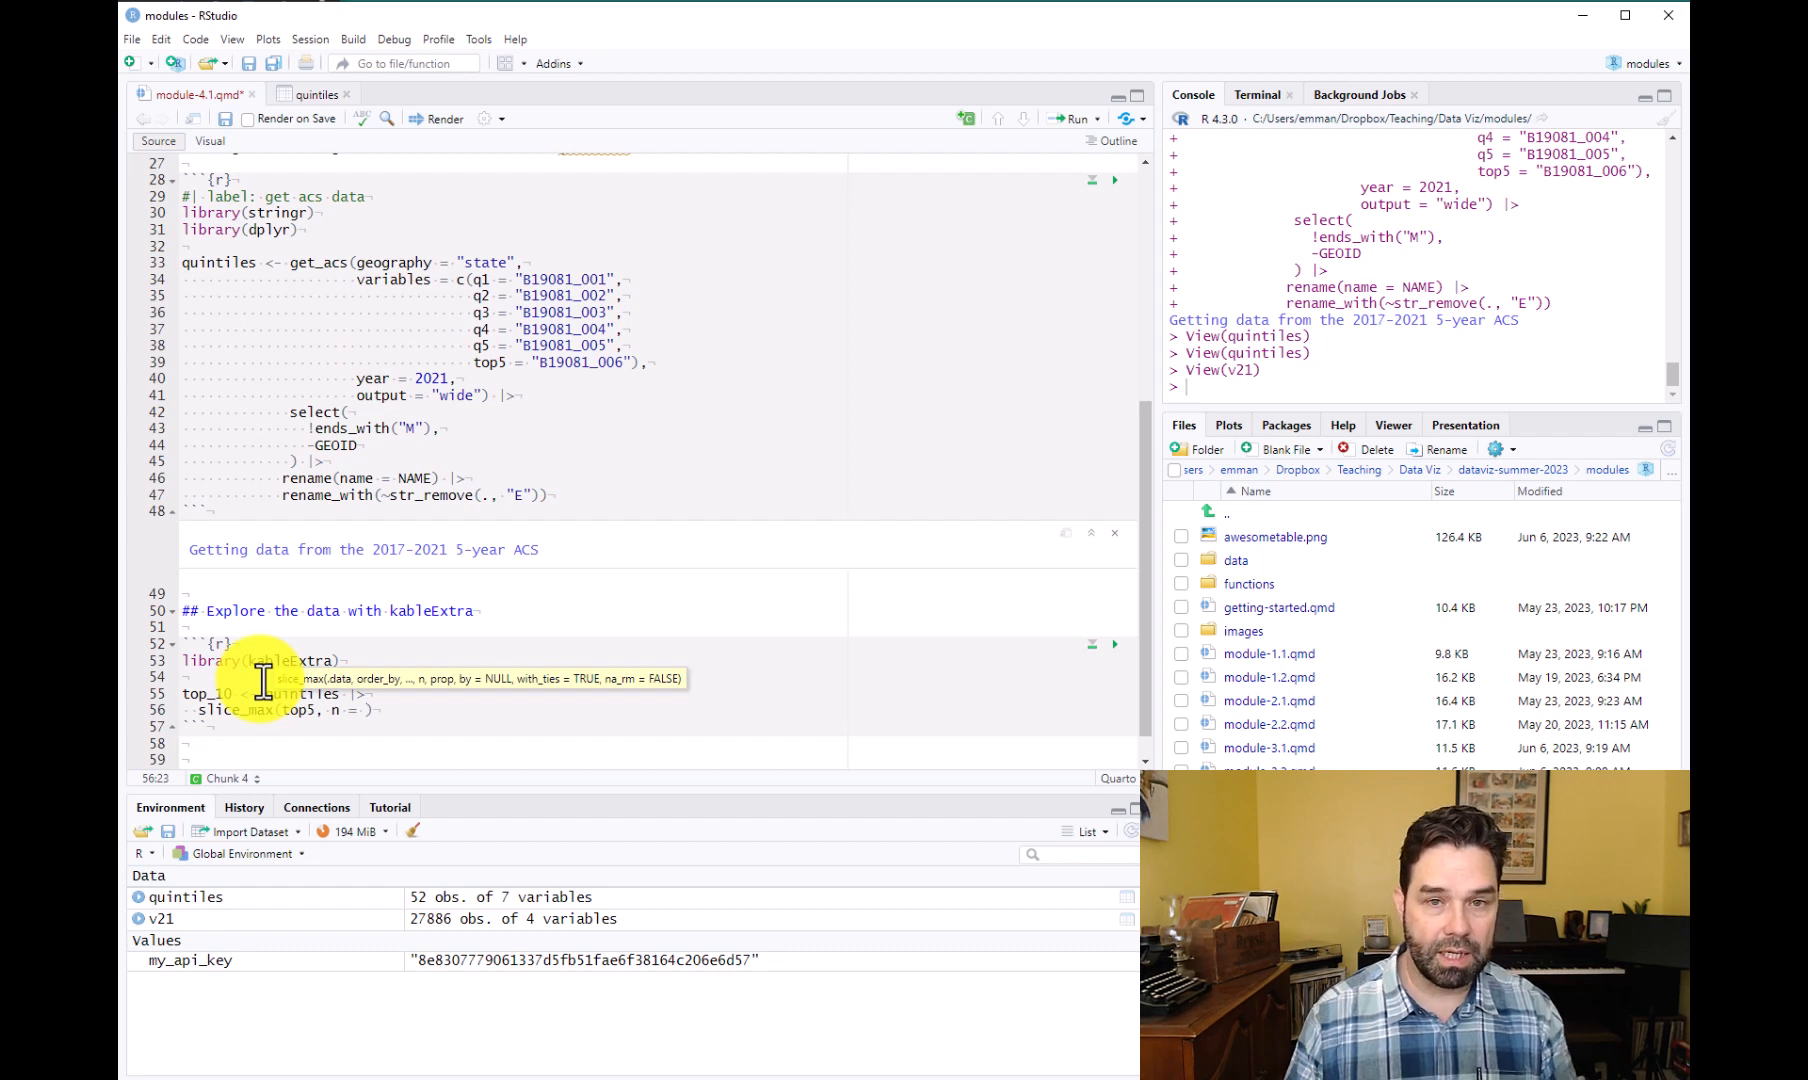
pyautogui.write('top5')
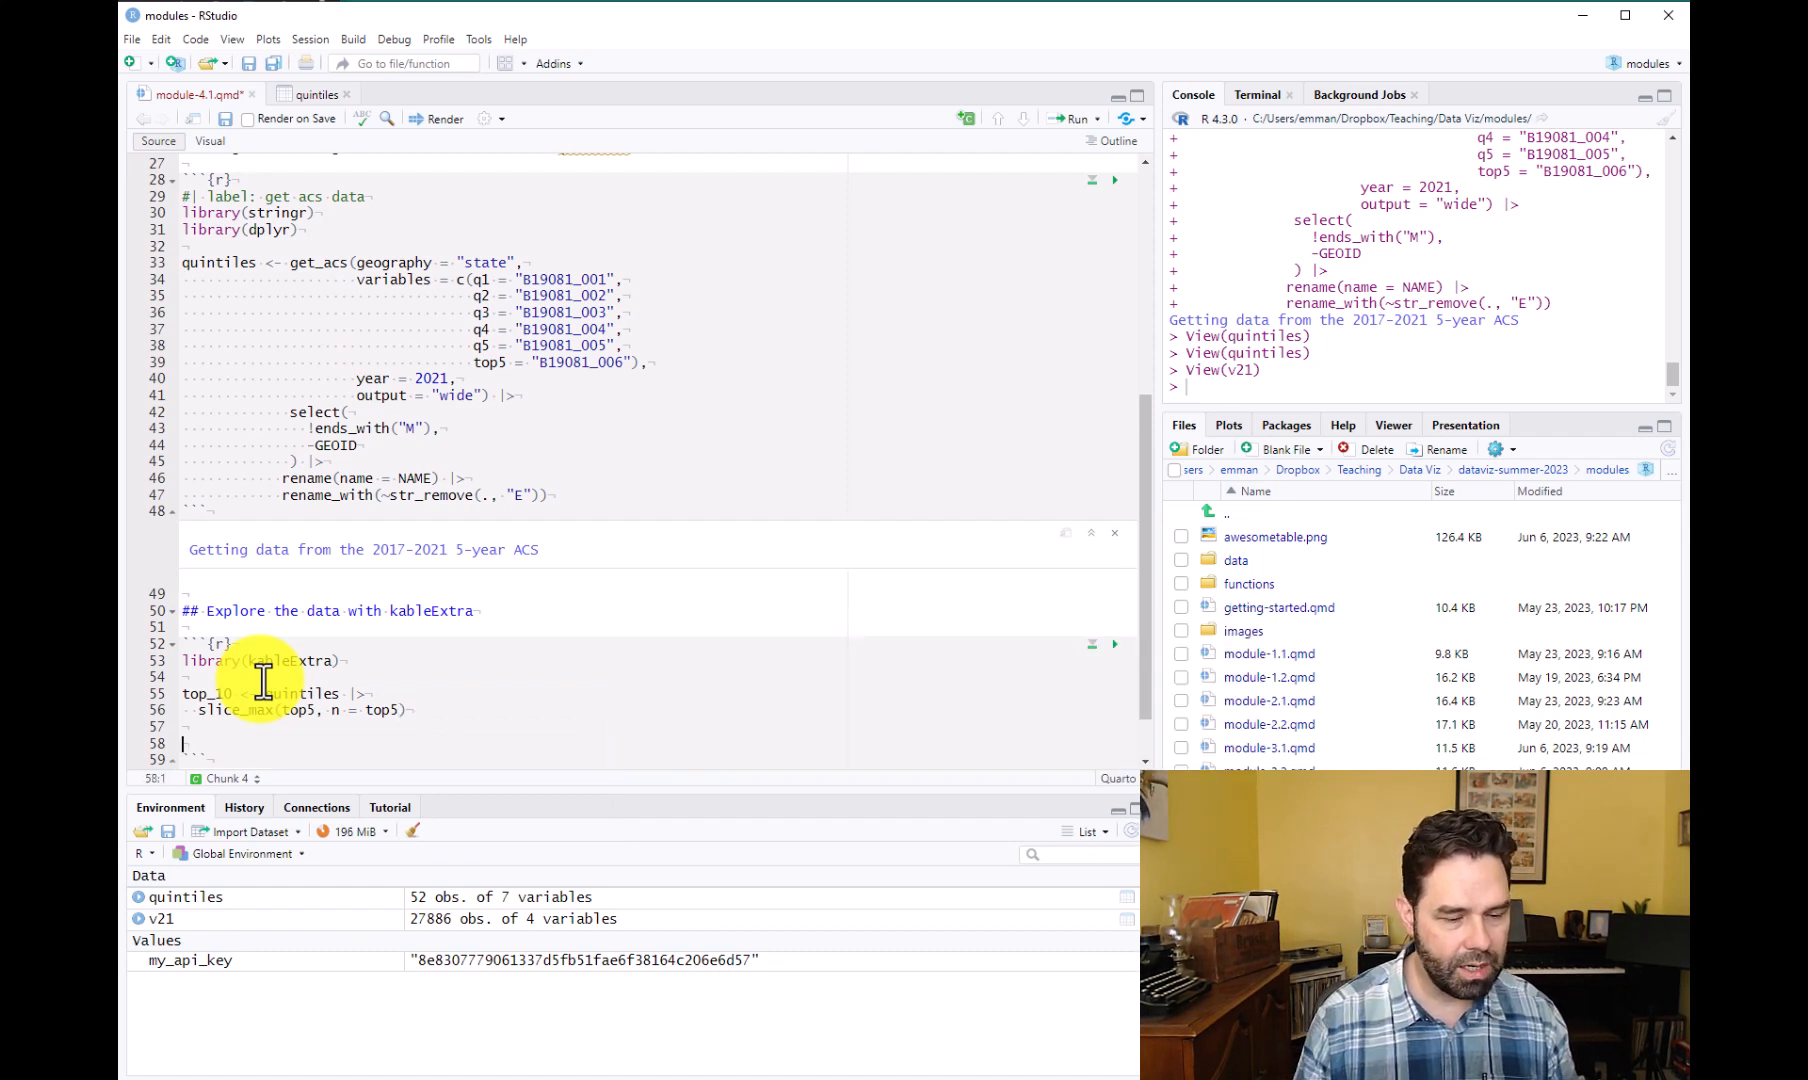
pyautogui.write('kable')
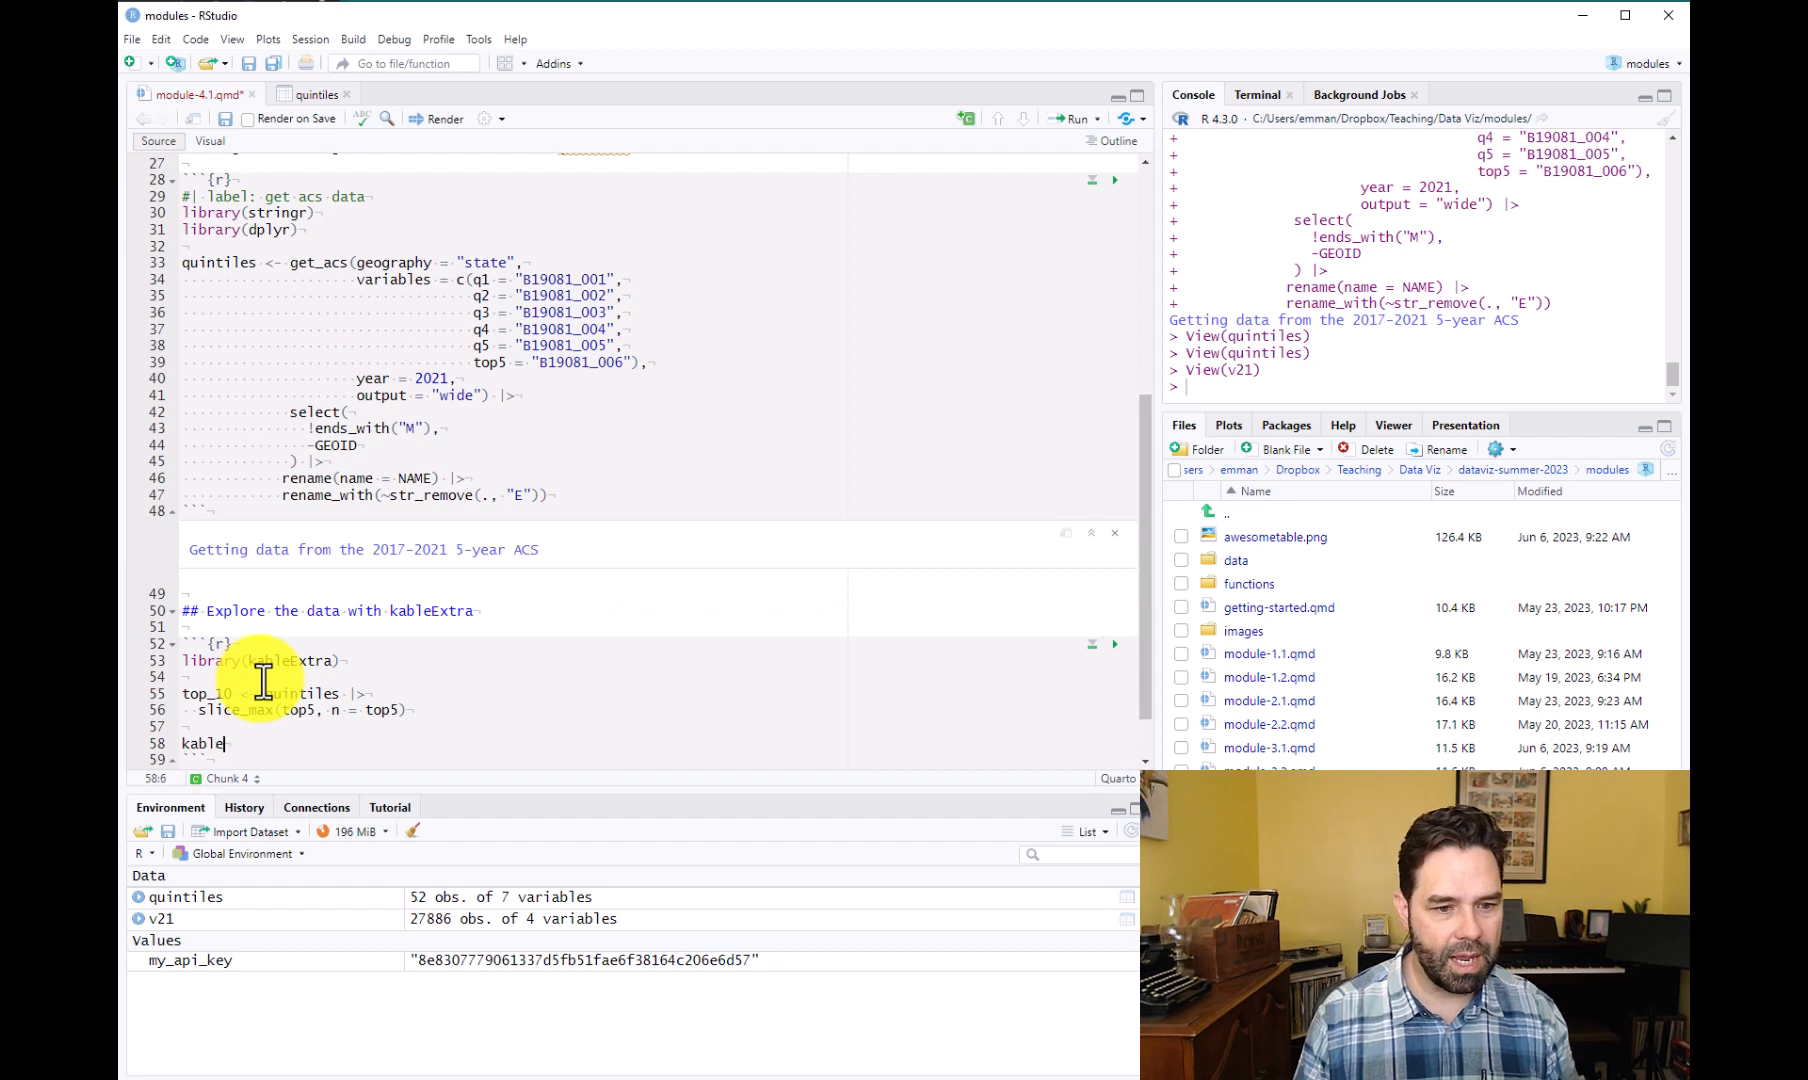
pyautogui.write('()')
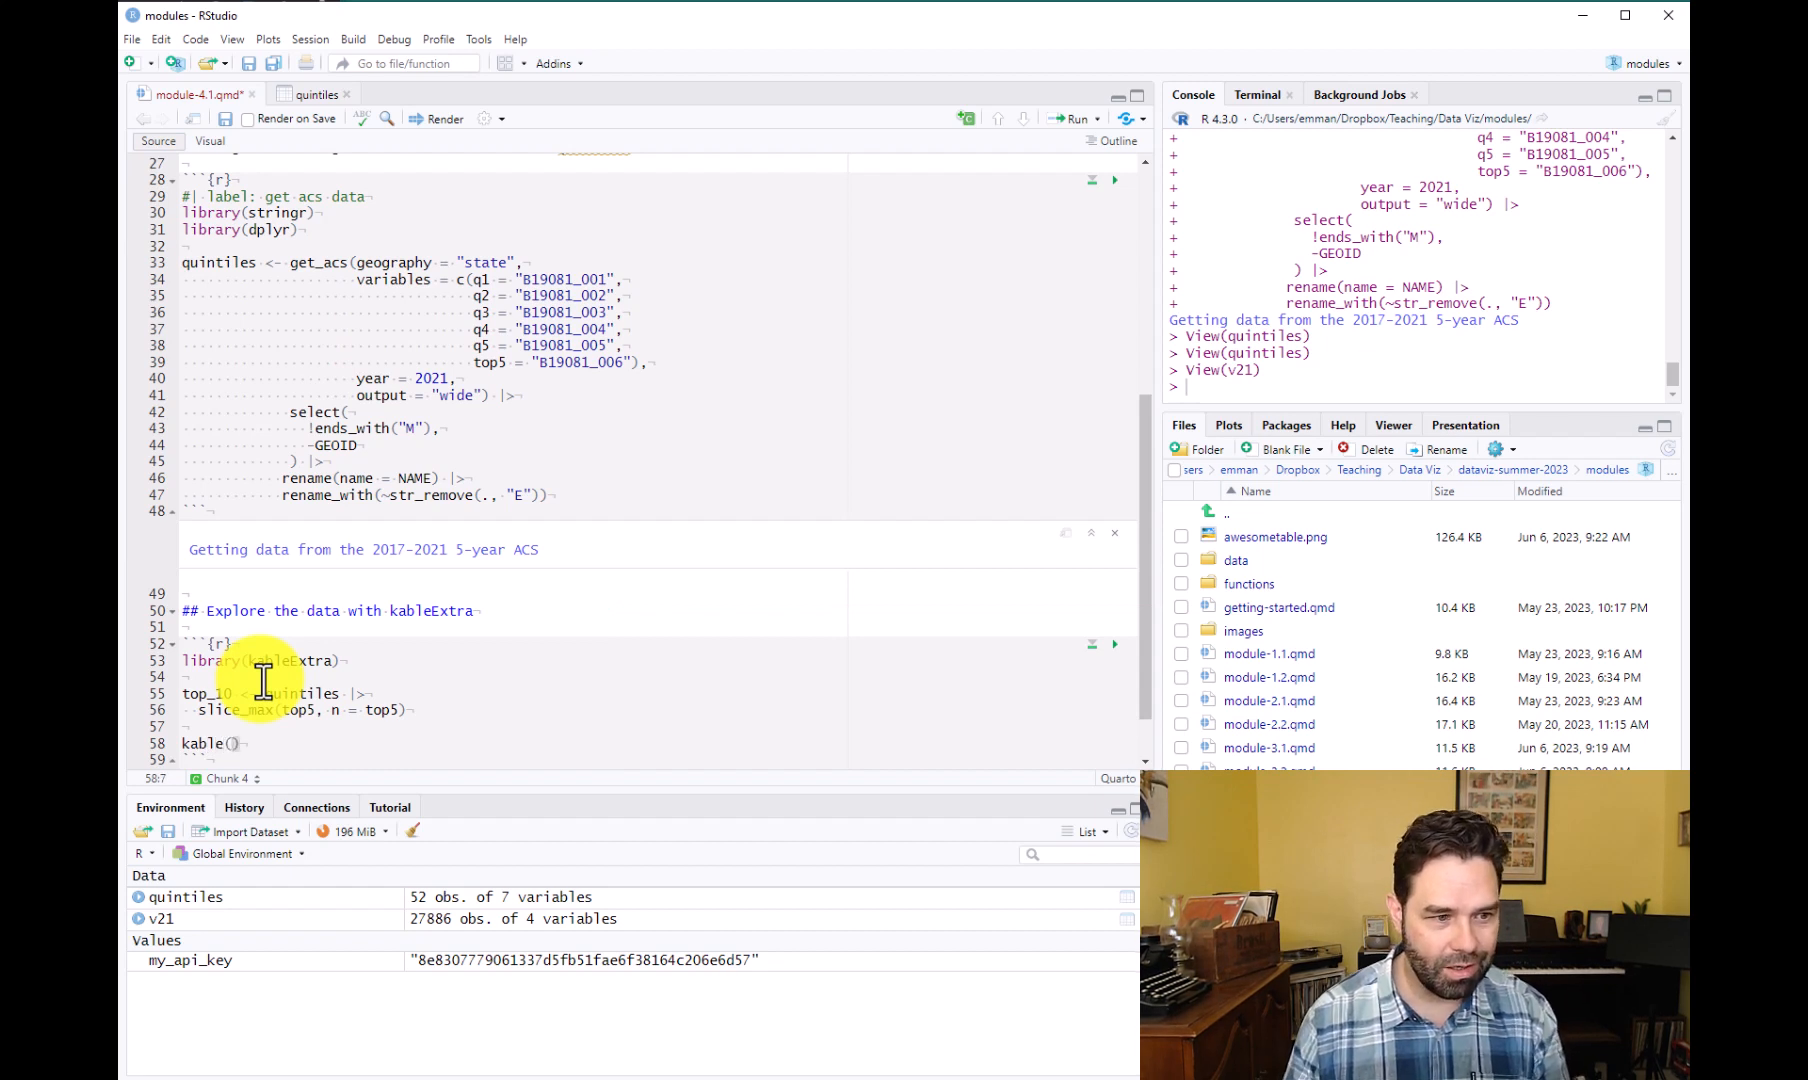
pyautogui.write('top_10')
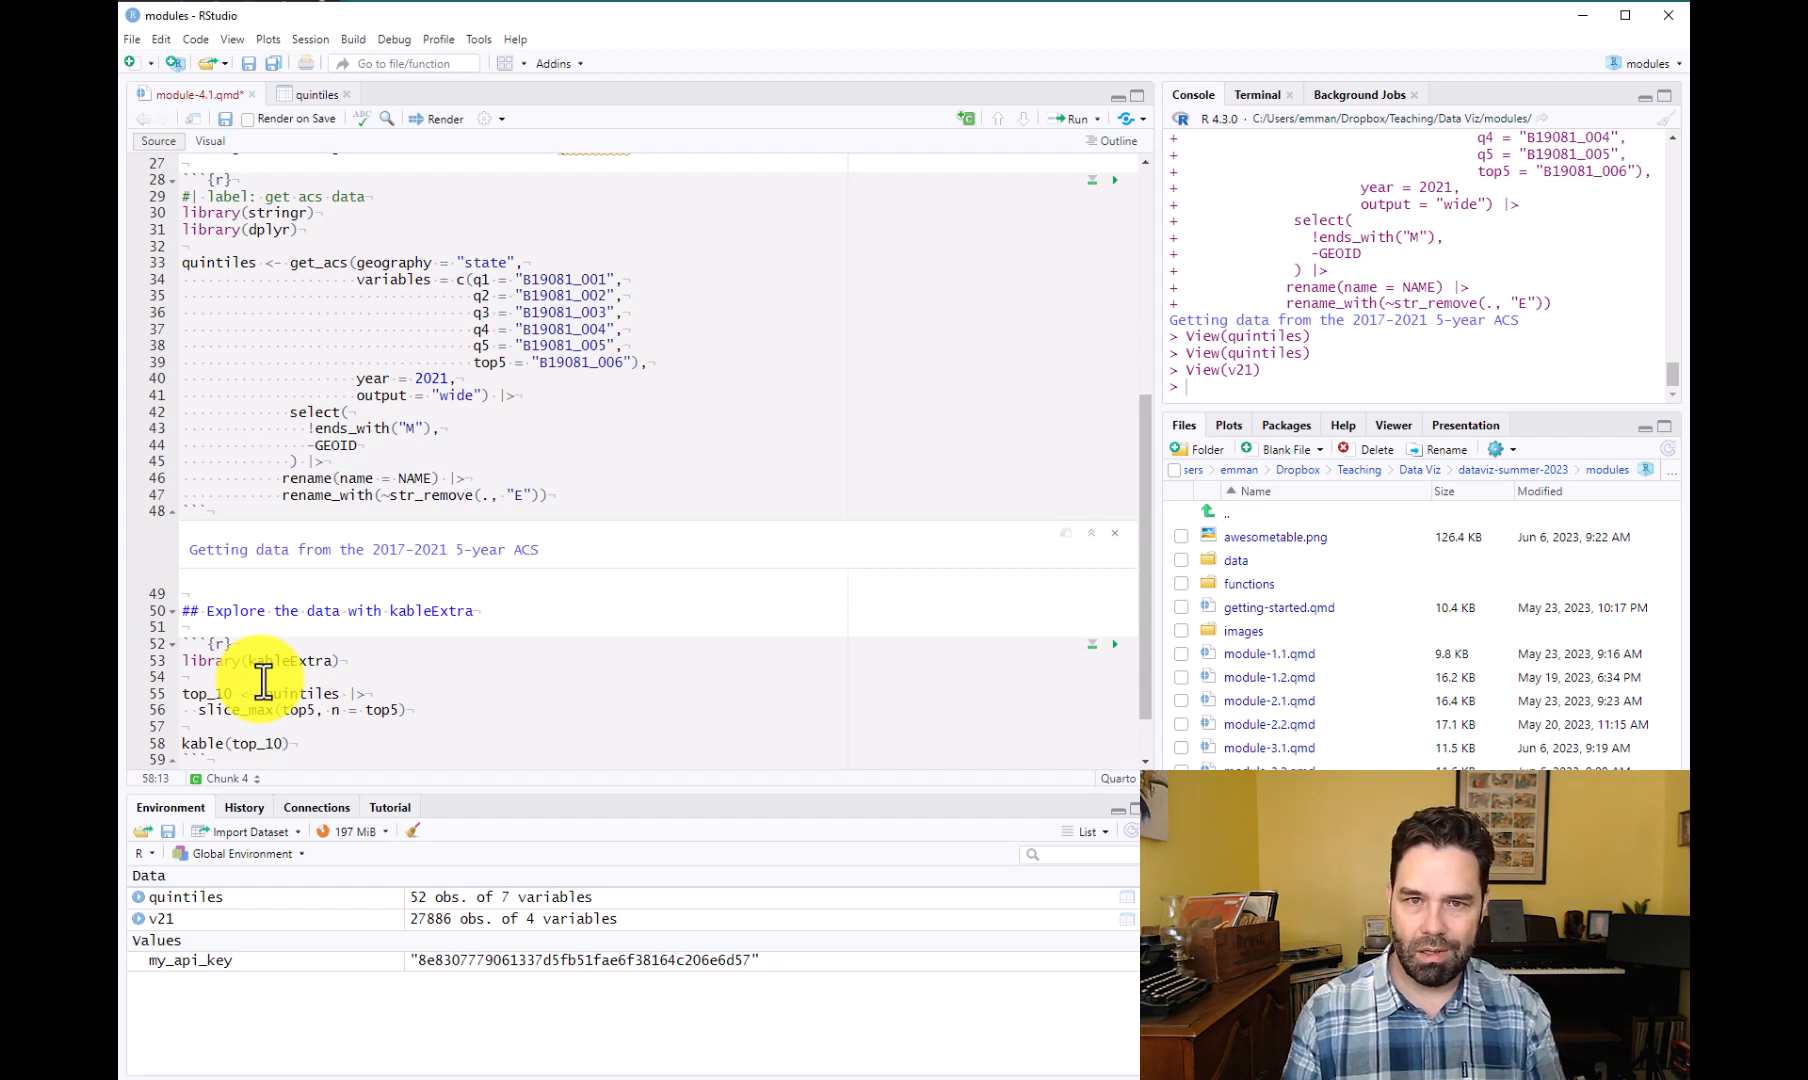
pyautogui.moveTo(513, 678)
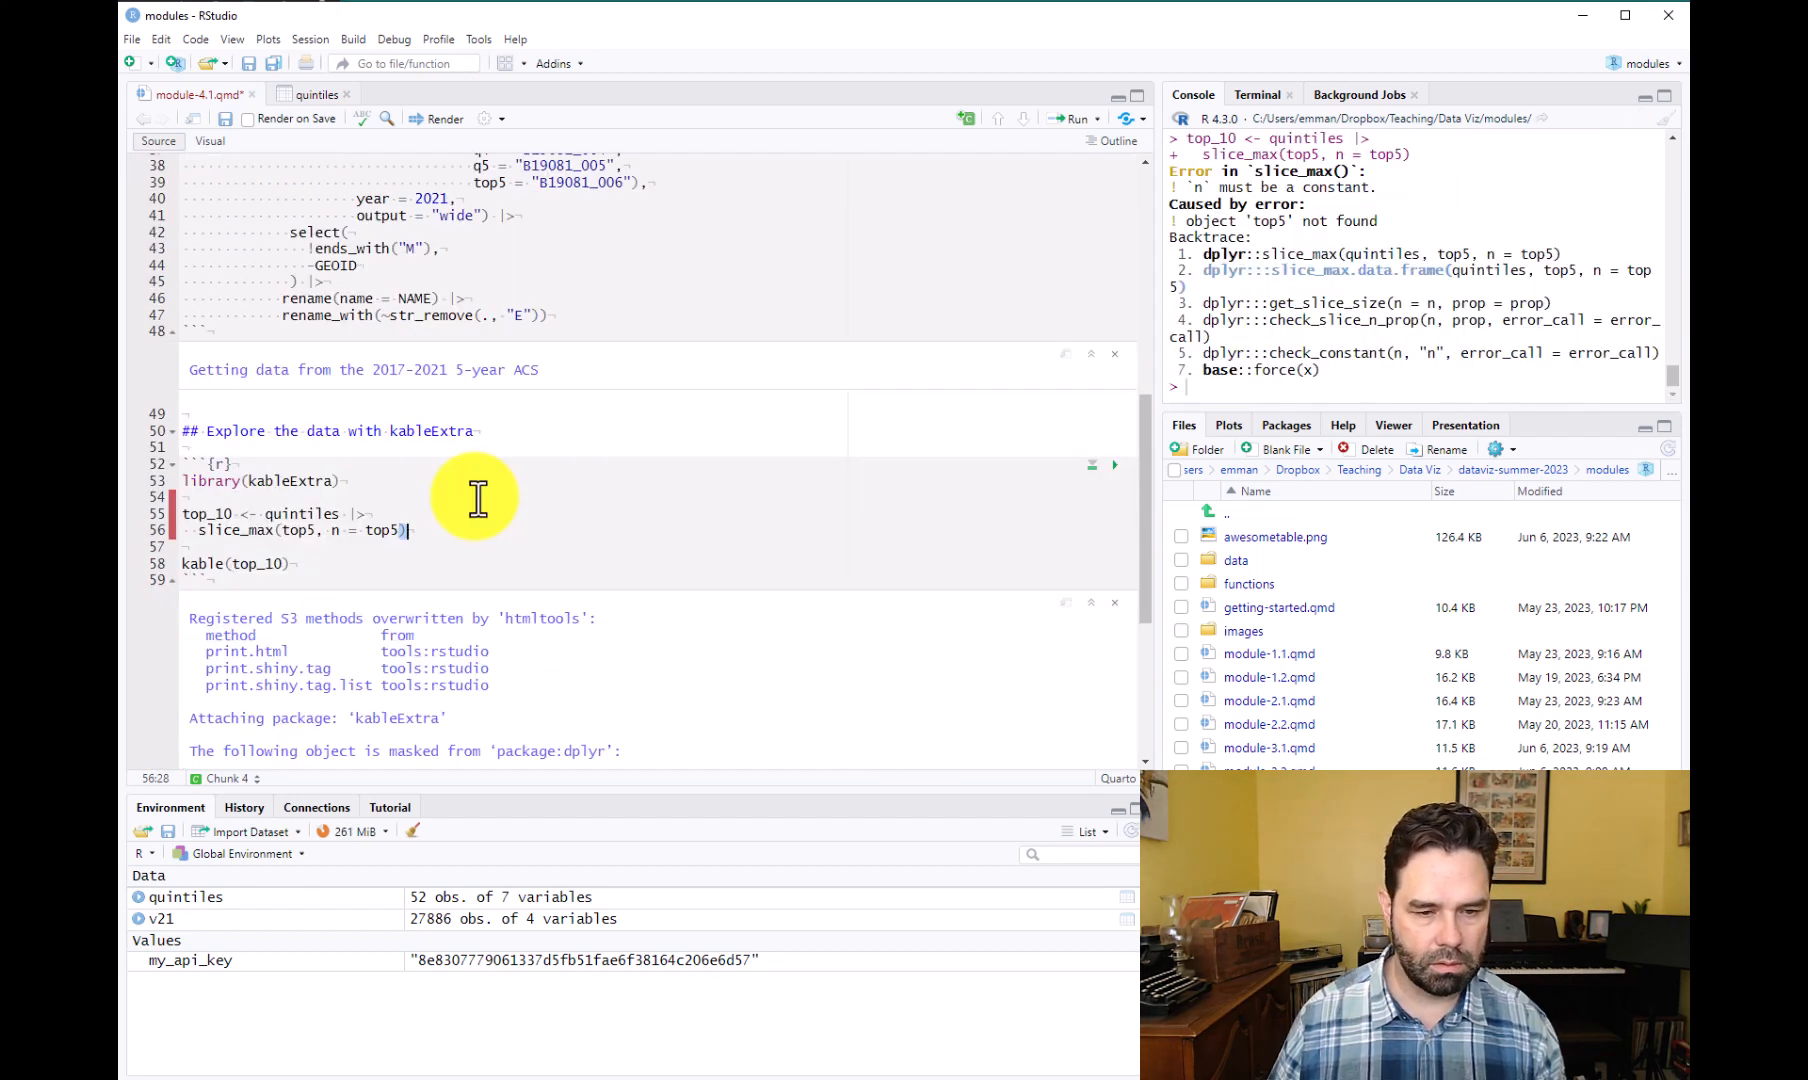
pyautogui.moveTo(619, 467)
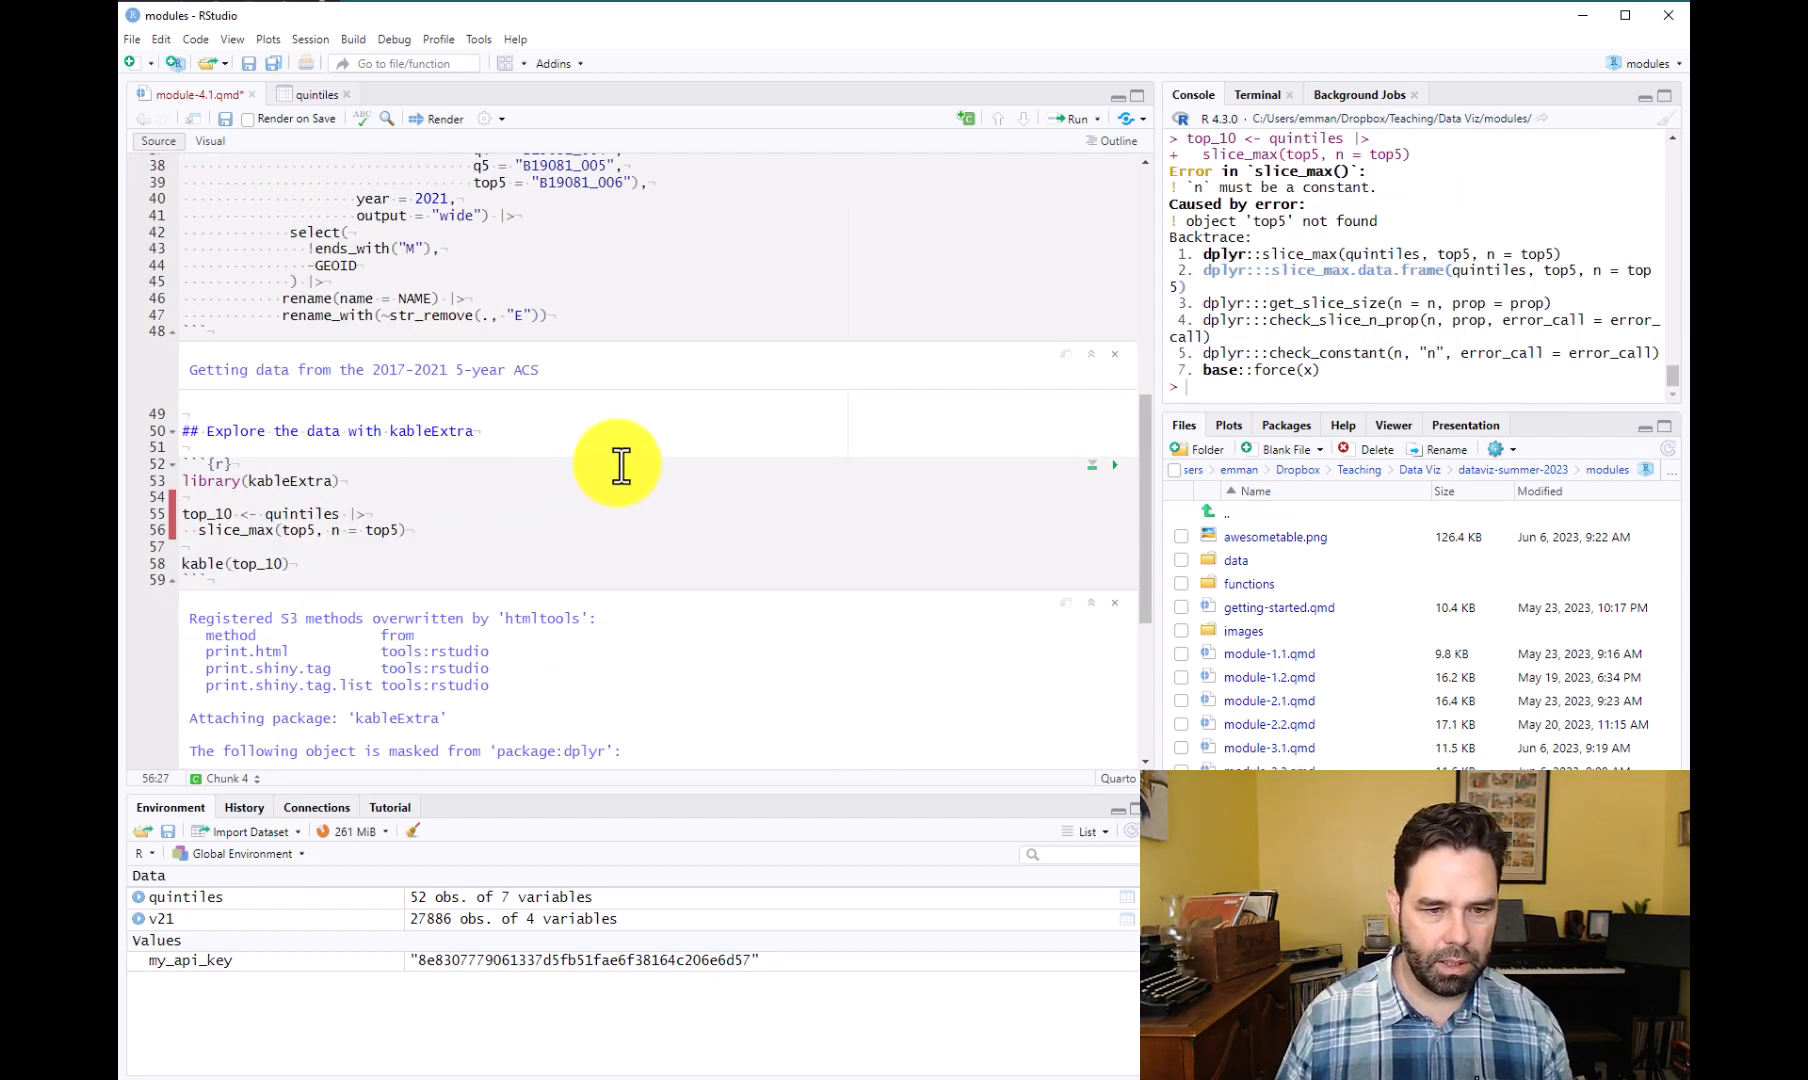
pyautogui.write('10')
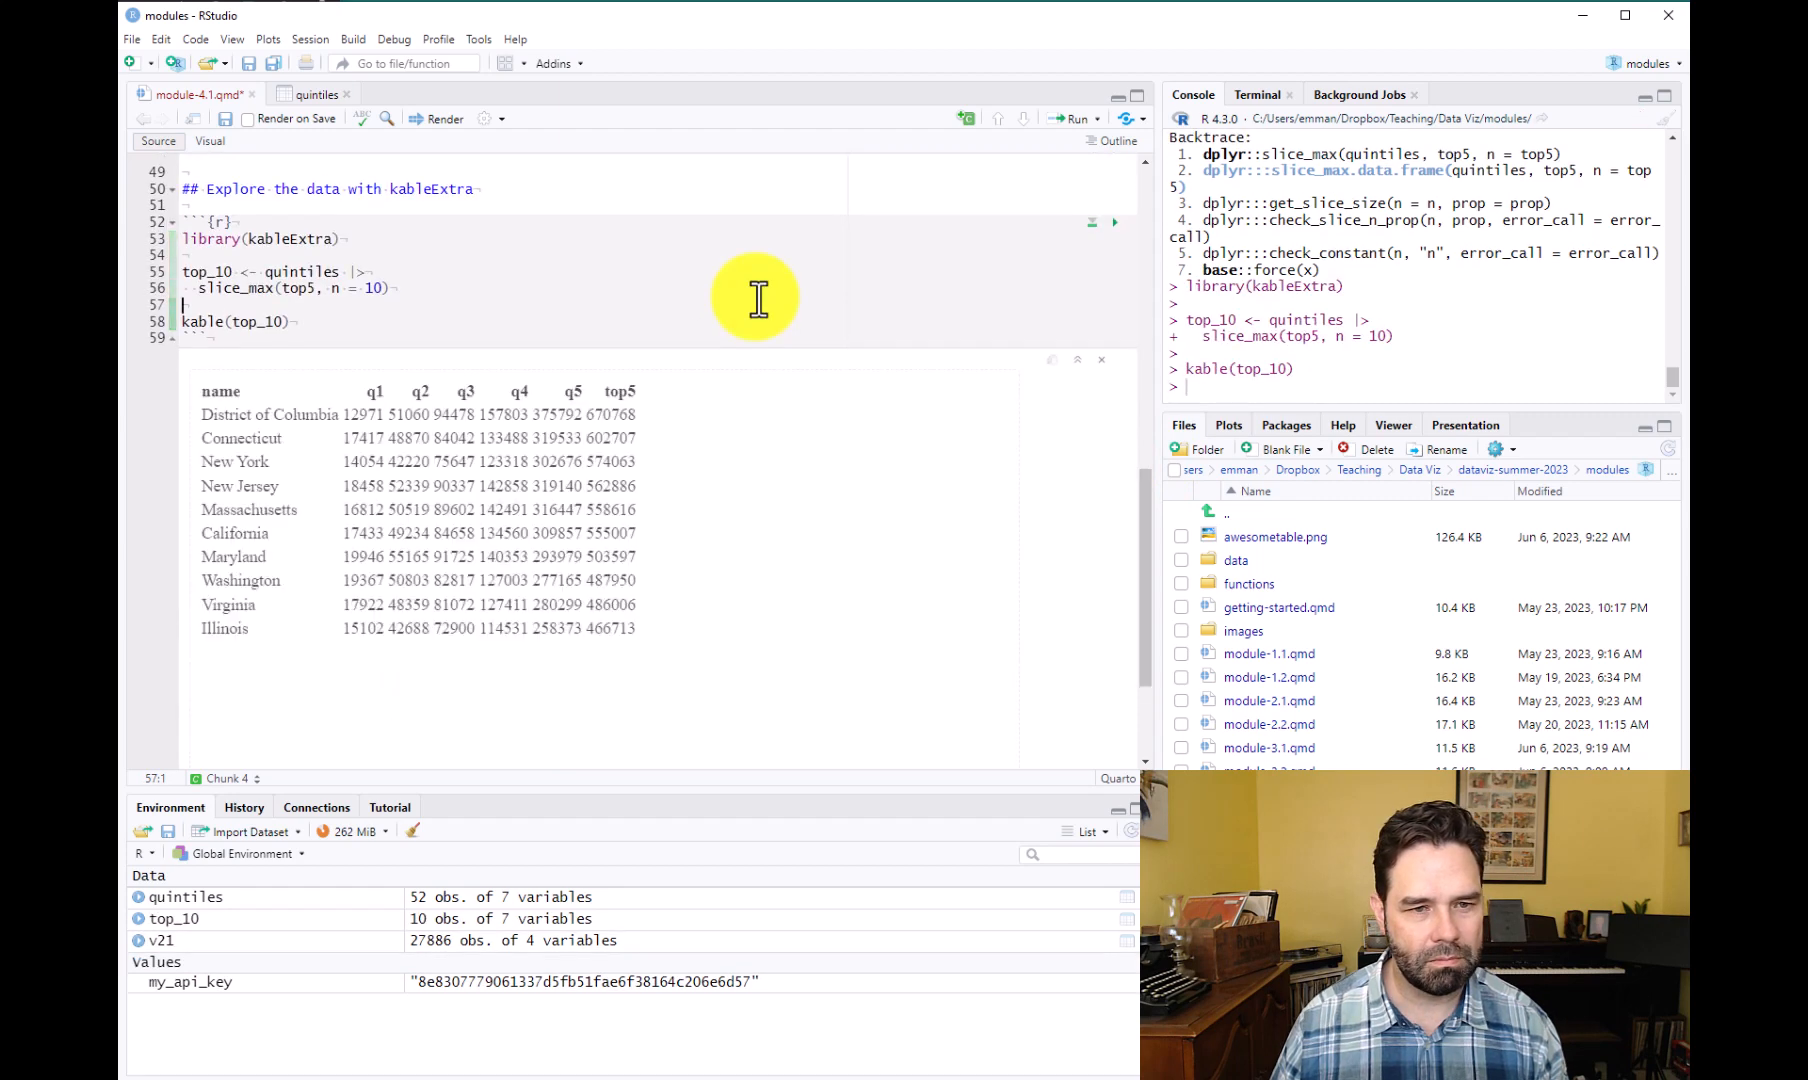
pyautogui.moveTo(254, 703)
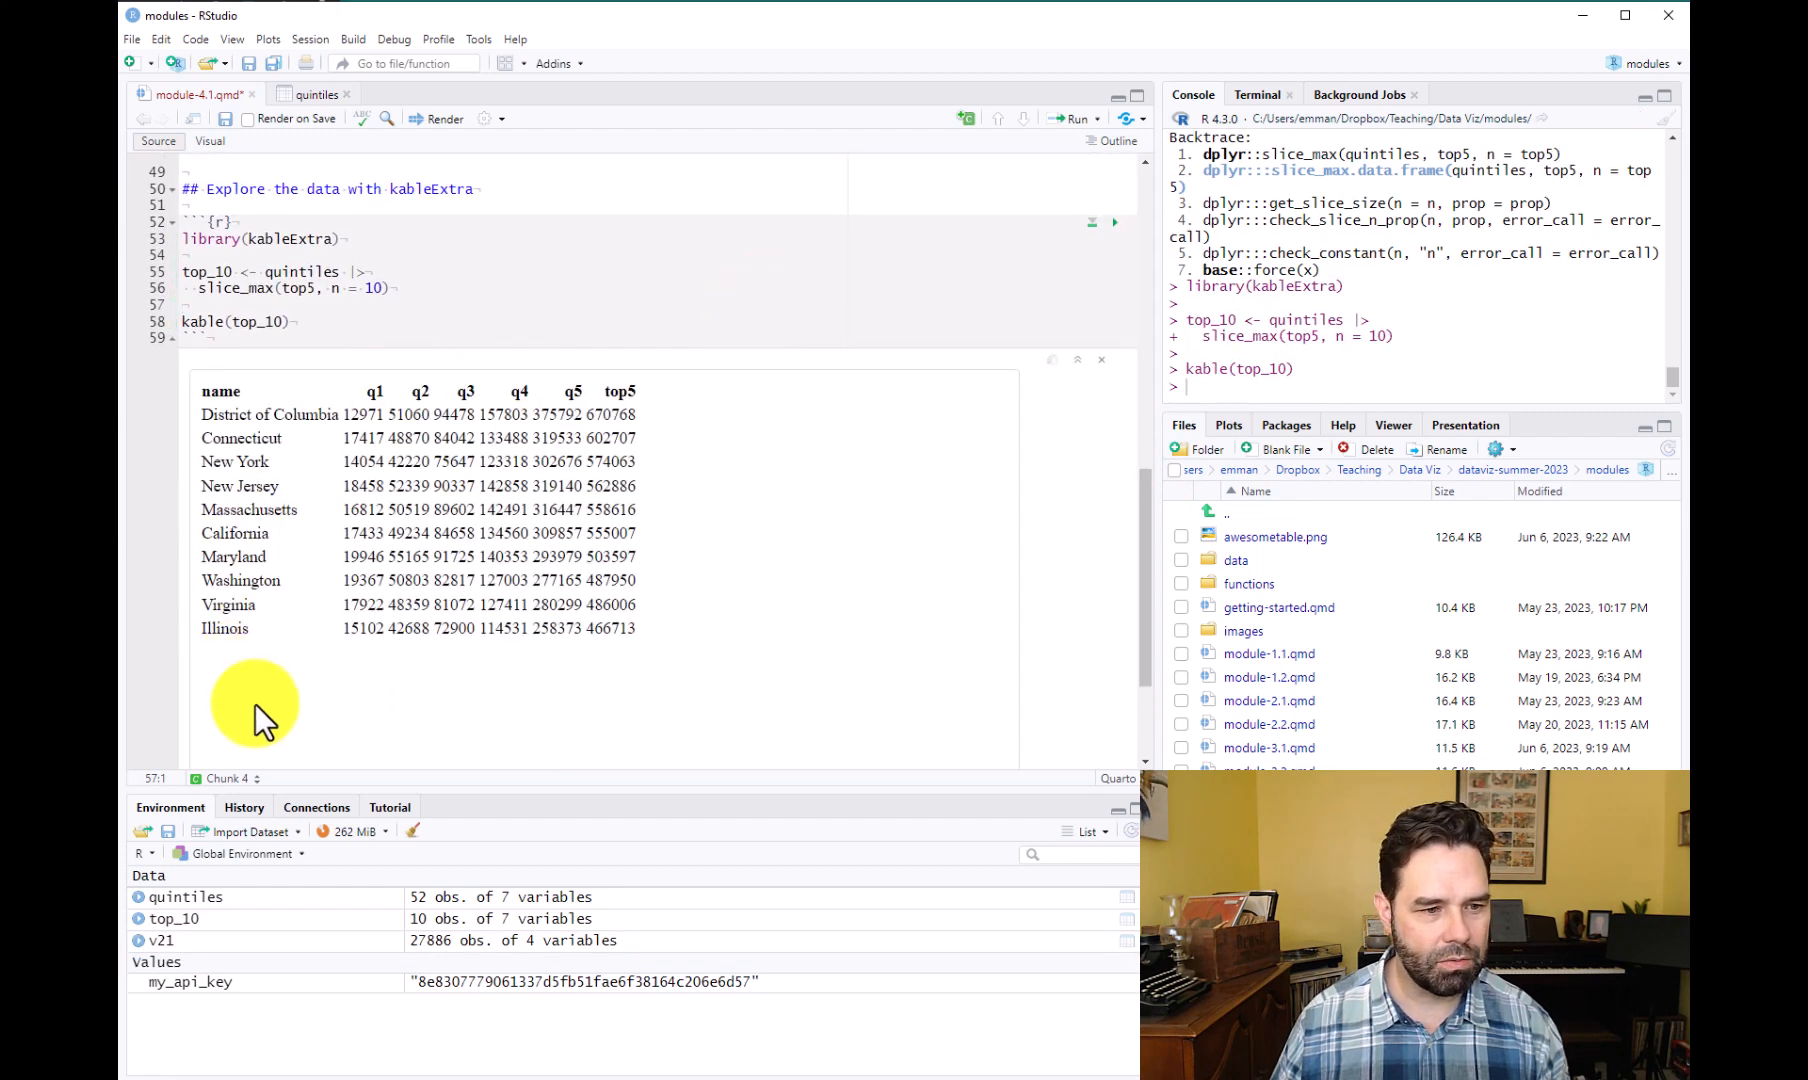
pyautogui.moveTo(294, 743)
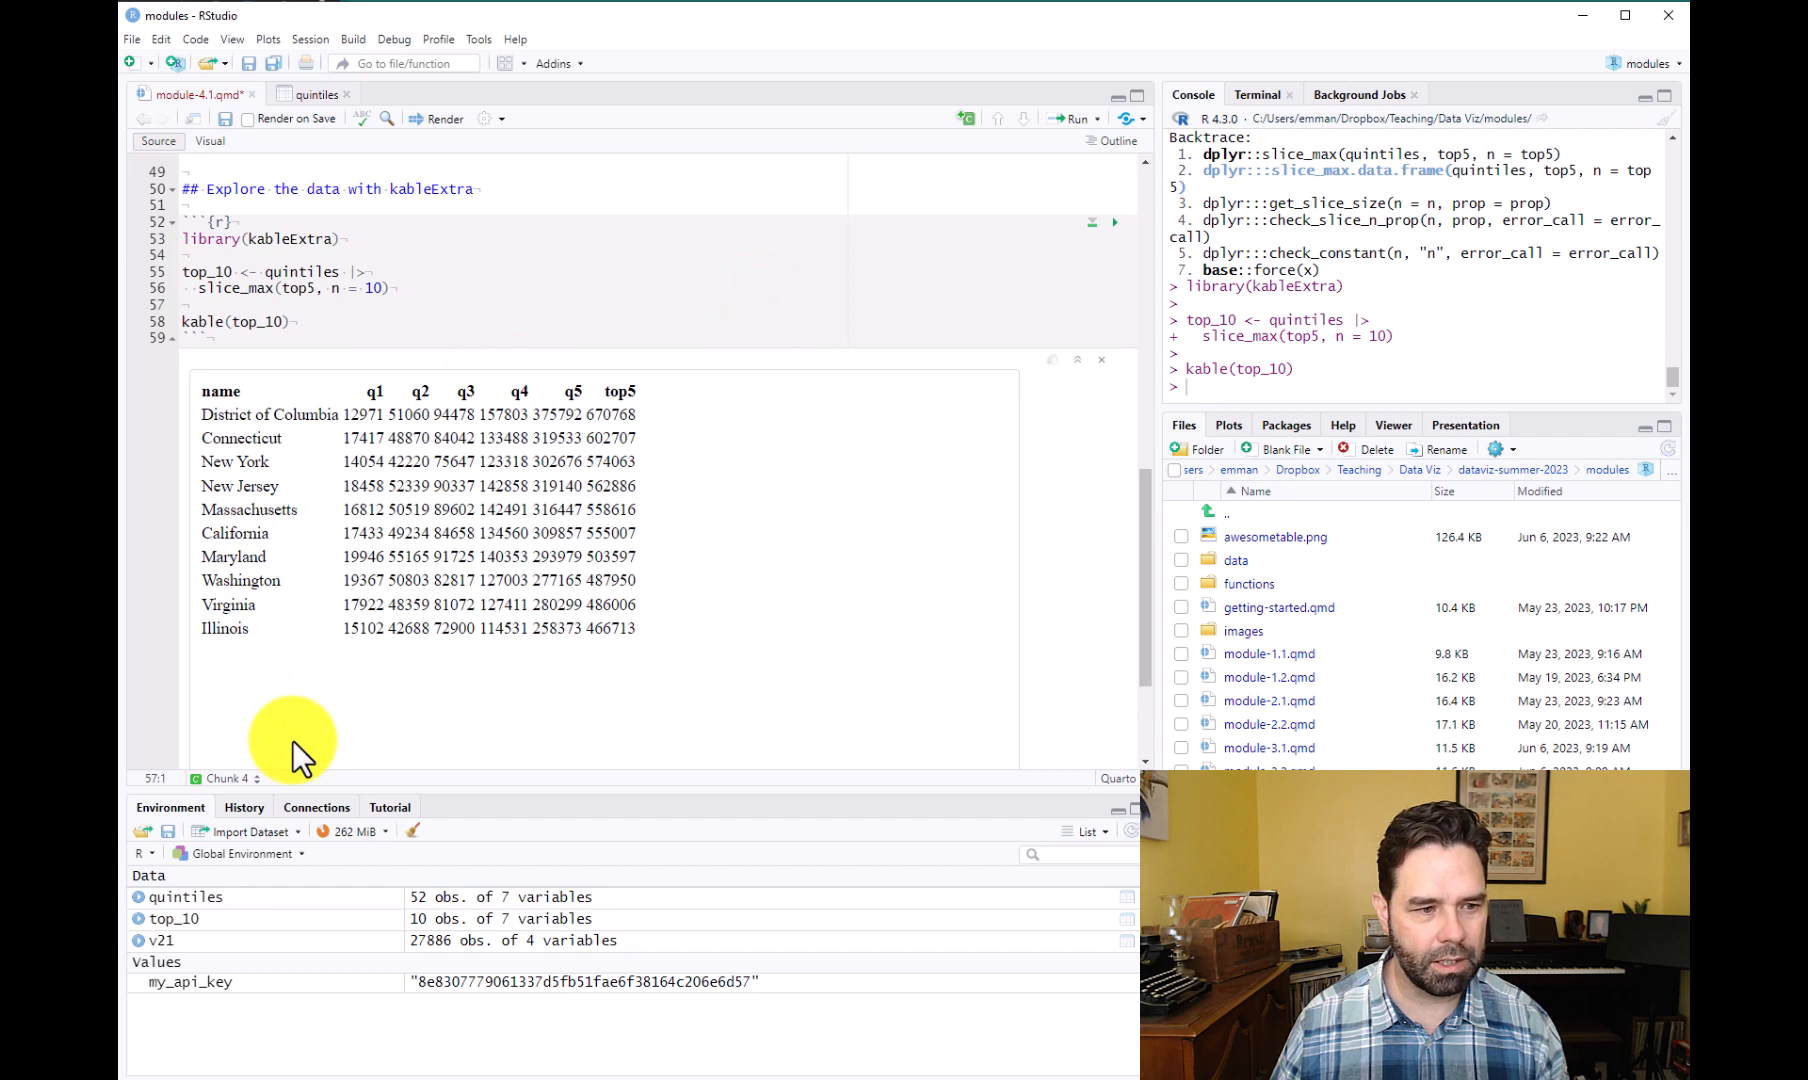
pyautogui.moveTo(575, 426)
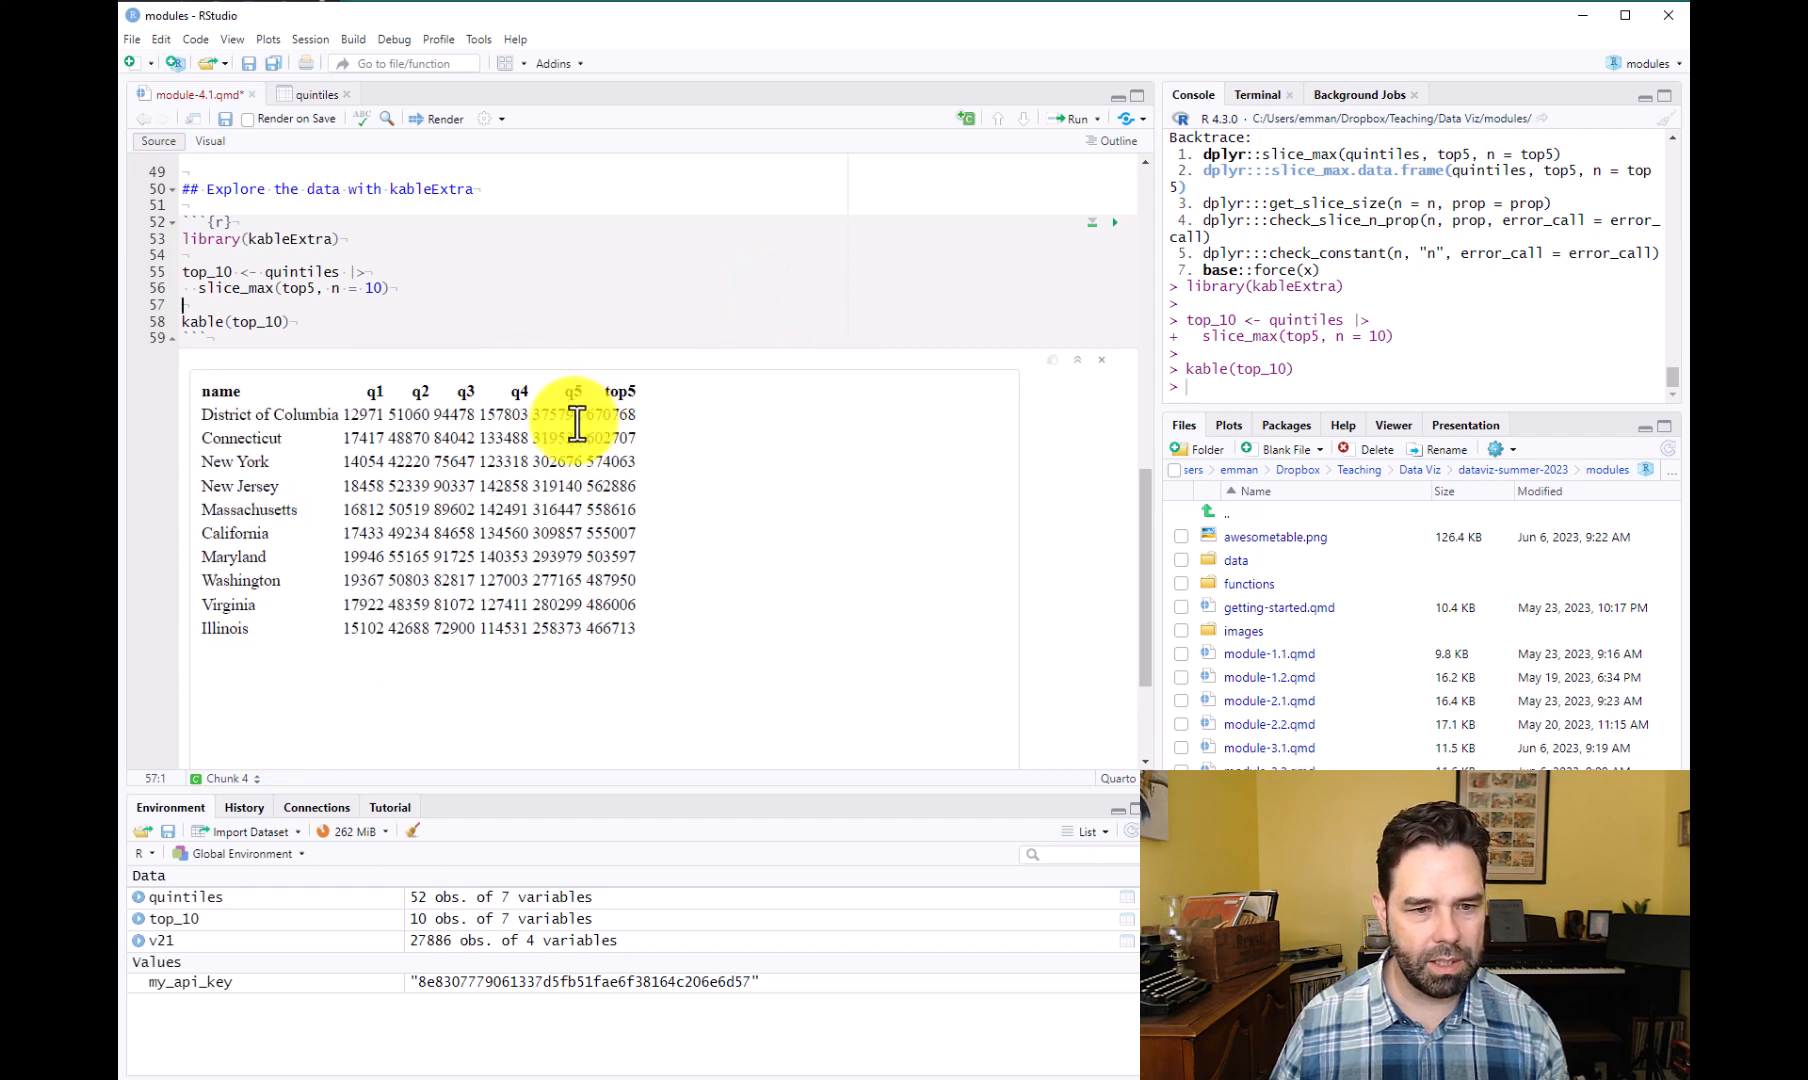
pyautogui.moveTo(265, 415)
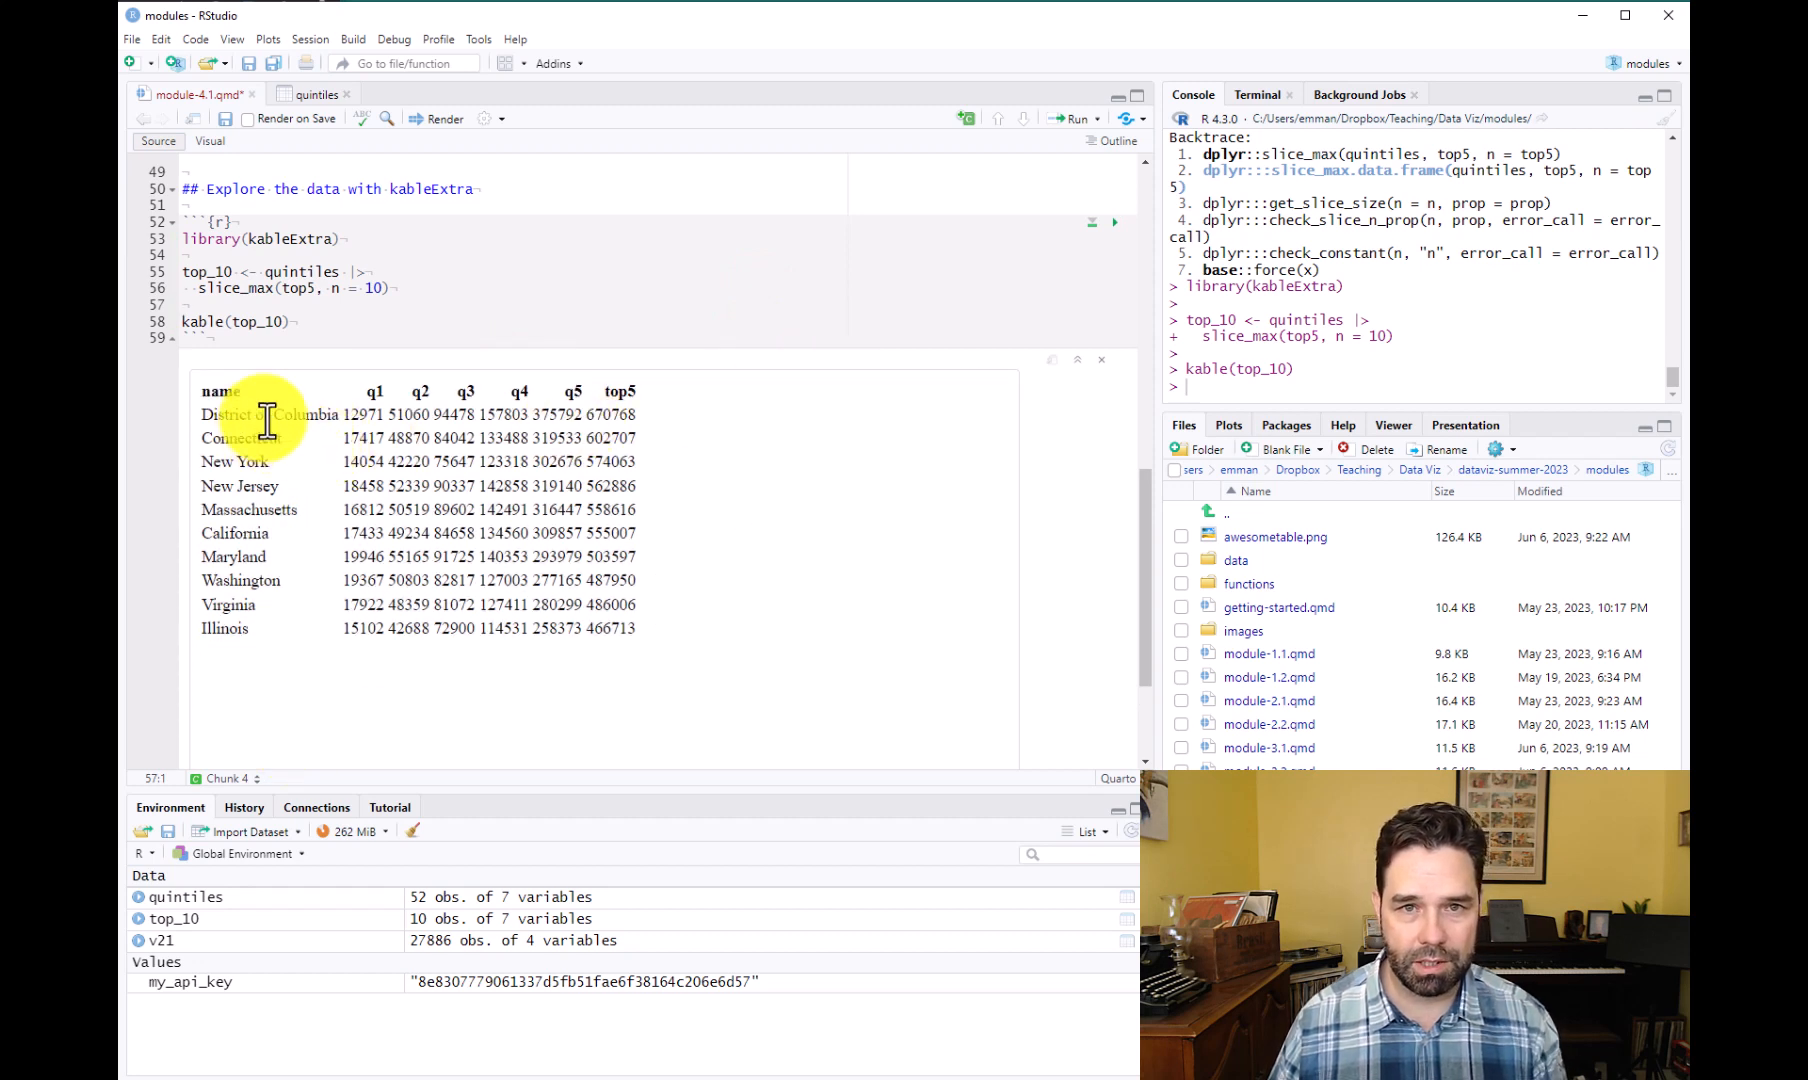
pyautogui.moveTo(651, 432)
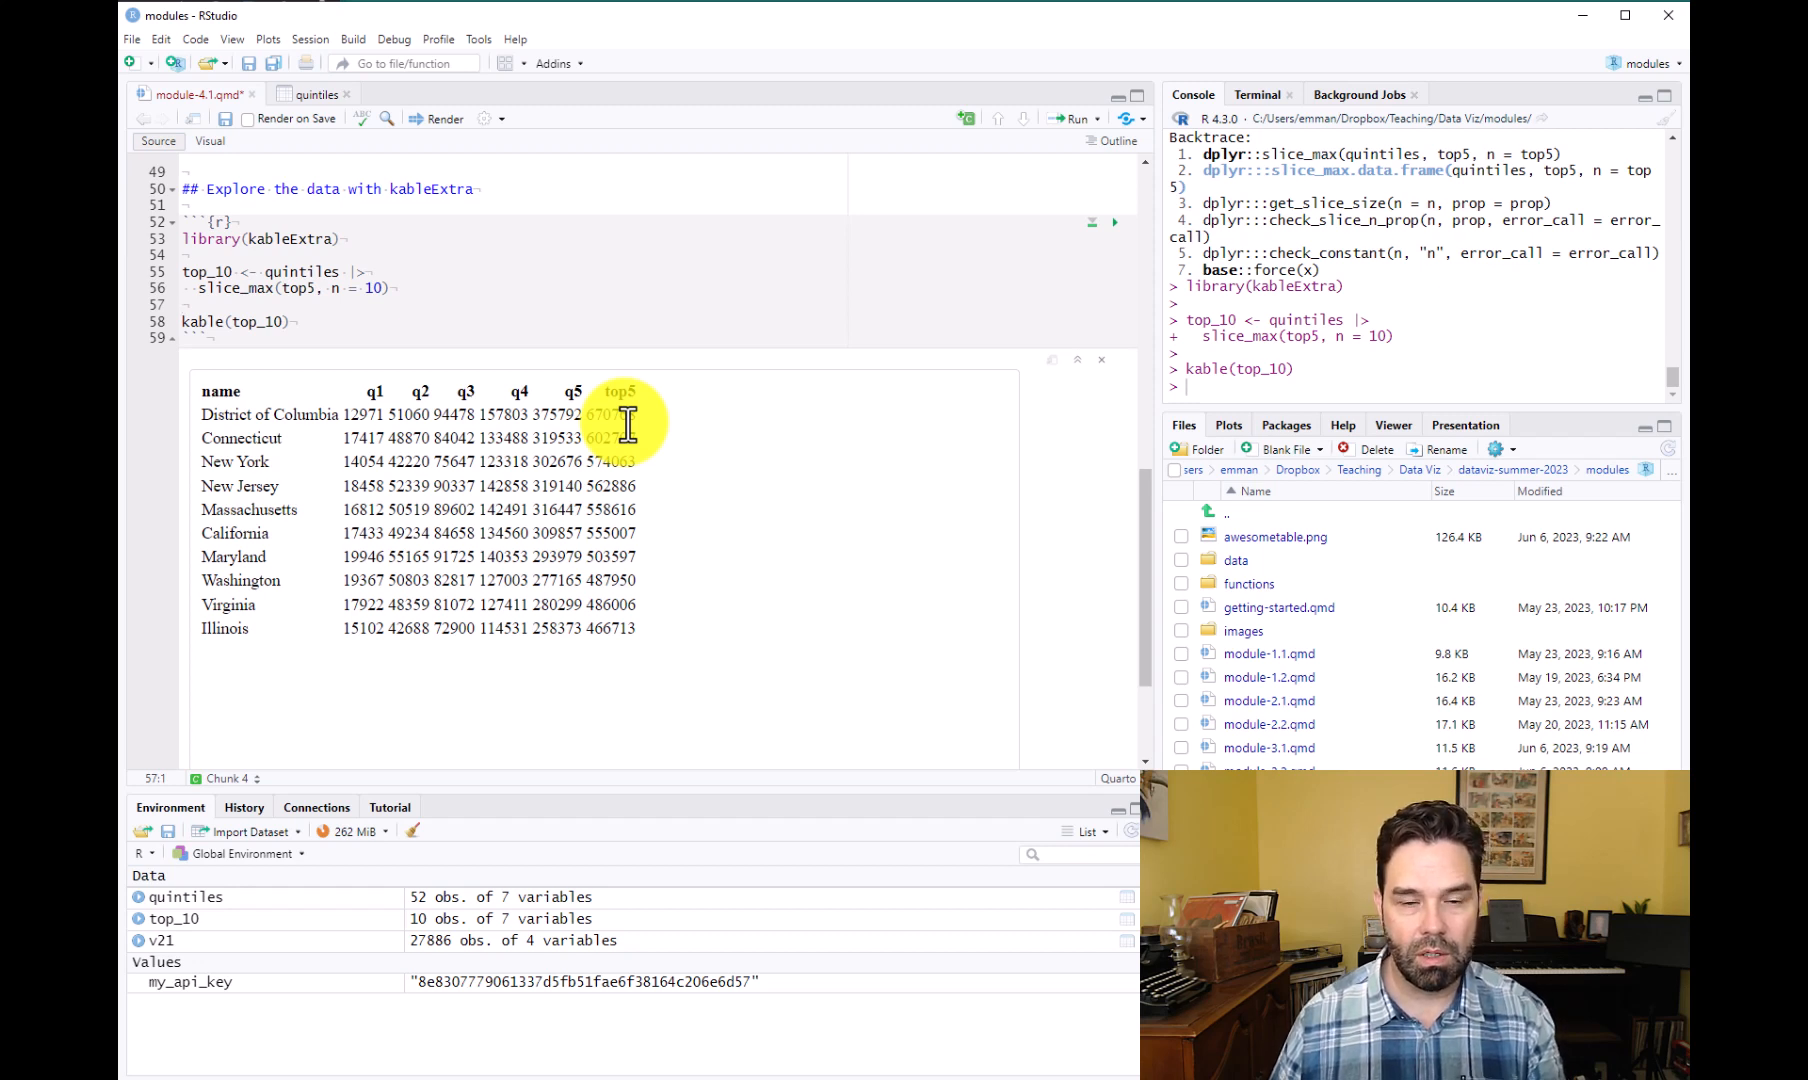
pyautogui.moveTo(342, 418)
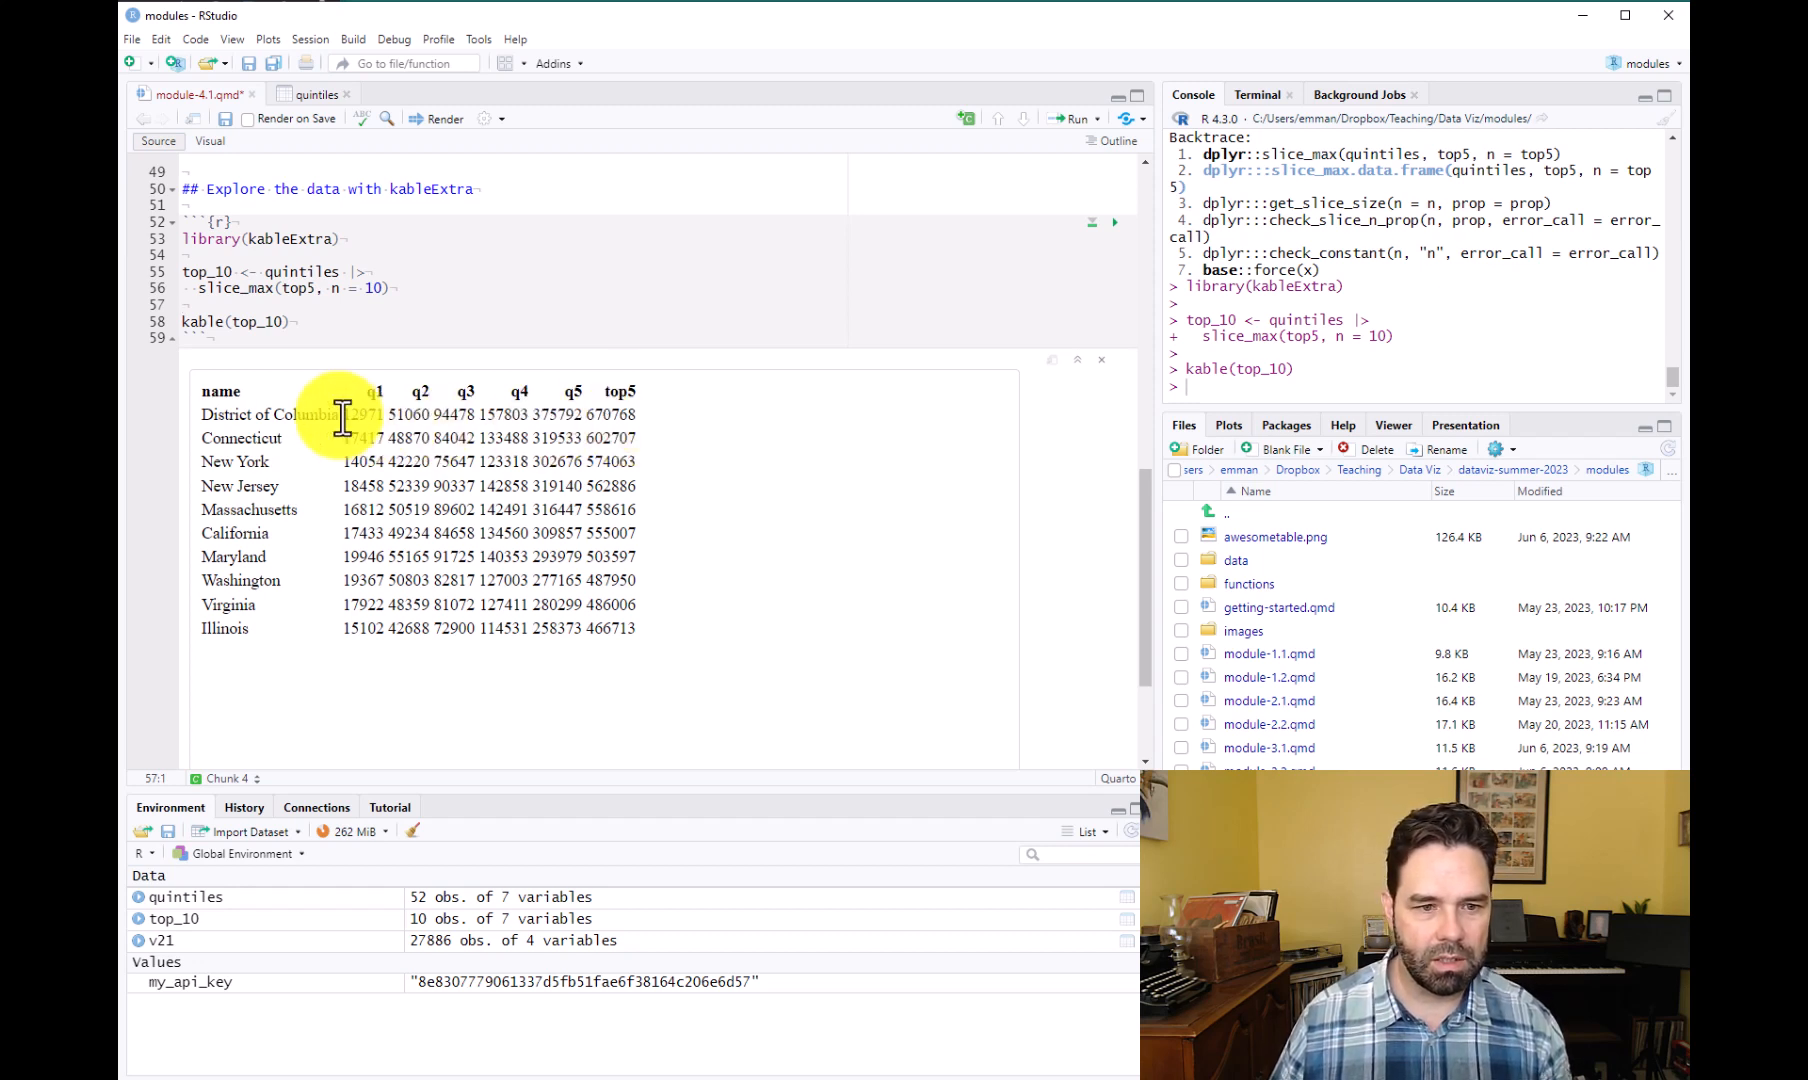
pyautogui.moveTo(708, 403)
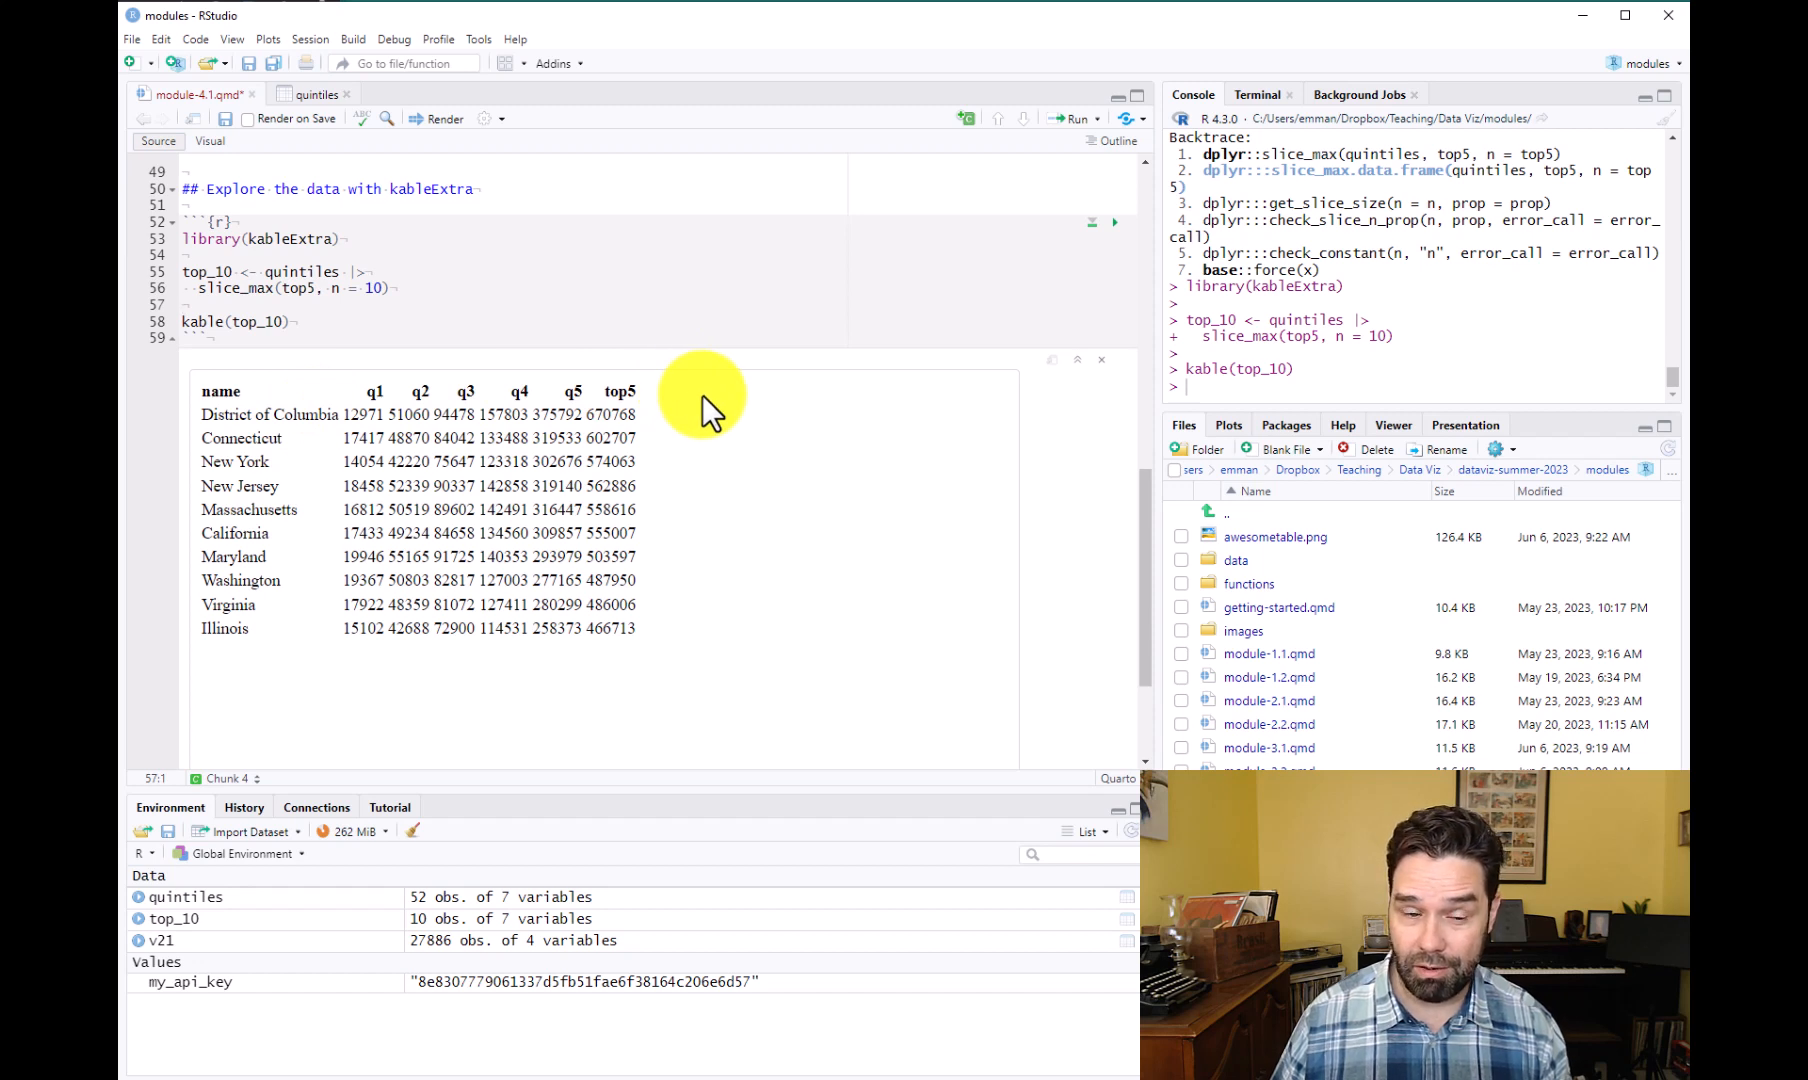
pyautogui.moveTo(286, 557)
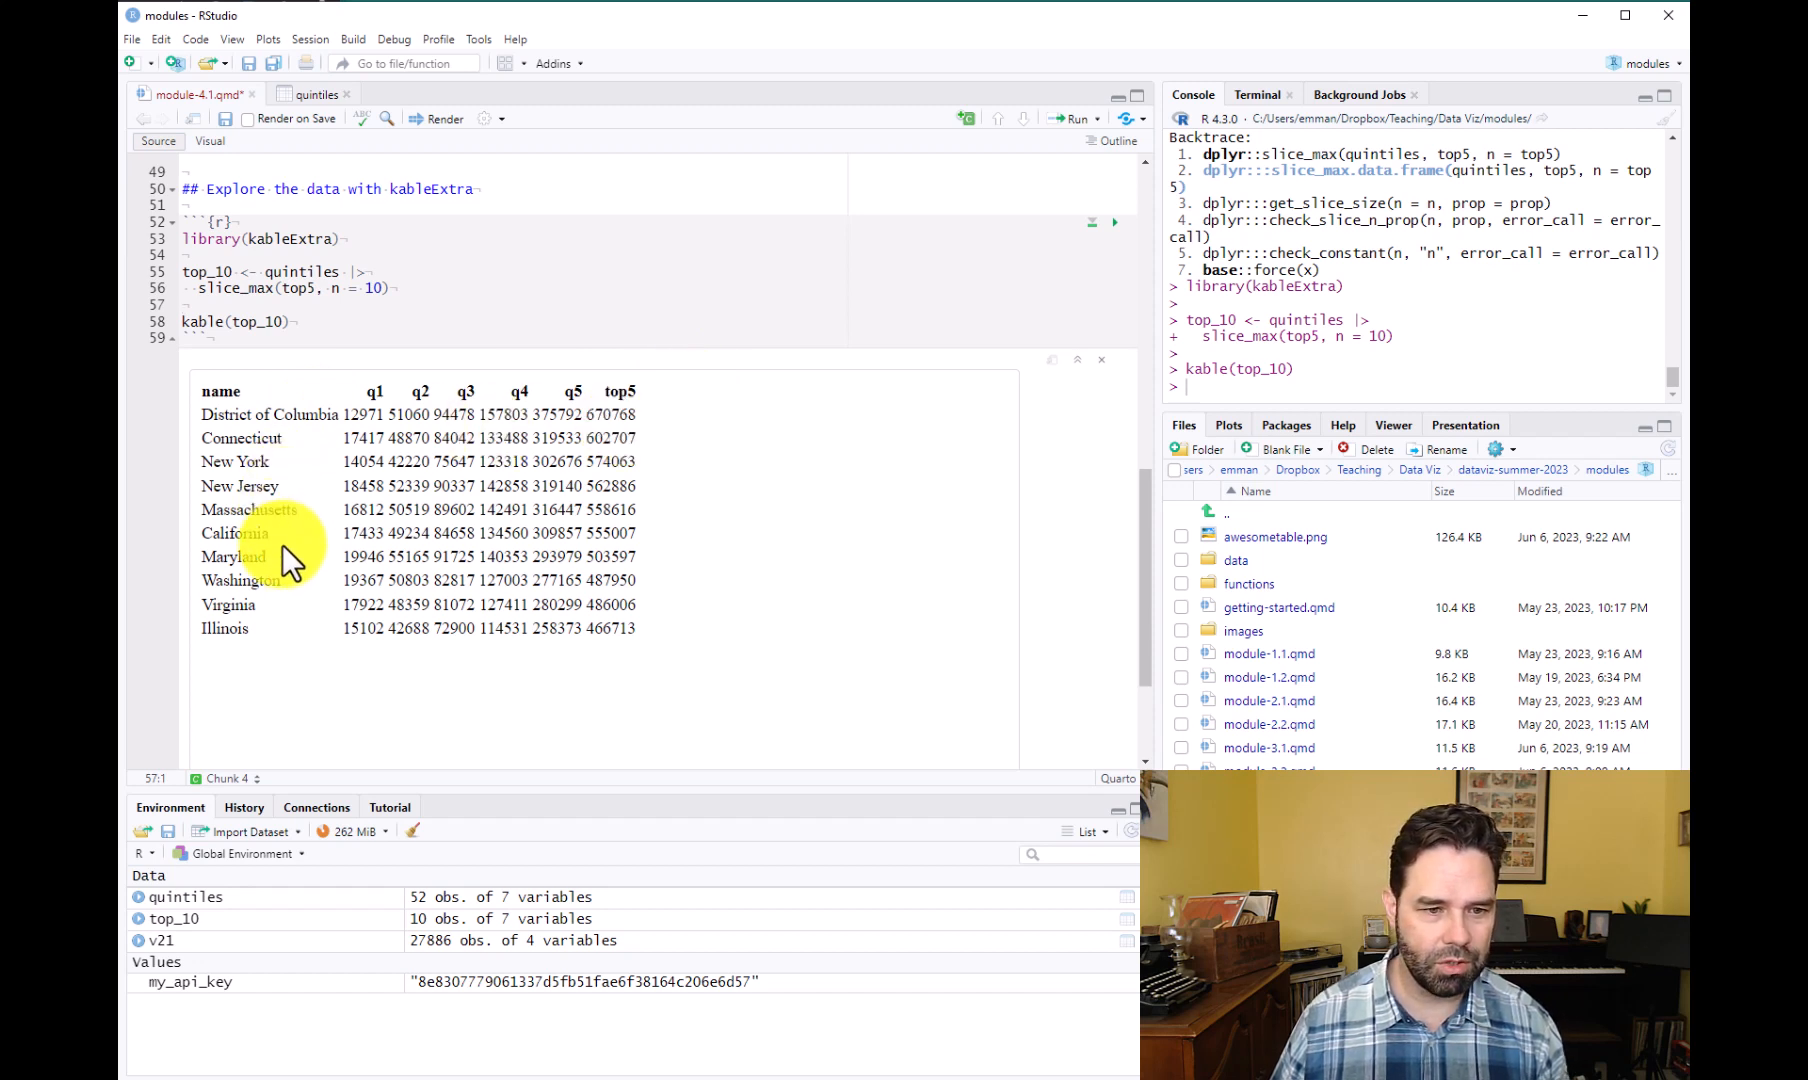
pyautogui.moveTo(605, 450)
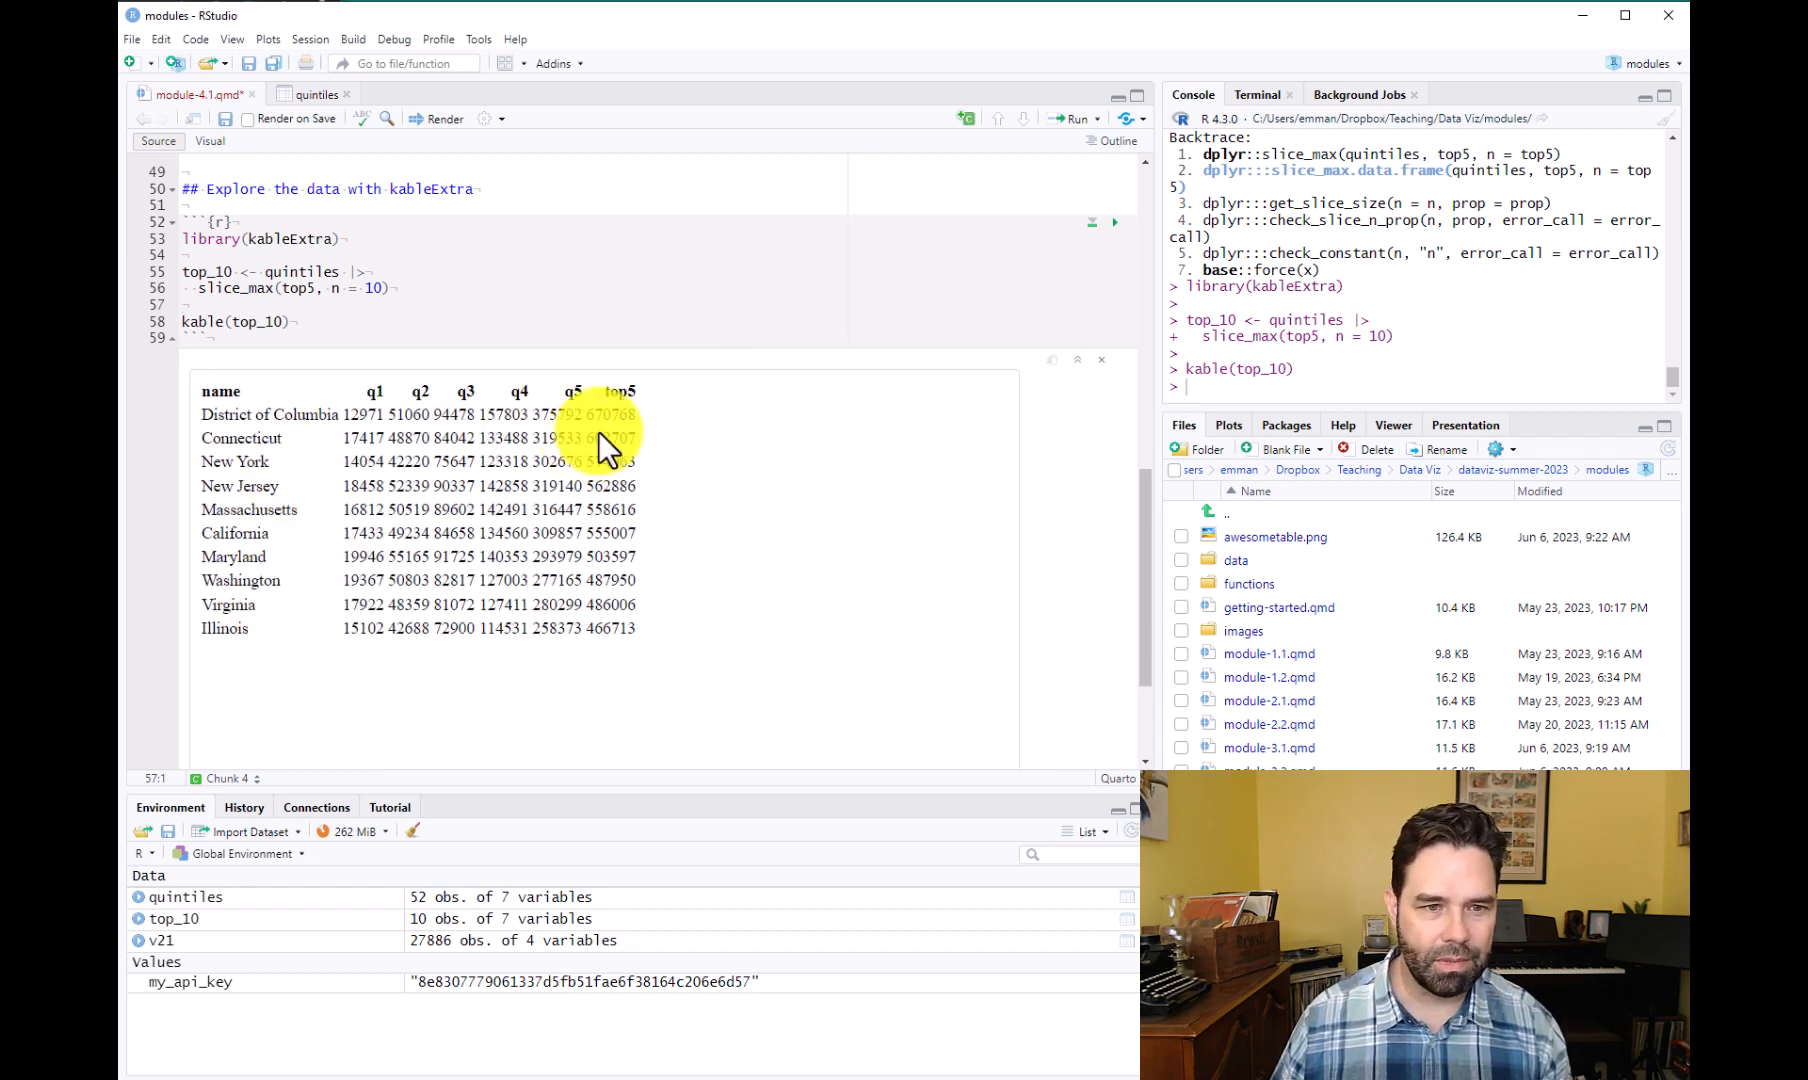
pyautogui.moveTo(1101, 369)
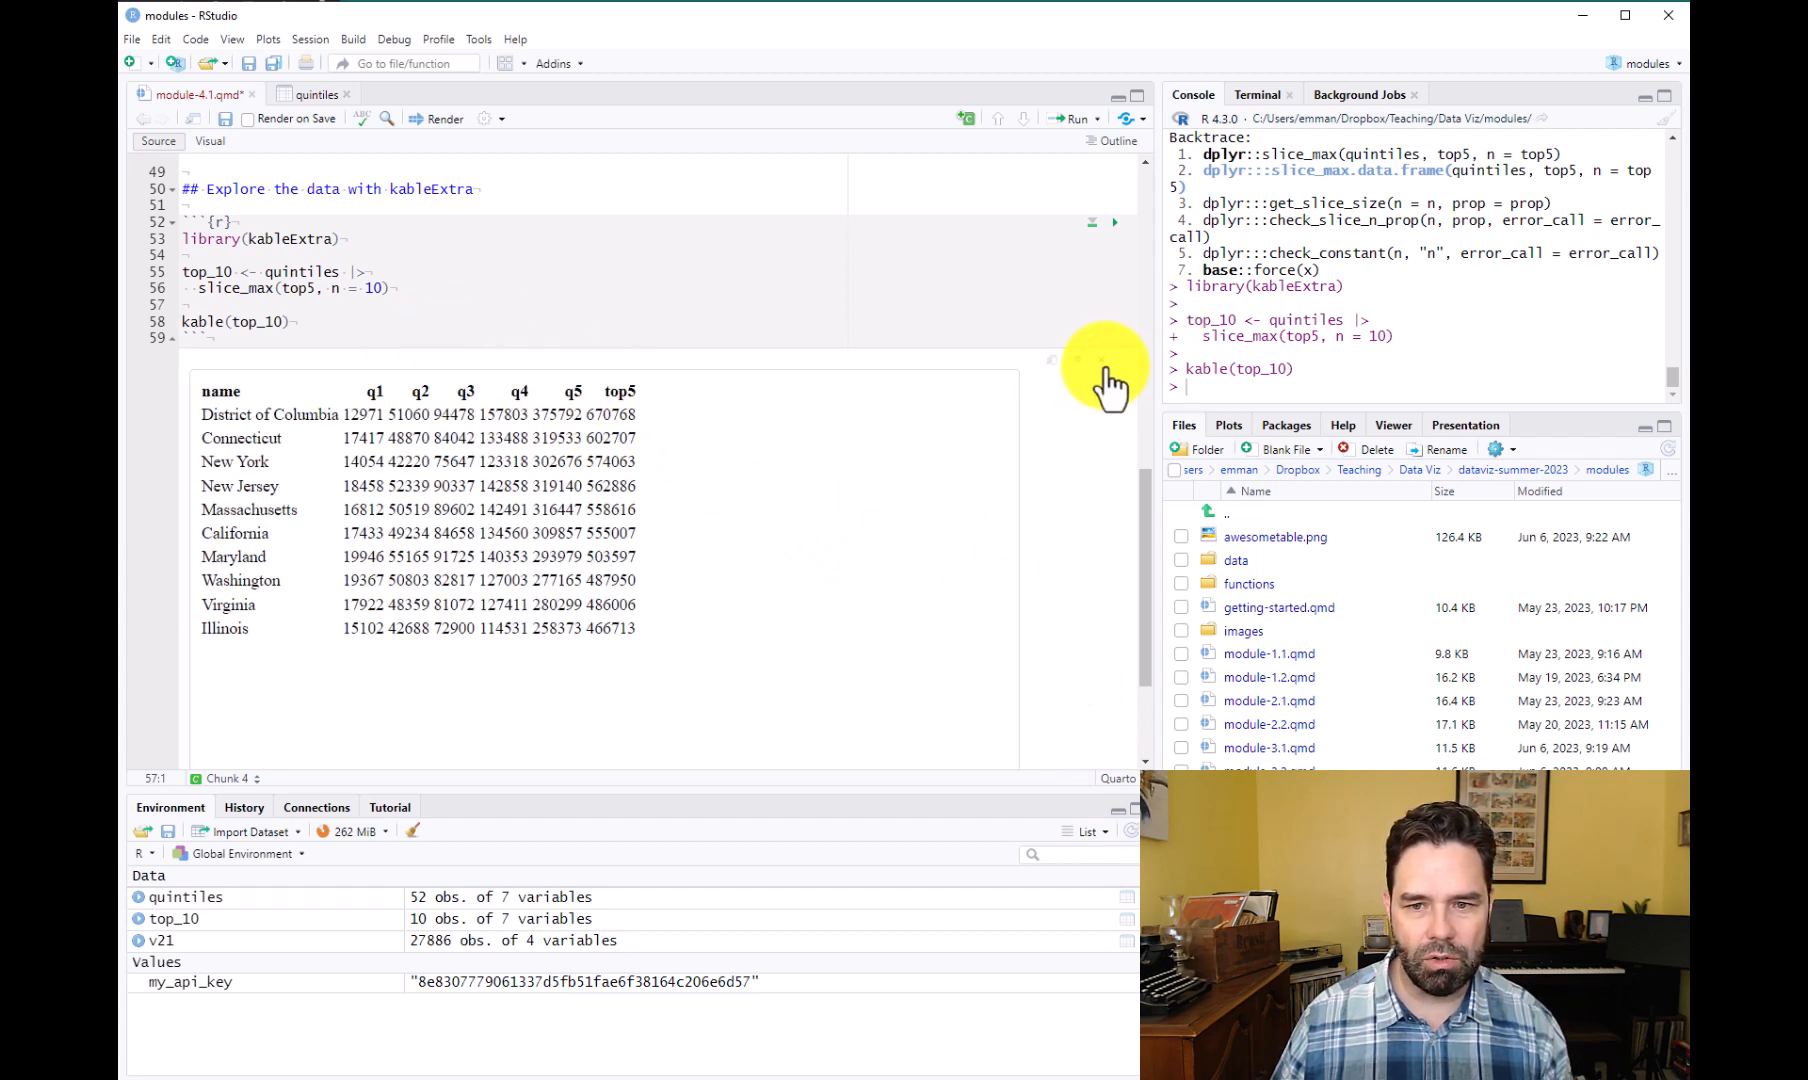
# Below the chunk, write 'Now look at the states with the highest share of earners in the lowest quintile'.
pyautogui.scroll(3)
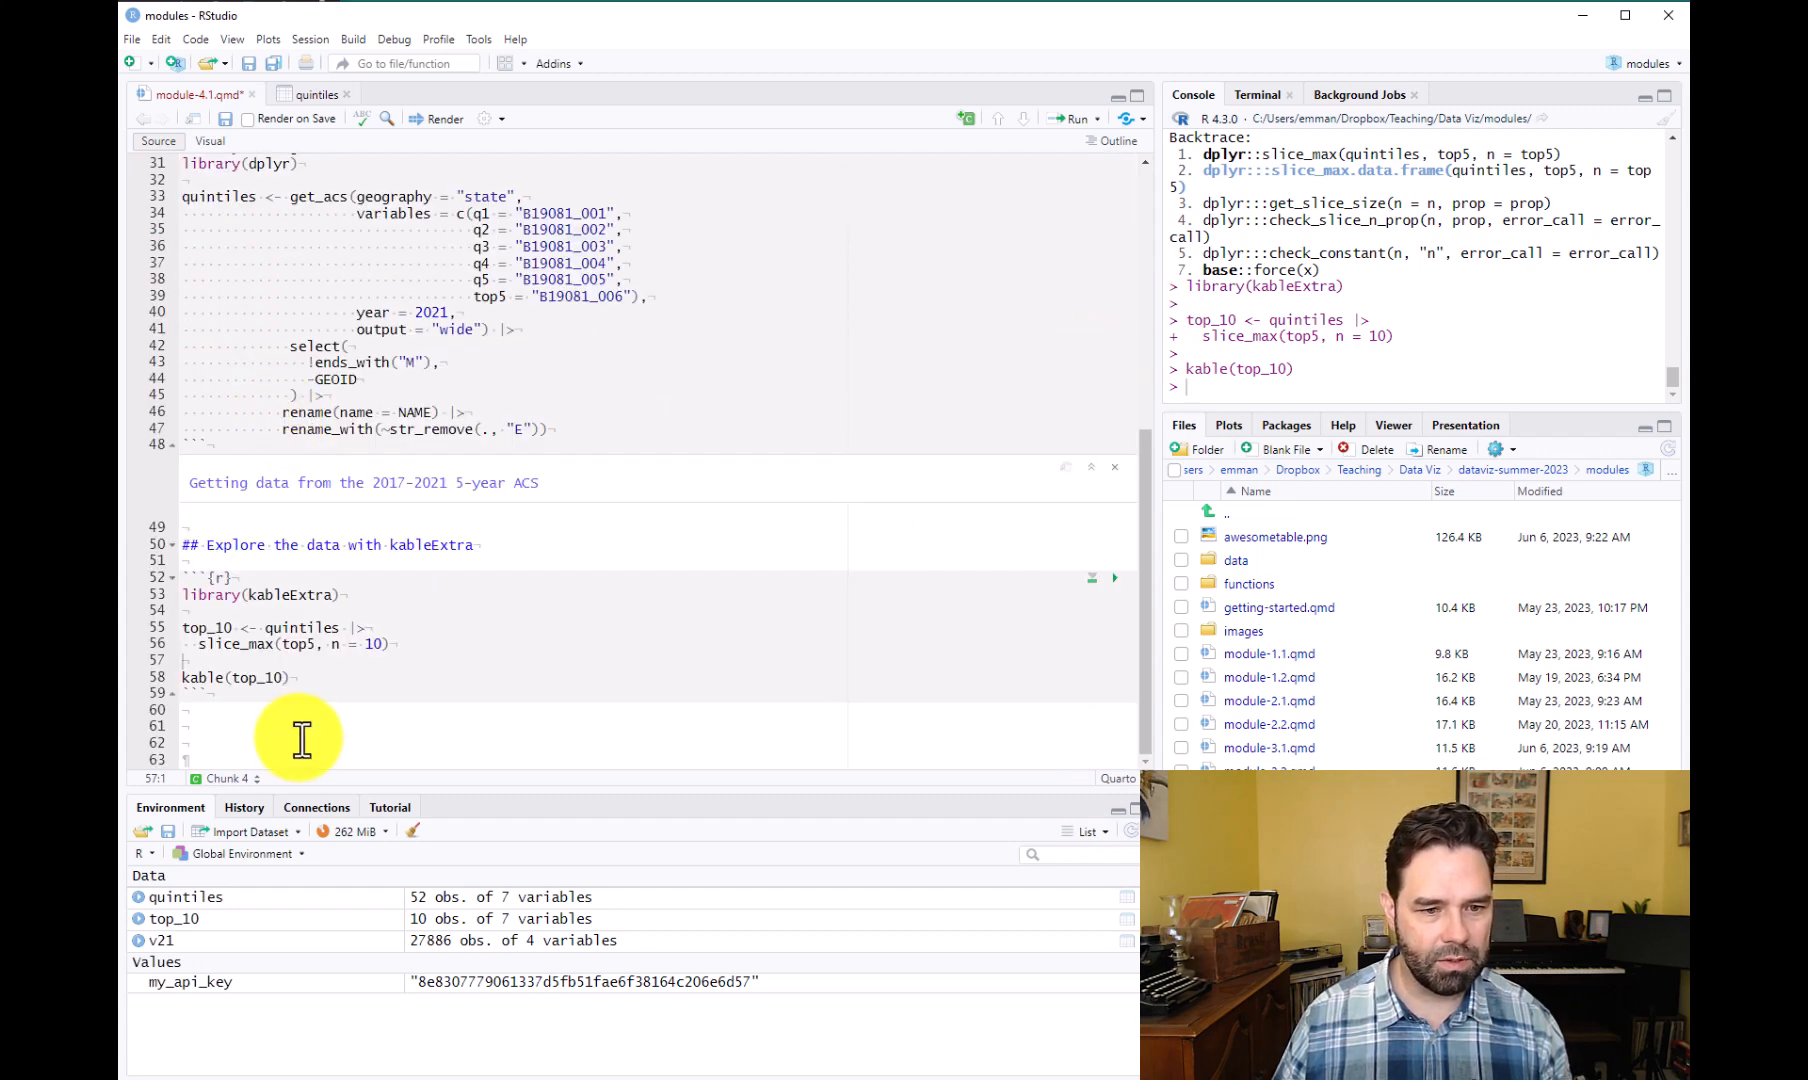
pyautogui.click(184, 725)
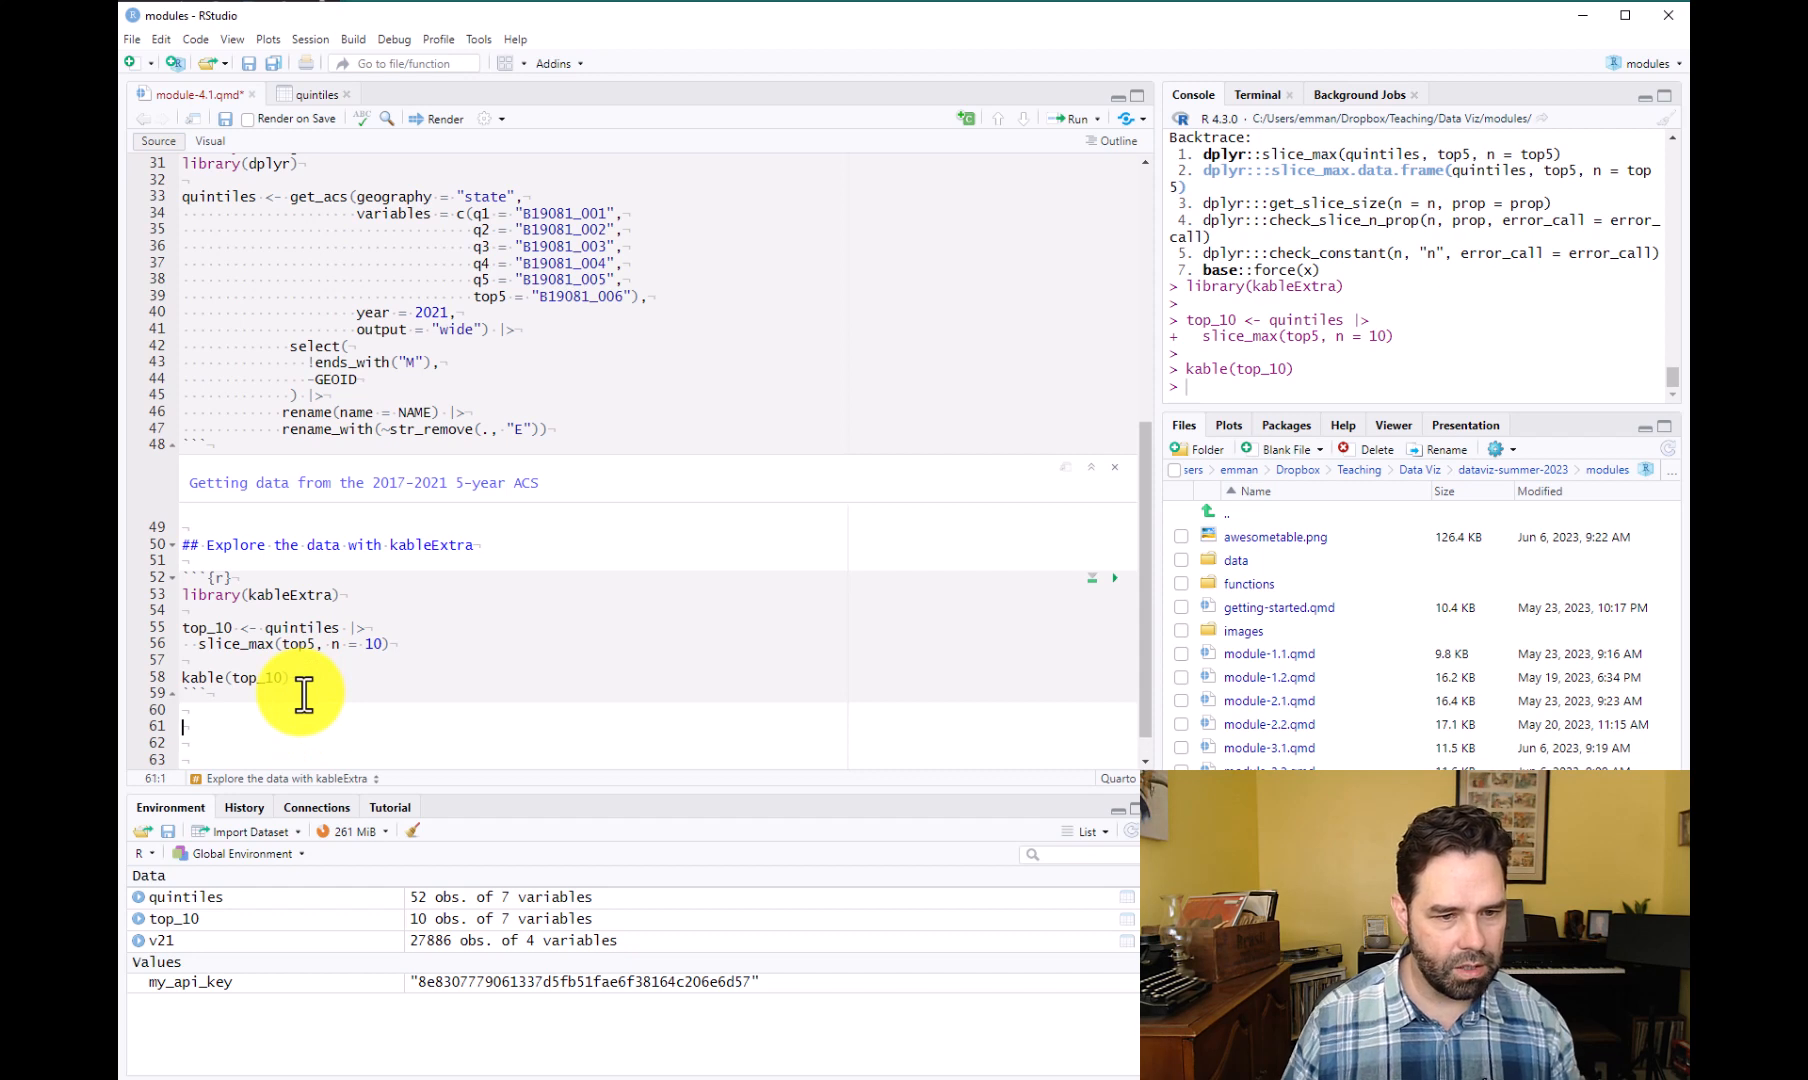
pyautogui.write("Now let's look")
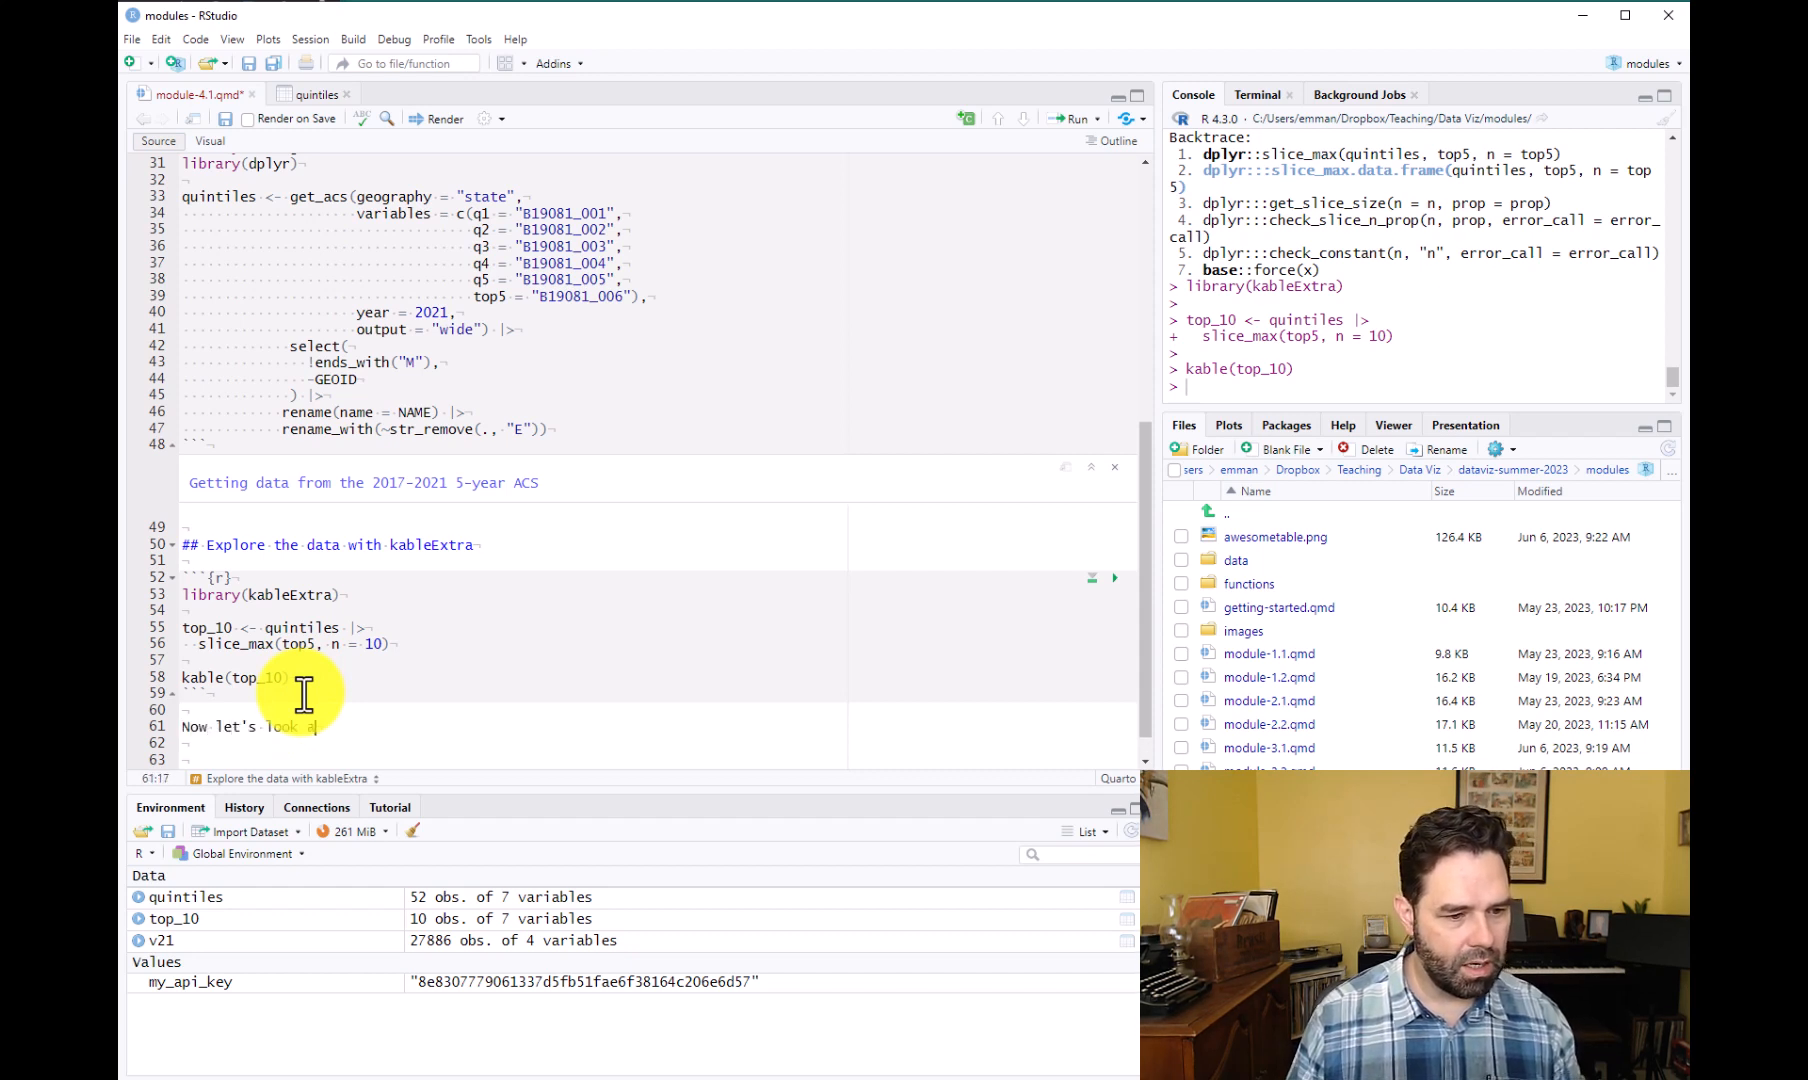
pyautogui.write('at the states wi')
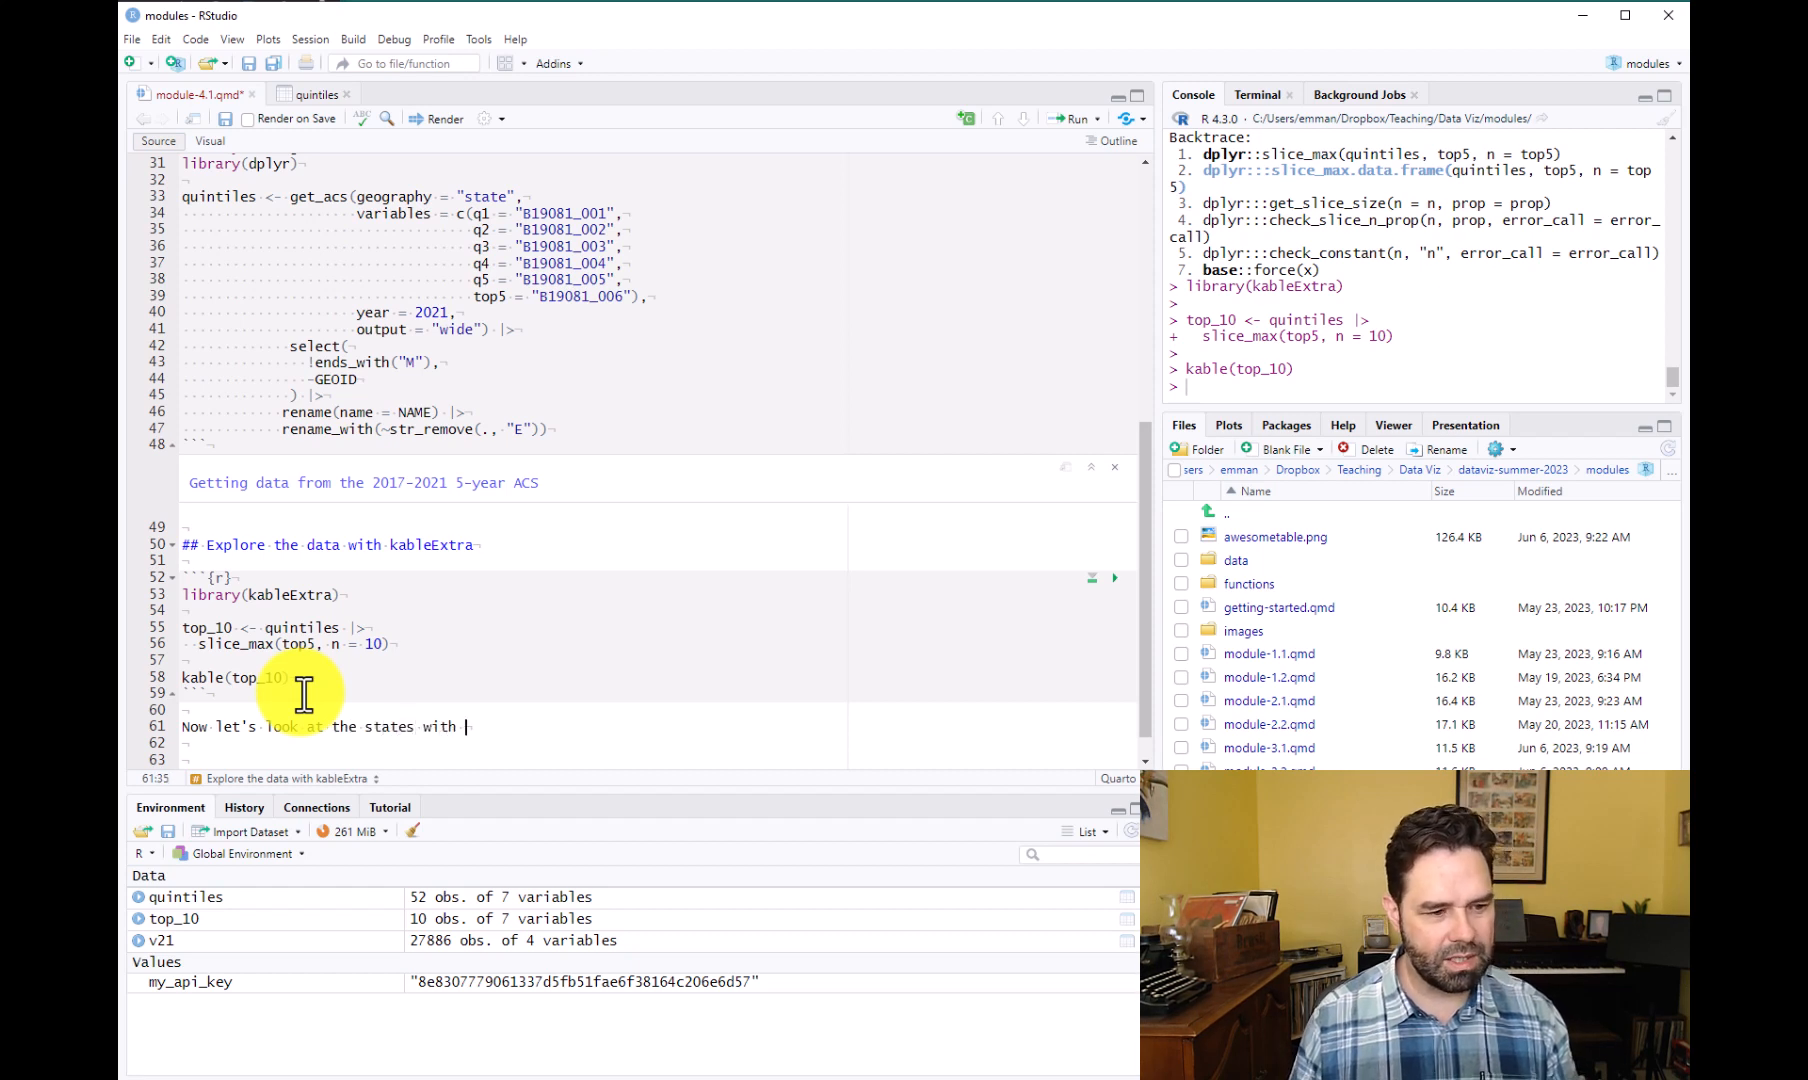
pyautogui.write('the highest concentration')
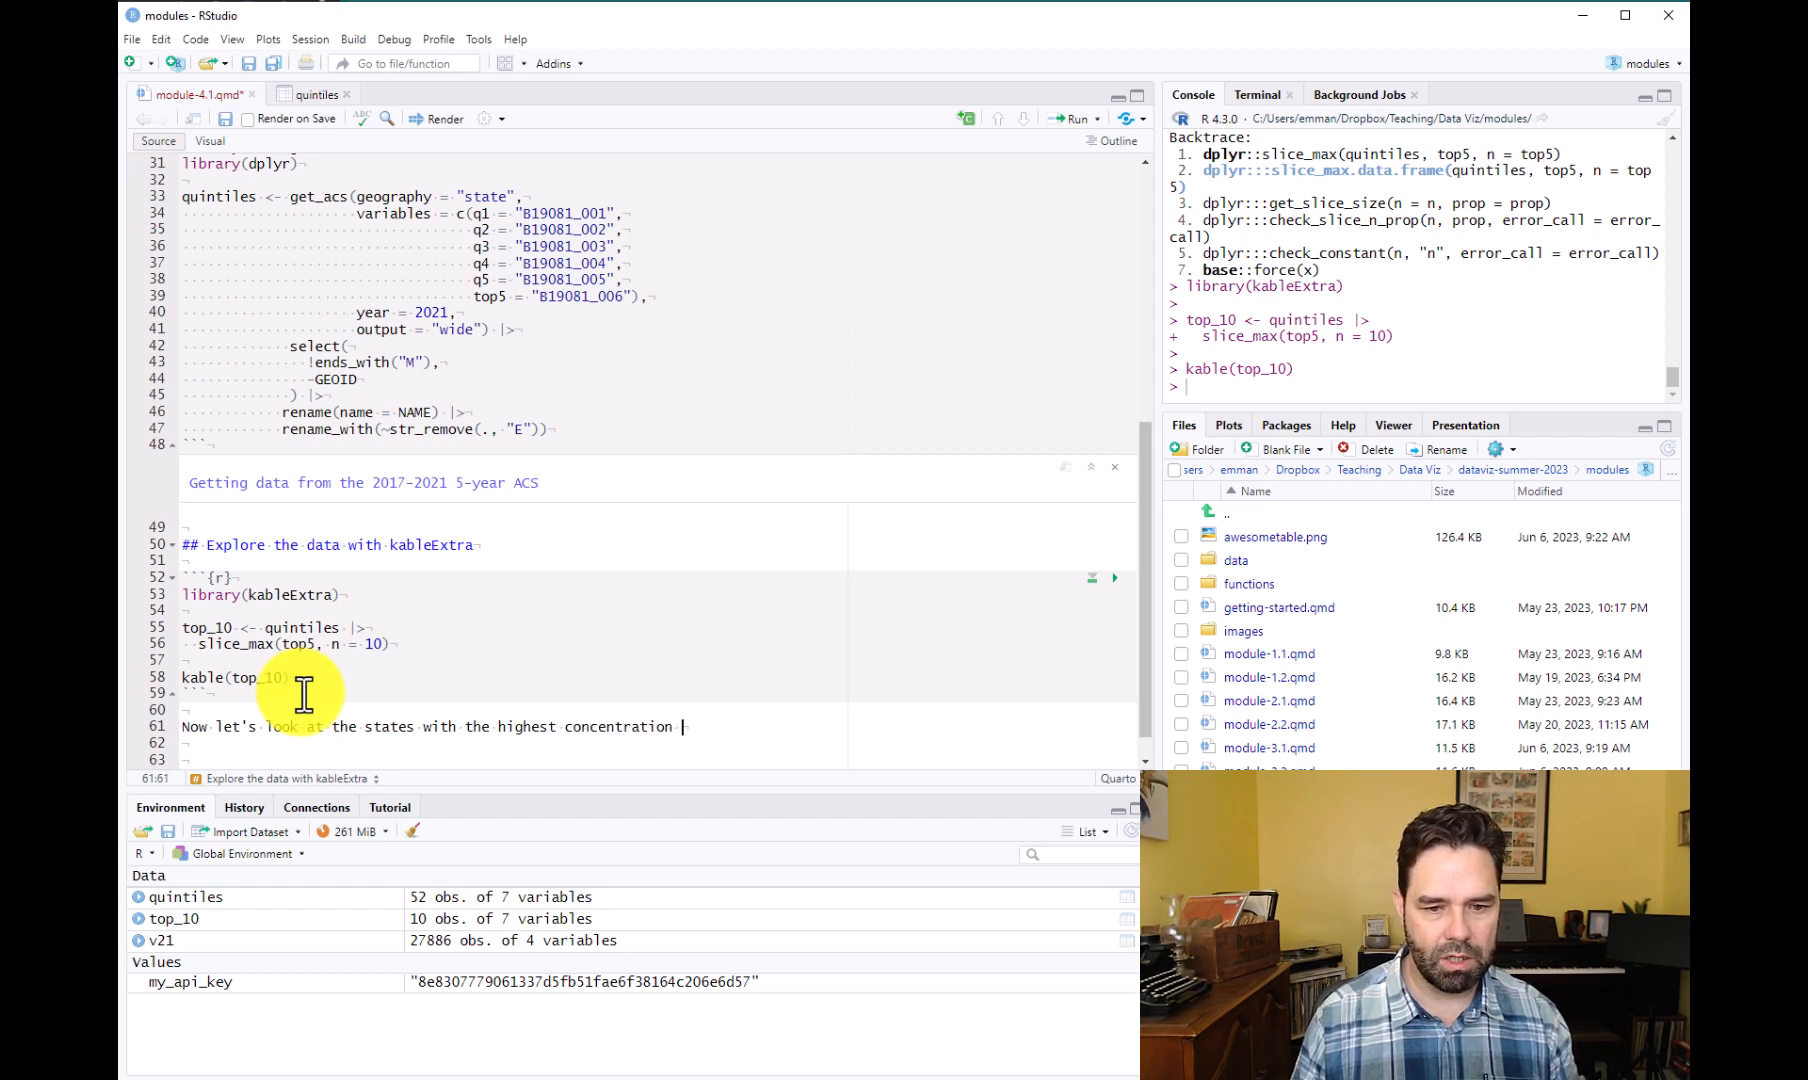
pyautogui.write('of earners in the')
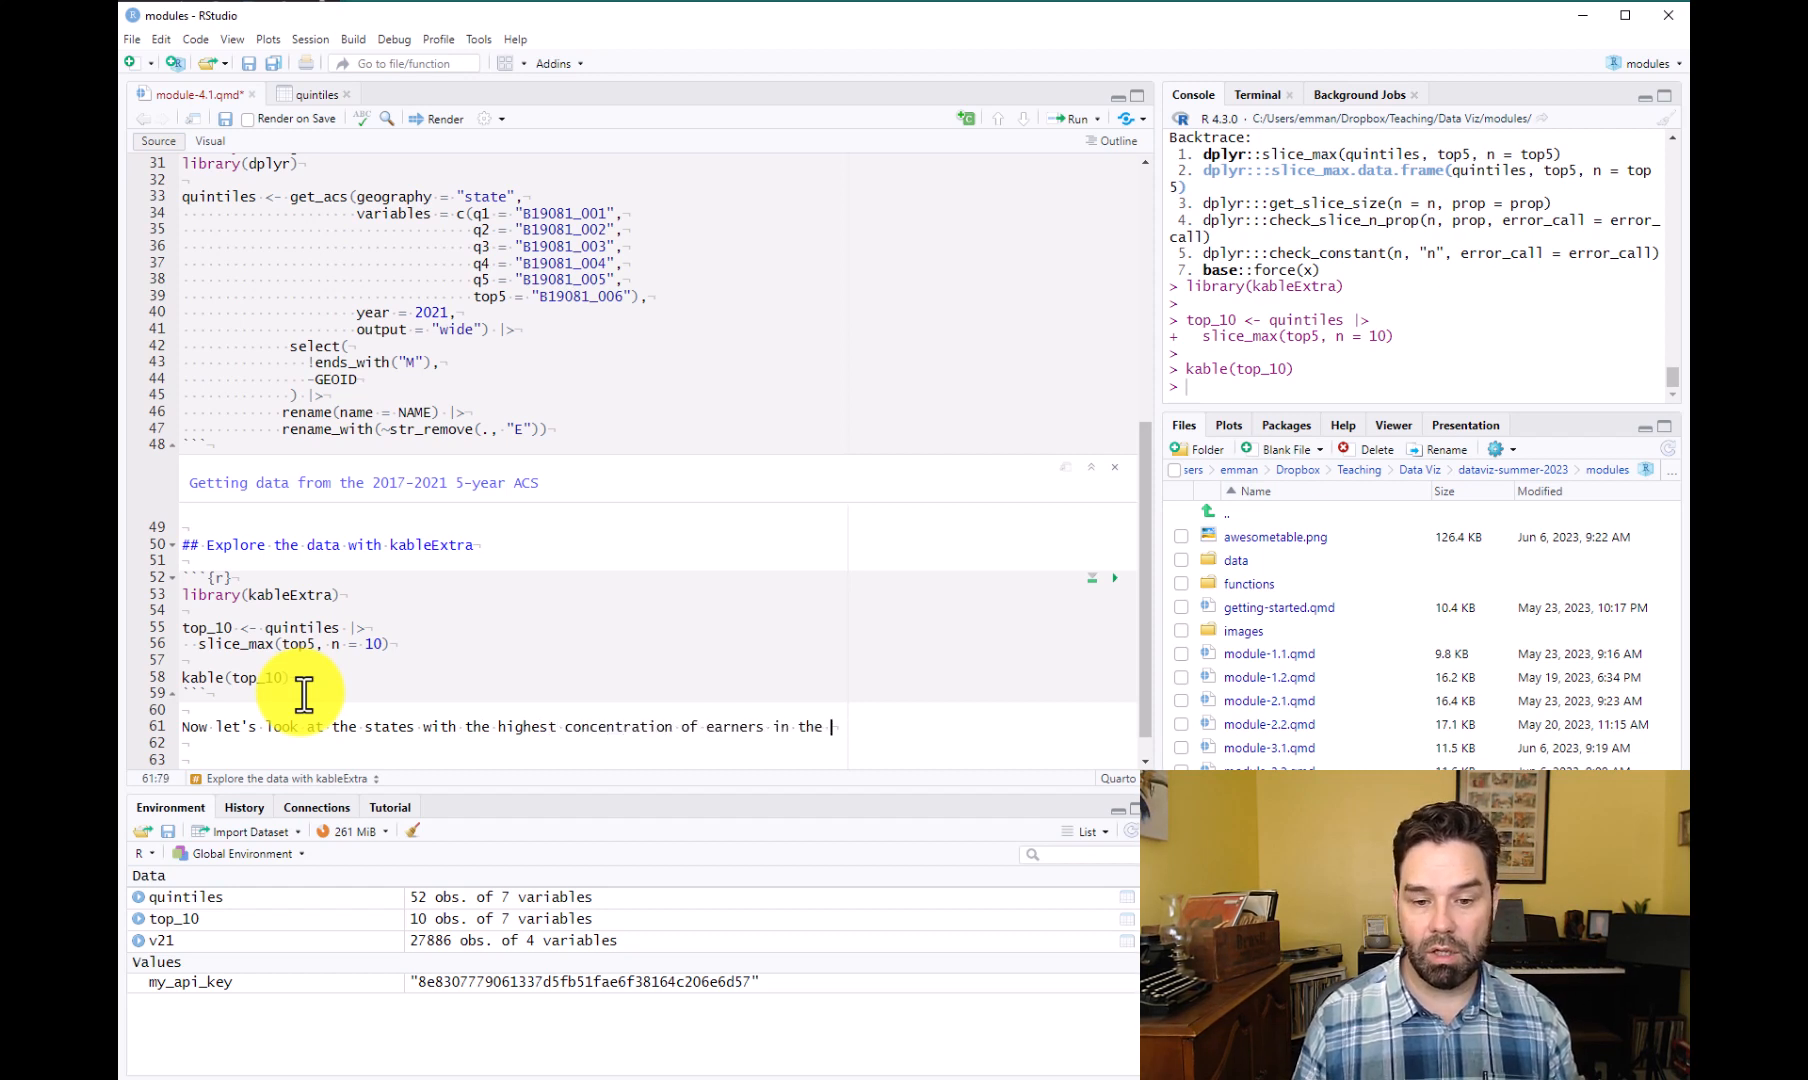
pyautogui.write('lowest quintile.')
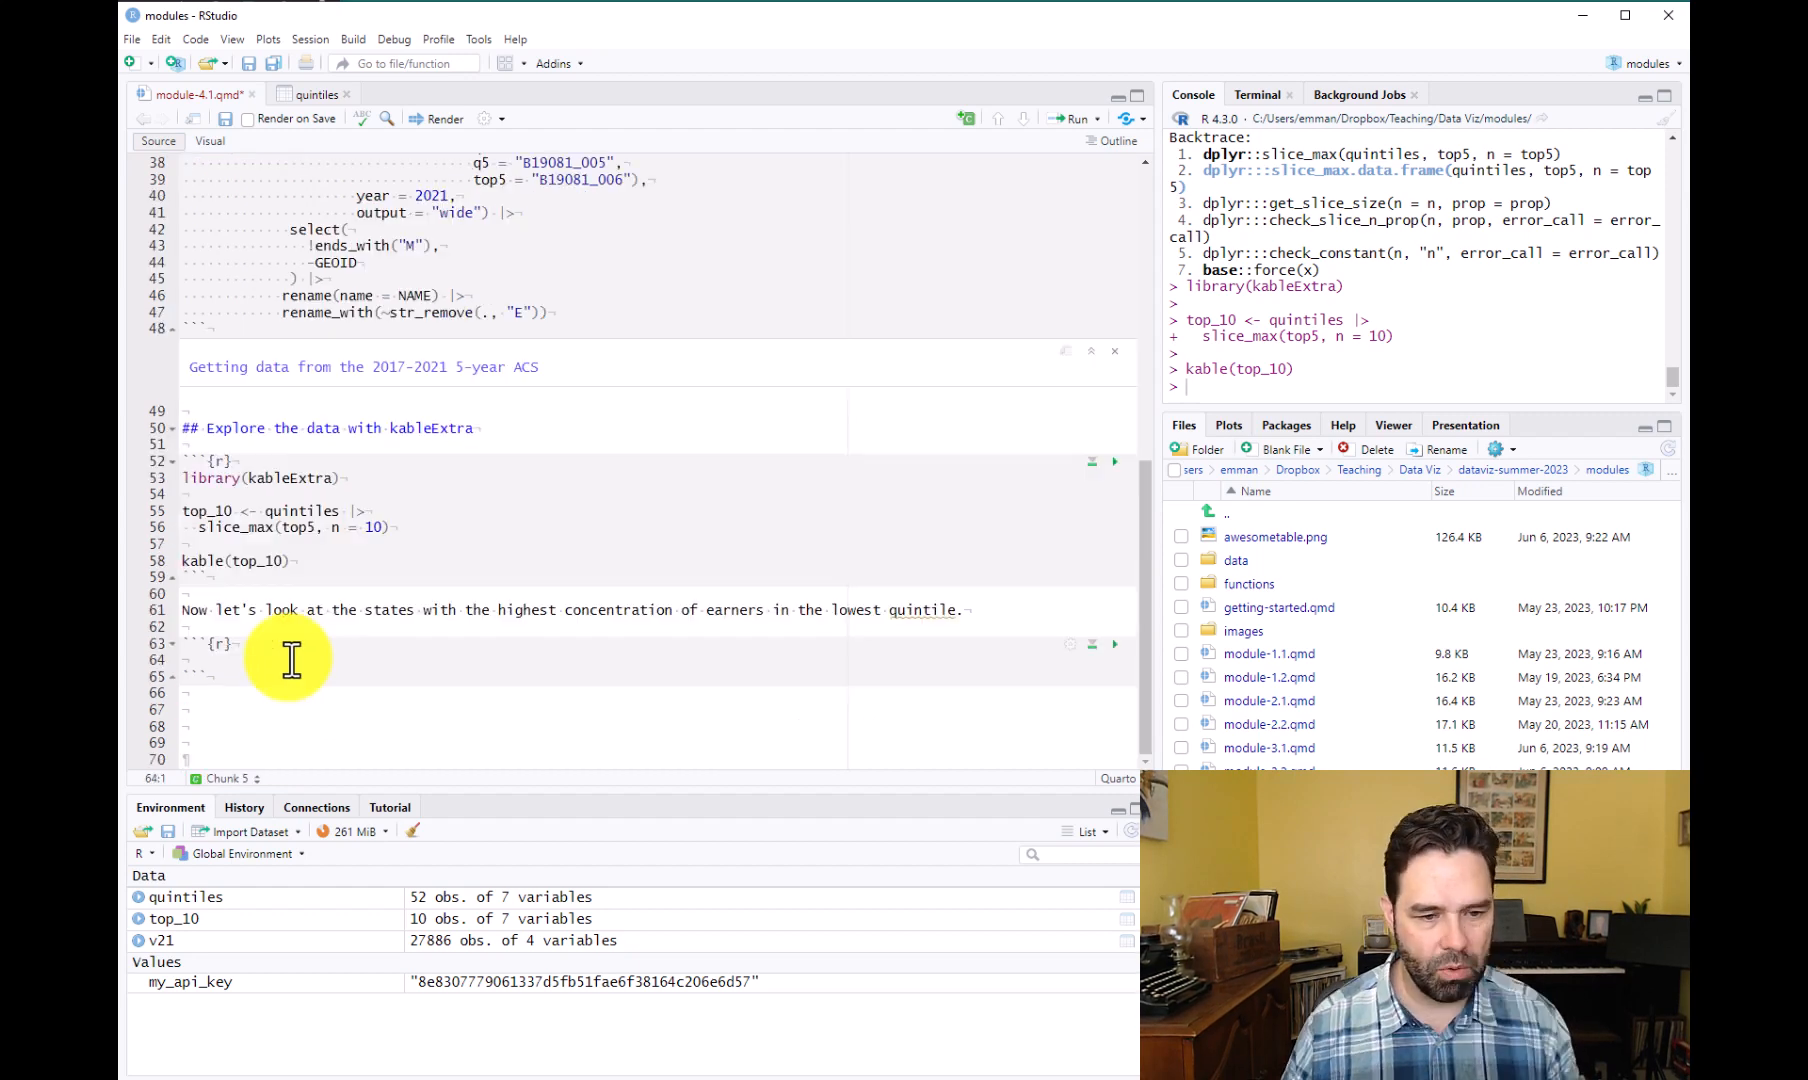
pyautogui.moveTo(404, 594)
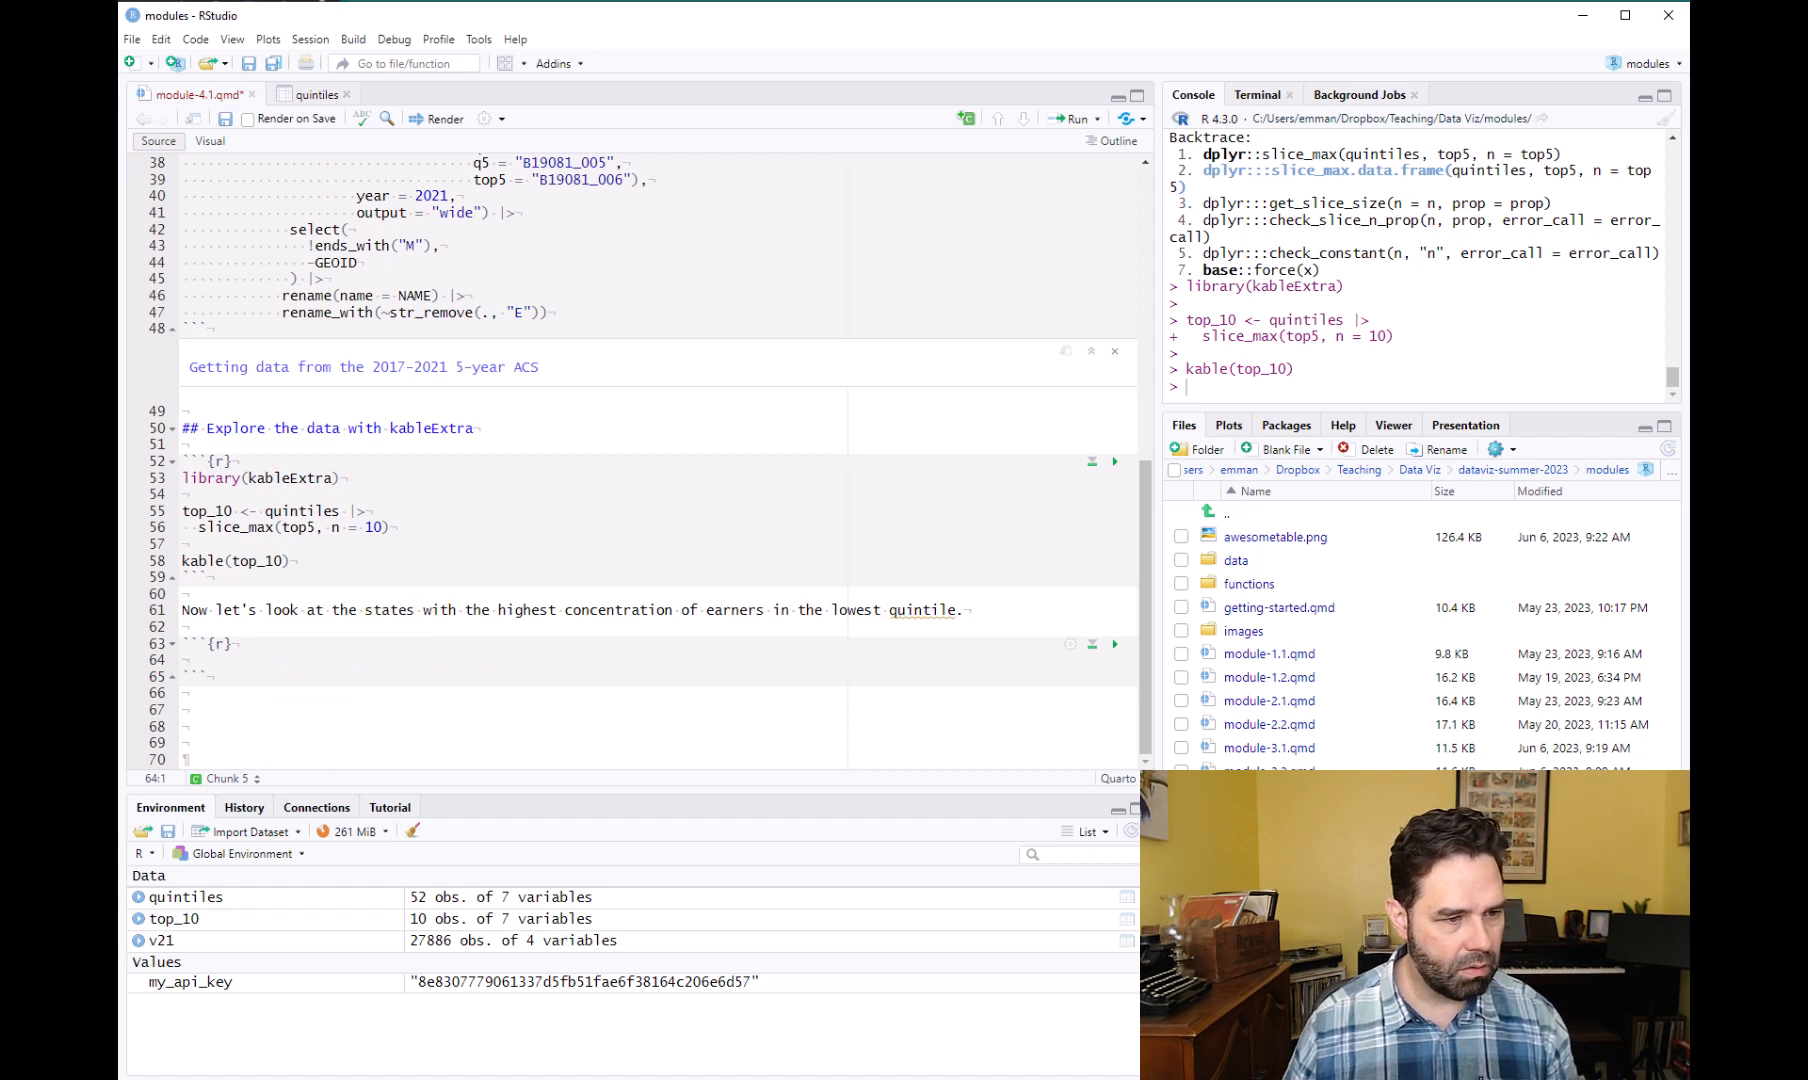
pyautogui.moveTo(430, 687)
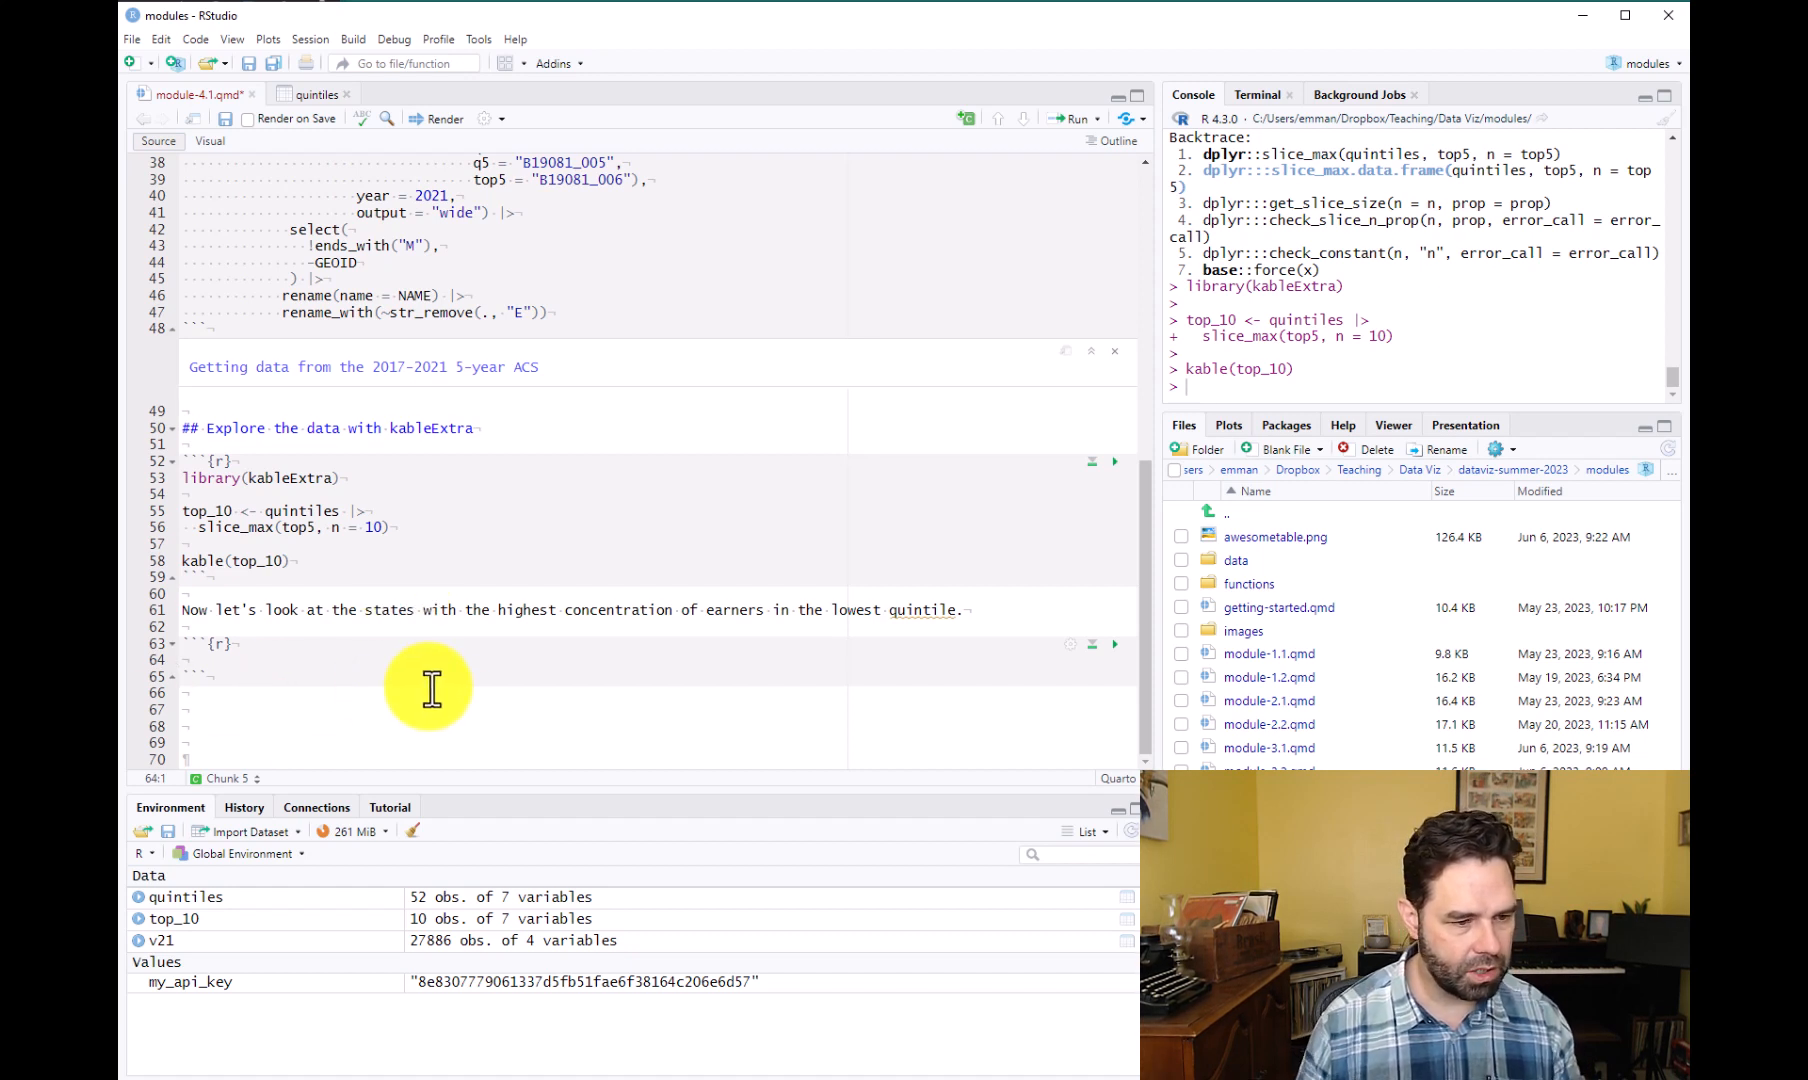
# Add code building bottom_10 with slice_min(q1, n = 10) and showing it via kable(bottom_10).
pyautogui.write('botto')
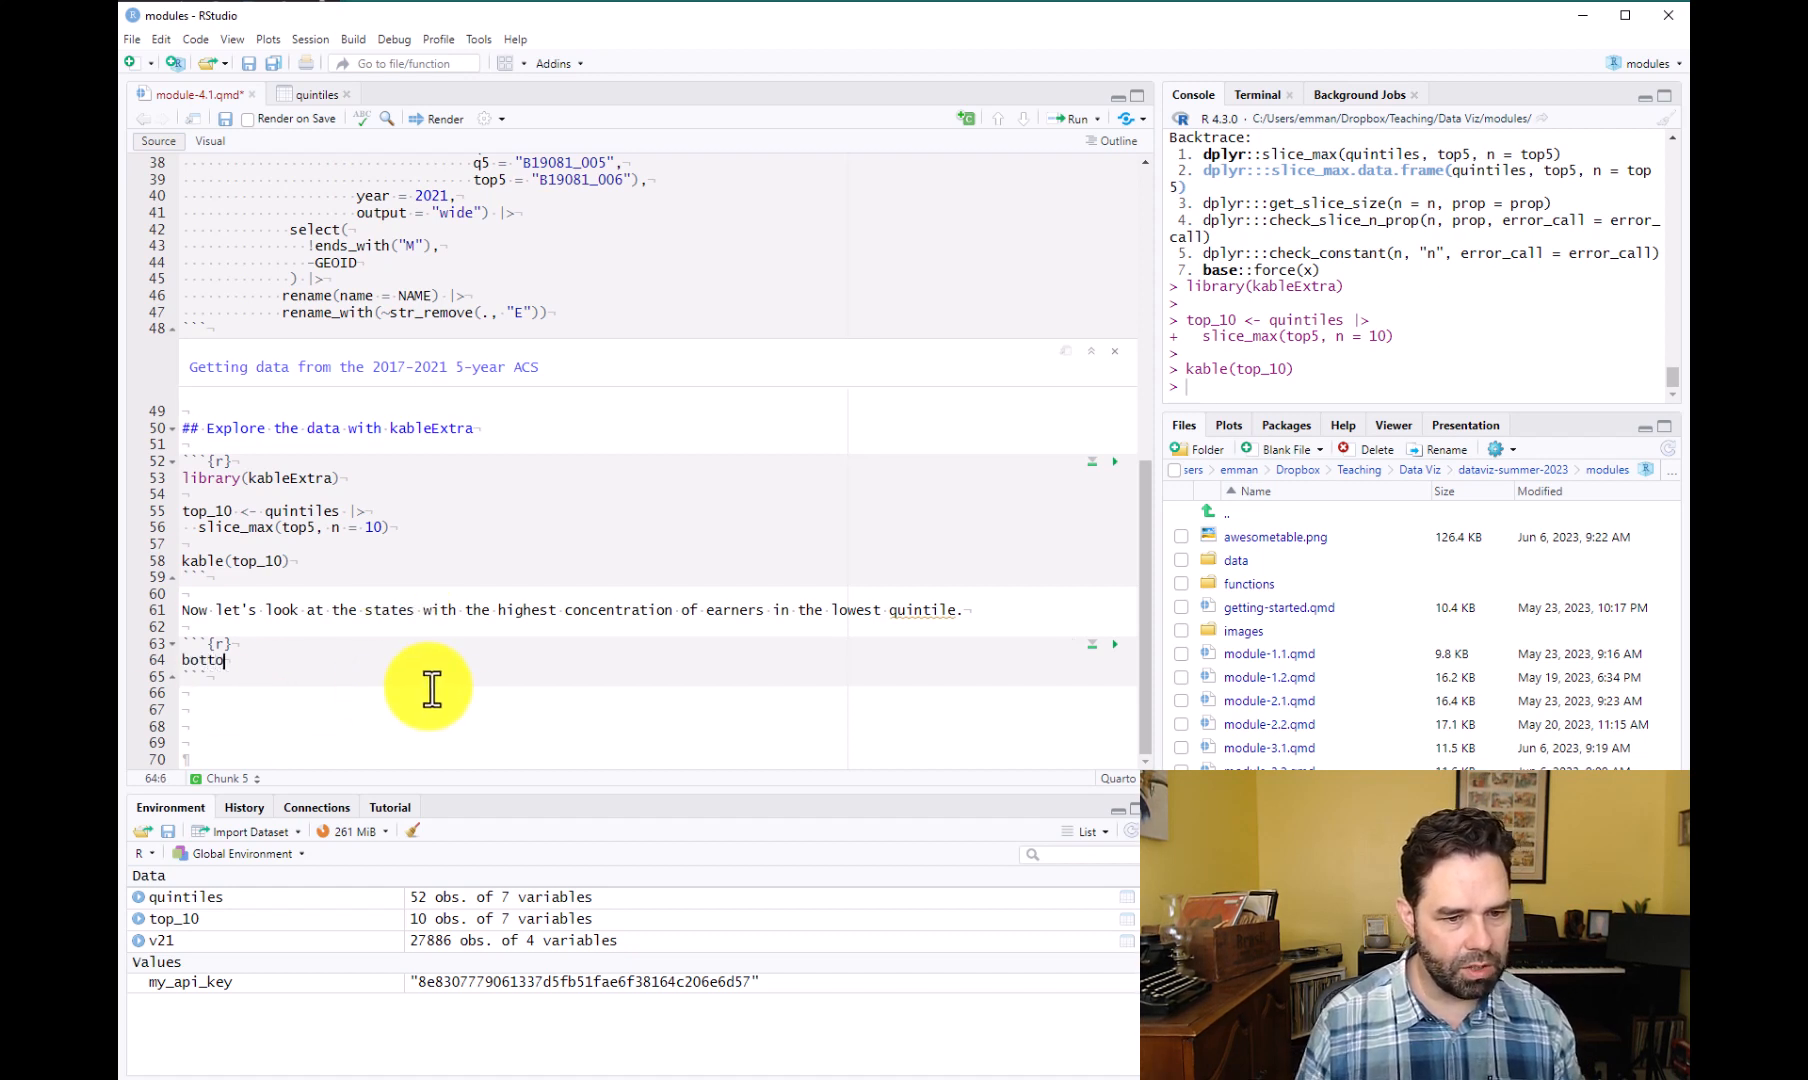
pyautogui.write('m')
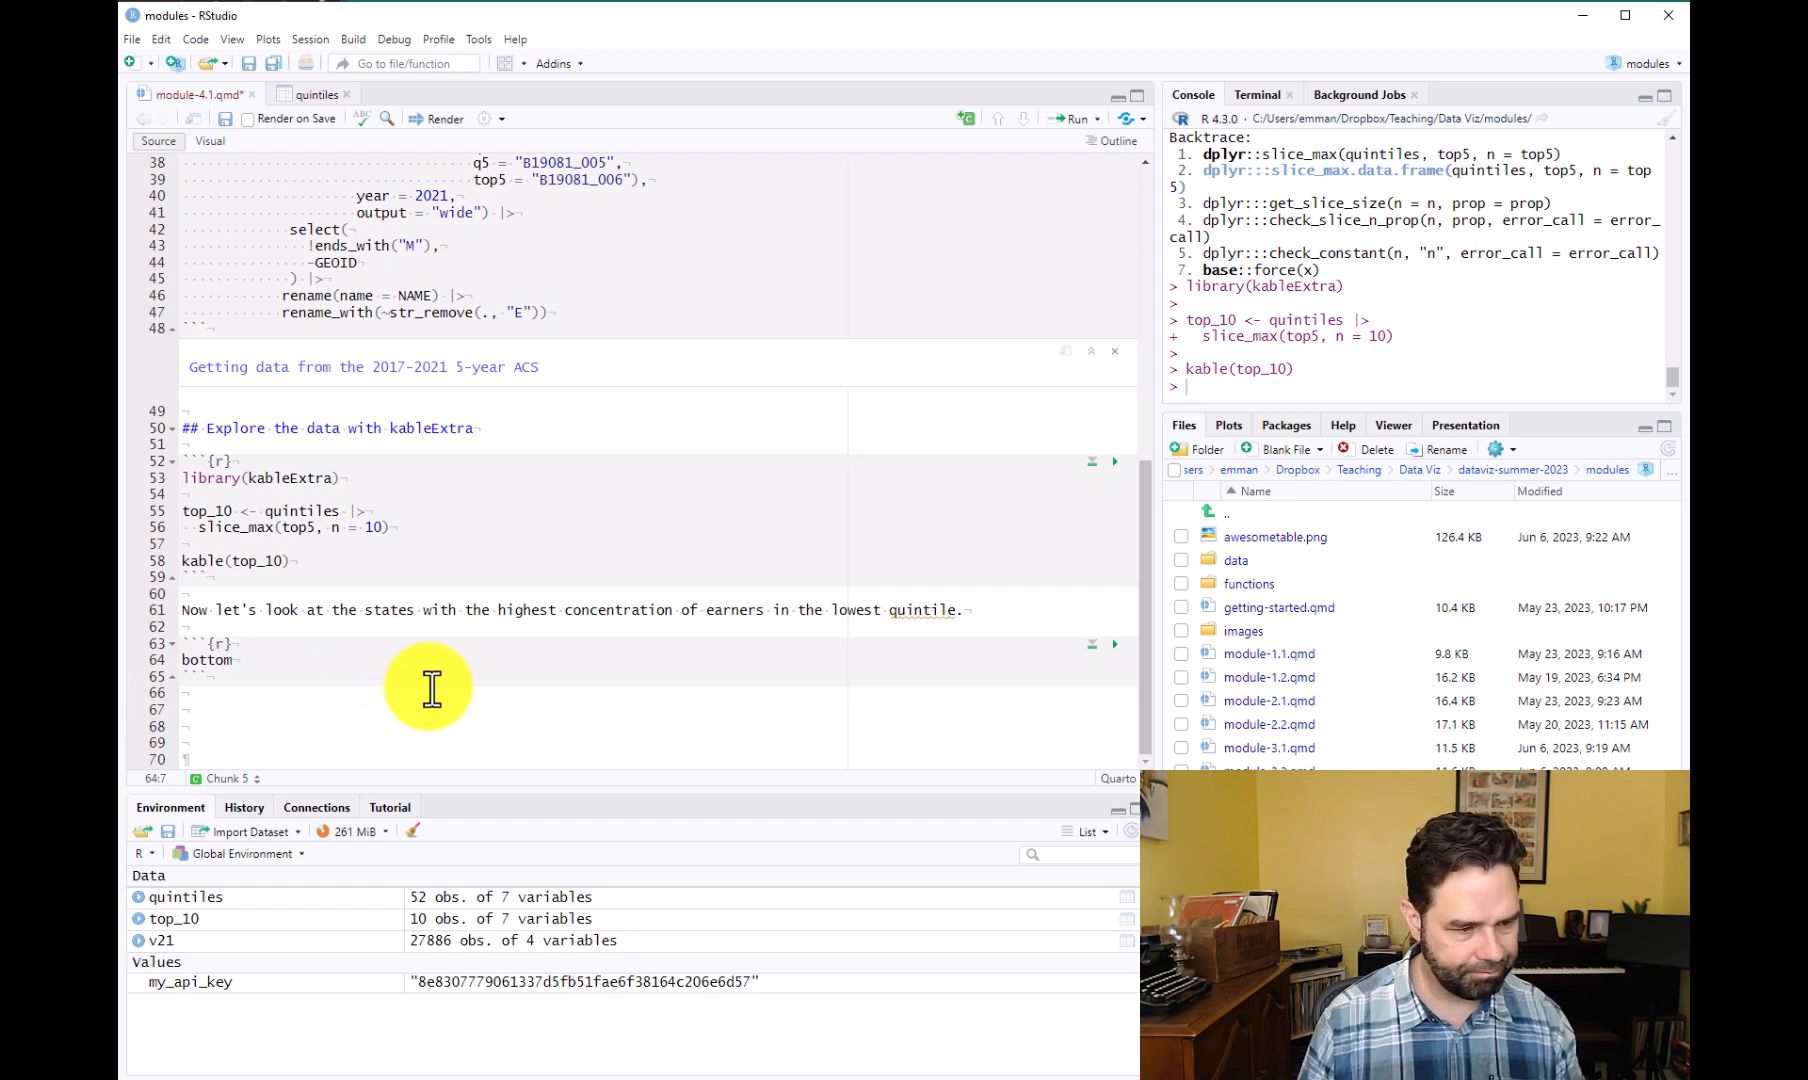
pyautogui.write('_19')
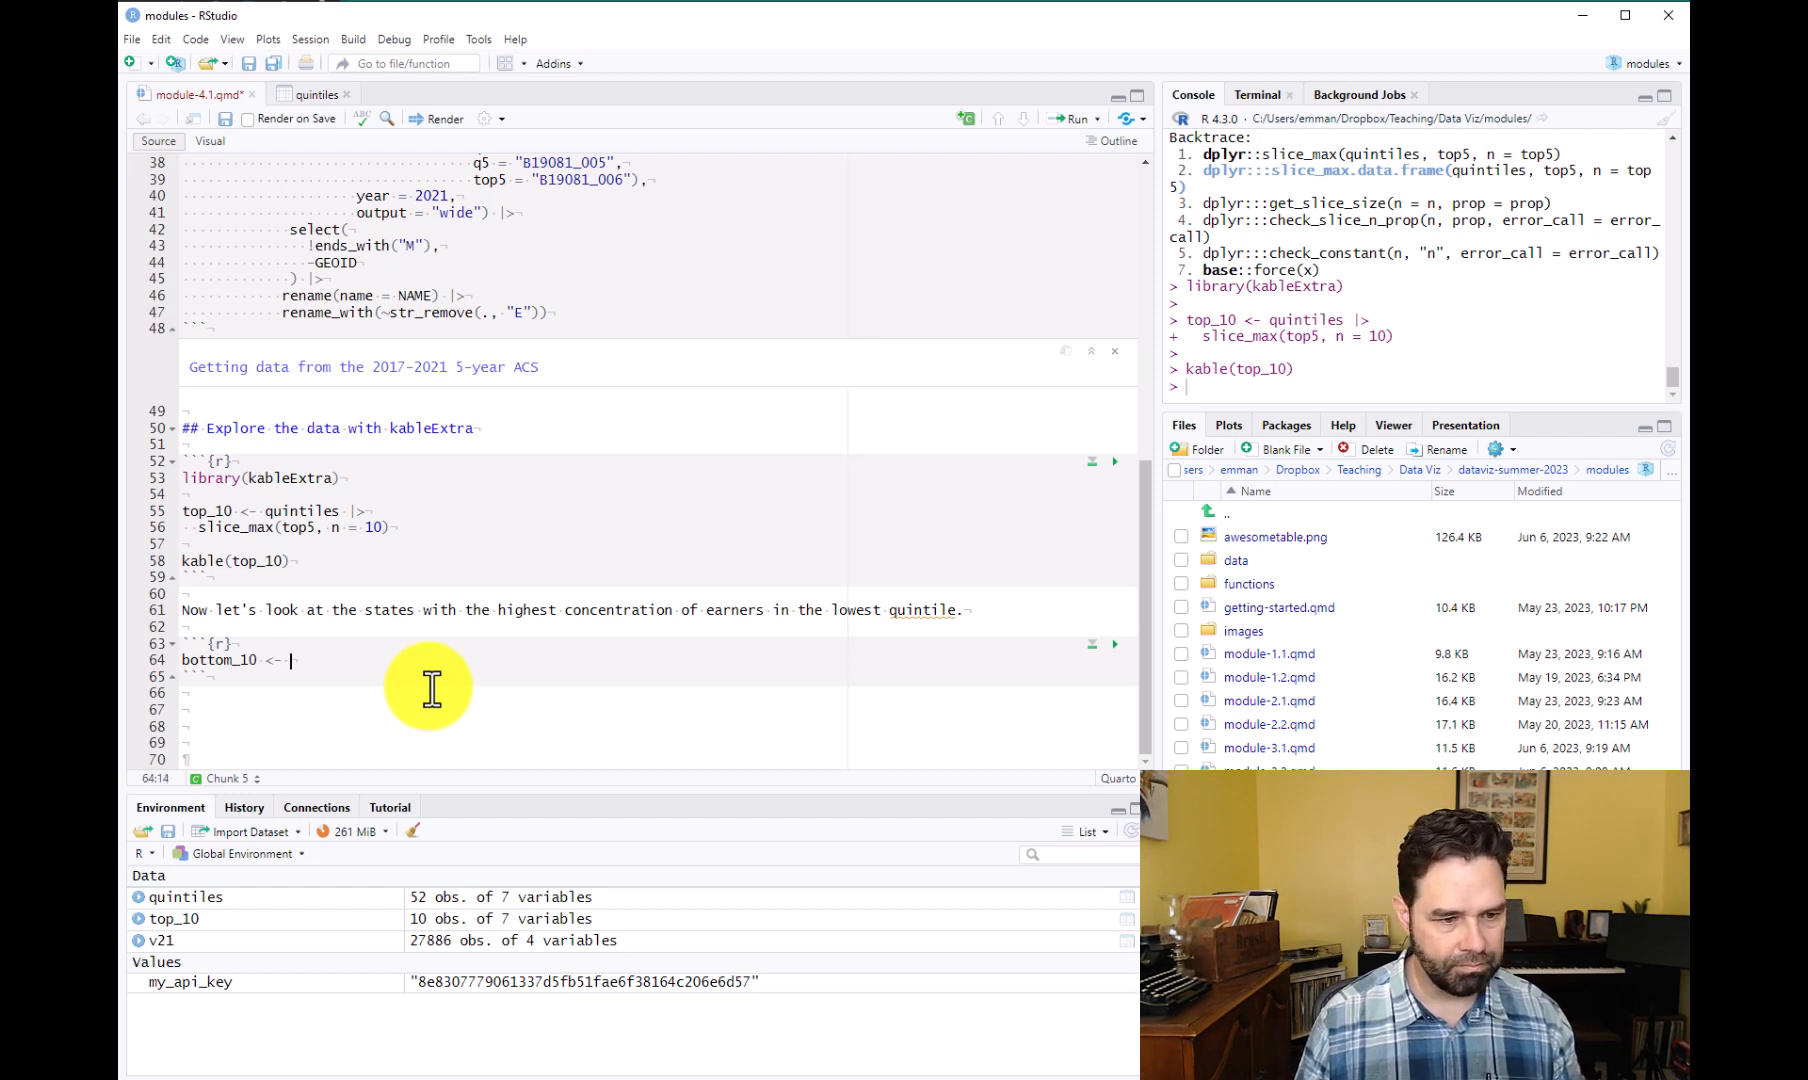
pyautogui.write('quintiles |>')
pyautogui.write('slice_min')
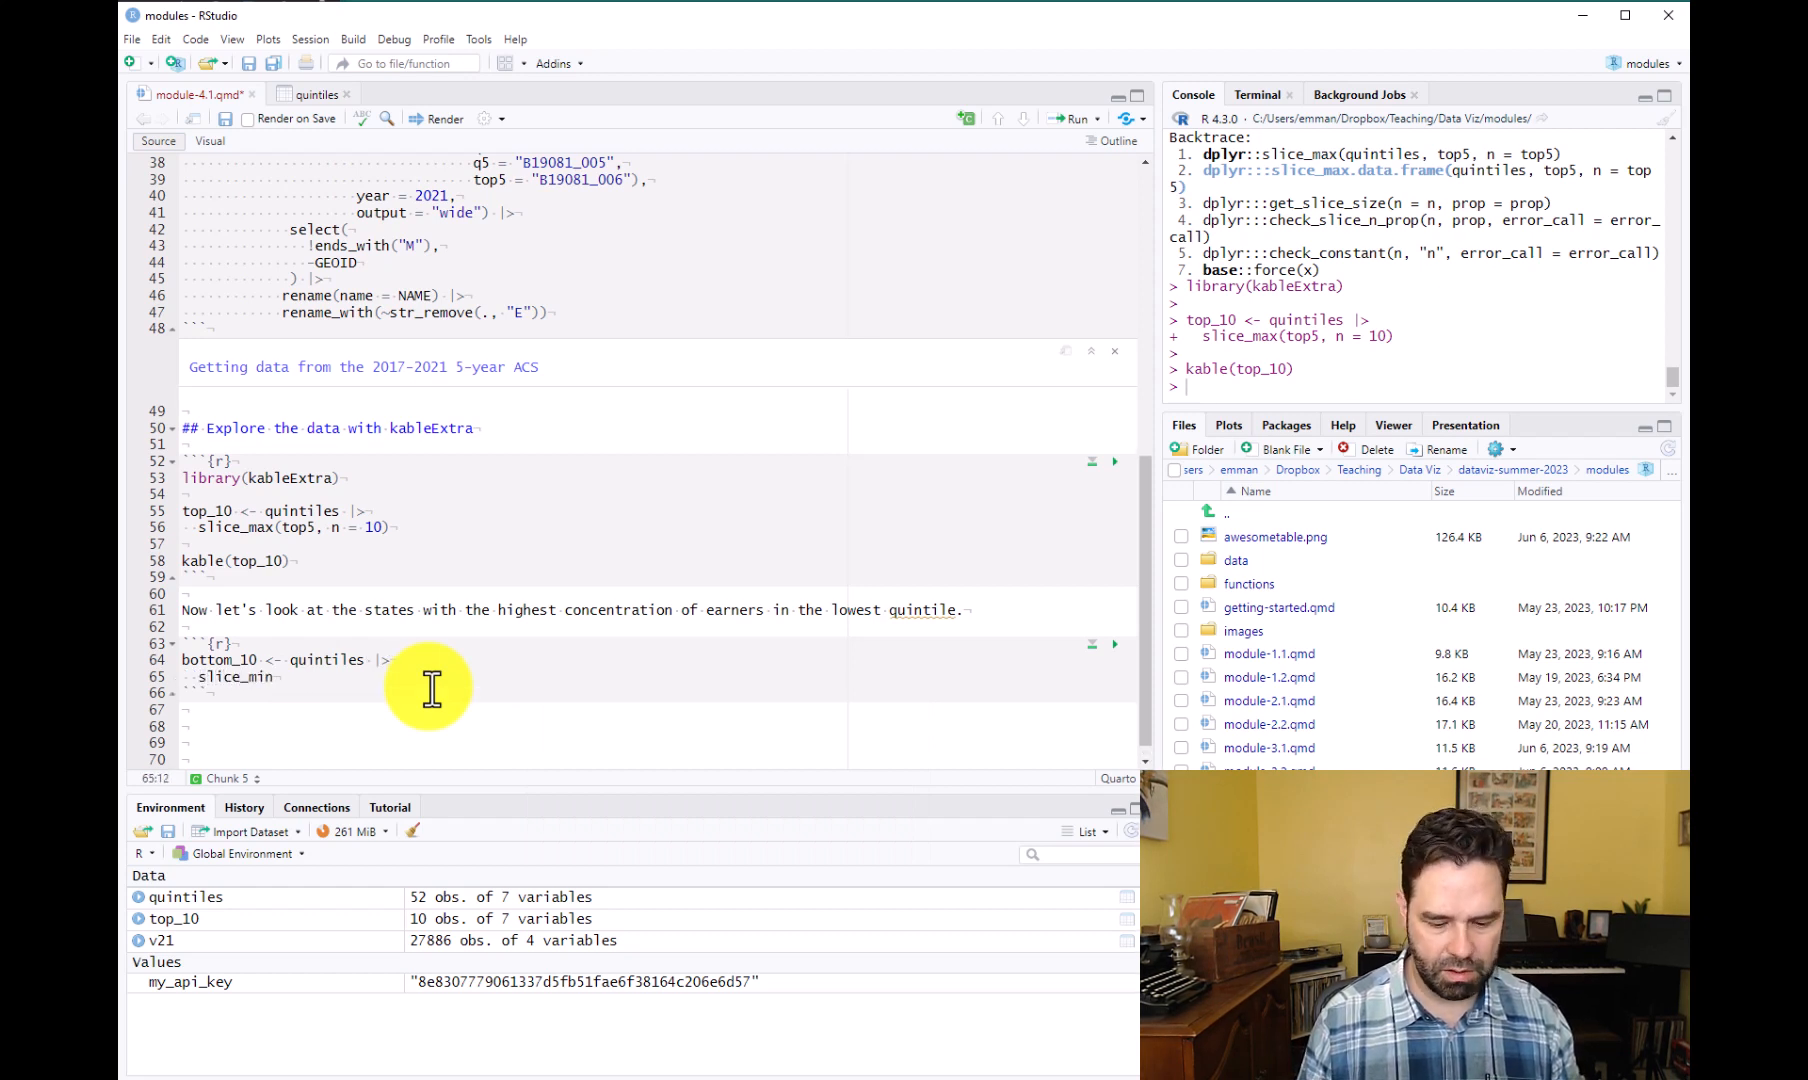
pyautogui.write('(')
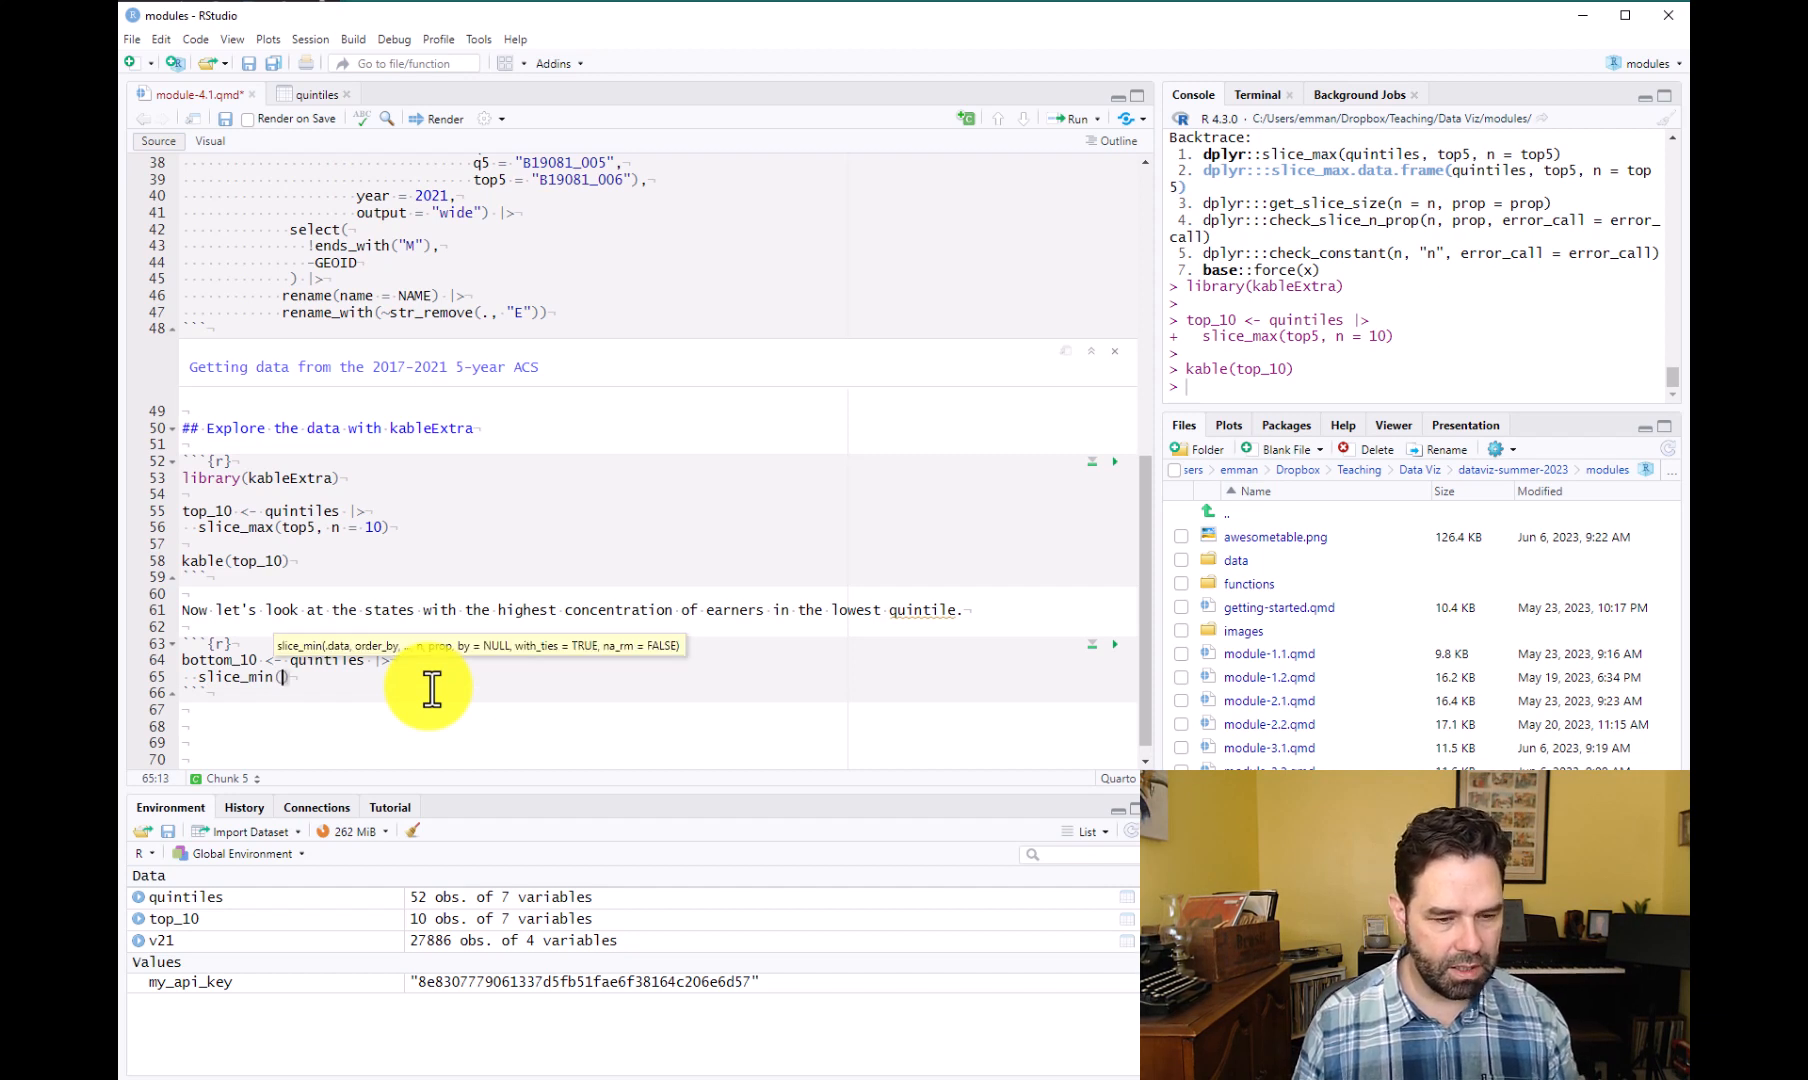
pyautogui.write('q1,')
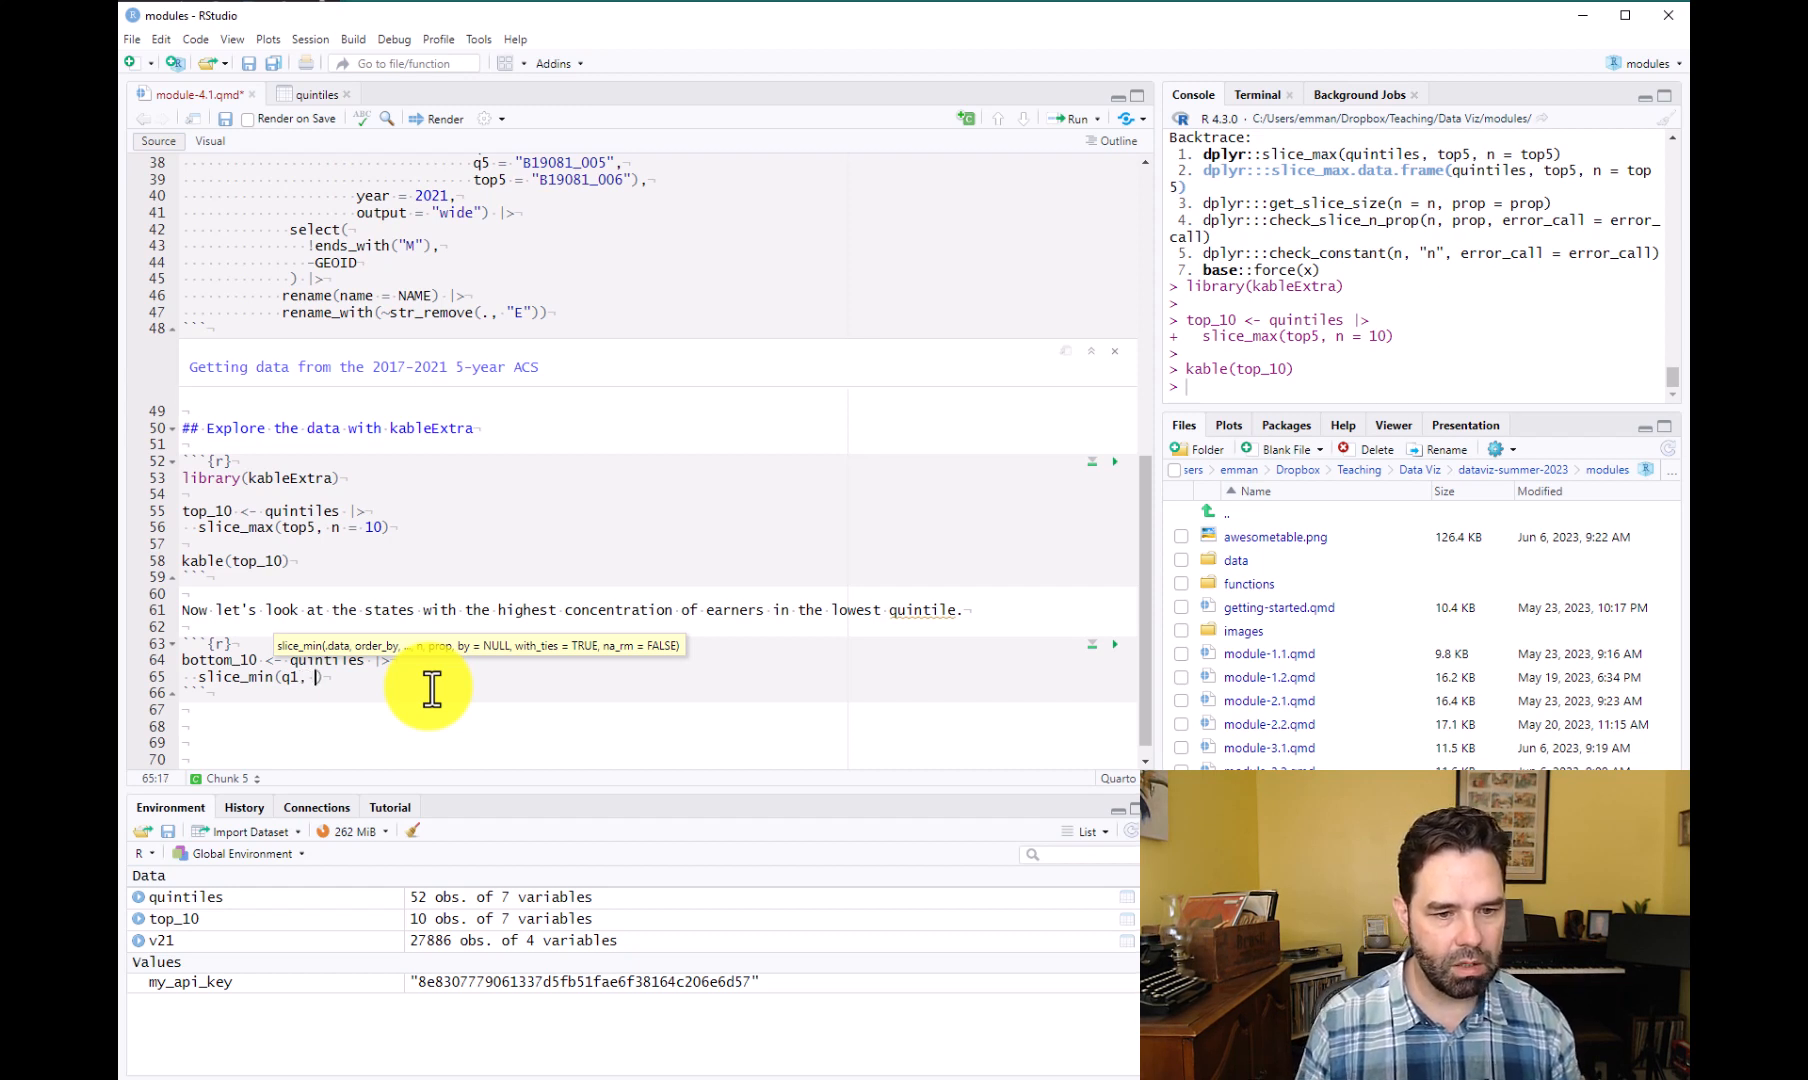
pyautogui.write('n =')
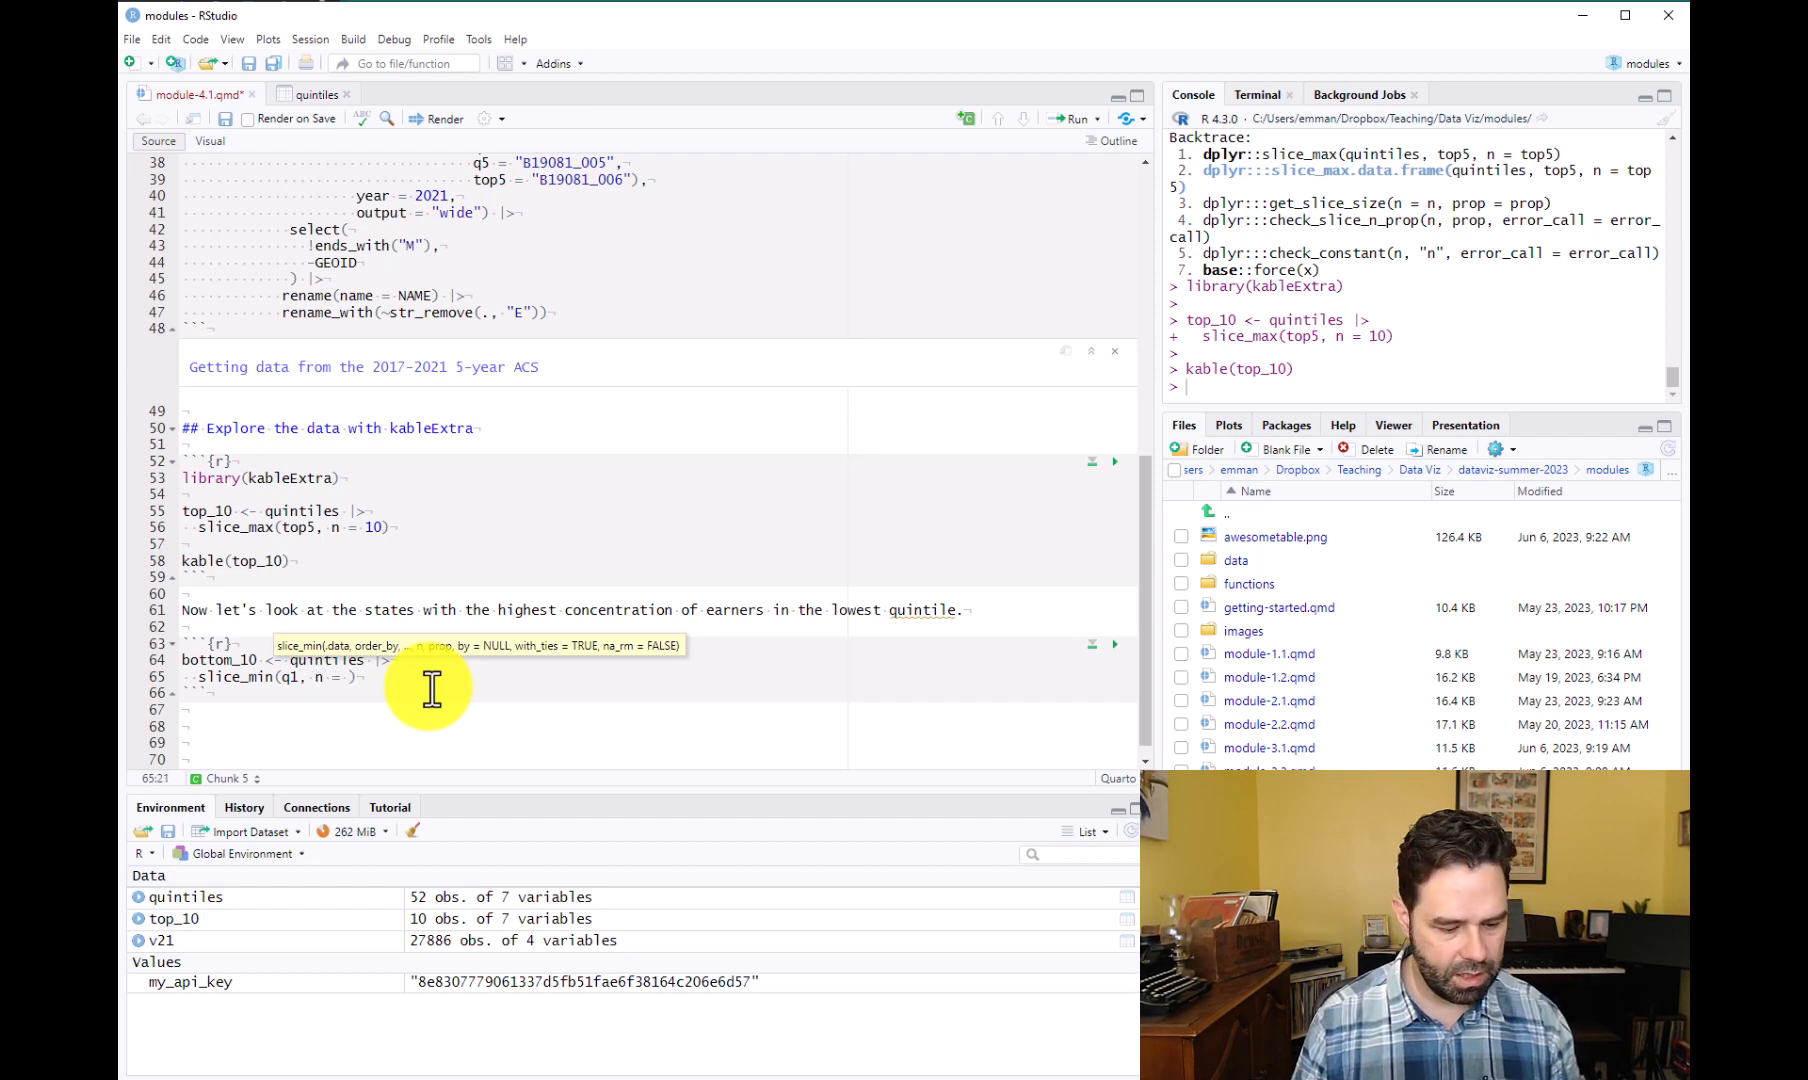
pyautogui.write('10')
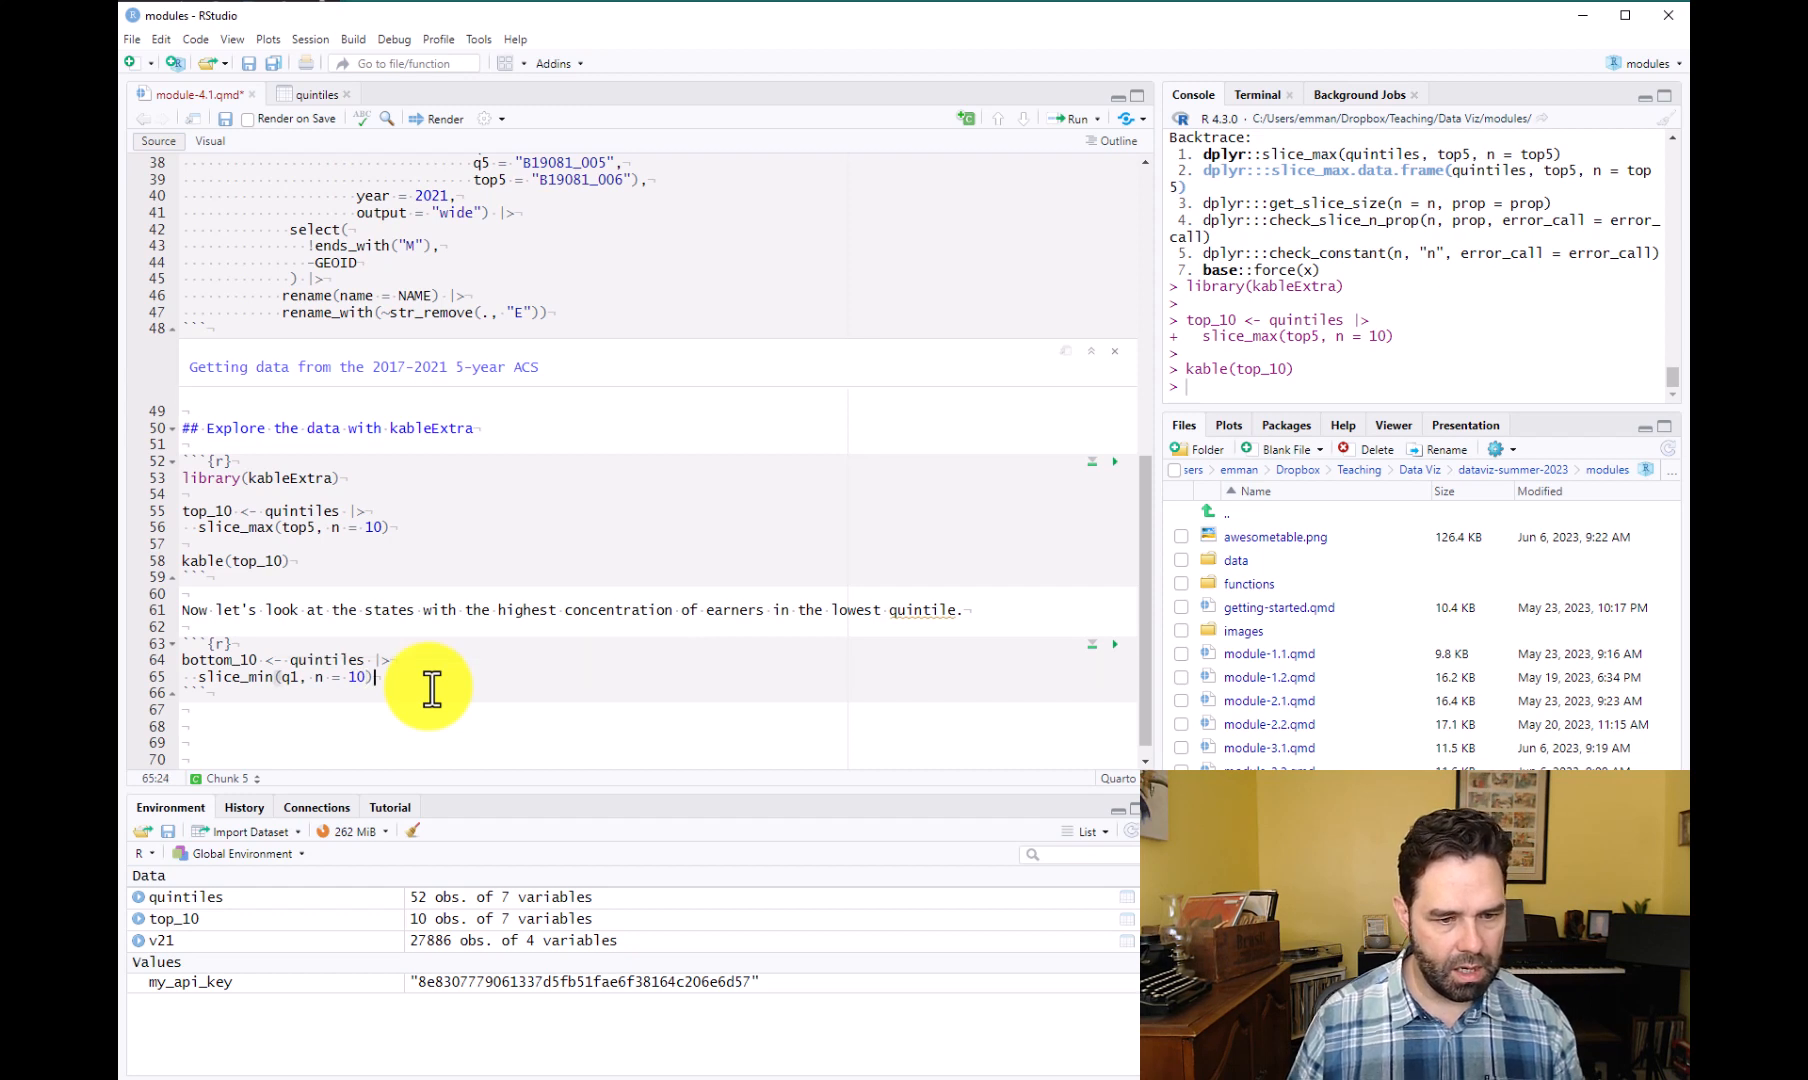
pyautogui.write('kable')
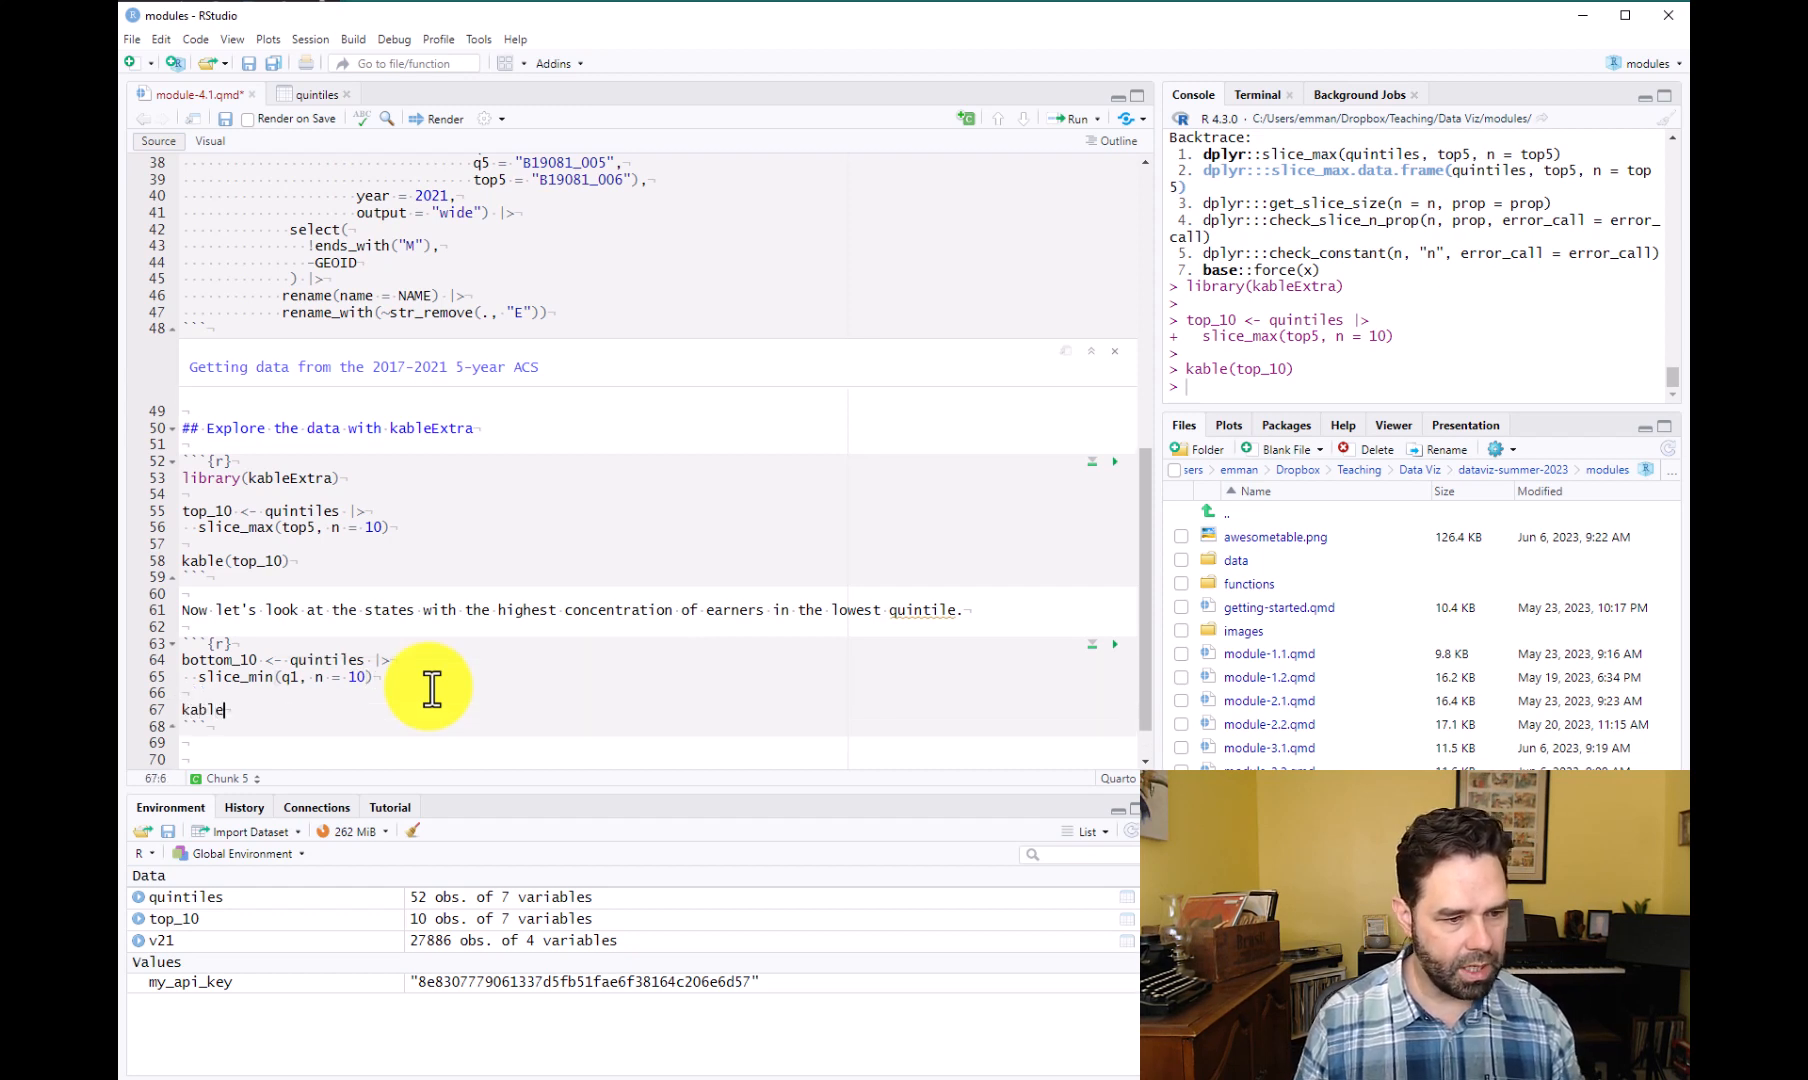
pyautogui.write('()')
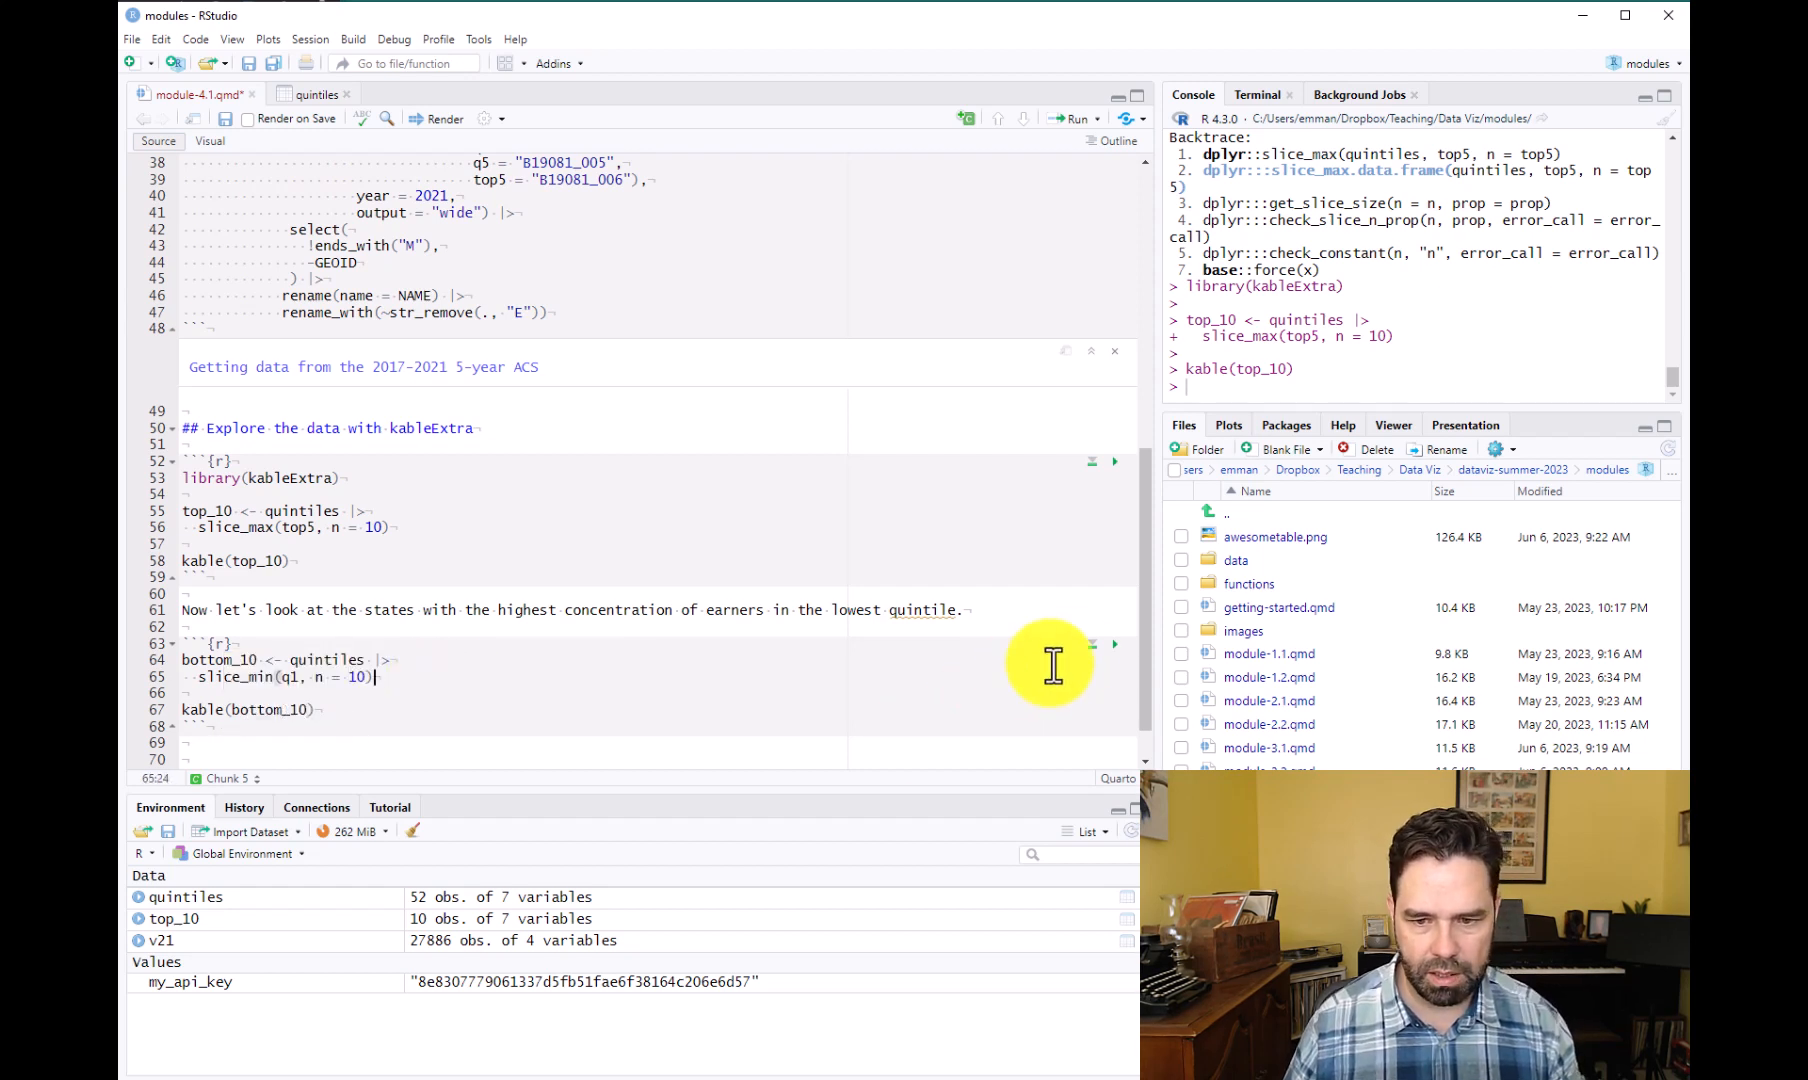
# Run the bottom_10 chunk to render the table of ten lowest-q1 states, led by Puerto Rico.
pyautogui.click(1112, 643)
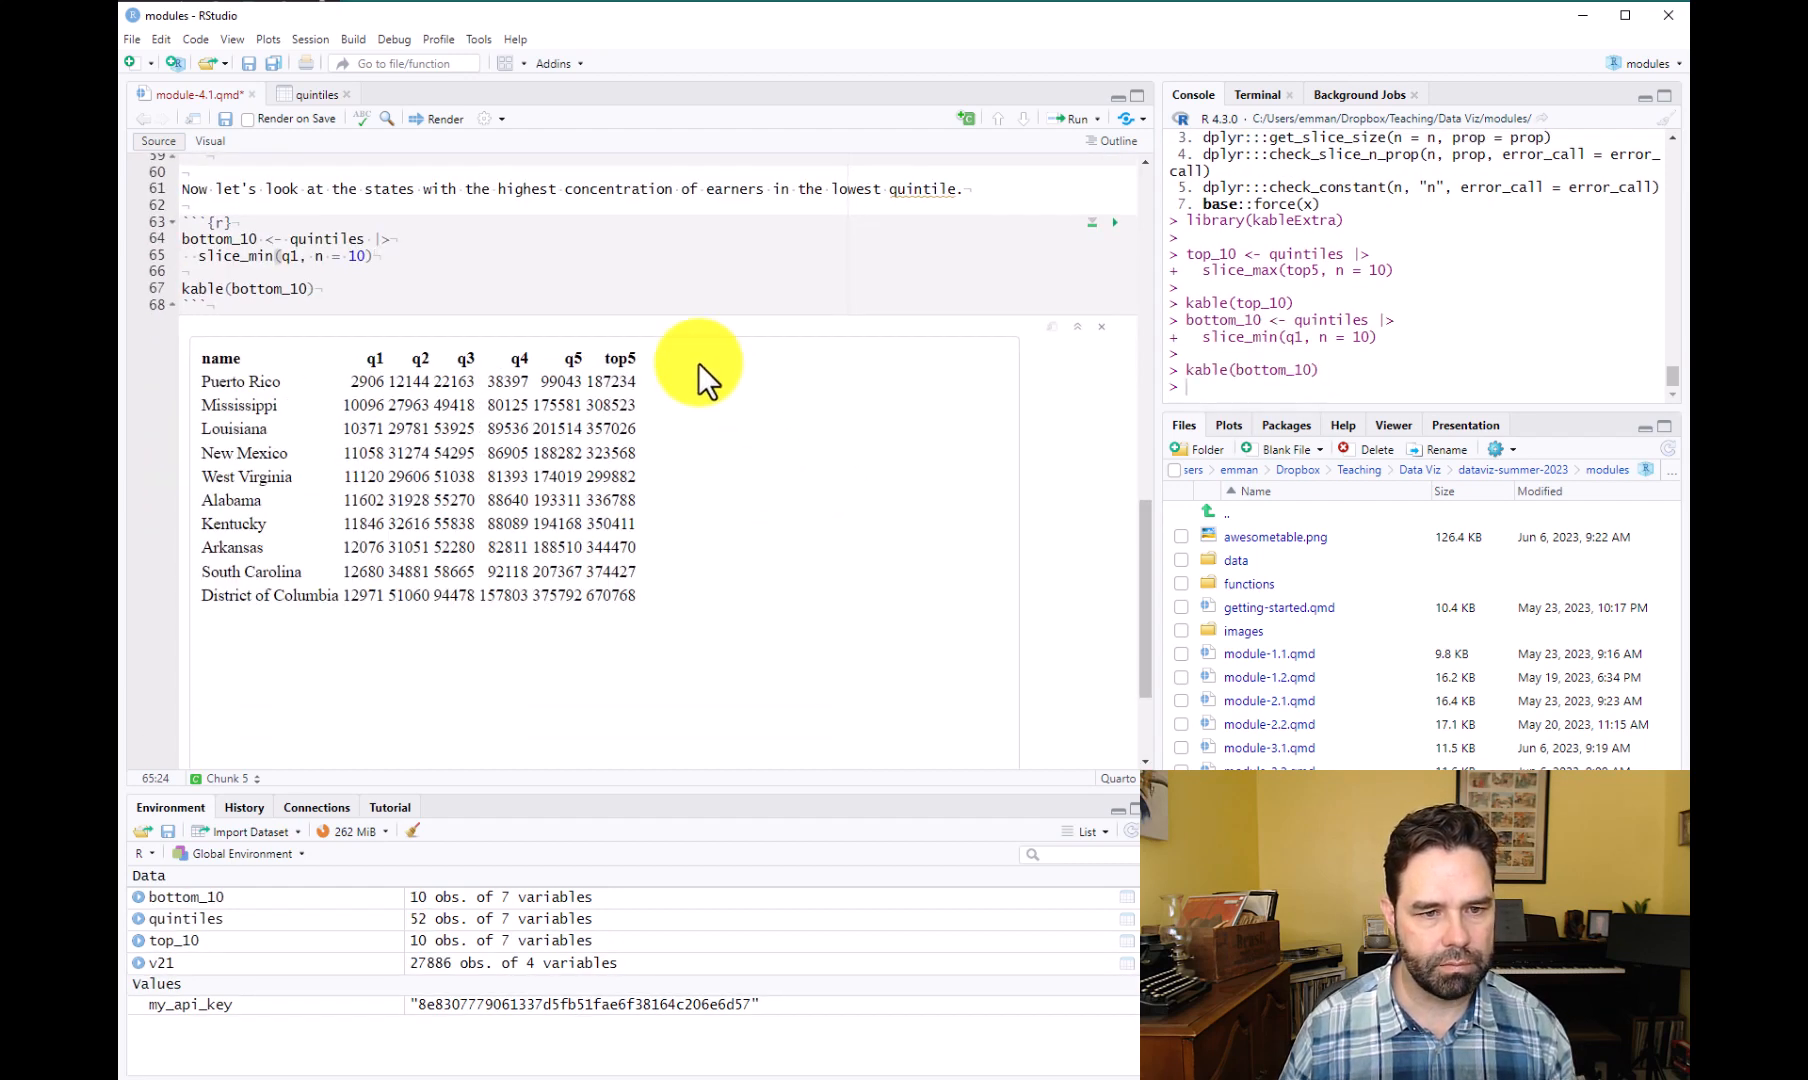
pyautogui.moveTo(357, 409)
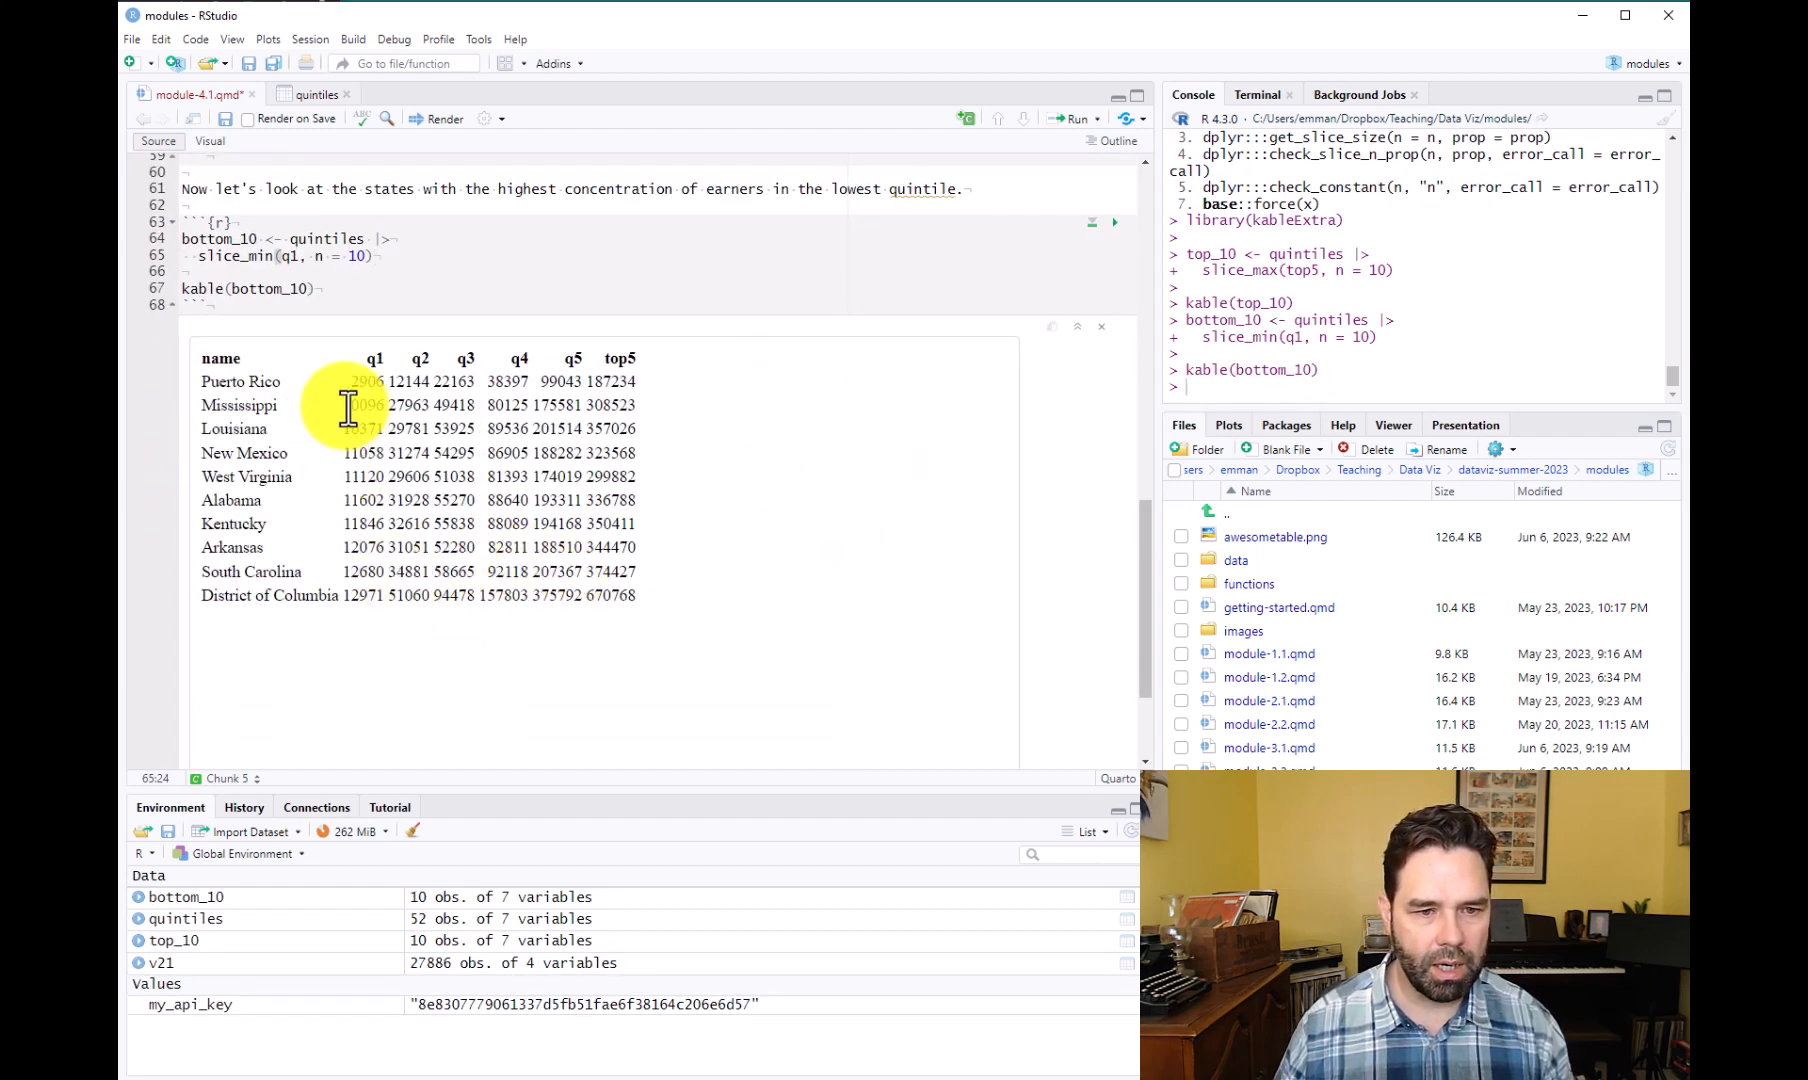
pyautogui.moveTo(404, 640)
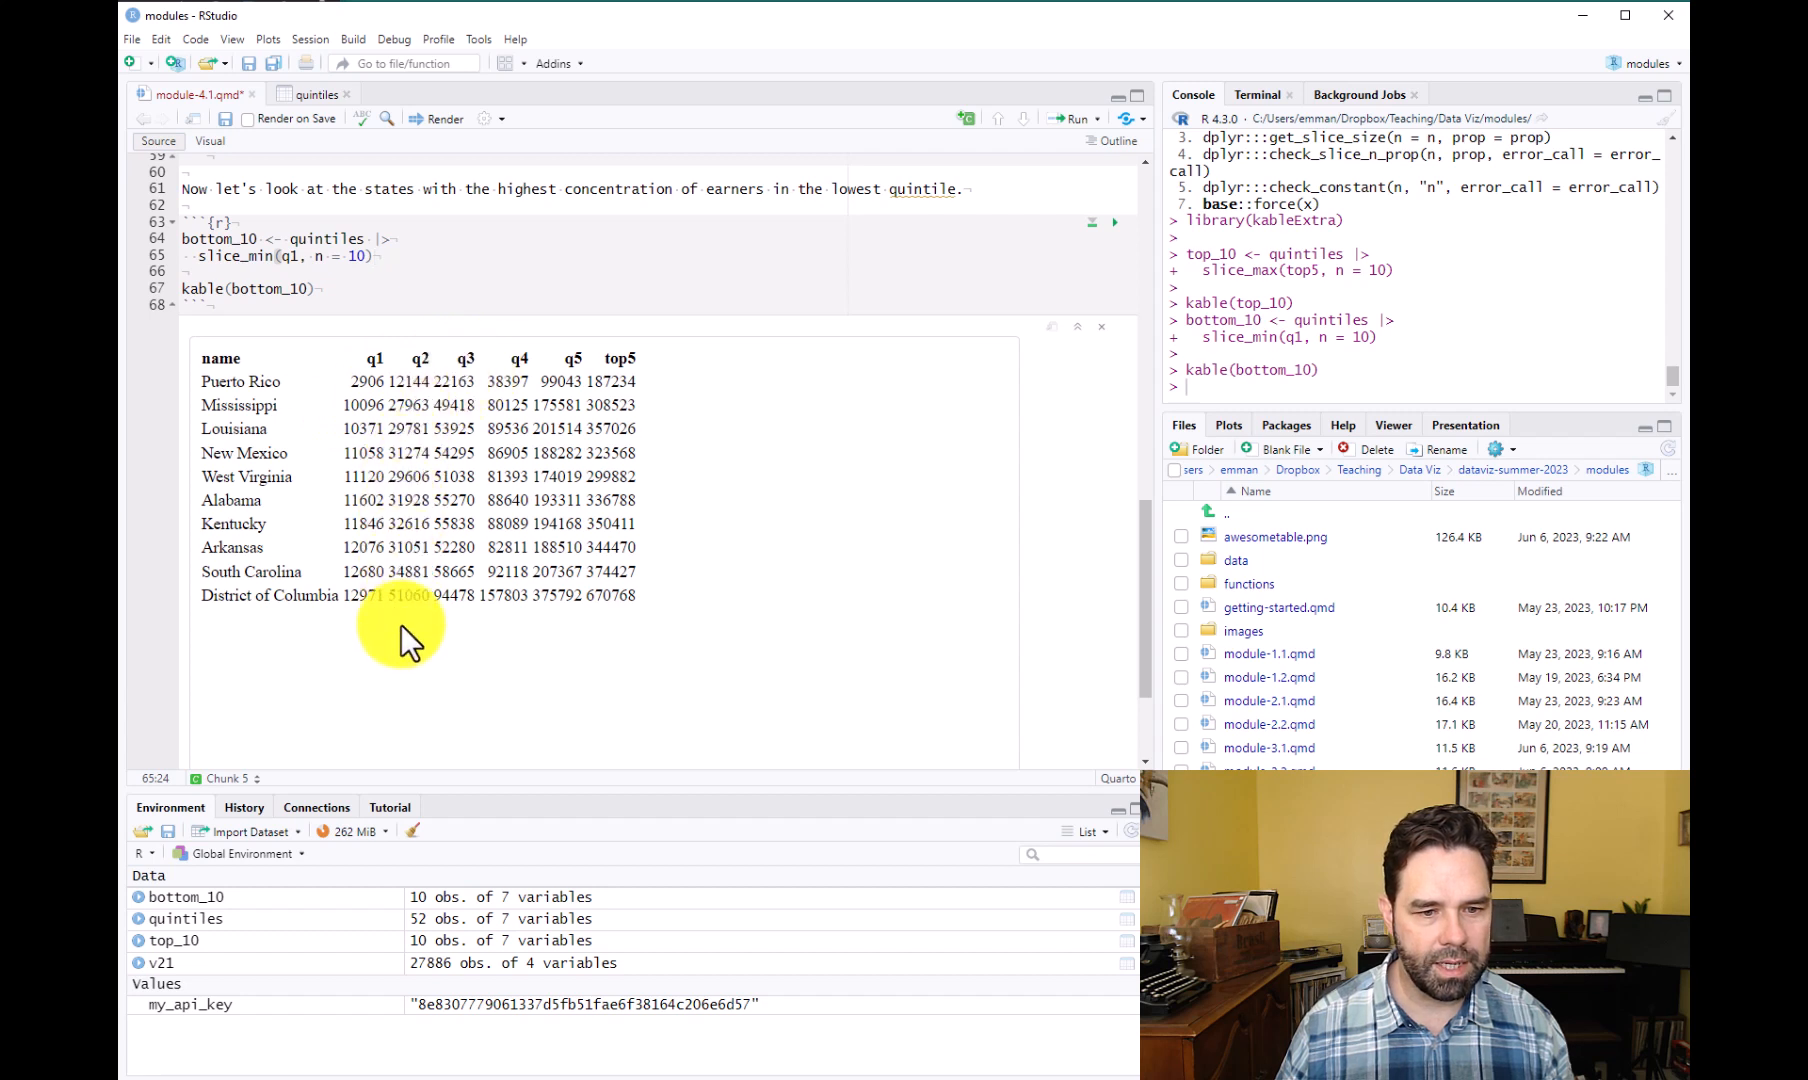
pyautogui.moveTo(398, 392)
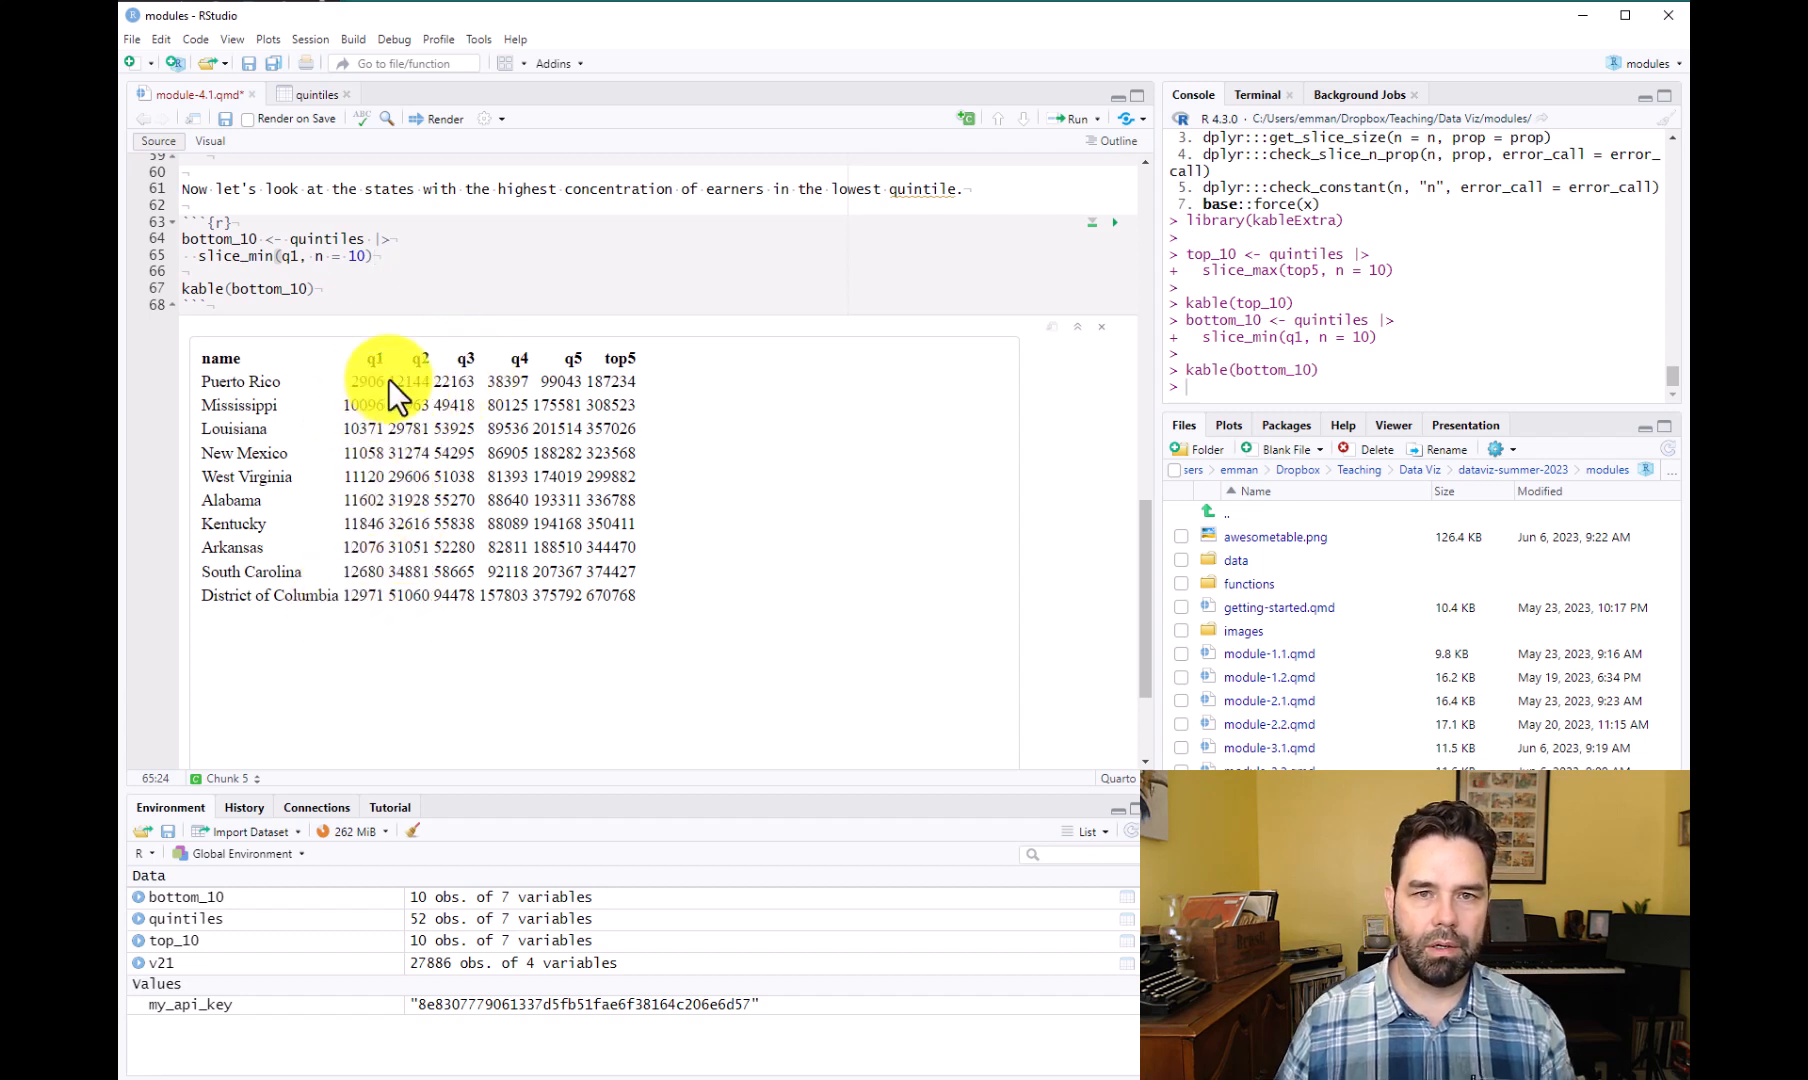
pyautogui.moveTo(369, 403)
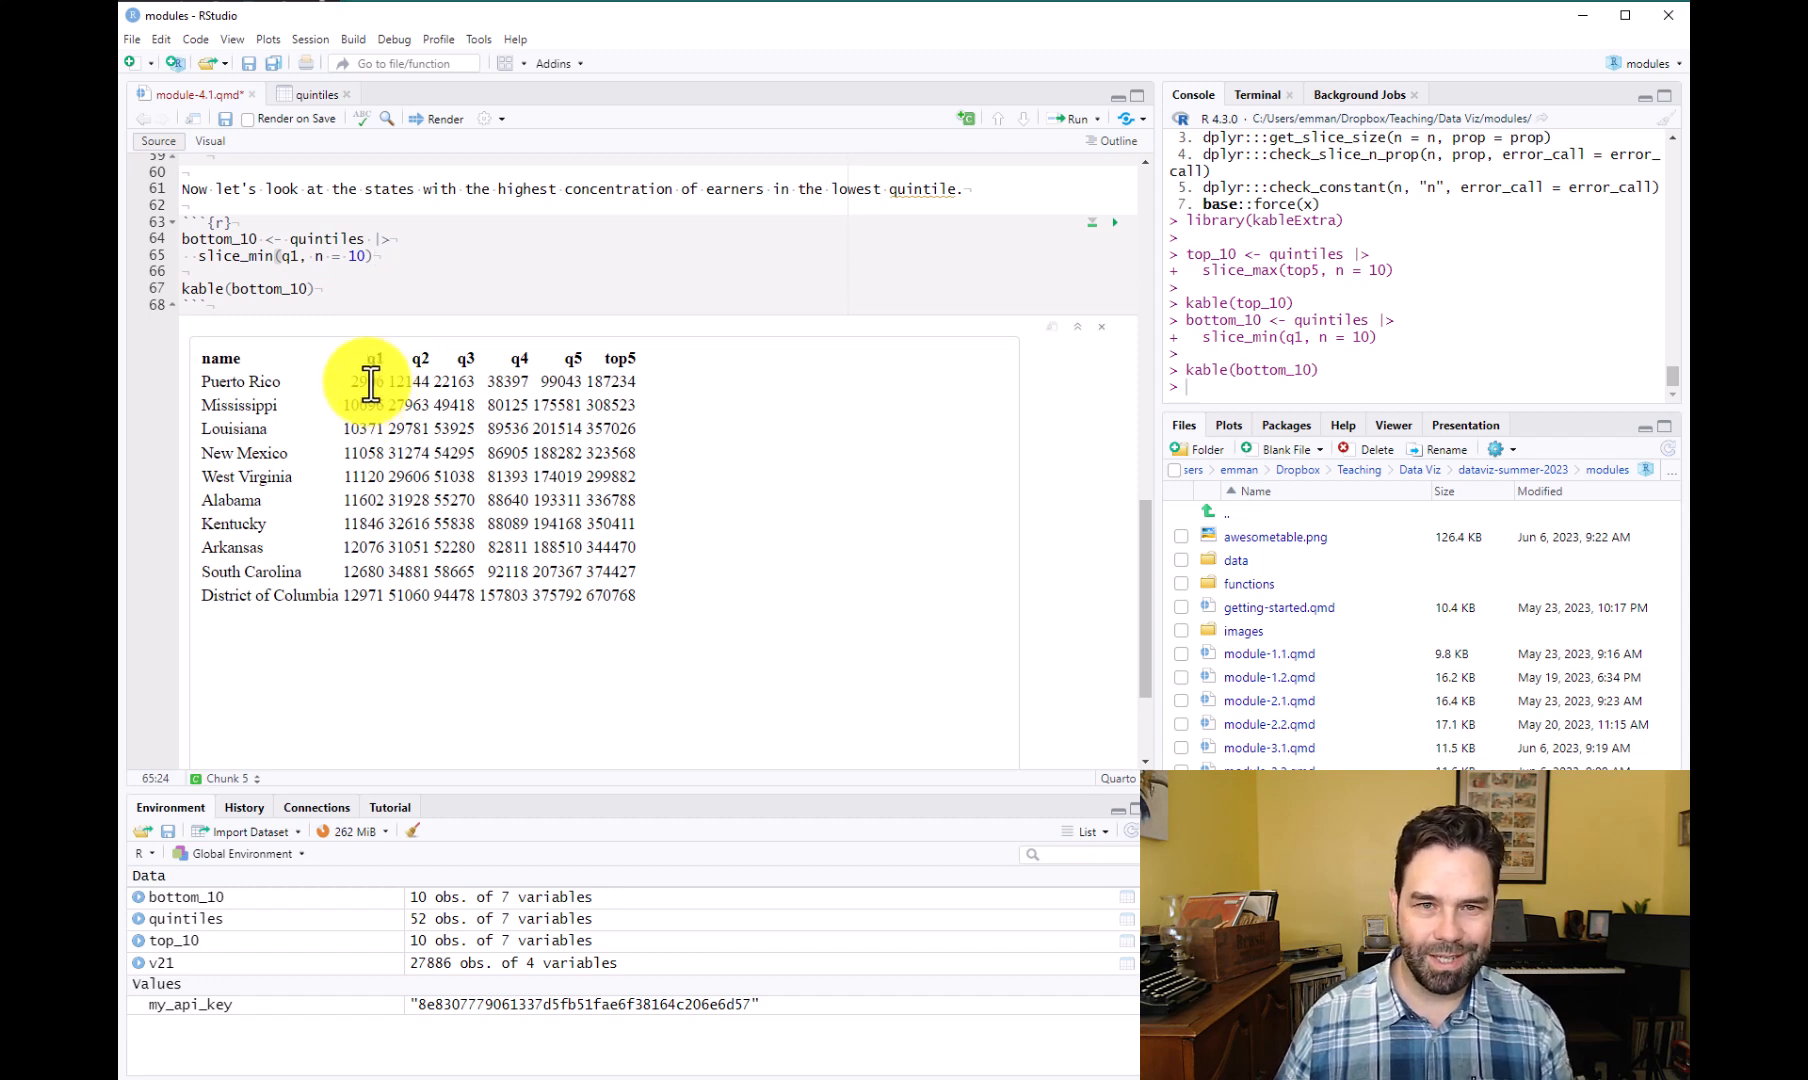
pyautogui.moveTo(386, 380)
pyautogui.write('#| label:')
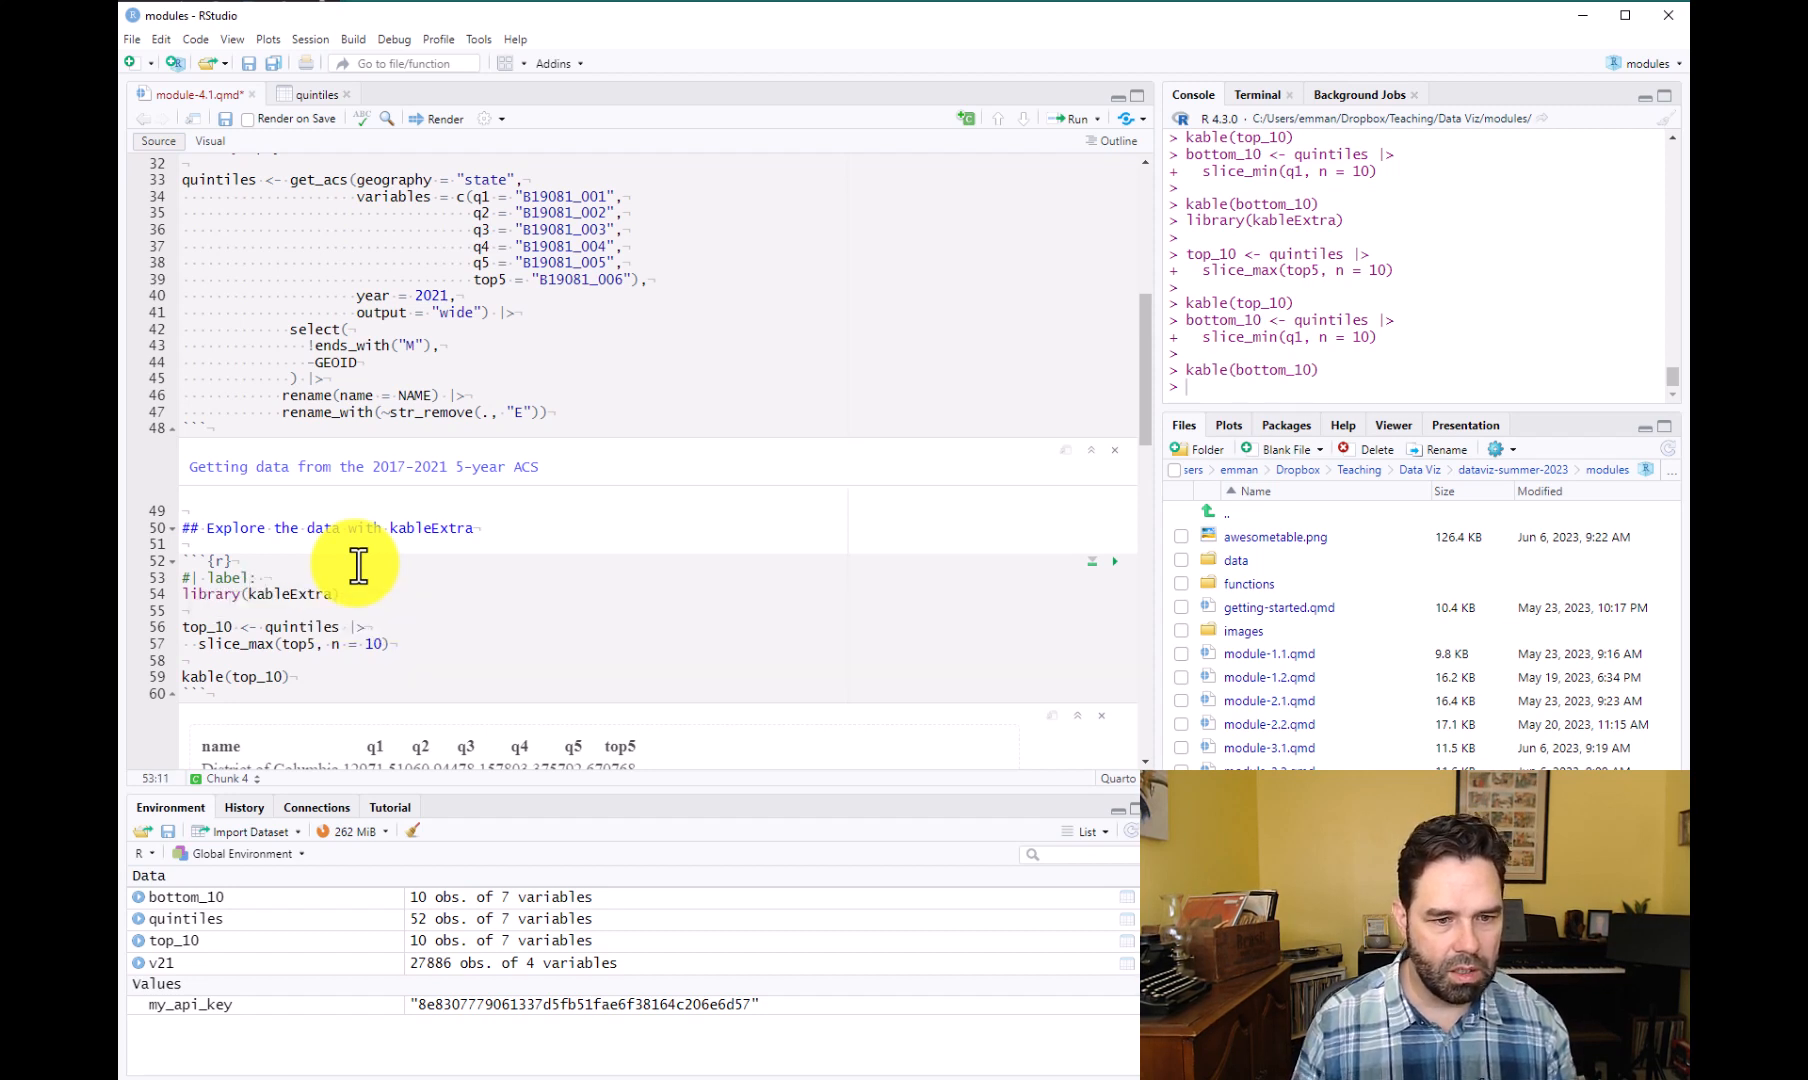
# Finish the '#| label: top_10' option and start a '#|' label line in the bottom_10 chunk.
pyautogui.write('top_10')
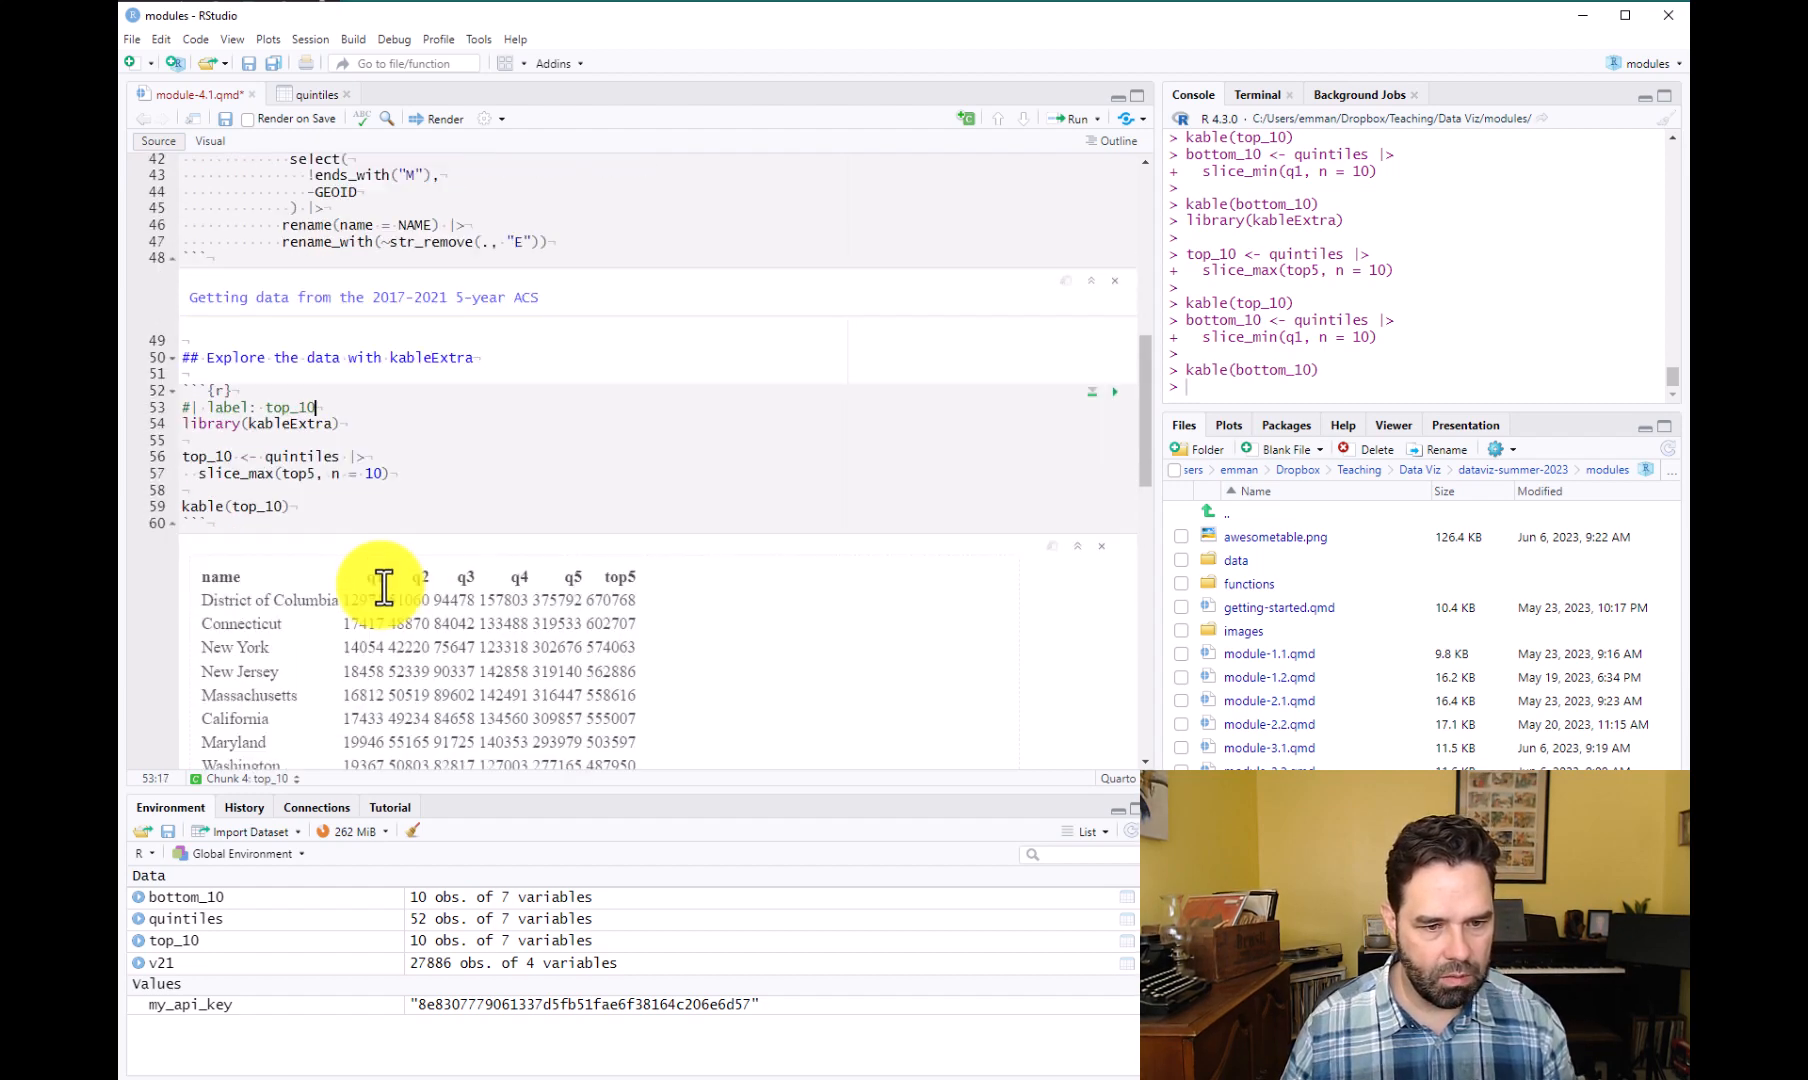
pyautogui.scroll(-3)
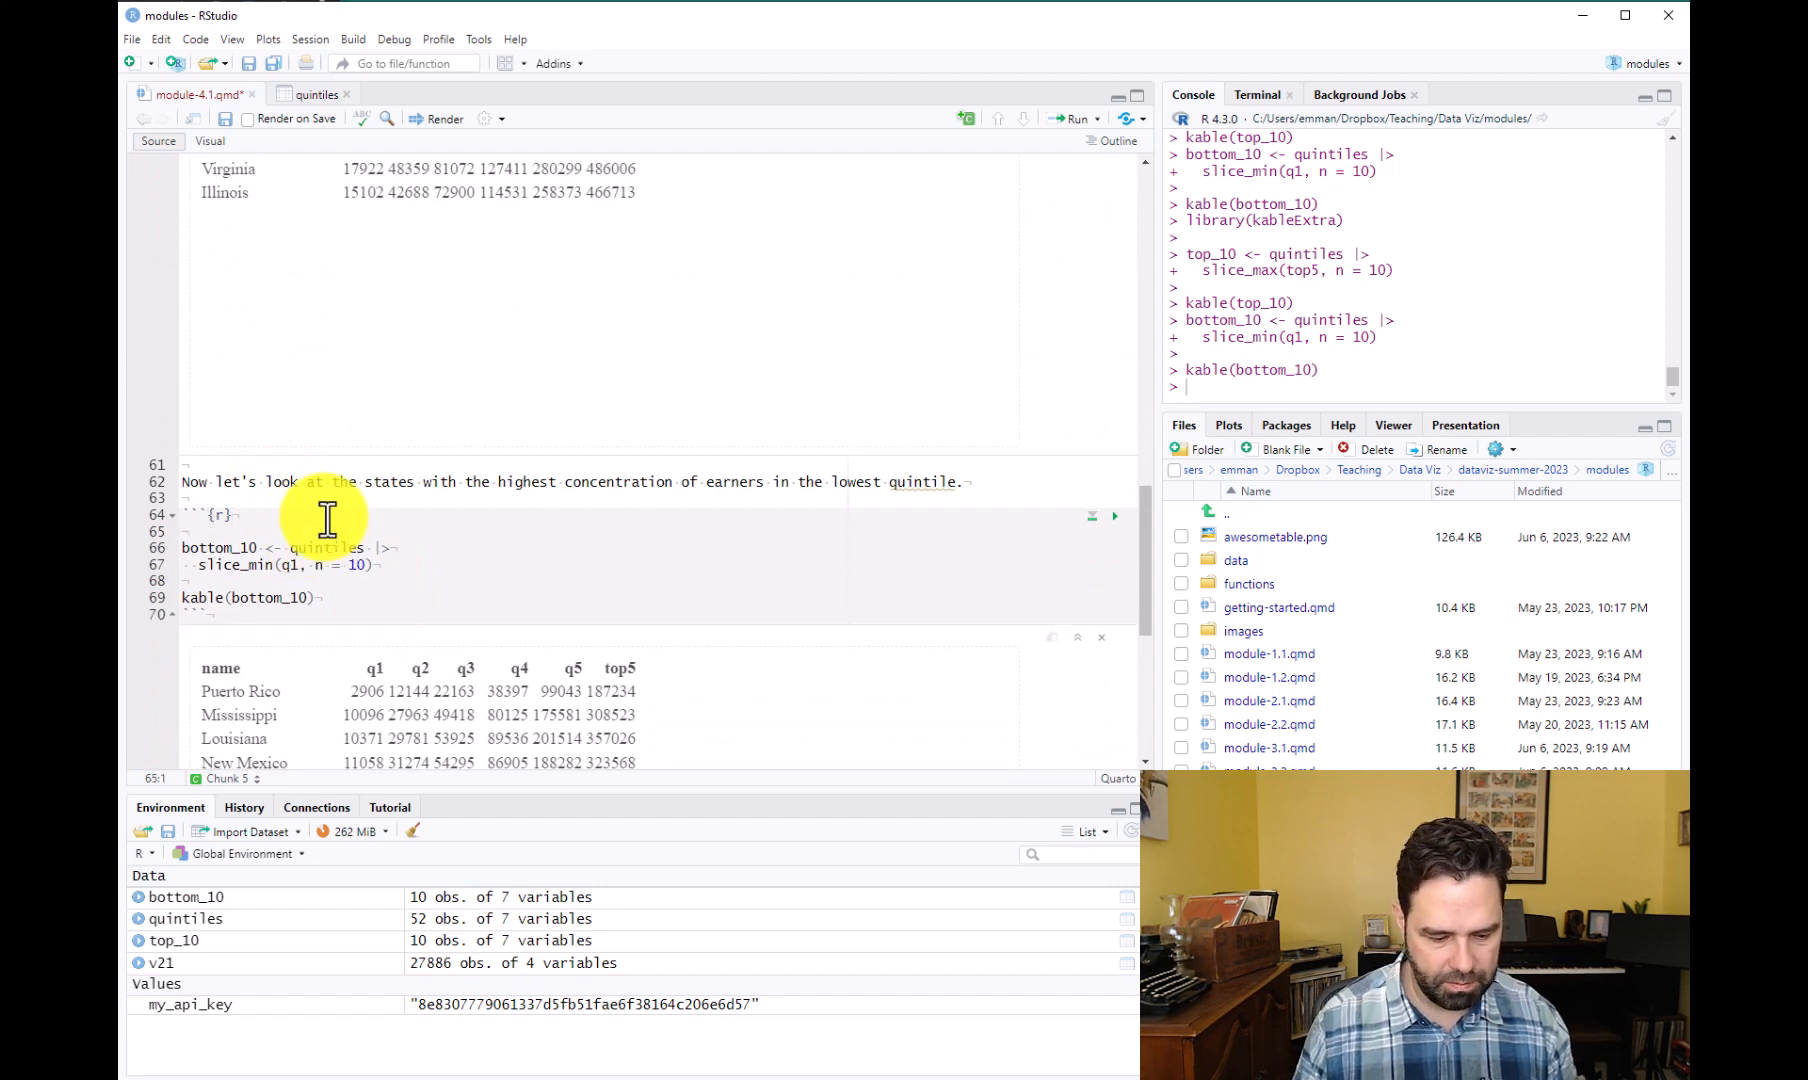
pyautogui.write('#| label: bottom_')
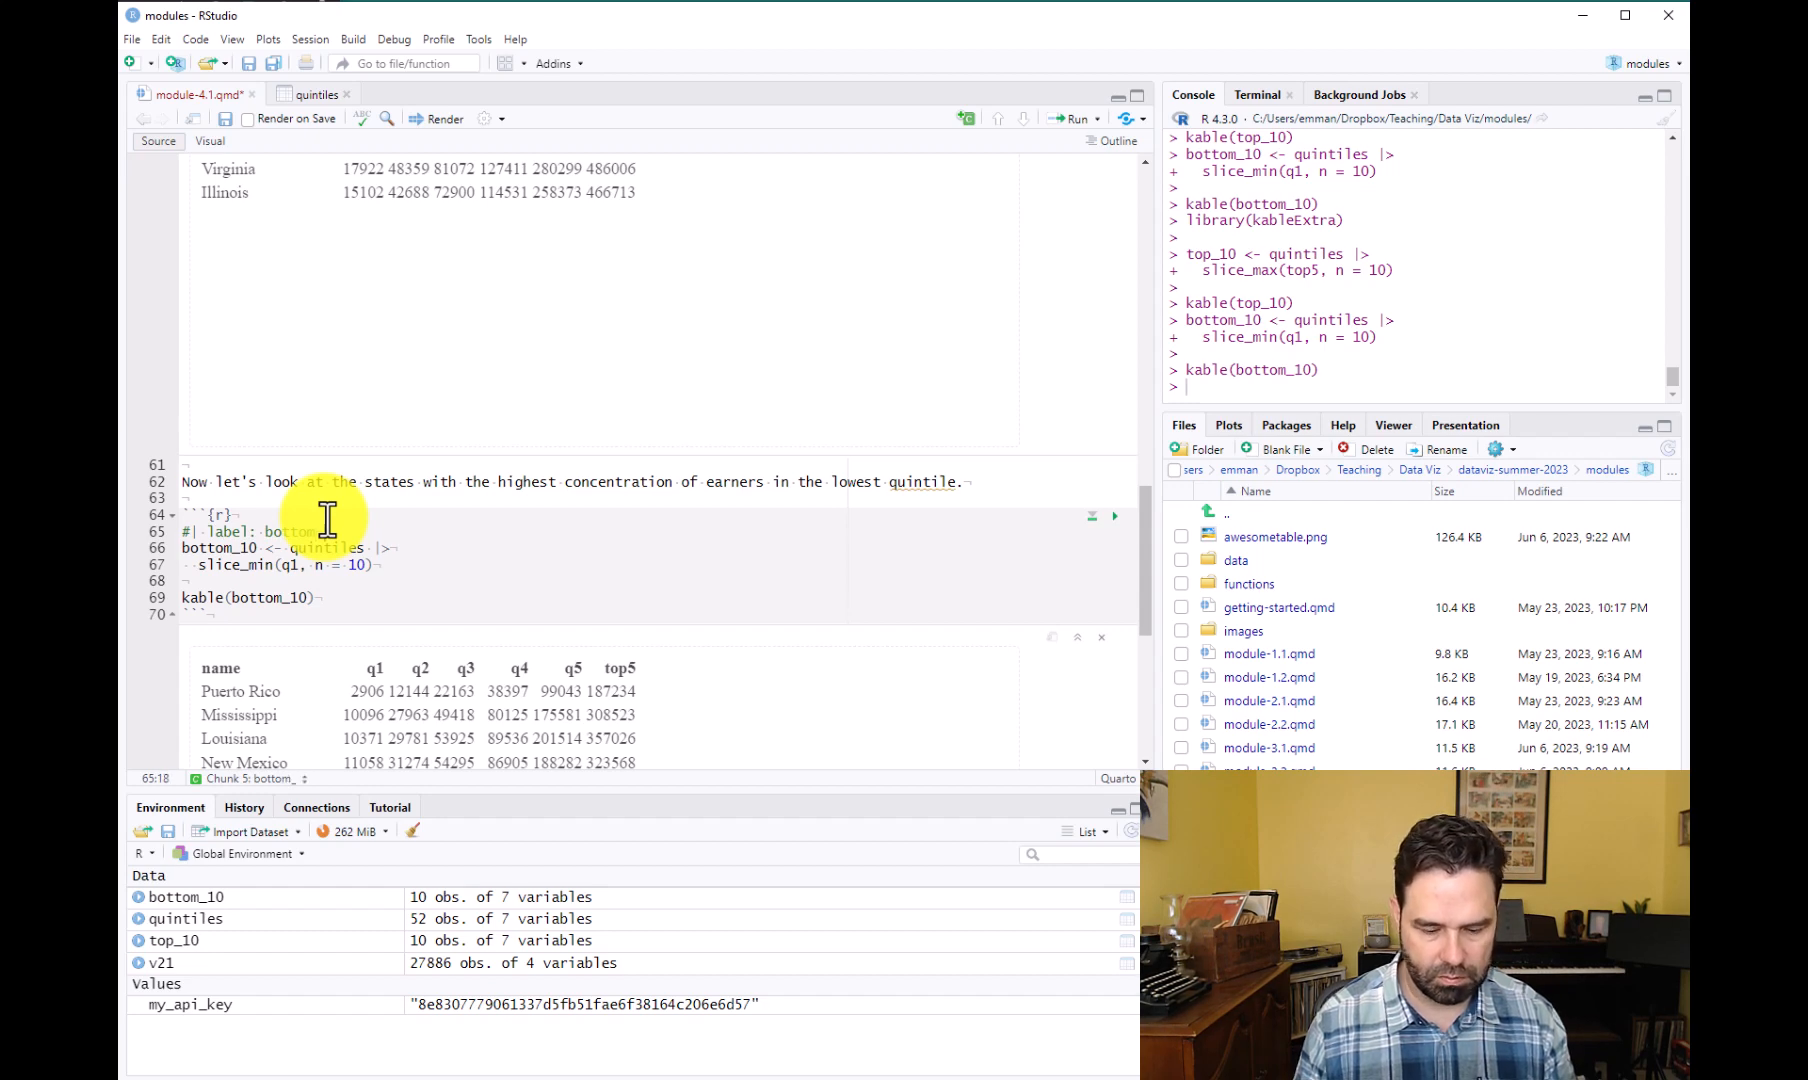
pyautogui.scroll(-3)
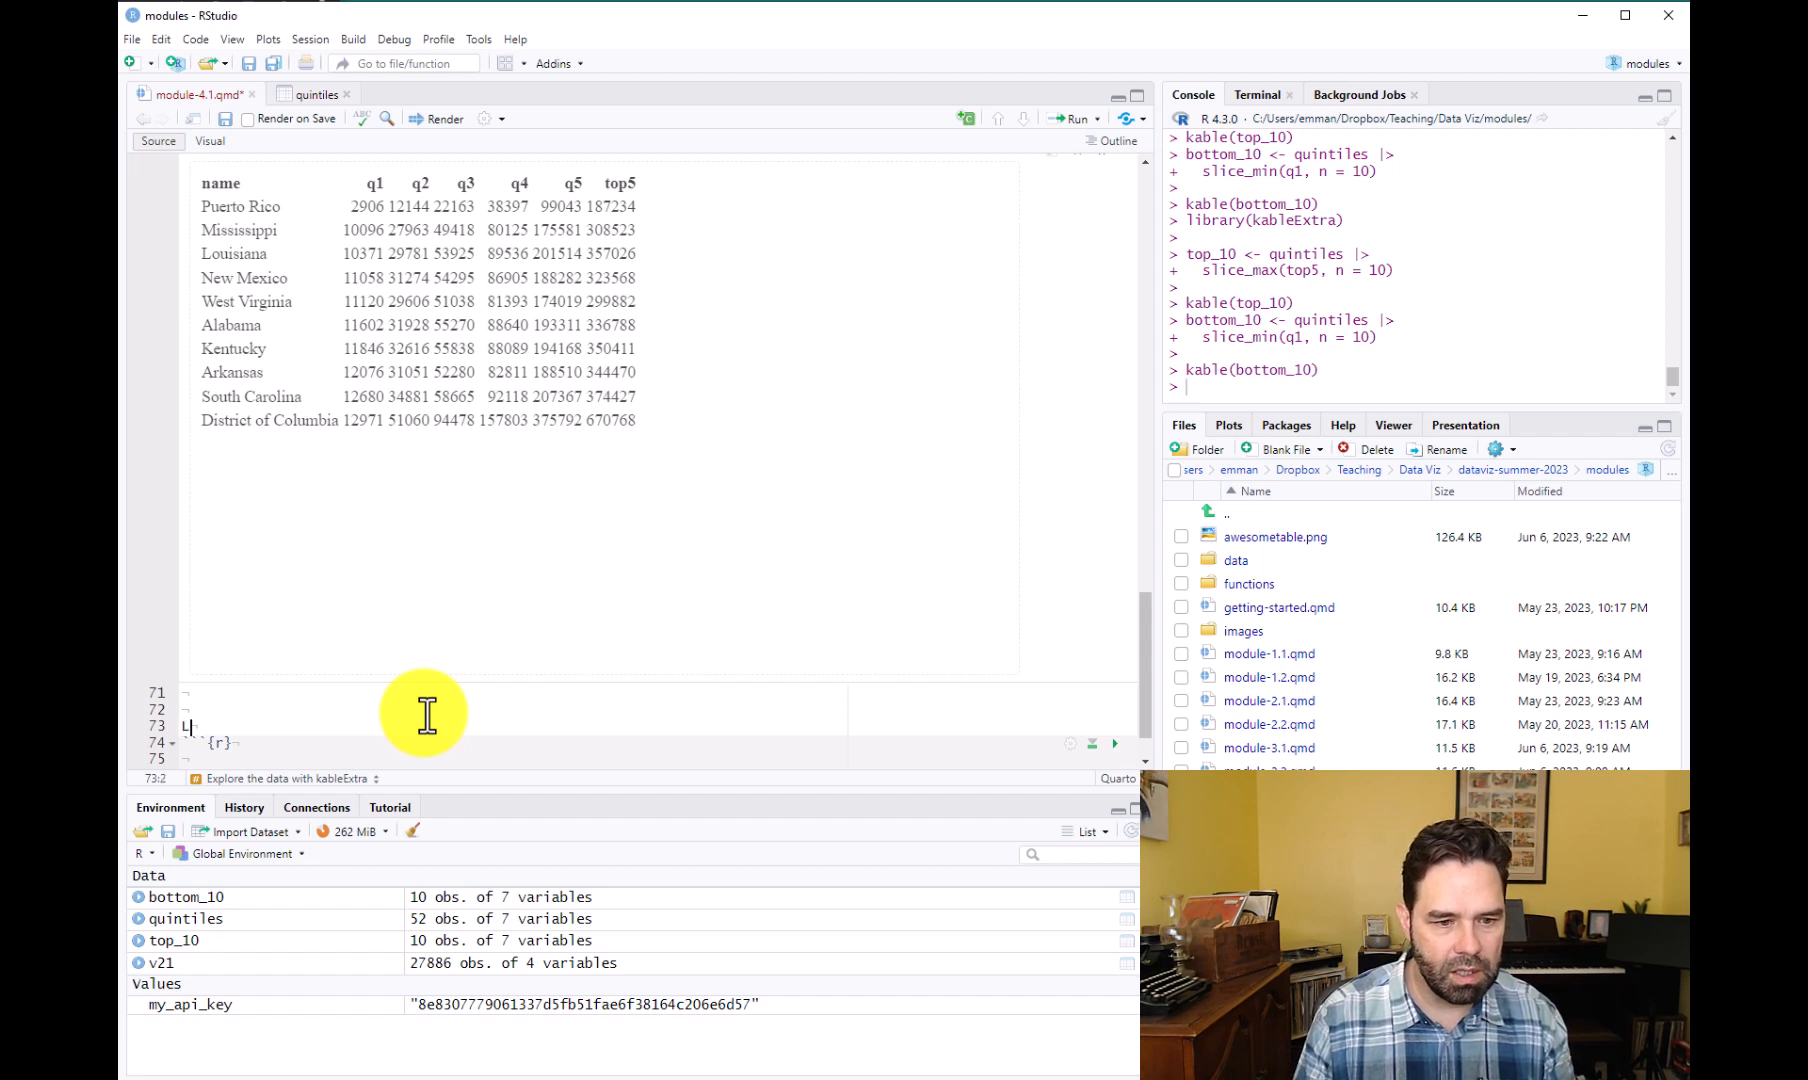
# Write the sentence 'Let's make a table of states that reflects the range of household incomes'.
pyautogui.write("Let's make a table with a selecti")
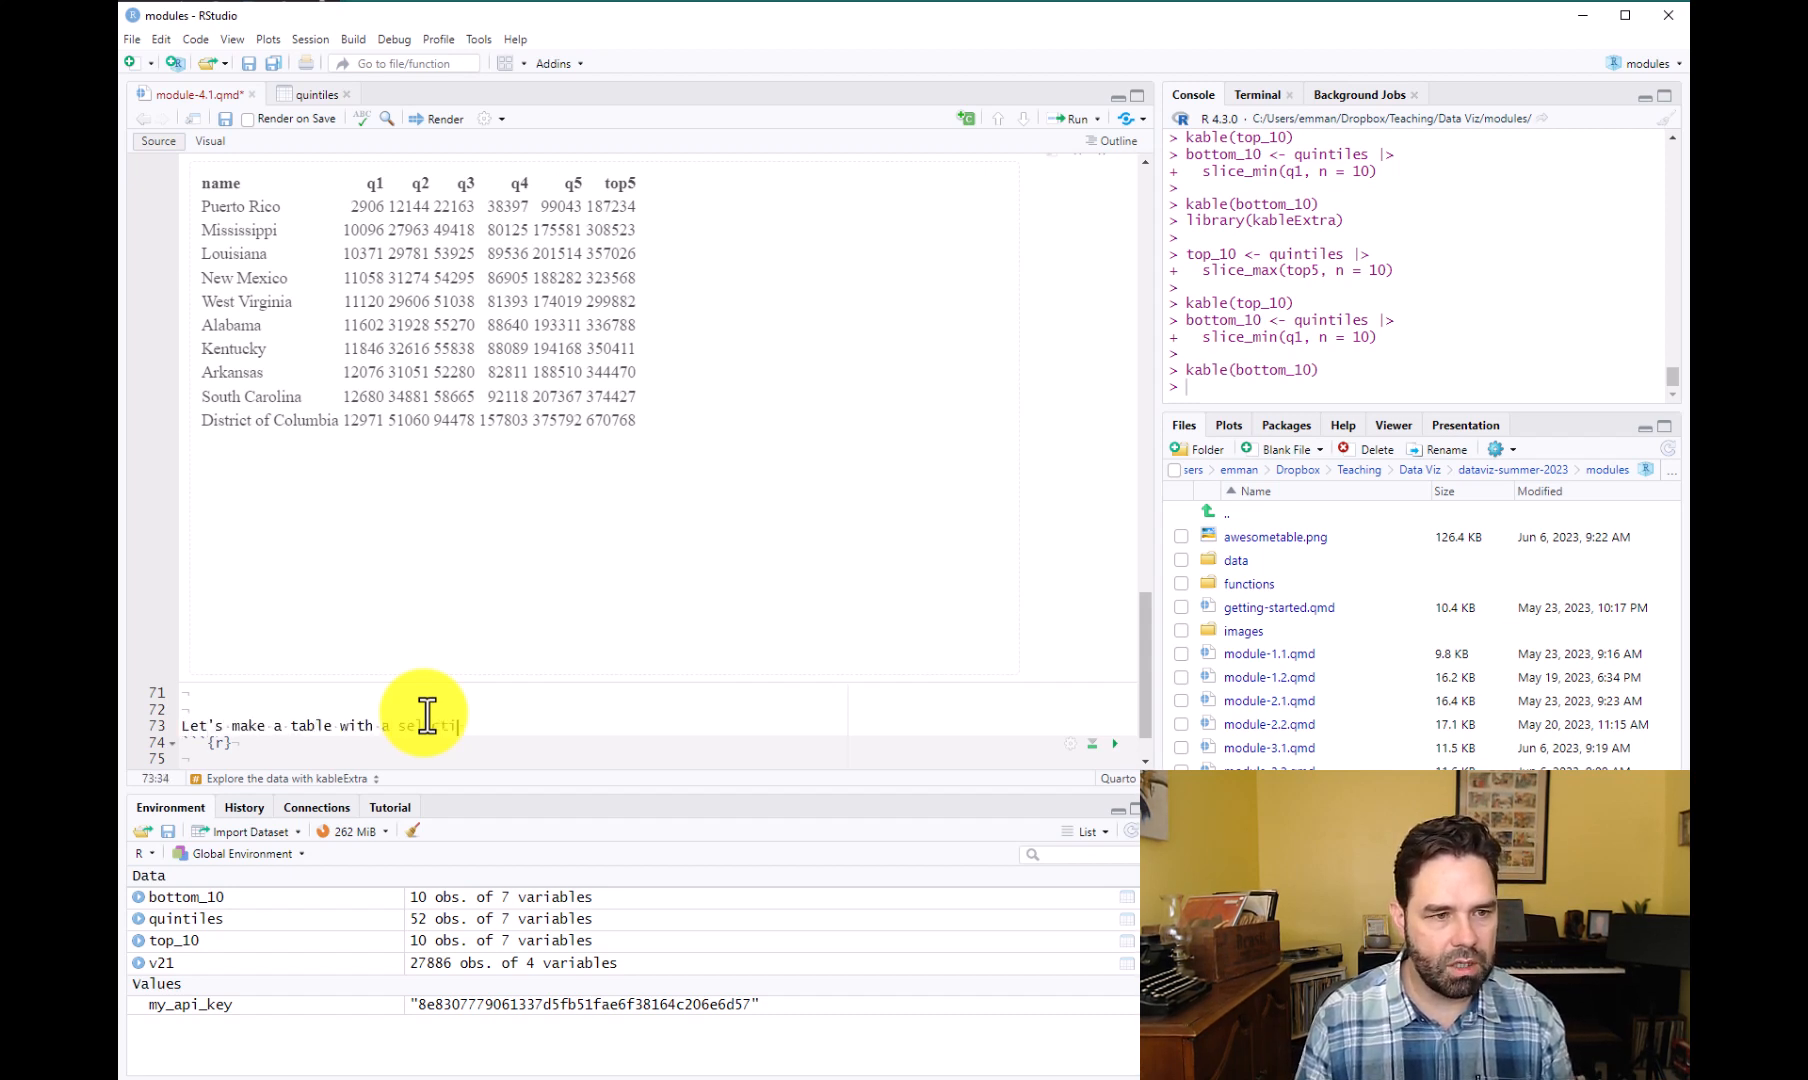
pyautogui.write('of states that')
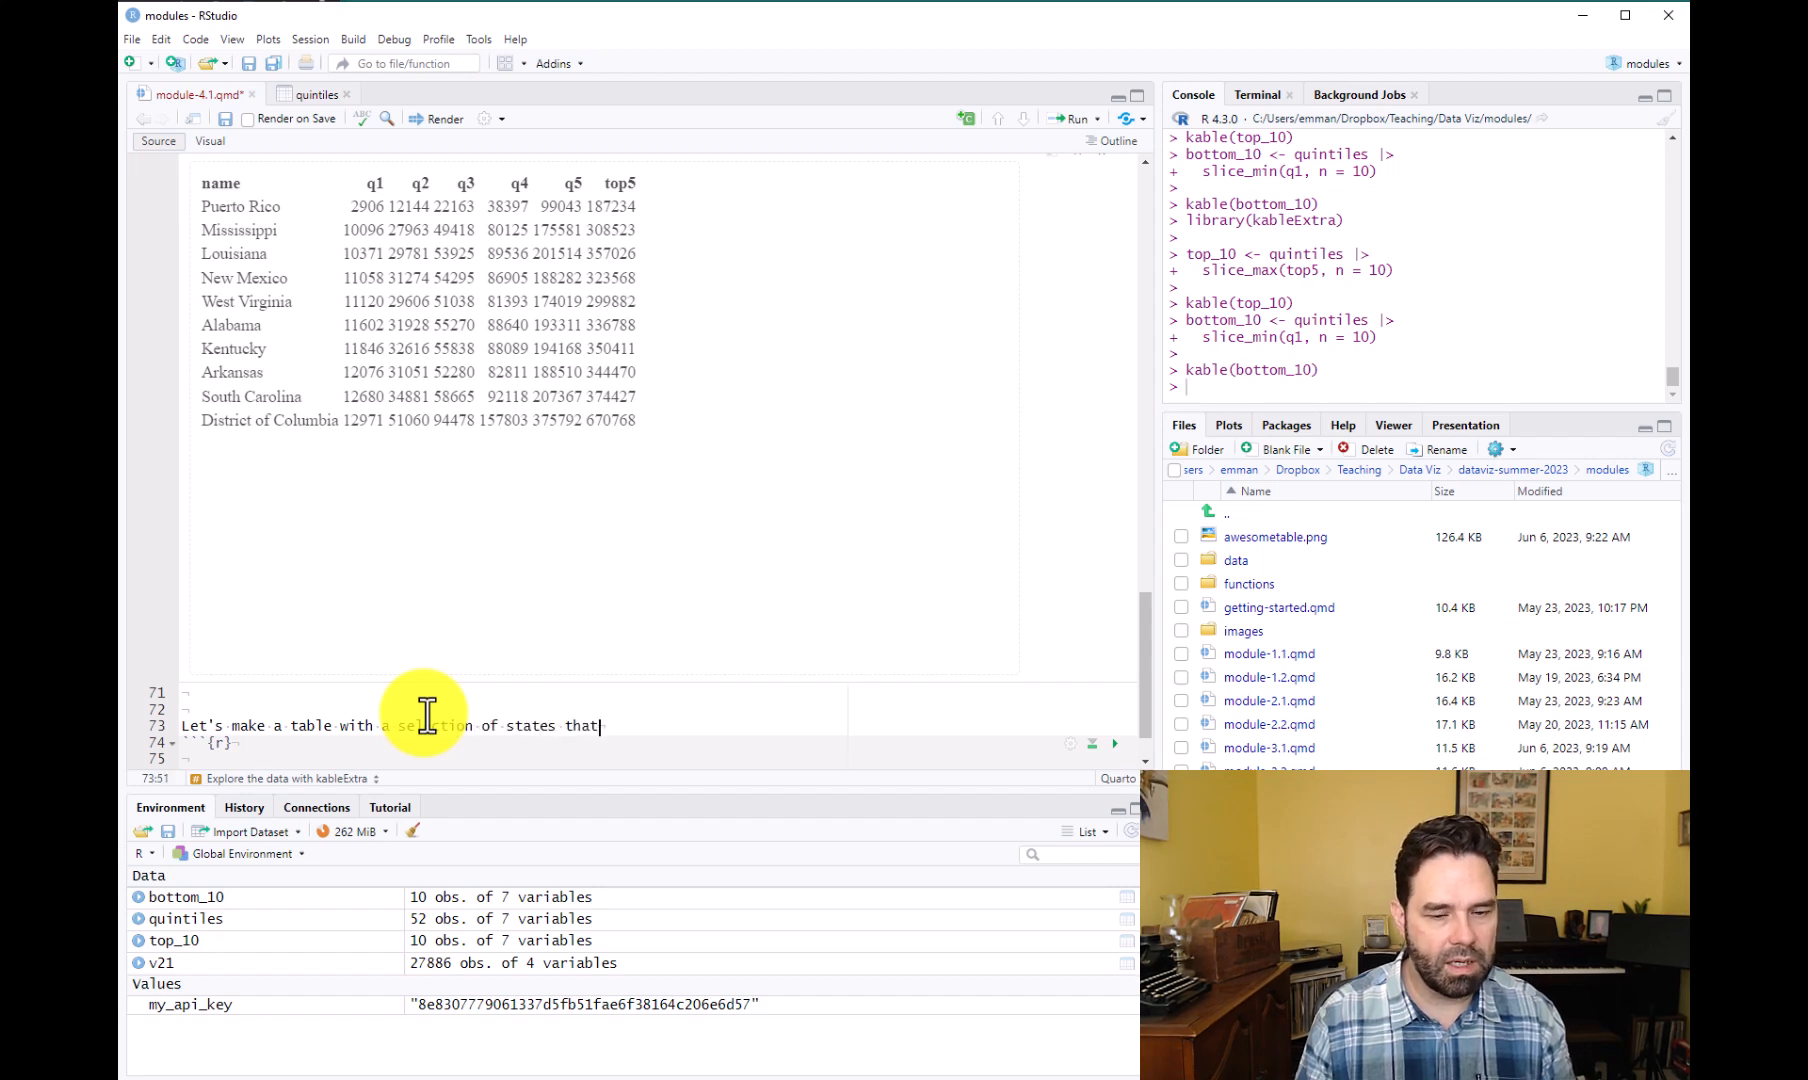
pyautogui.write('reflects the range of hou')
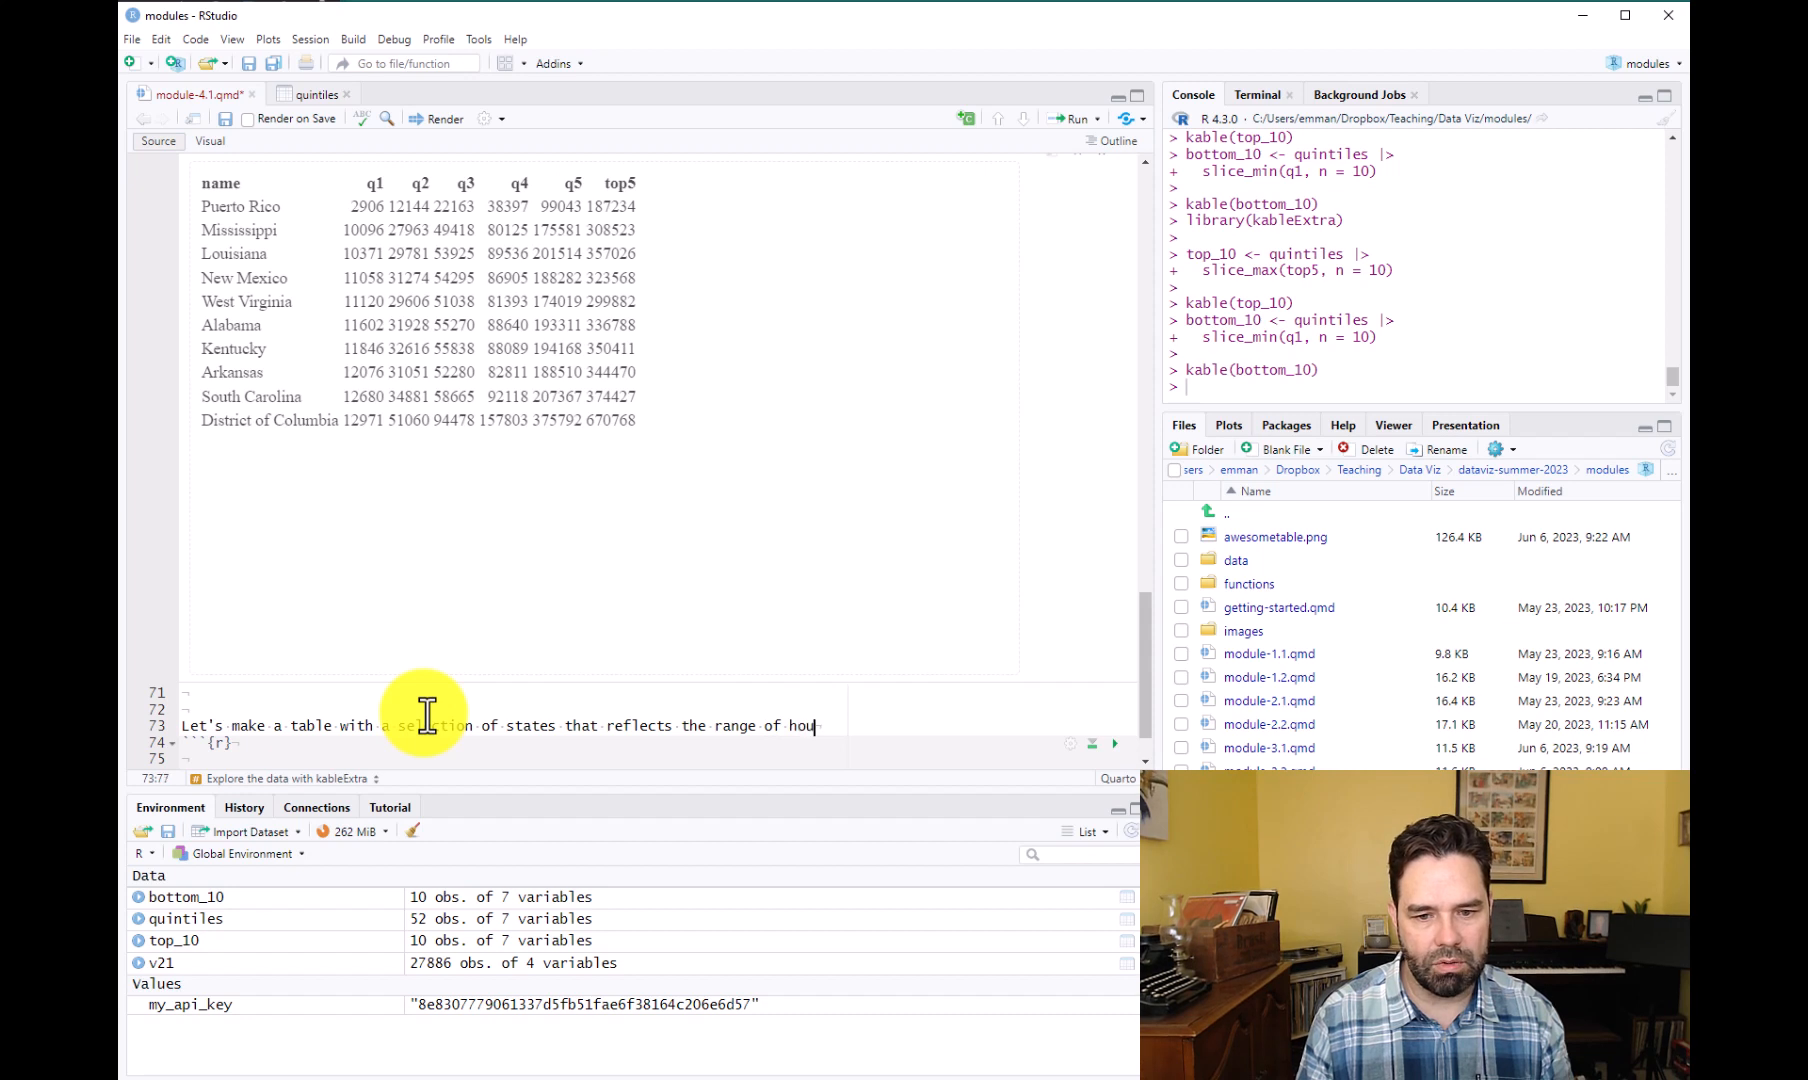
pyautogui.write('sehold incomes.')
pyautogui.click(593, 758)
pyautogui.write('#|')
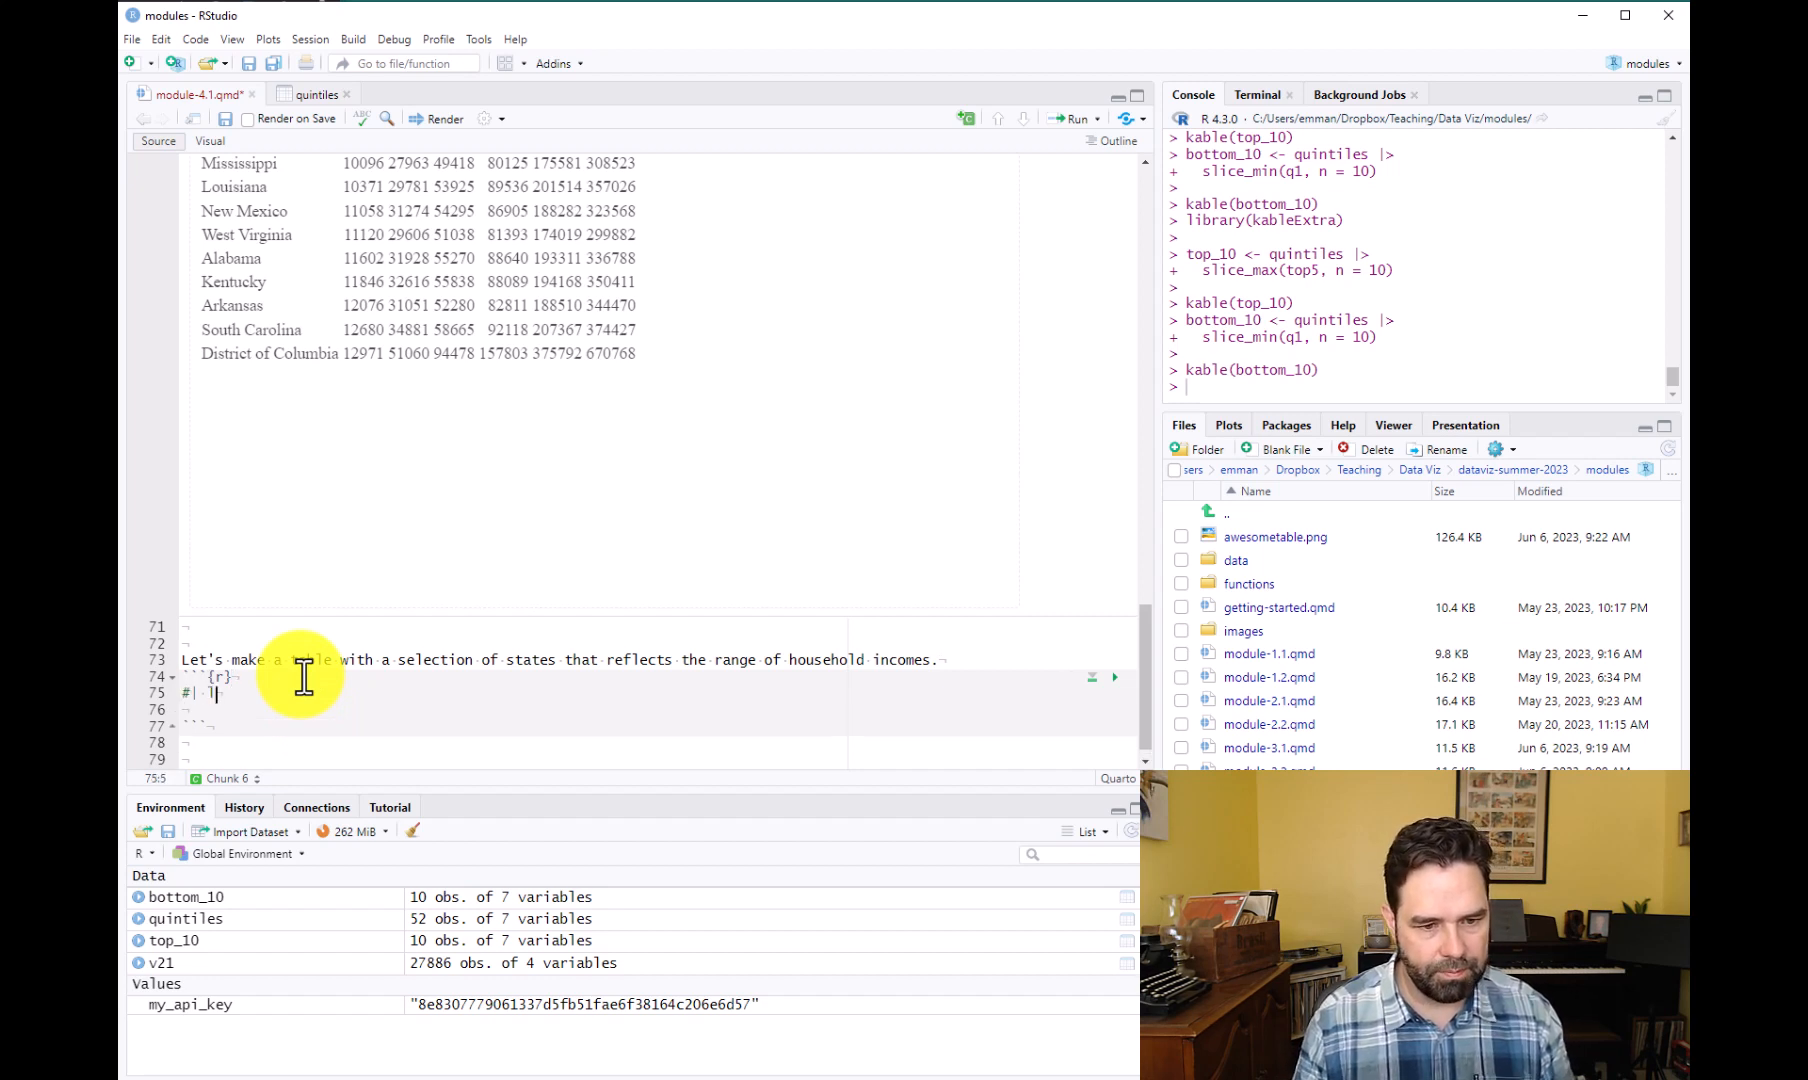
# Label the chunk 'range' and add '# lowest' with state_min <- quintiles |> slice_min(q1).
pyautogui.write('label: range')
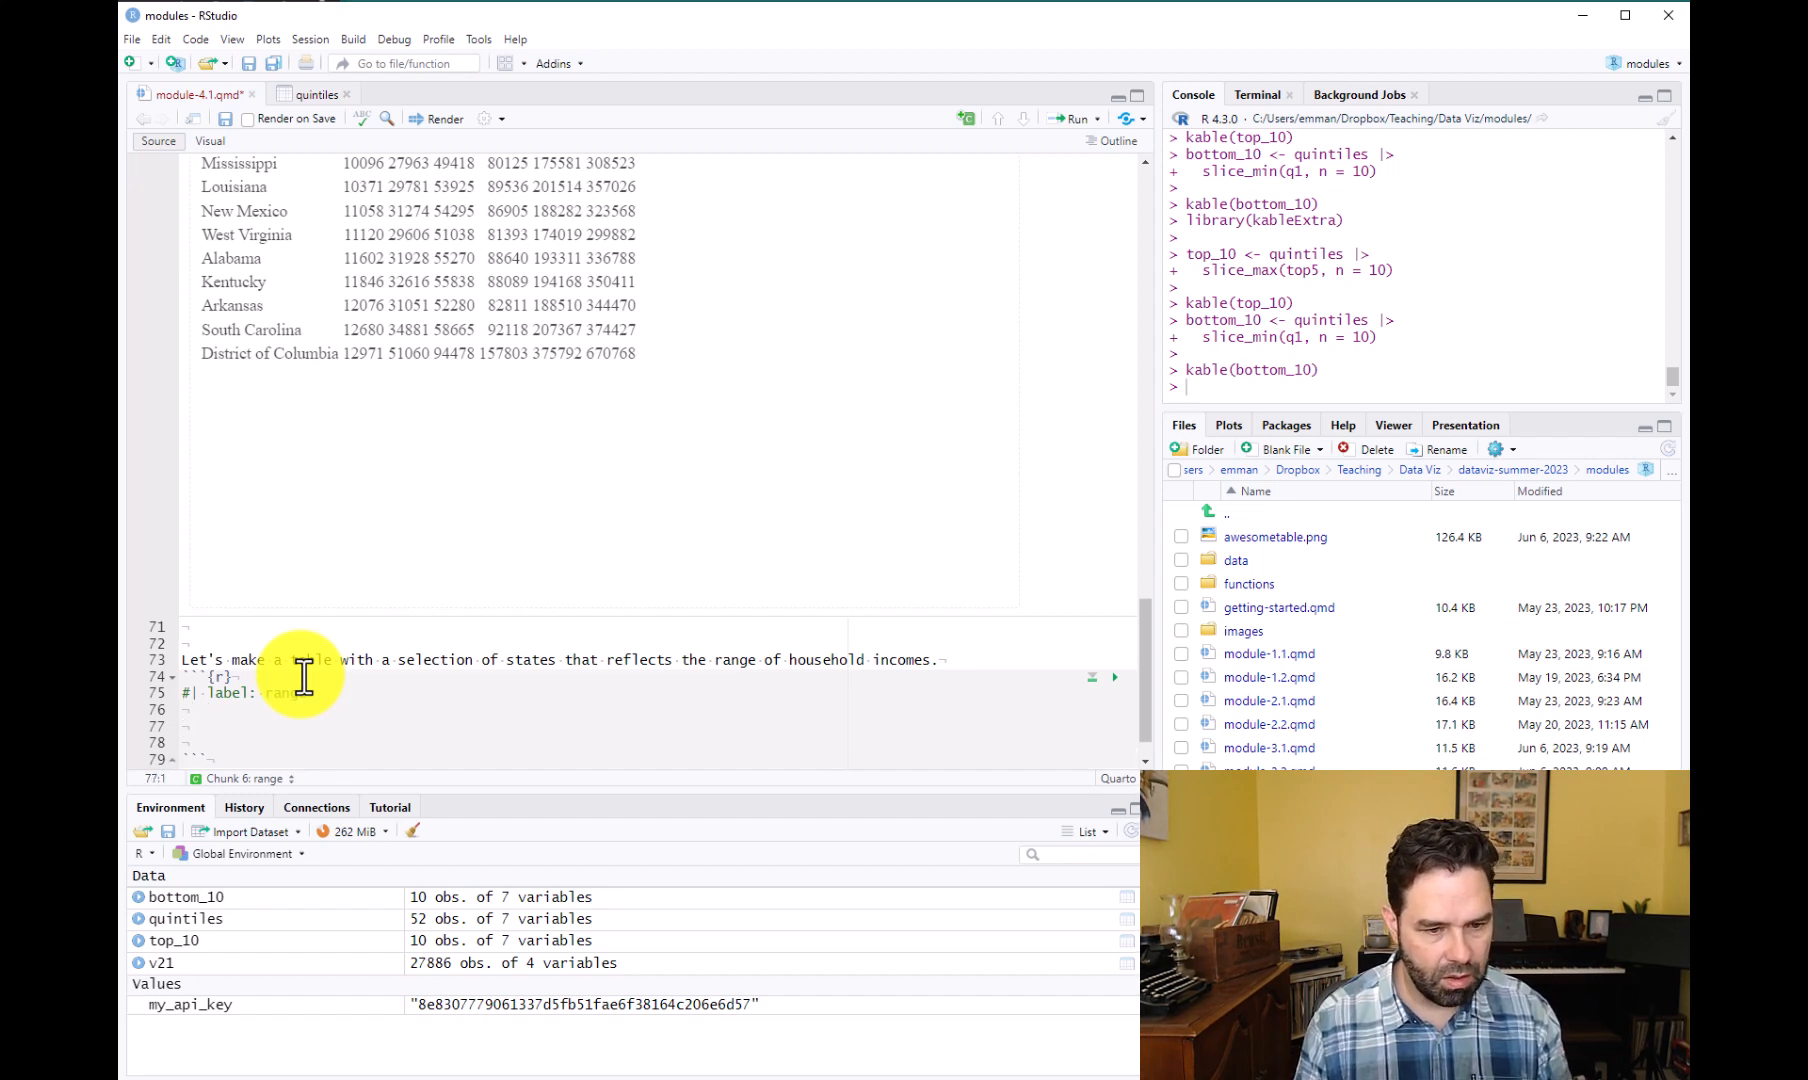
pyautogui.write('# lowest')
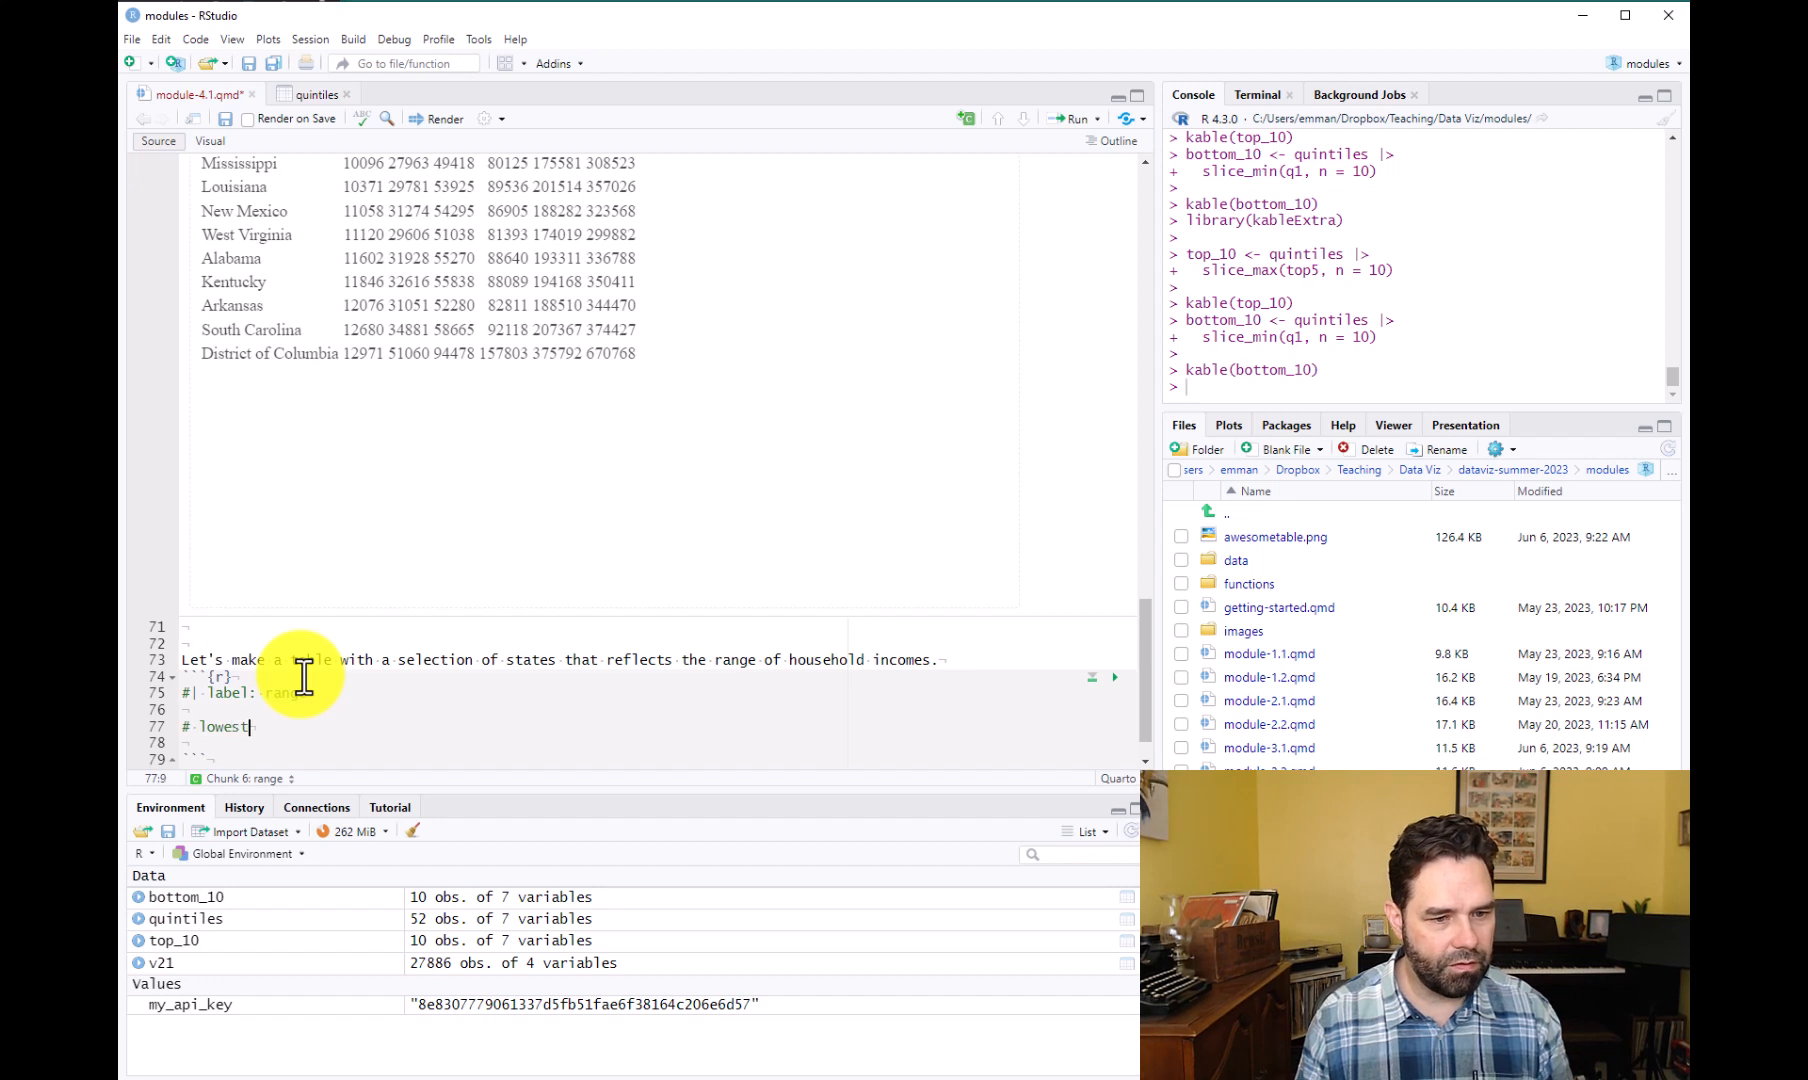
pyautogui.press('Return')
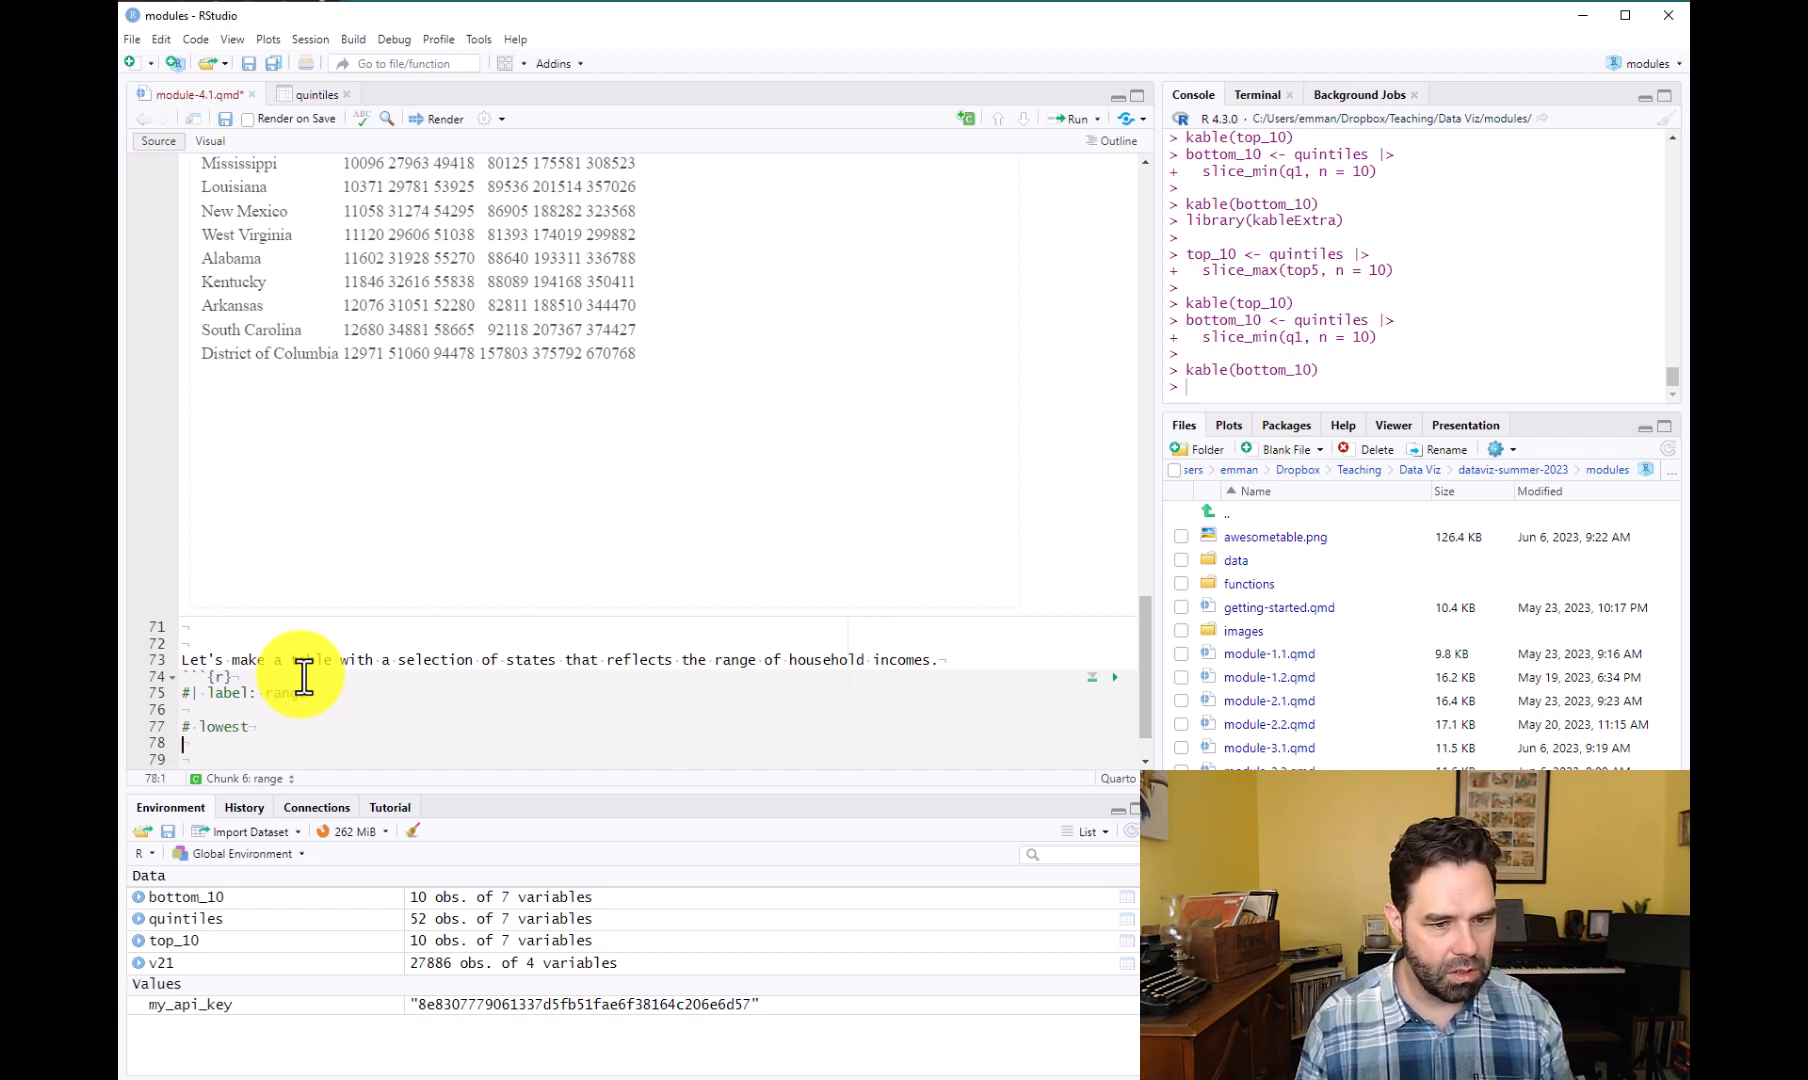
pyautogui.write('state')
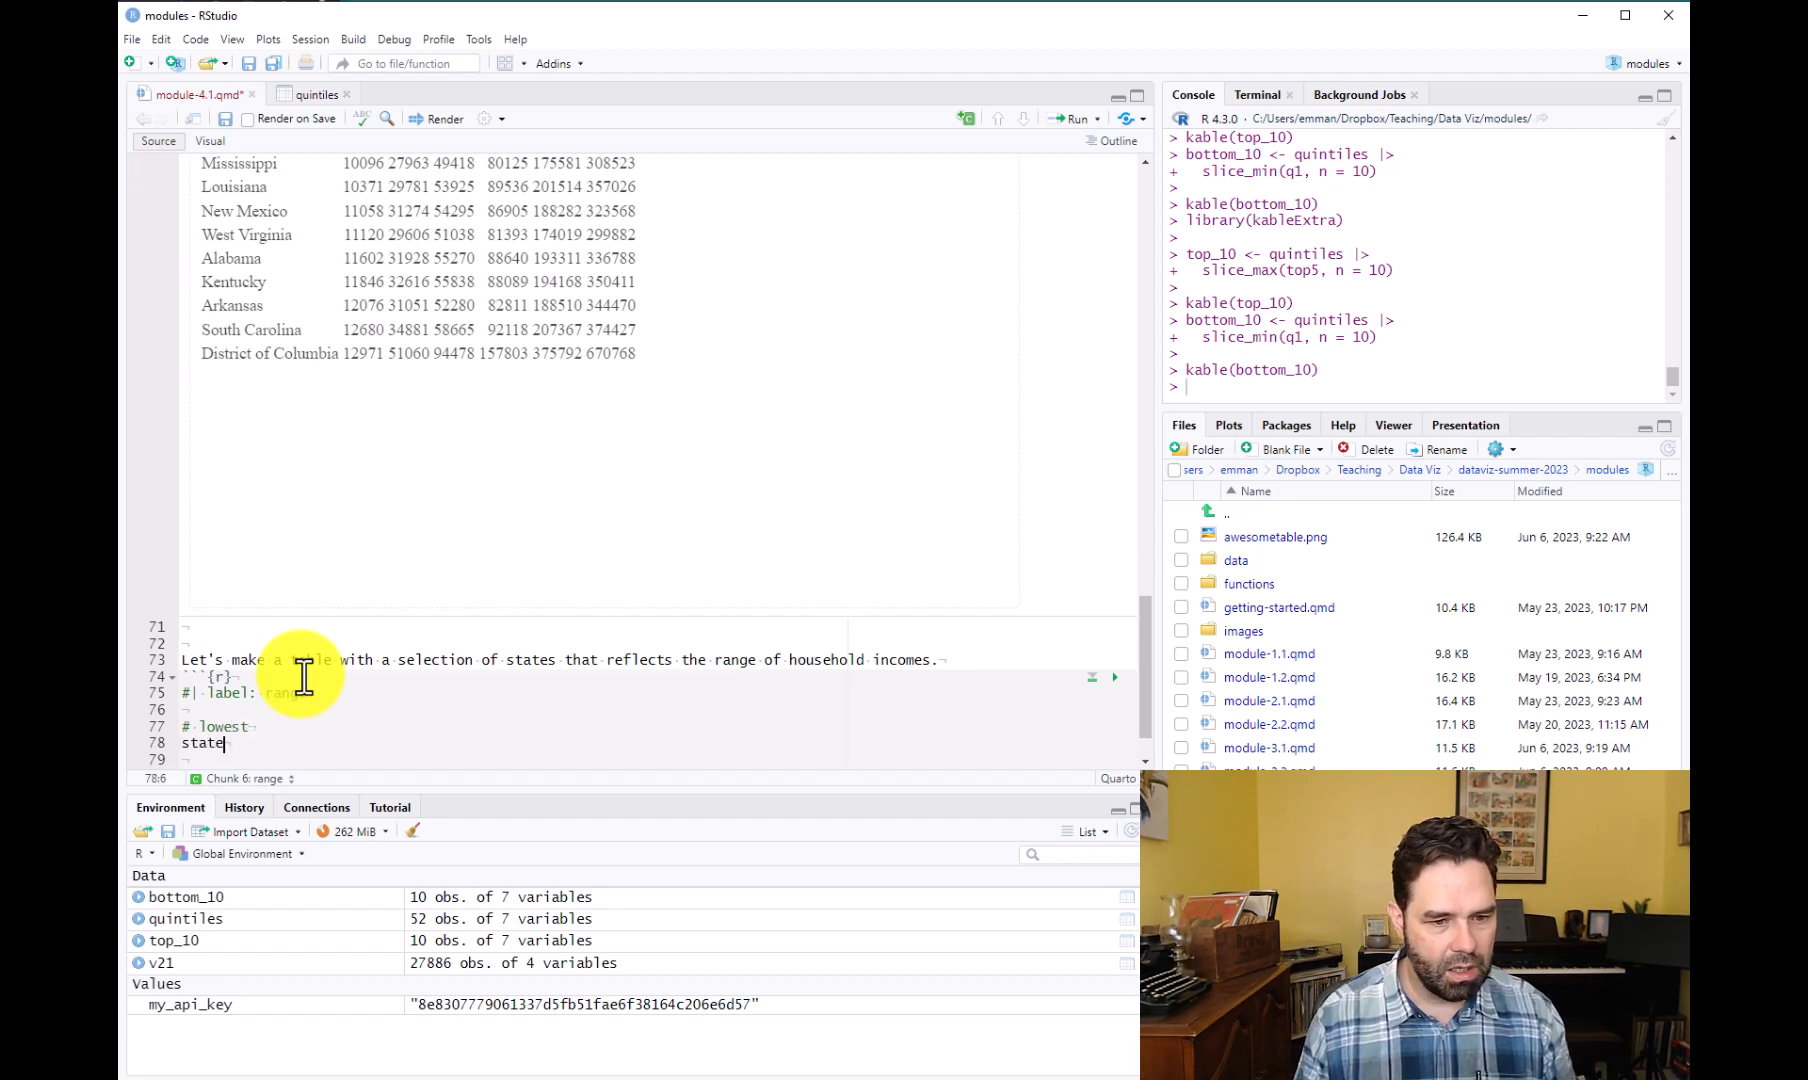
pyautogui.write('_min')
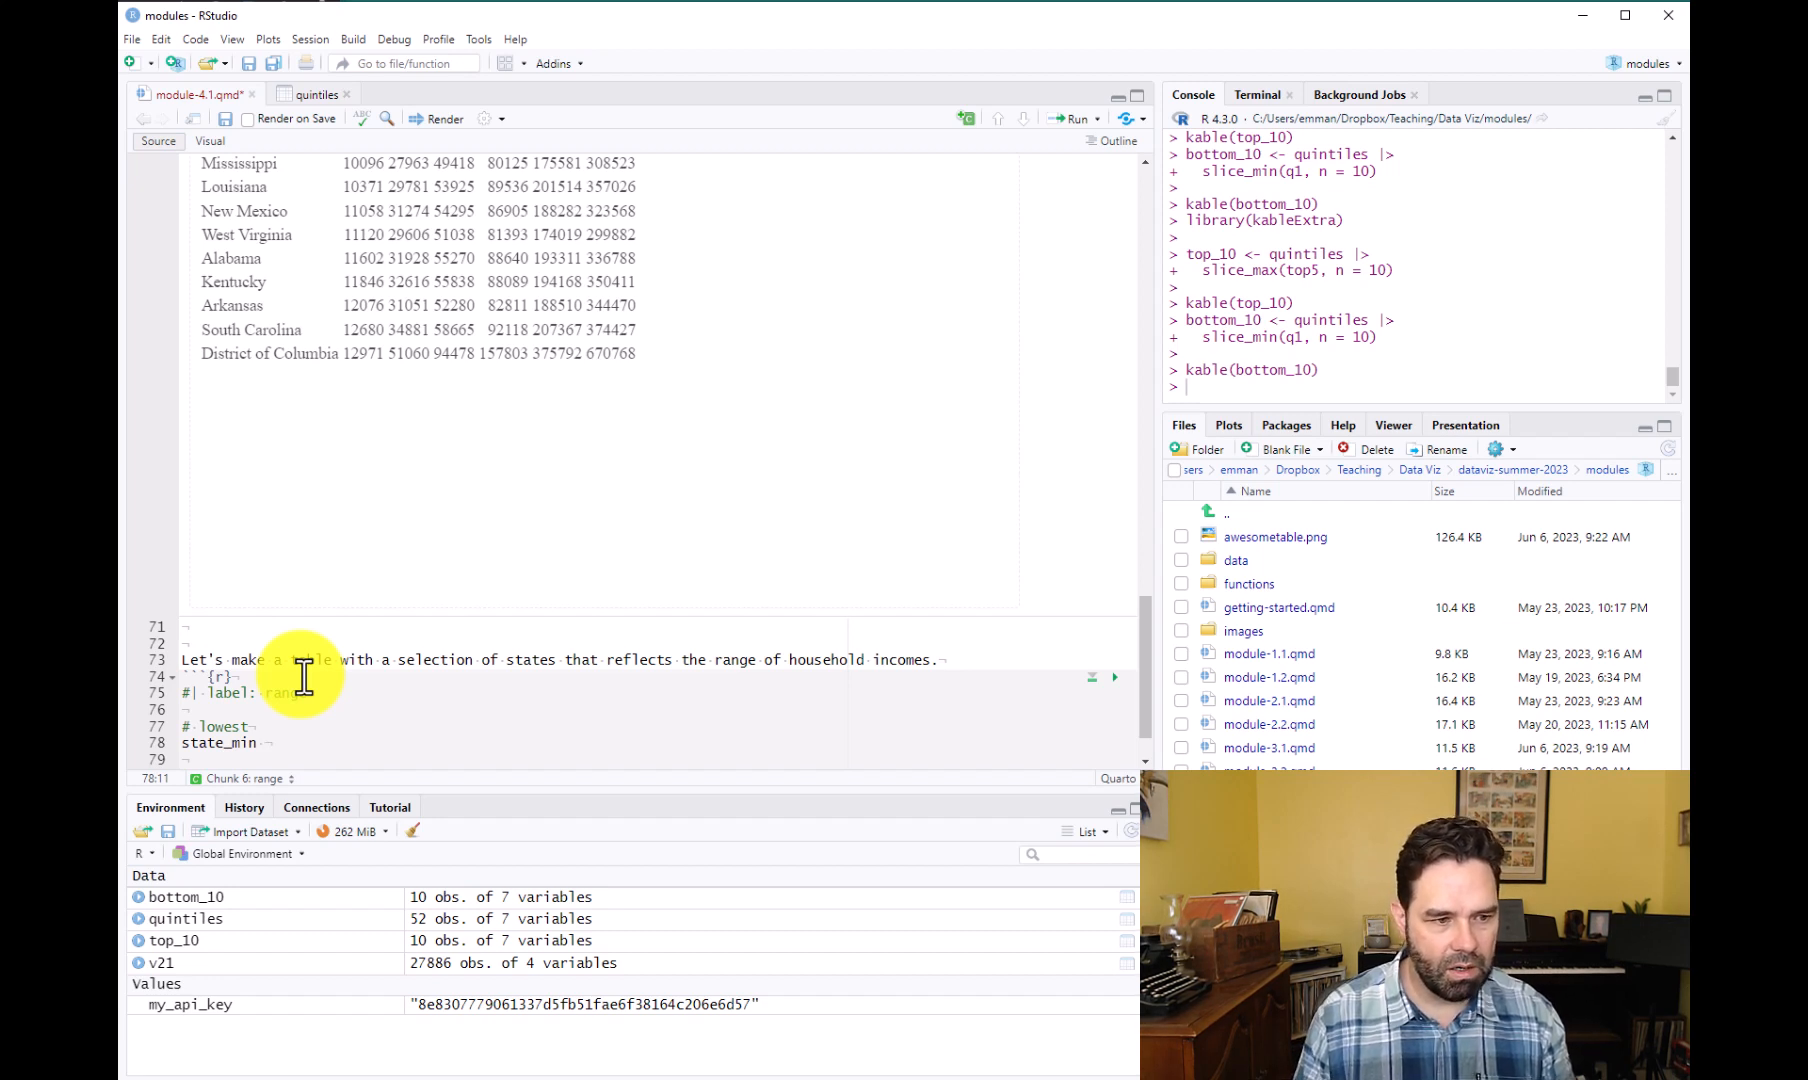
pyautogui.write('q')
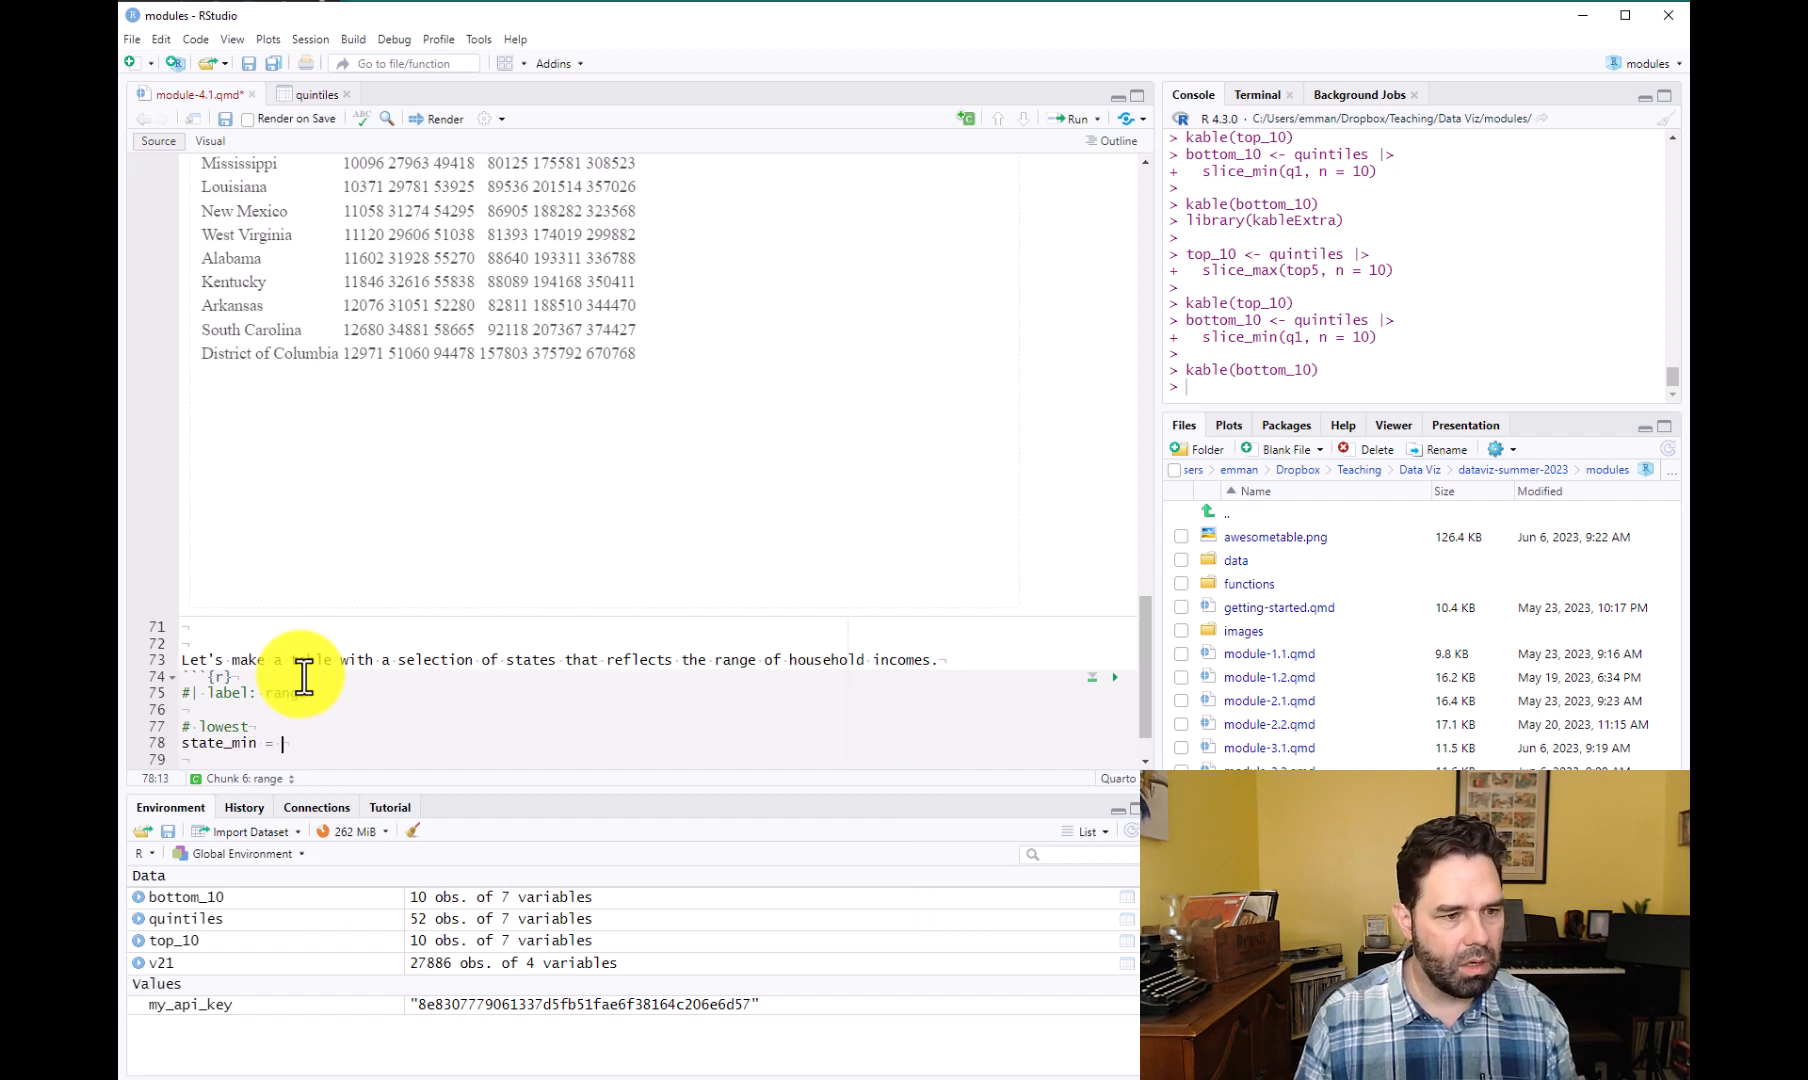
pyautogui.press('BackSpace')
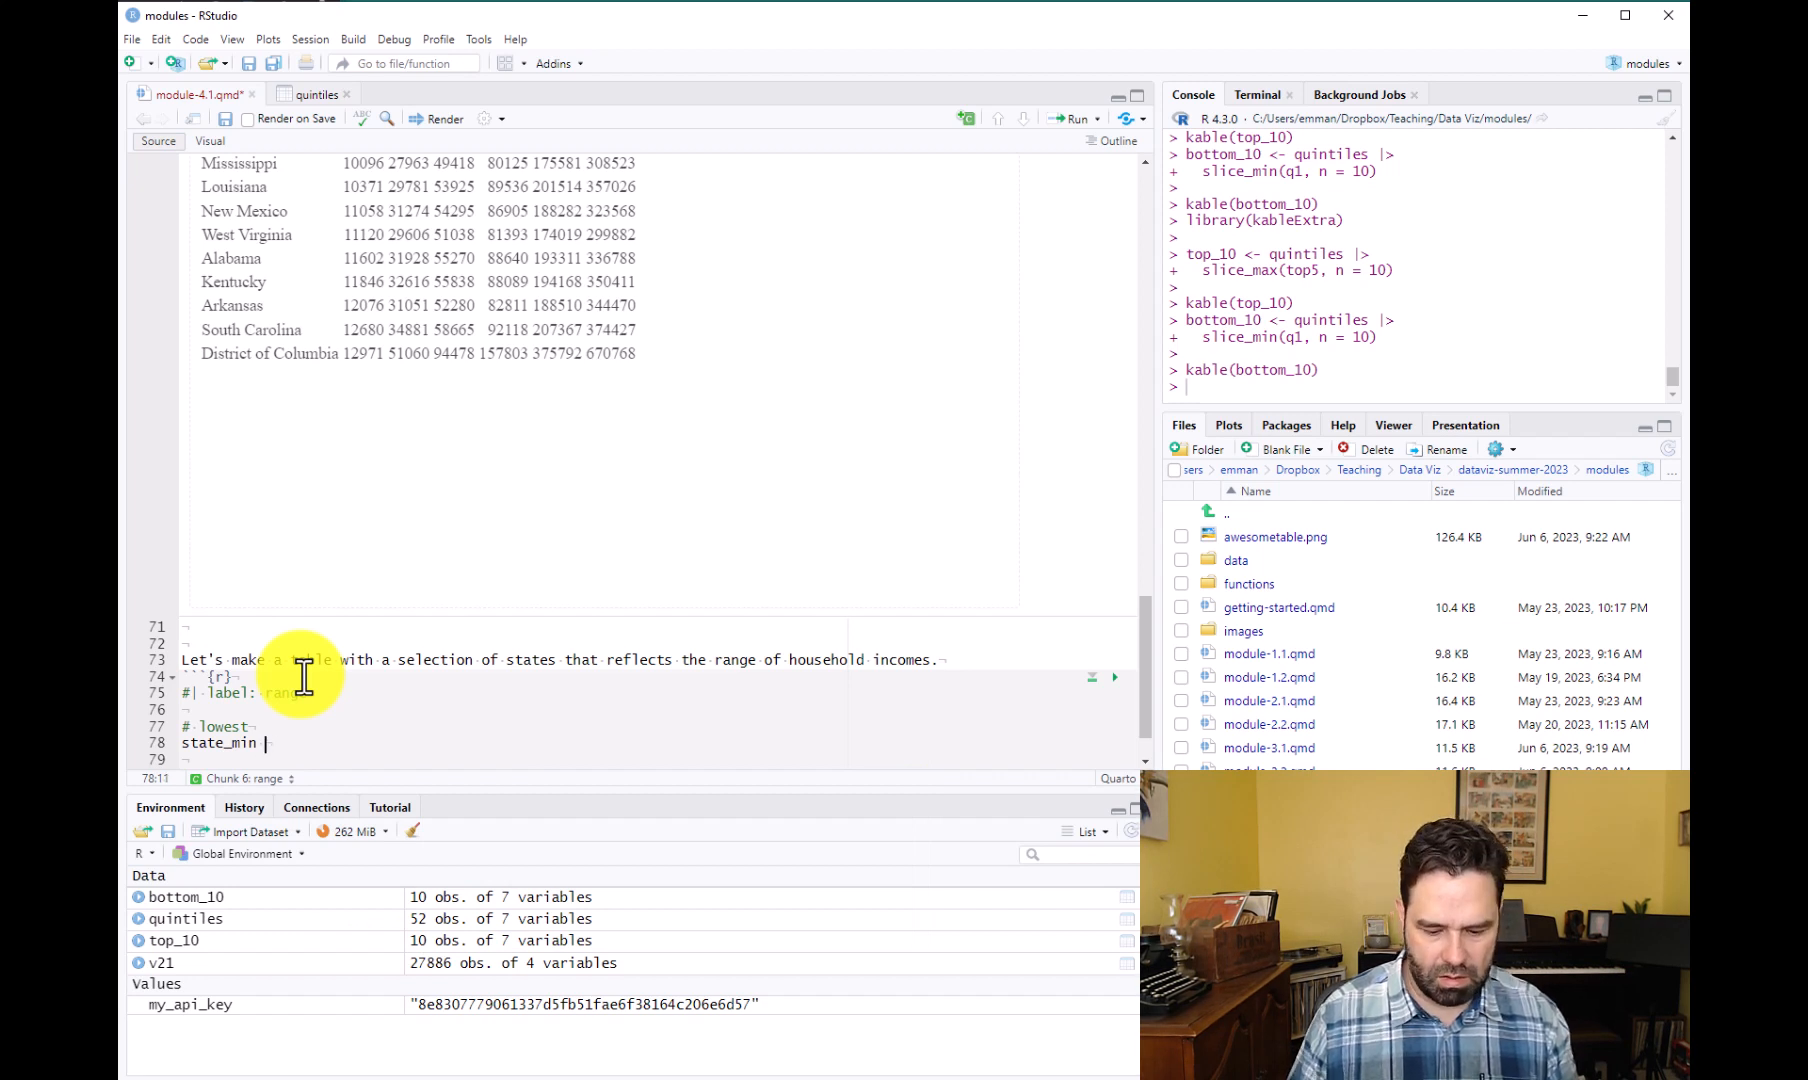
pyautogui.write('<- quintiles')
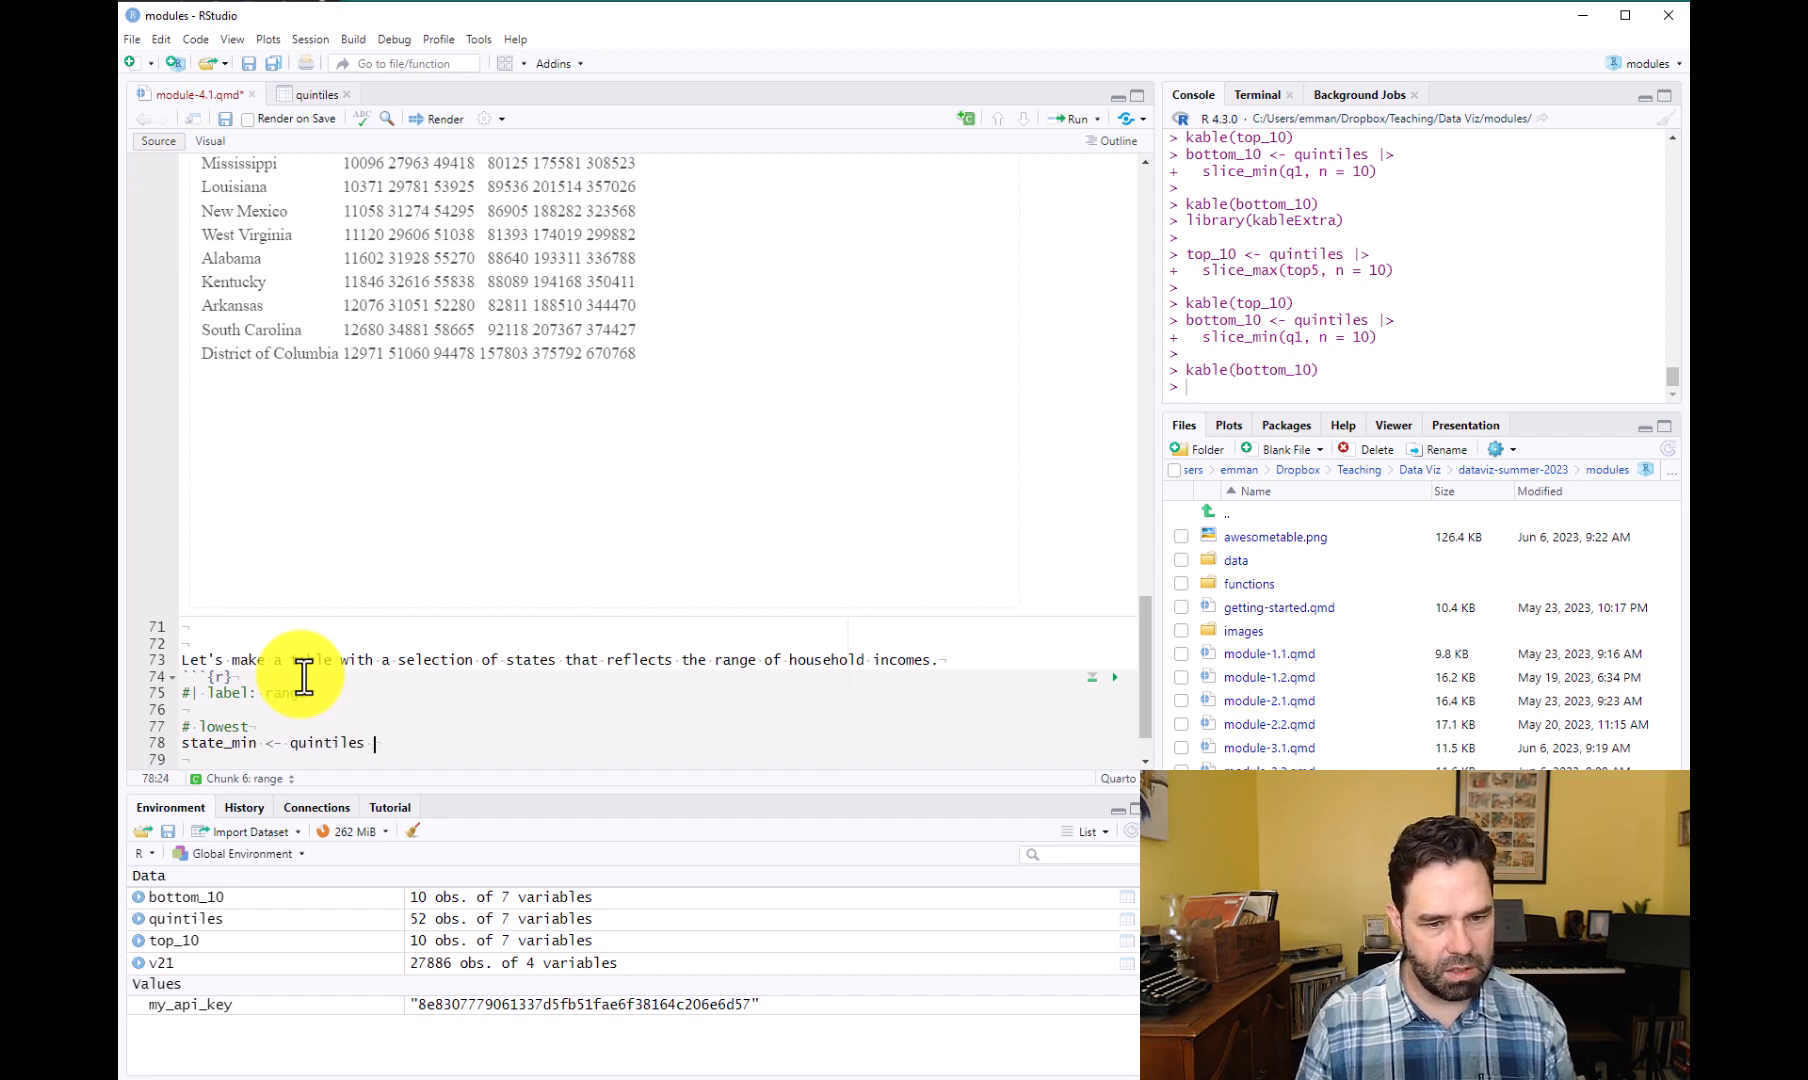
pyautogui.write('>')
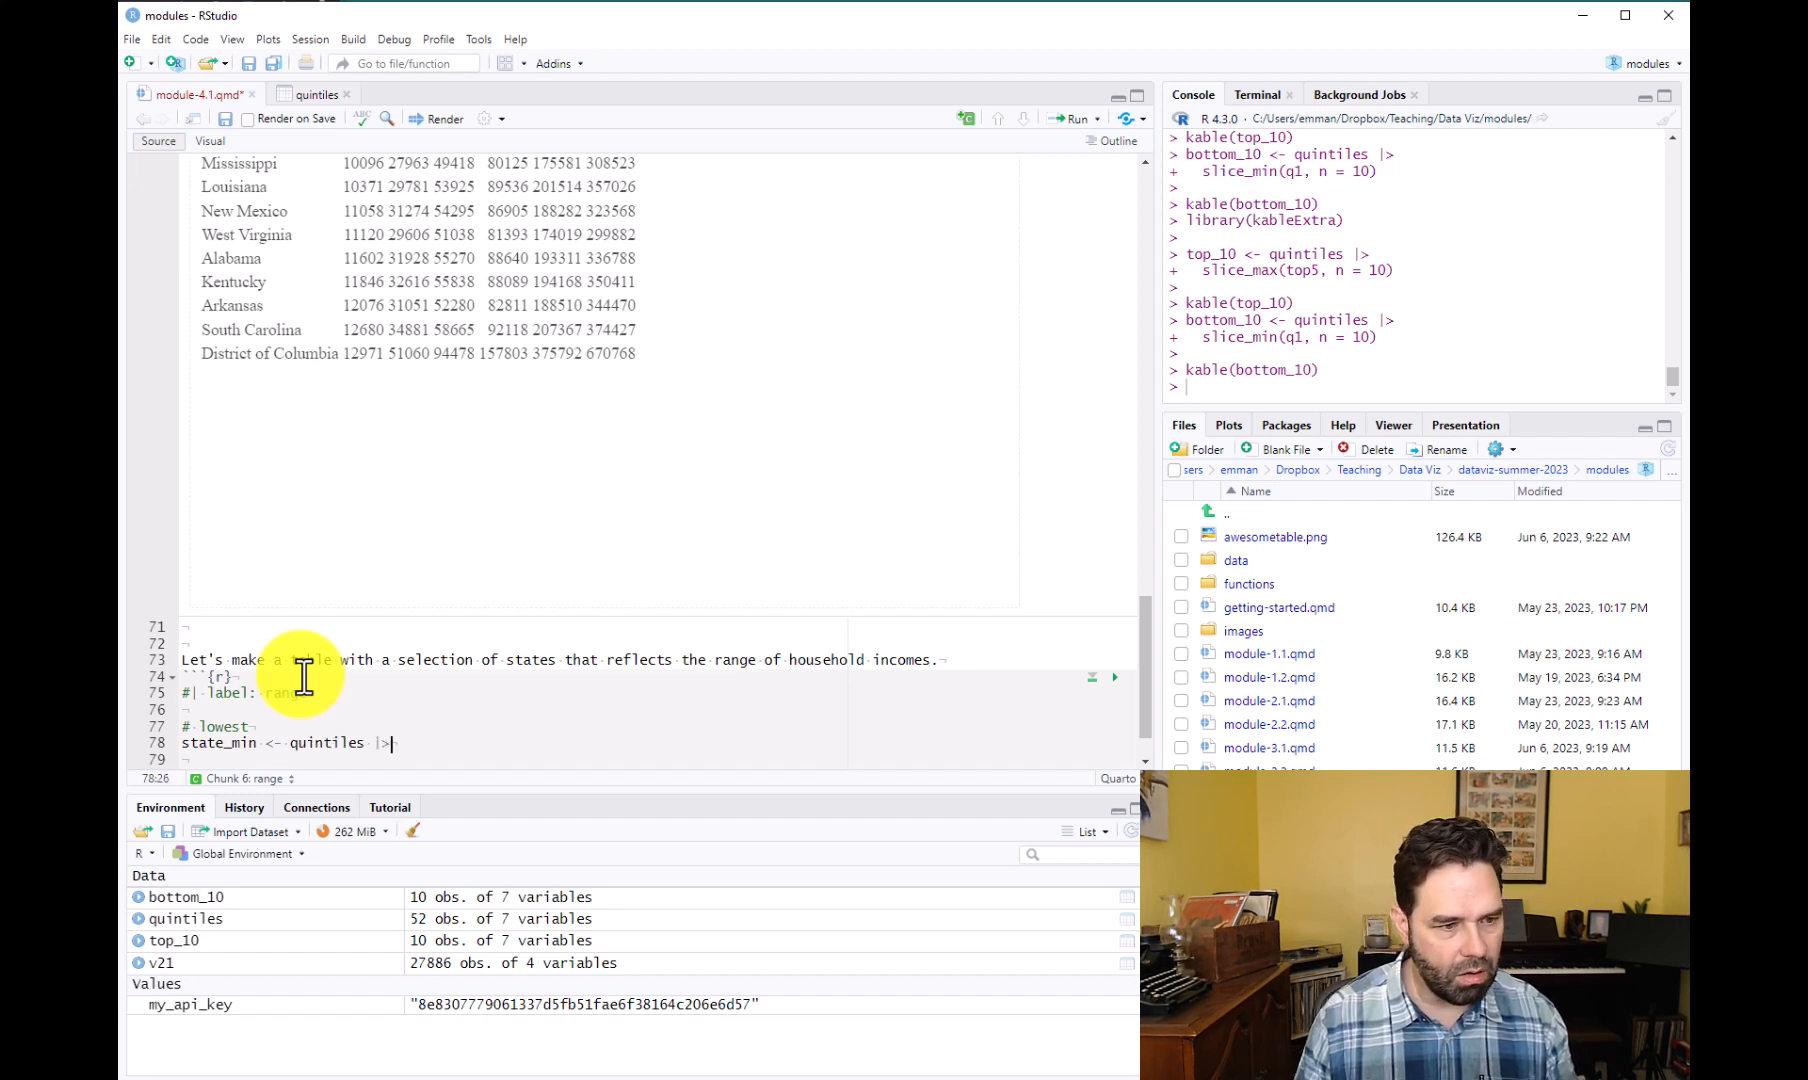
pyautogui.write('c')
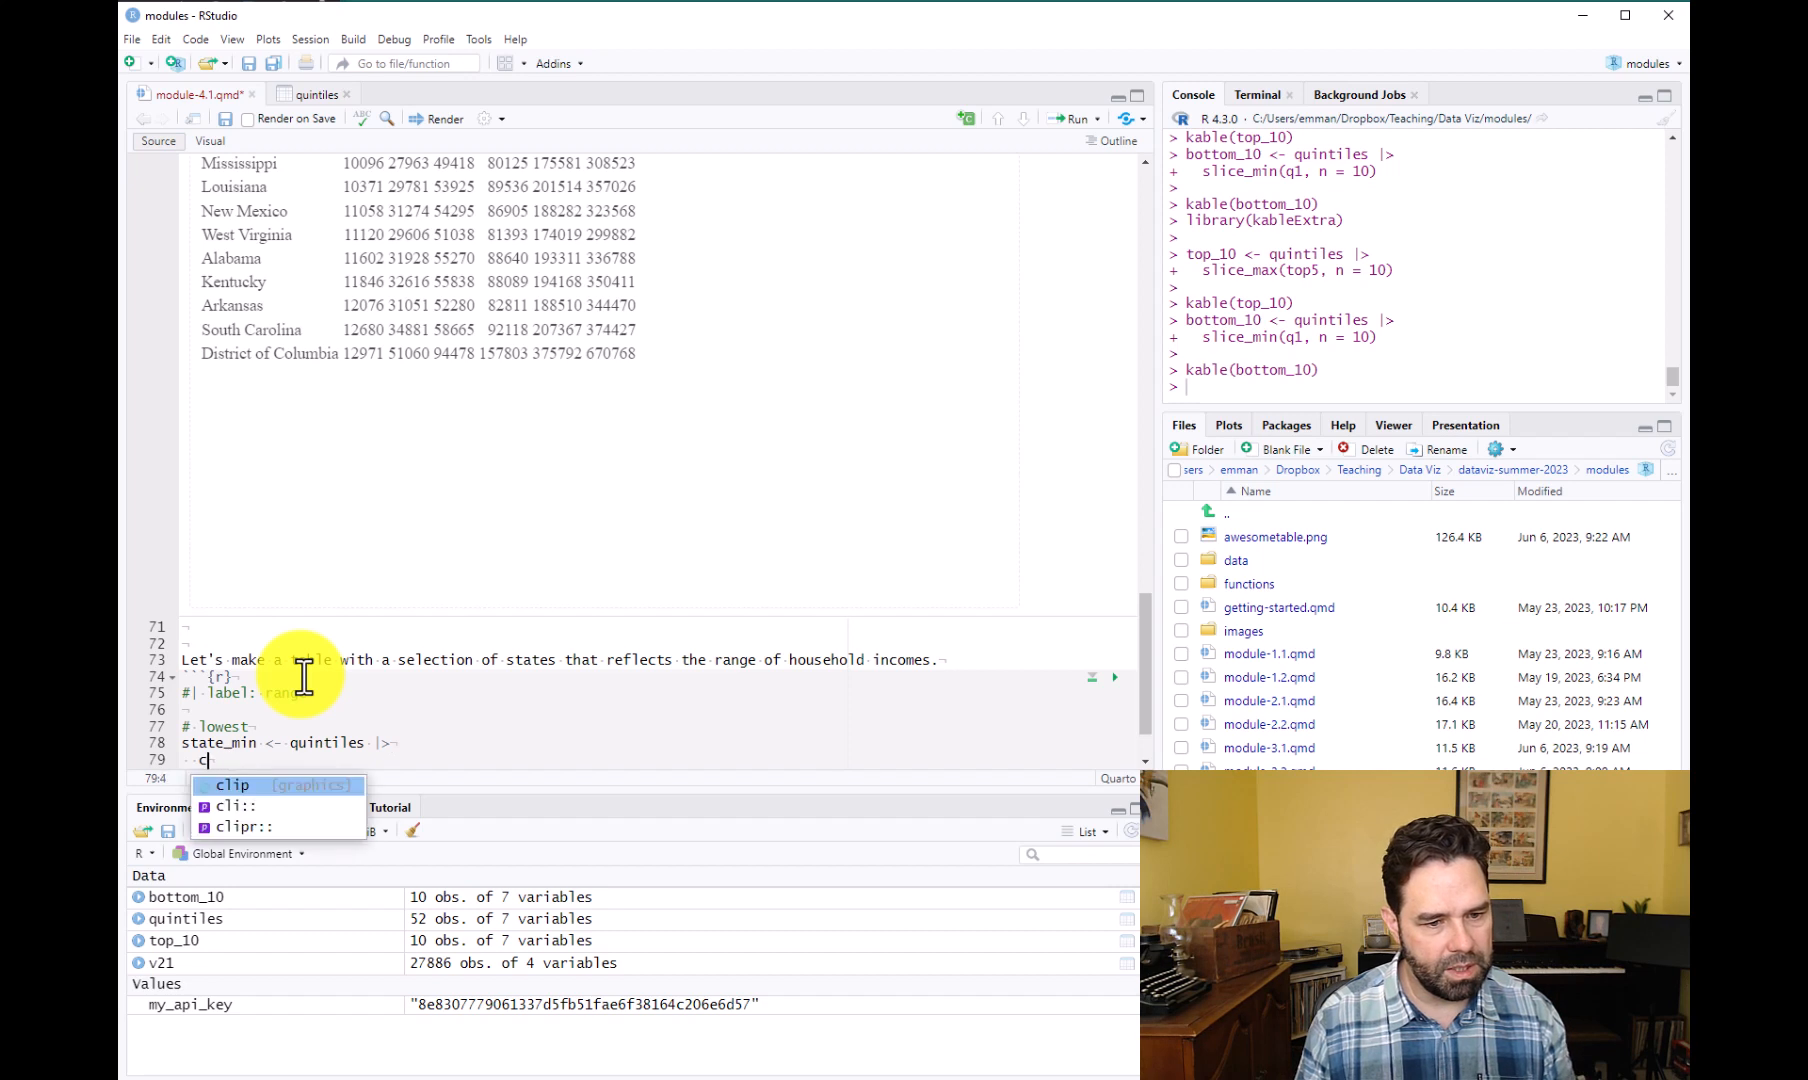
pyautogui.write('slice_min')
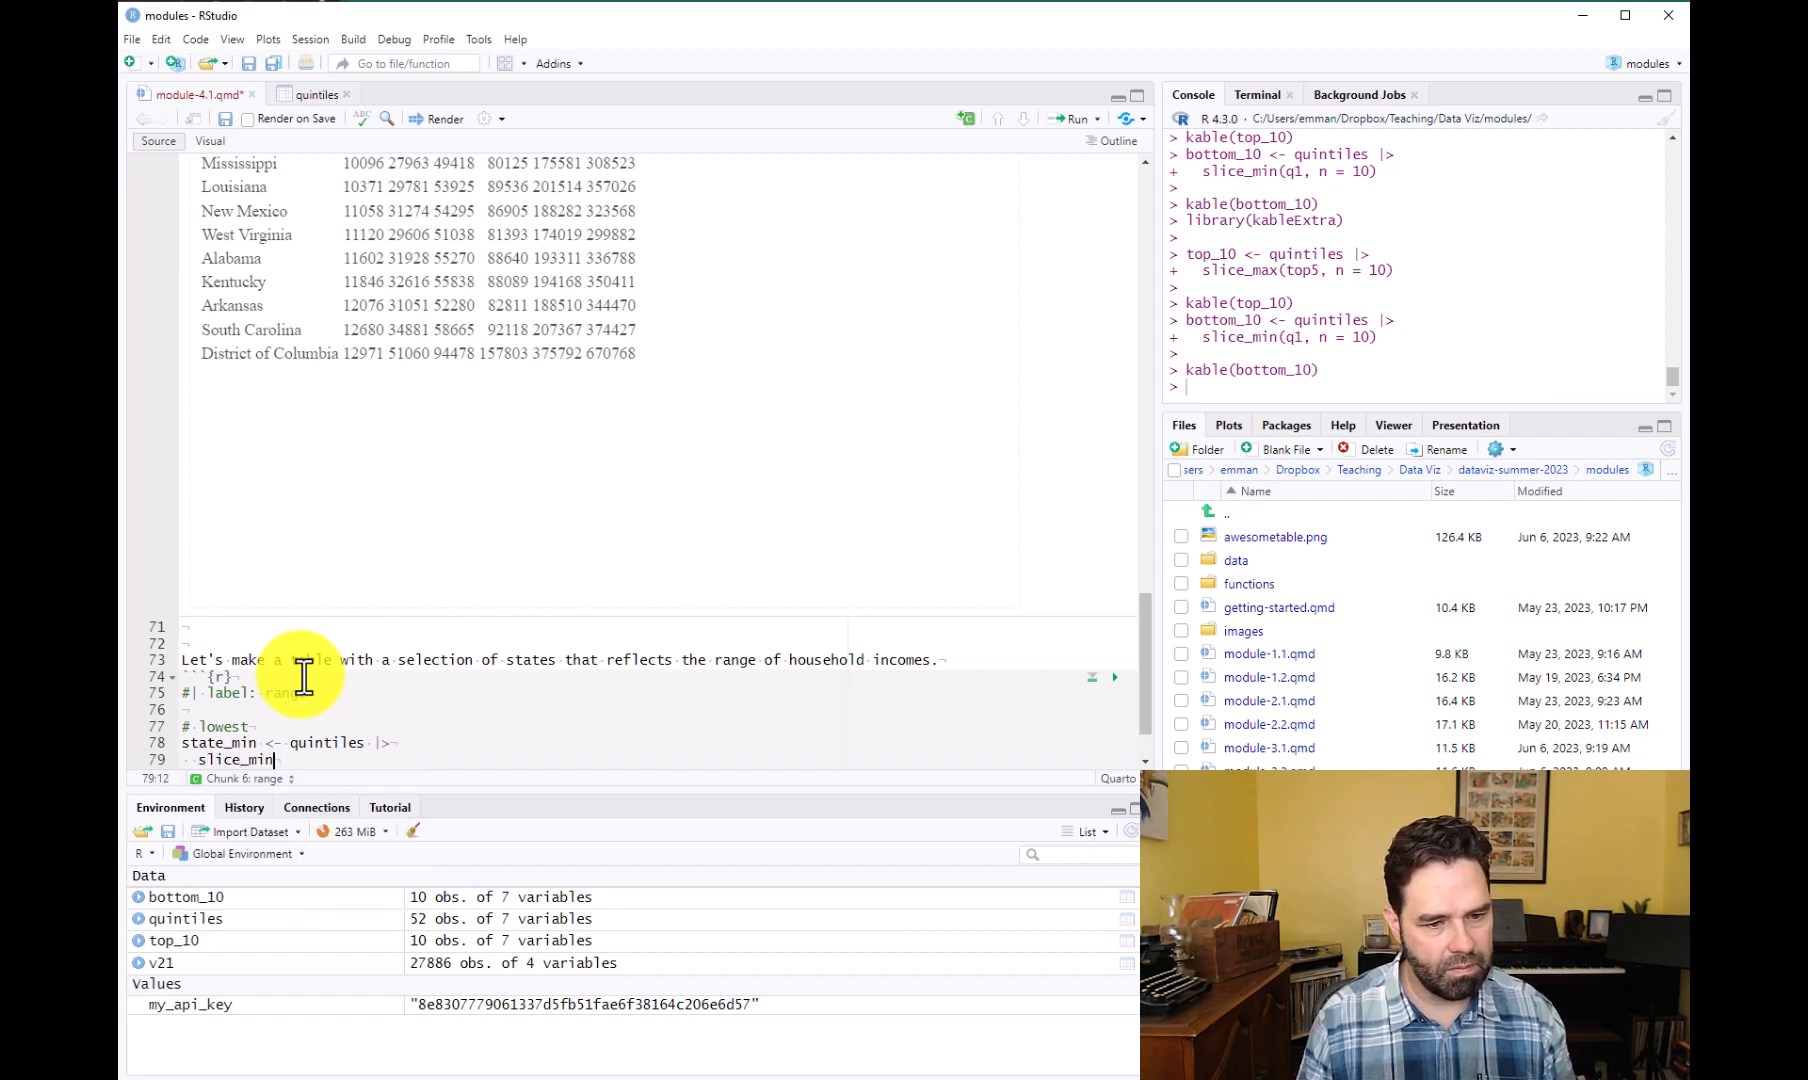
pyautogui.write('(q1')
pyautogui.write('# high')
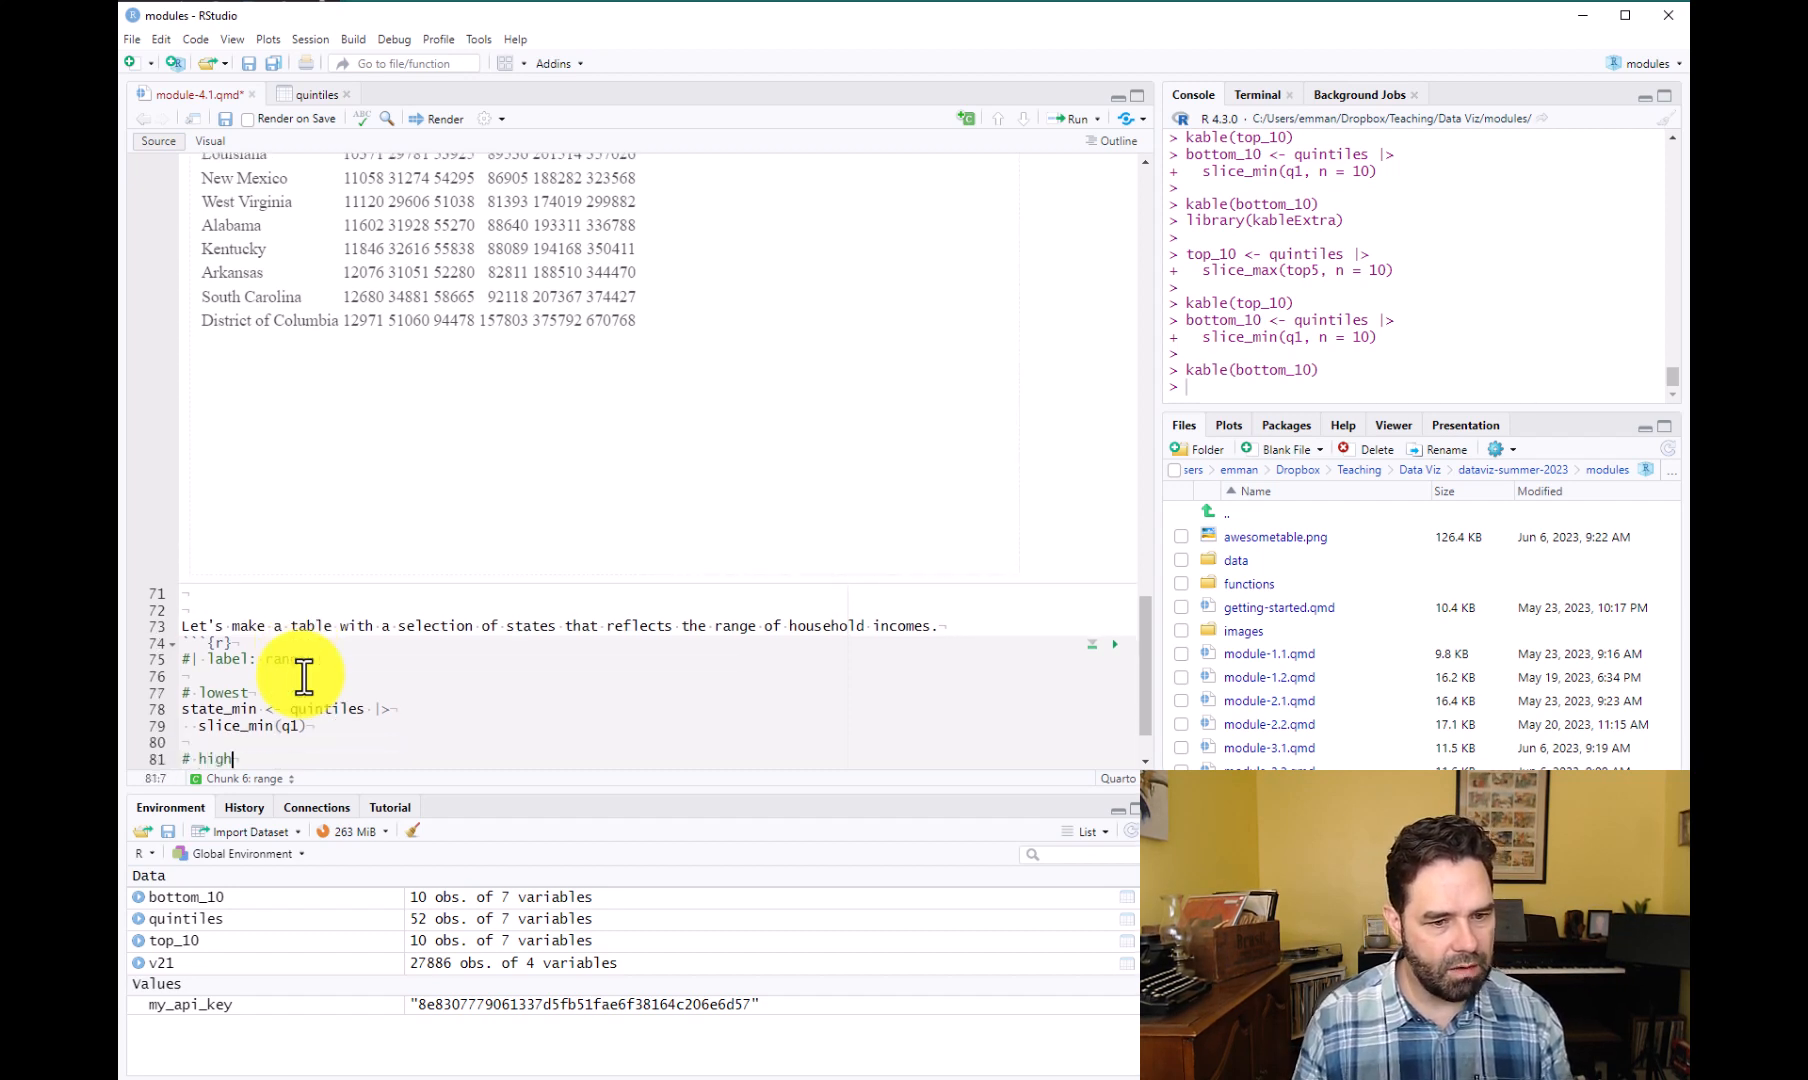
# Add the '# highest' line building state_max from quintiles with slice_max(top5).
pyautogui.write('est')
pyautogui.write('state_max = quintiles')
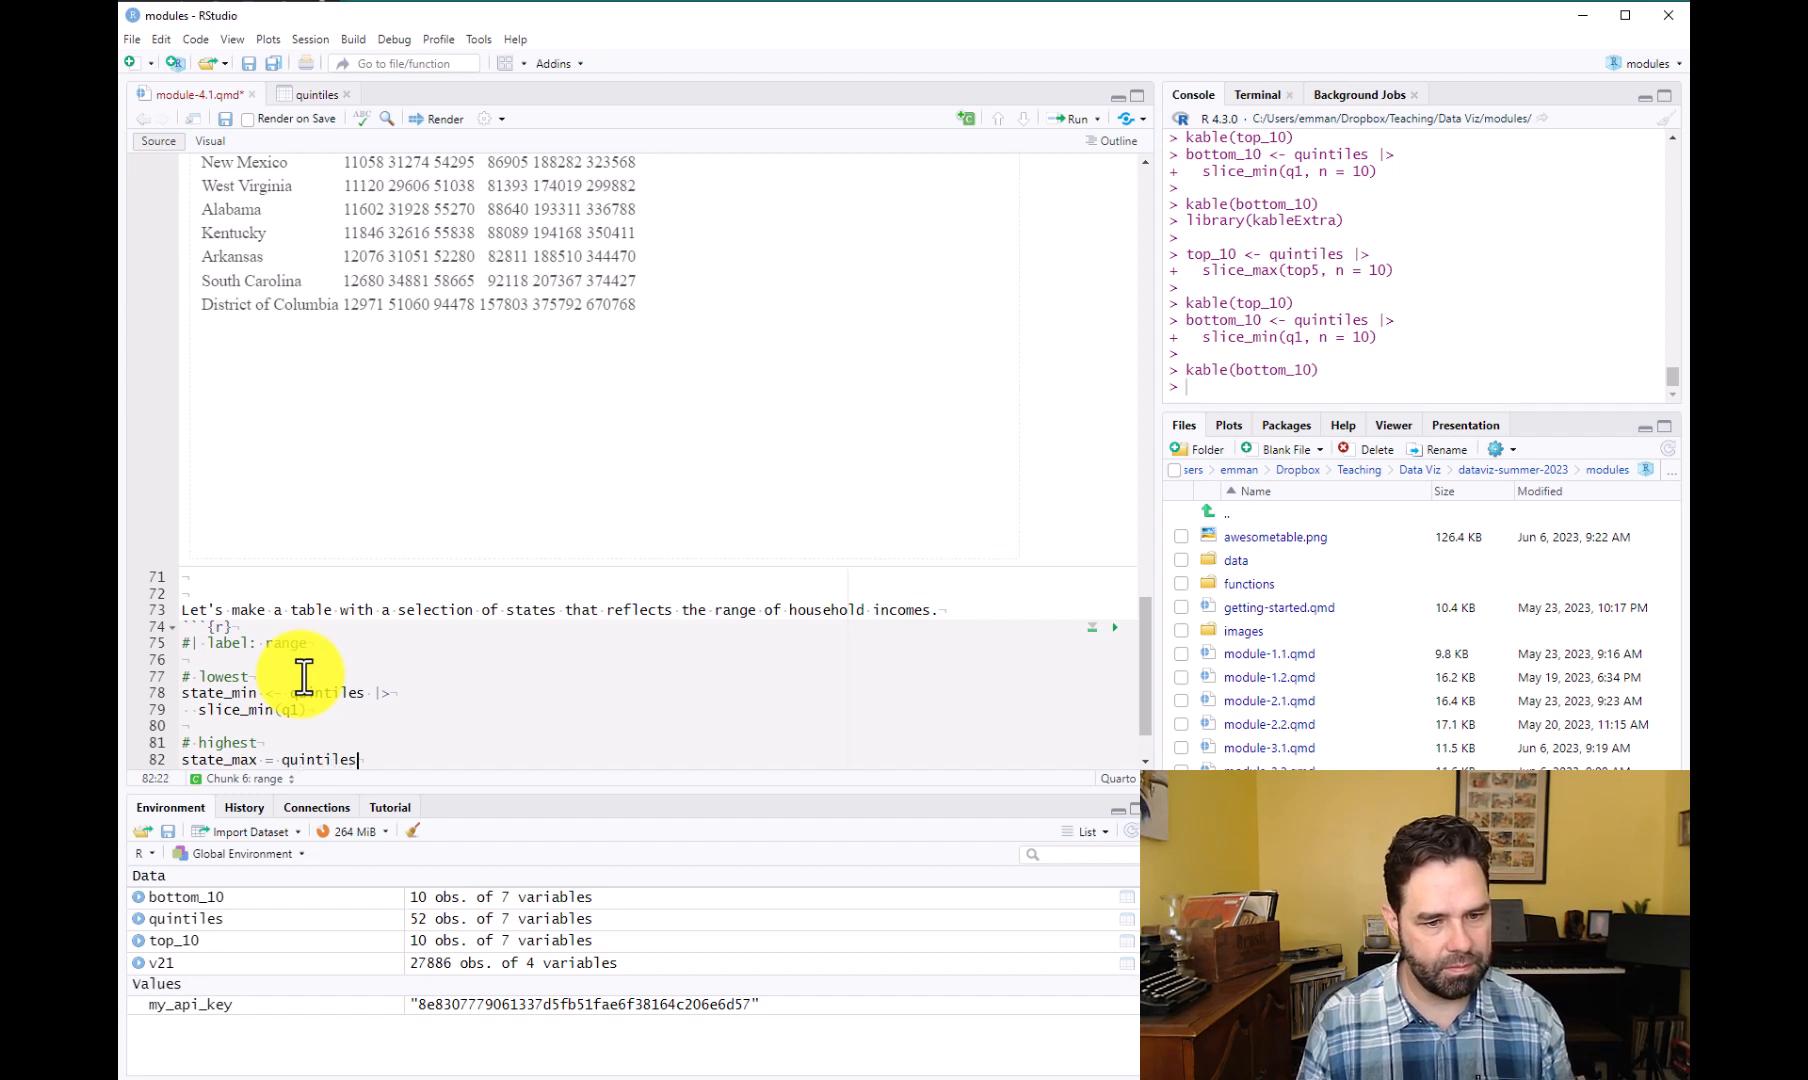
pyautogui.write('|>')
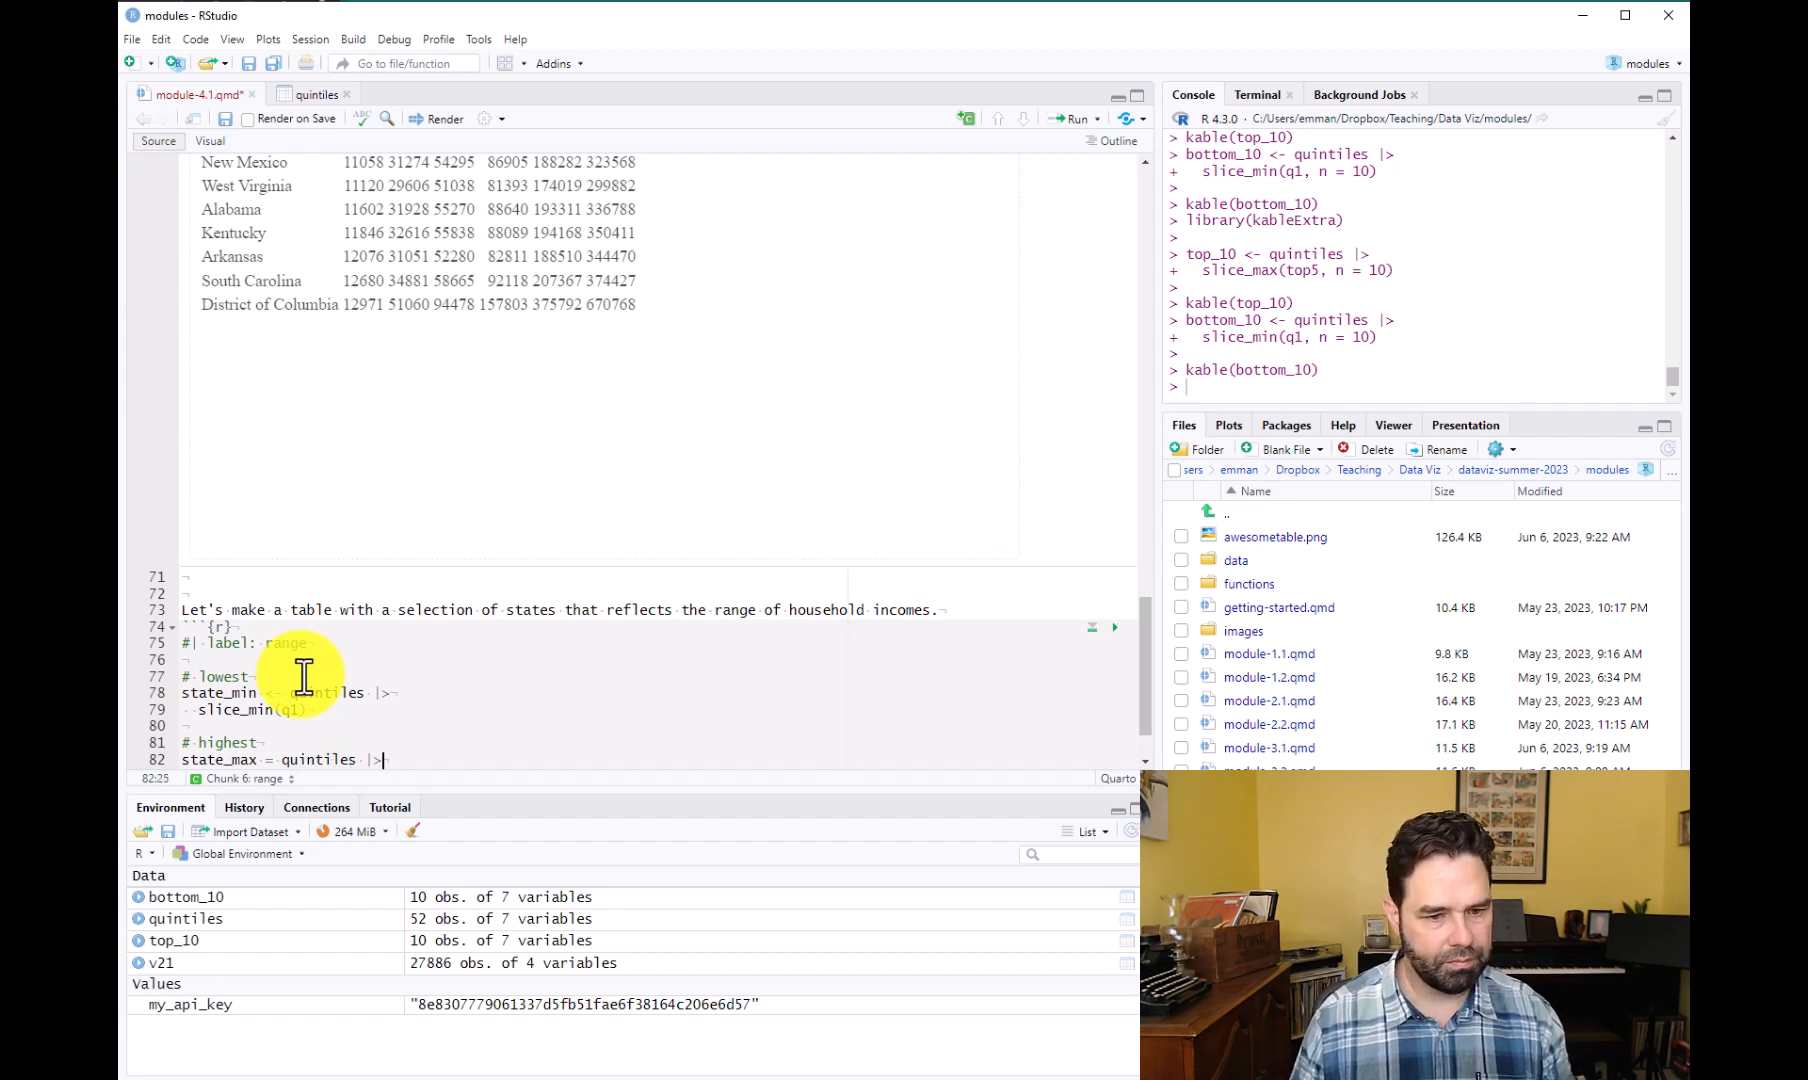
pyautogui.write('slice_max(')
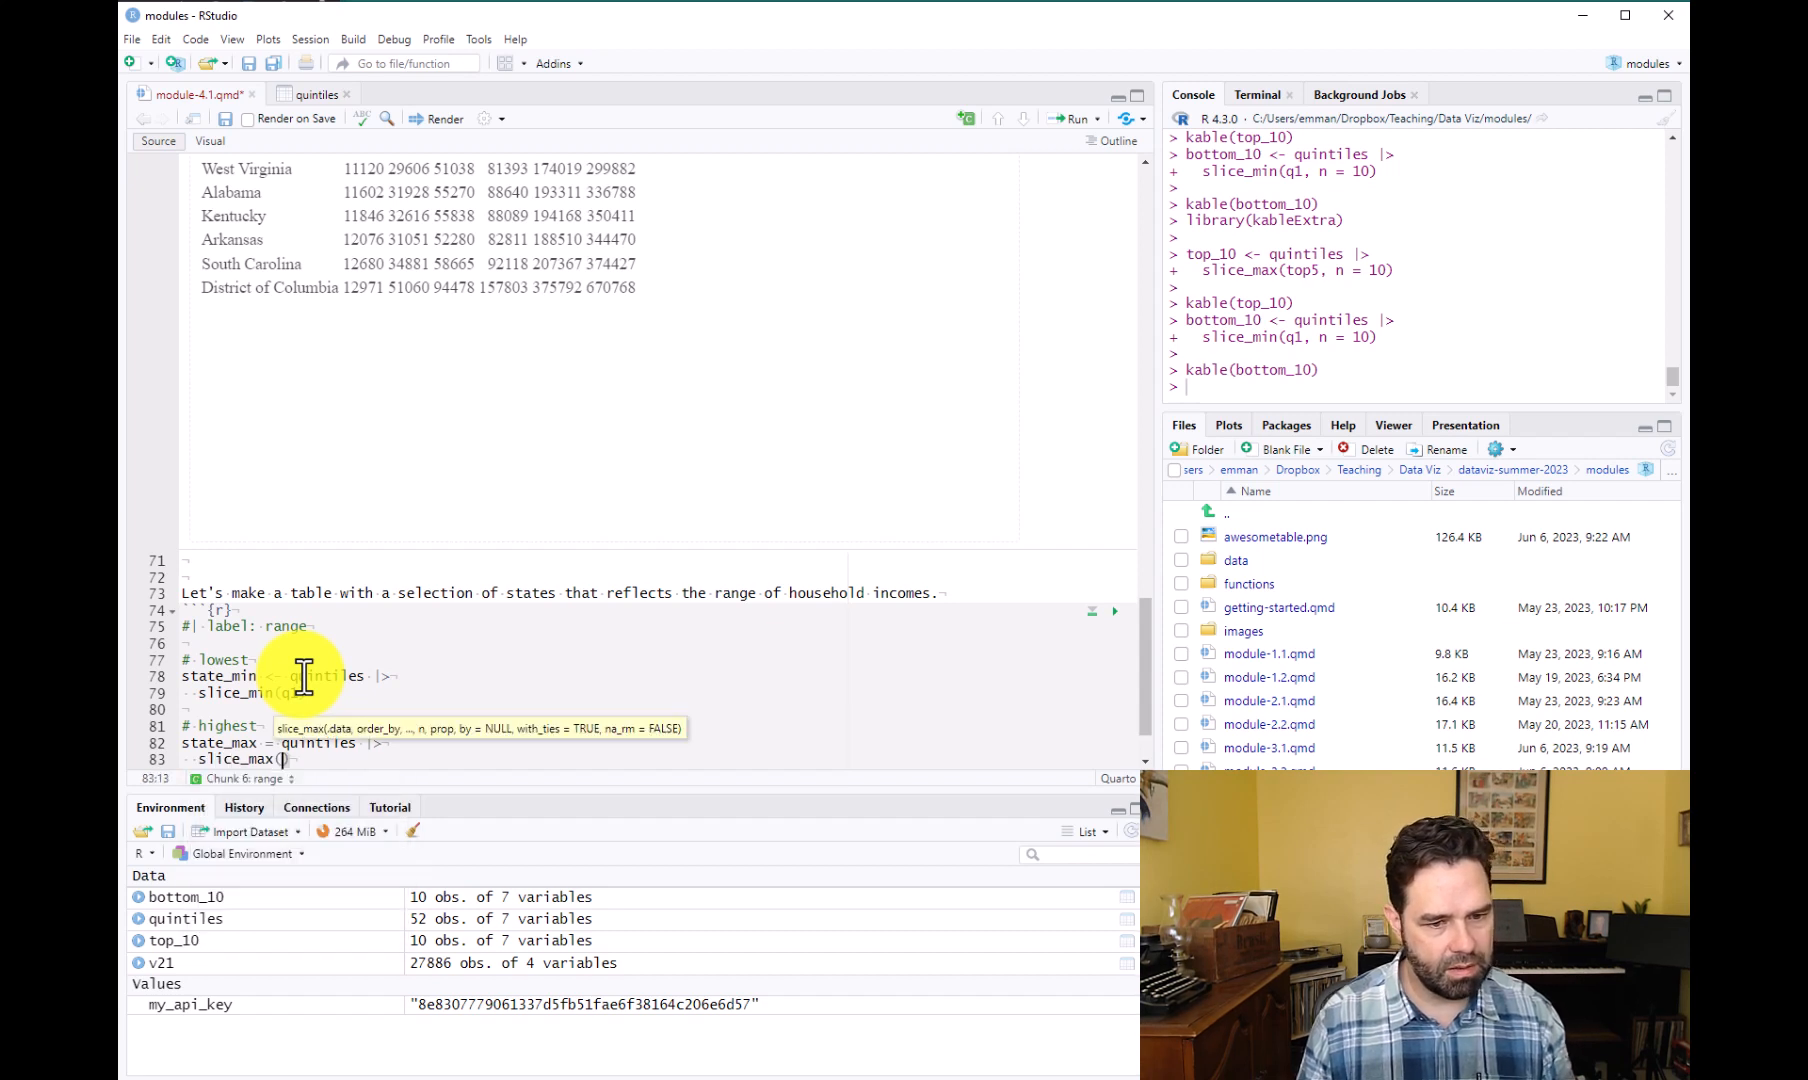
pyautogui.write('top')
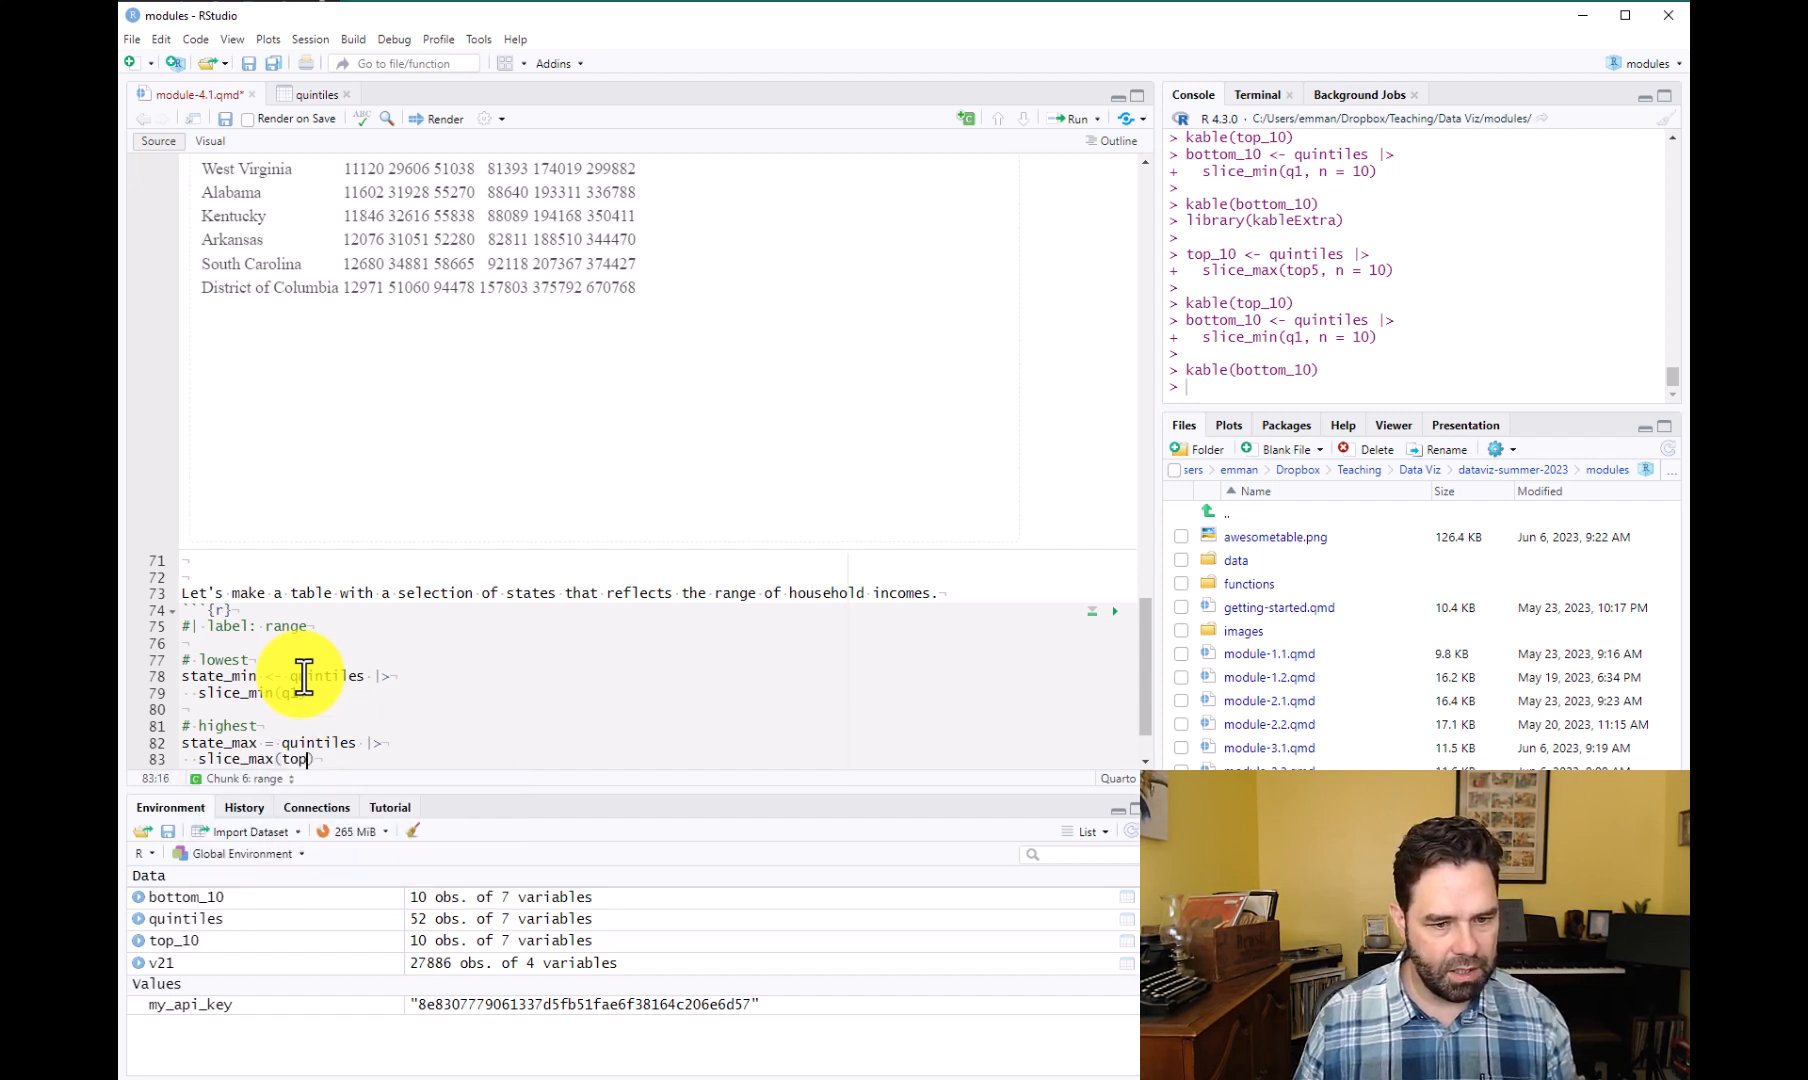
pyautogui.write('5')
pyautogui.write('#')
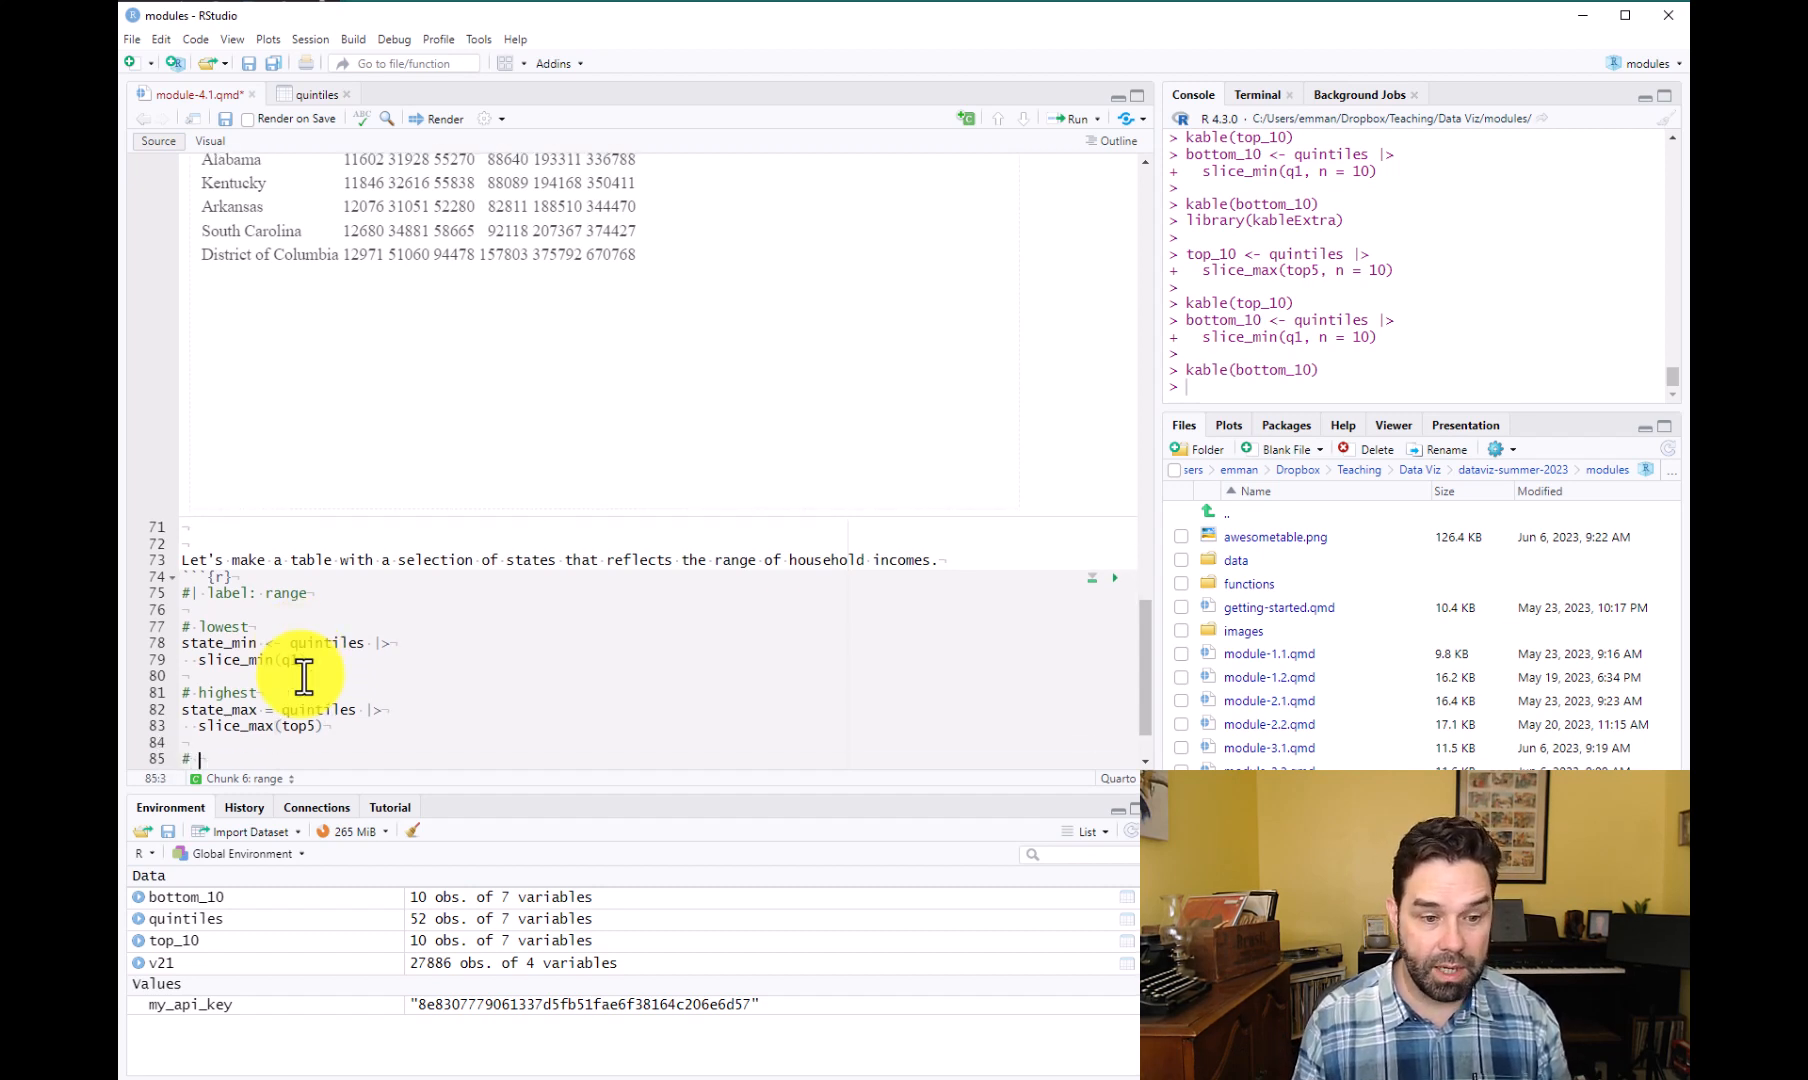
# Add a 'select five more' comment and build five_more from quintiles with slice_sample(n = 5).
pyautogui.write('rna')
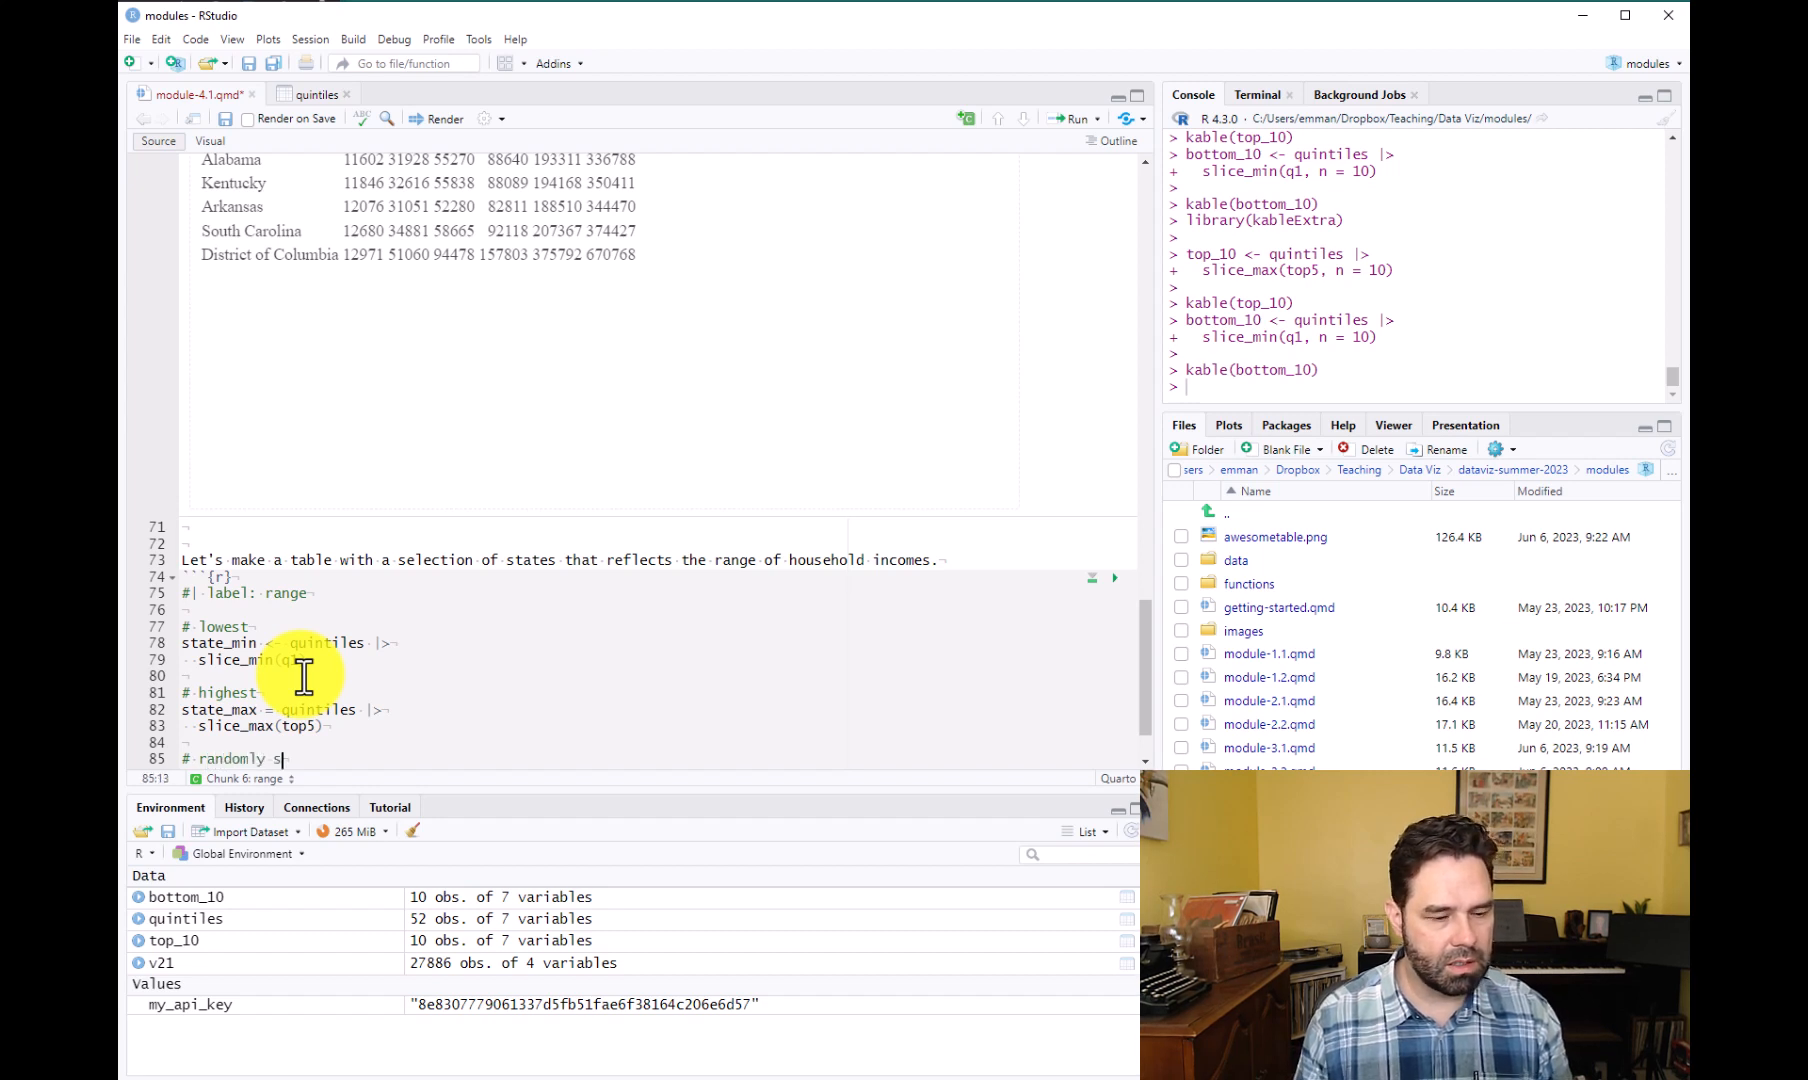
pyautogui.write('select five more states')
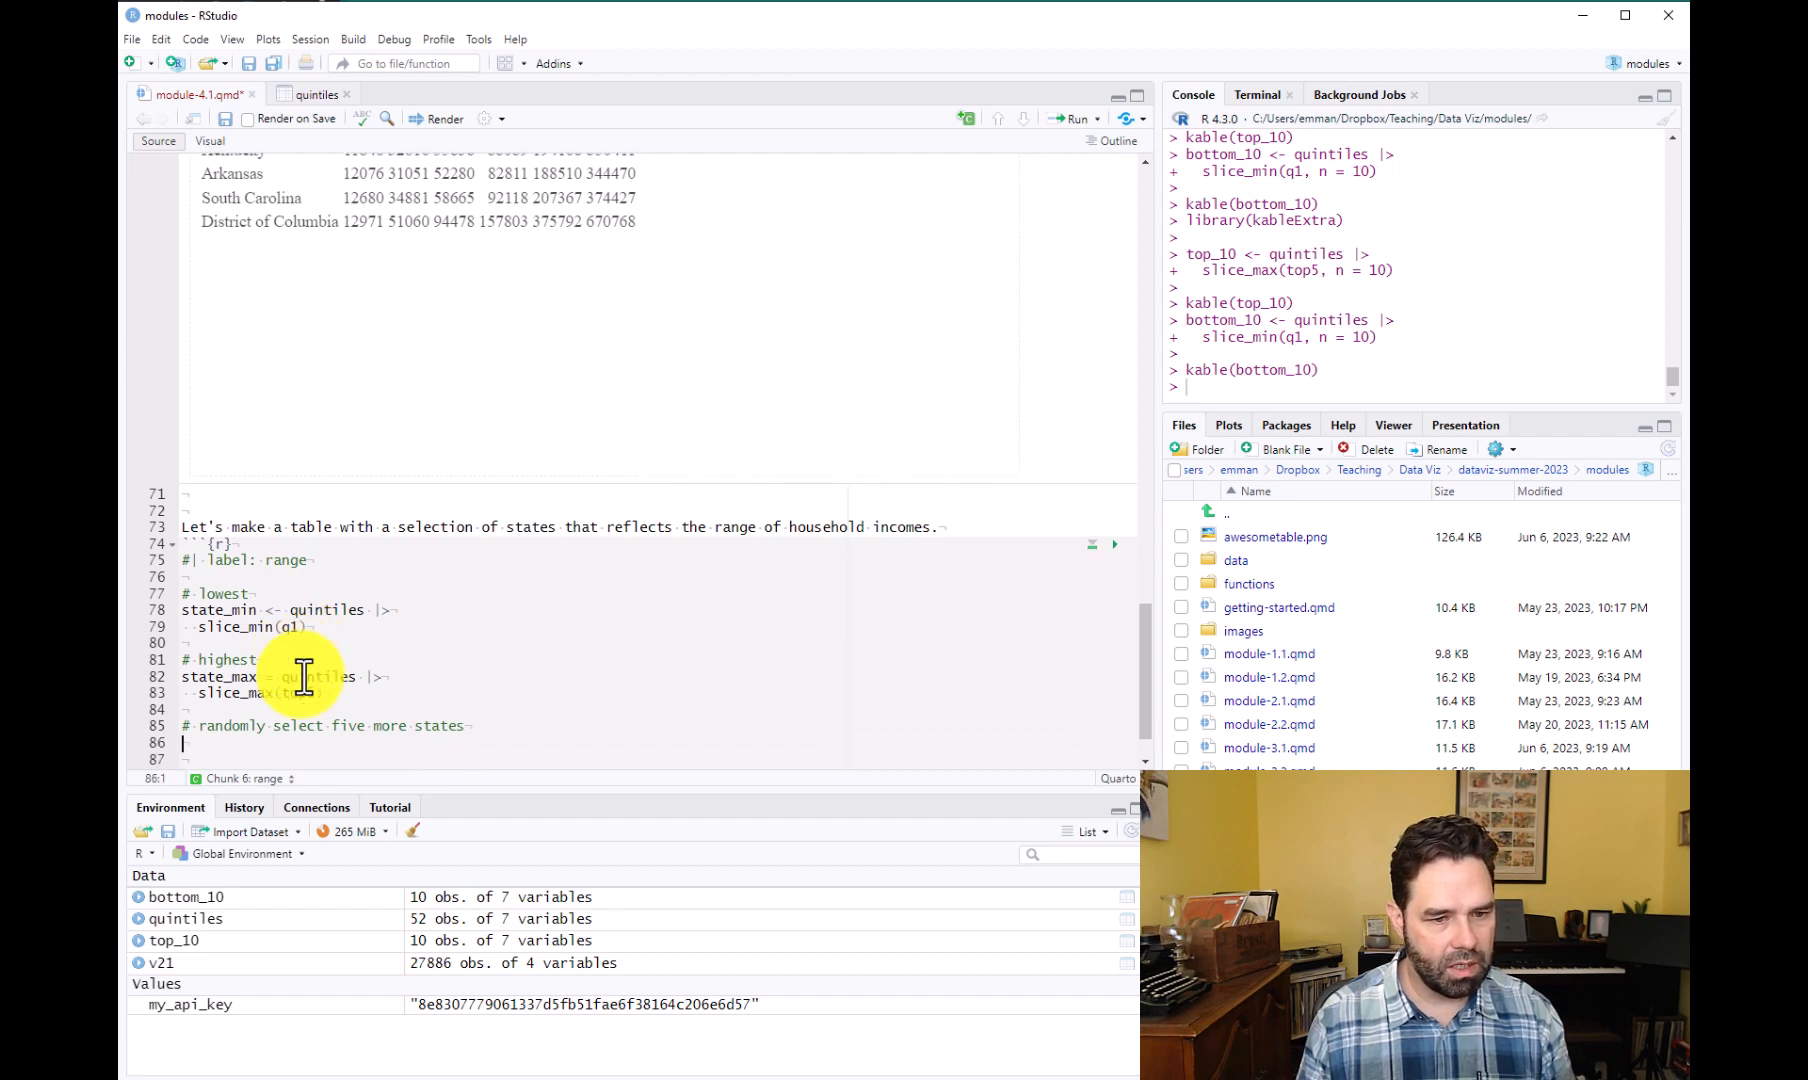
pyautogui.write('five_more')
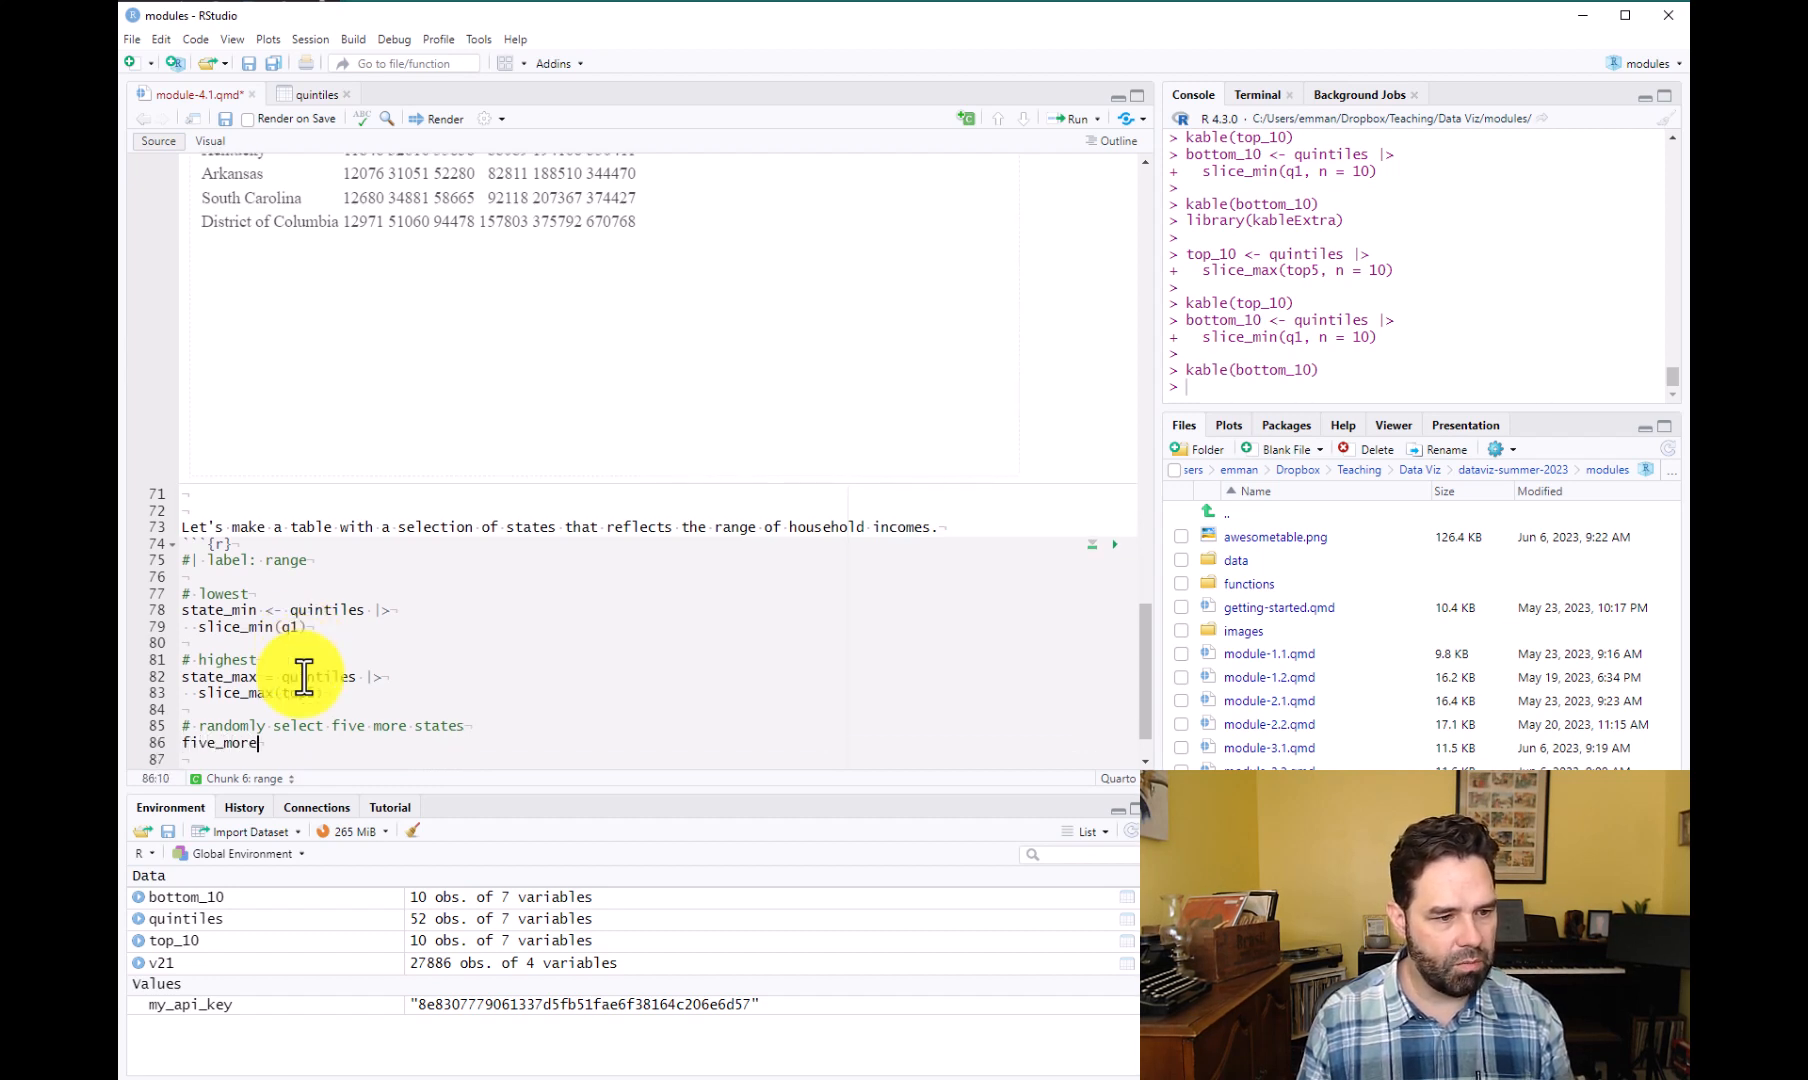
pyautogui.write('= quintiles |>')
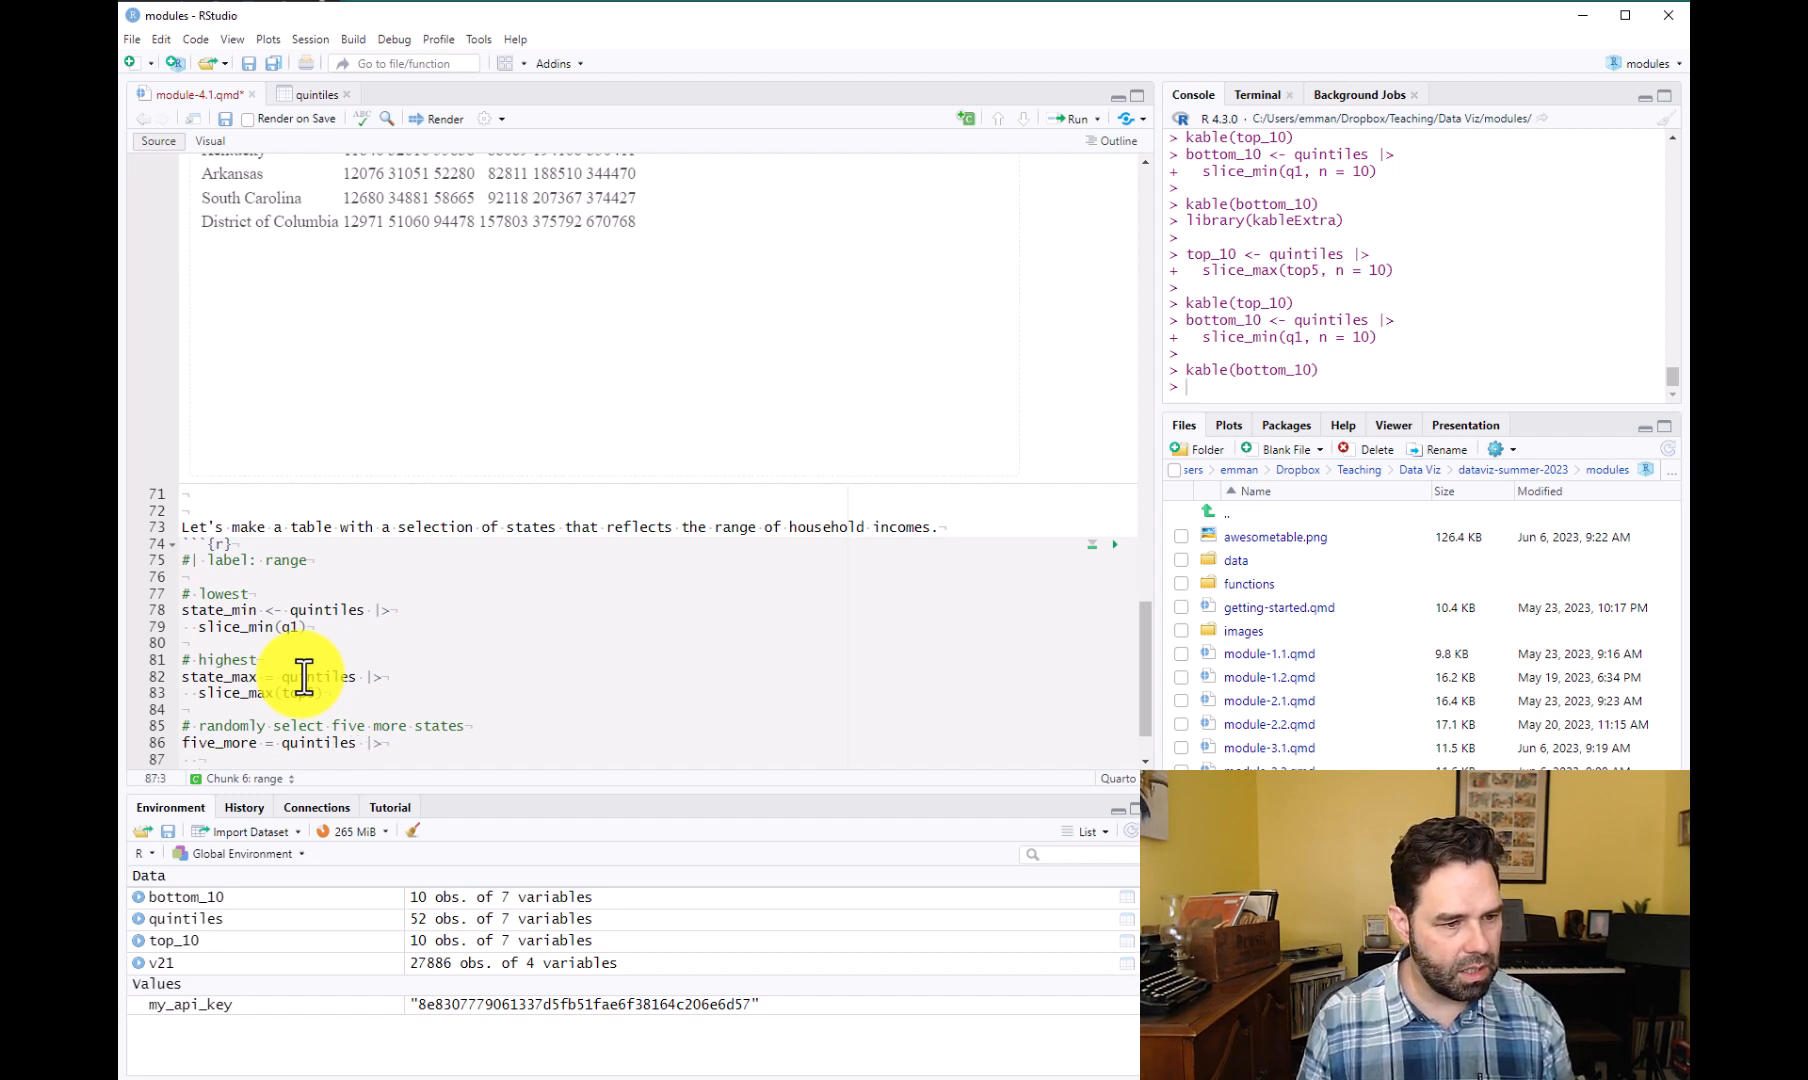
pyautogui.write('slice_sample')
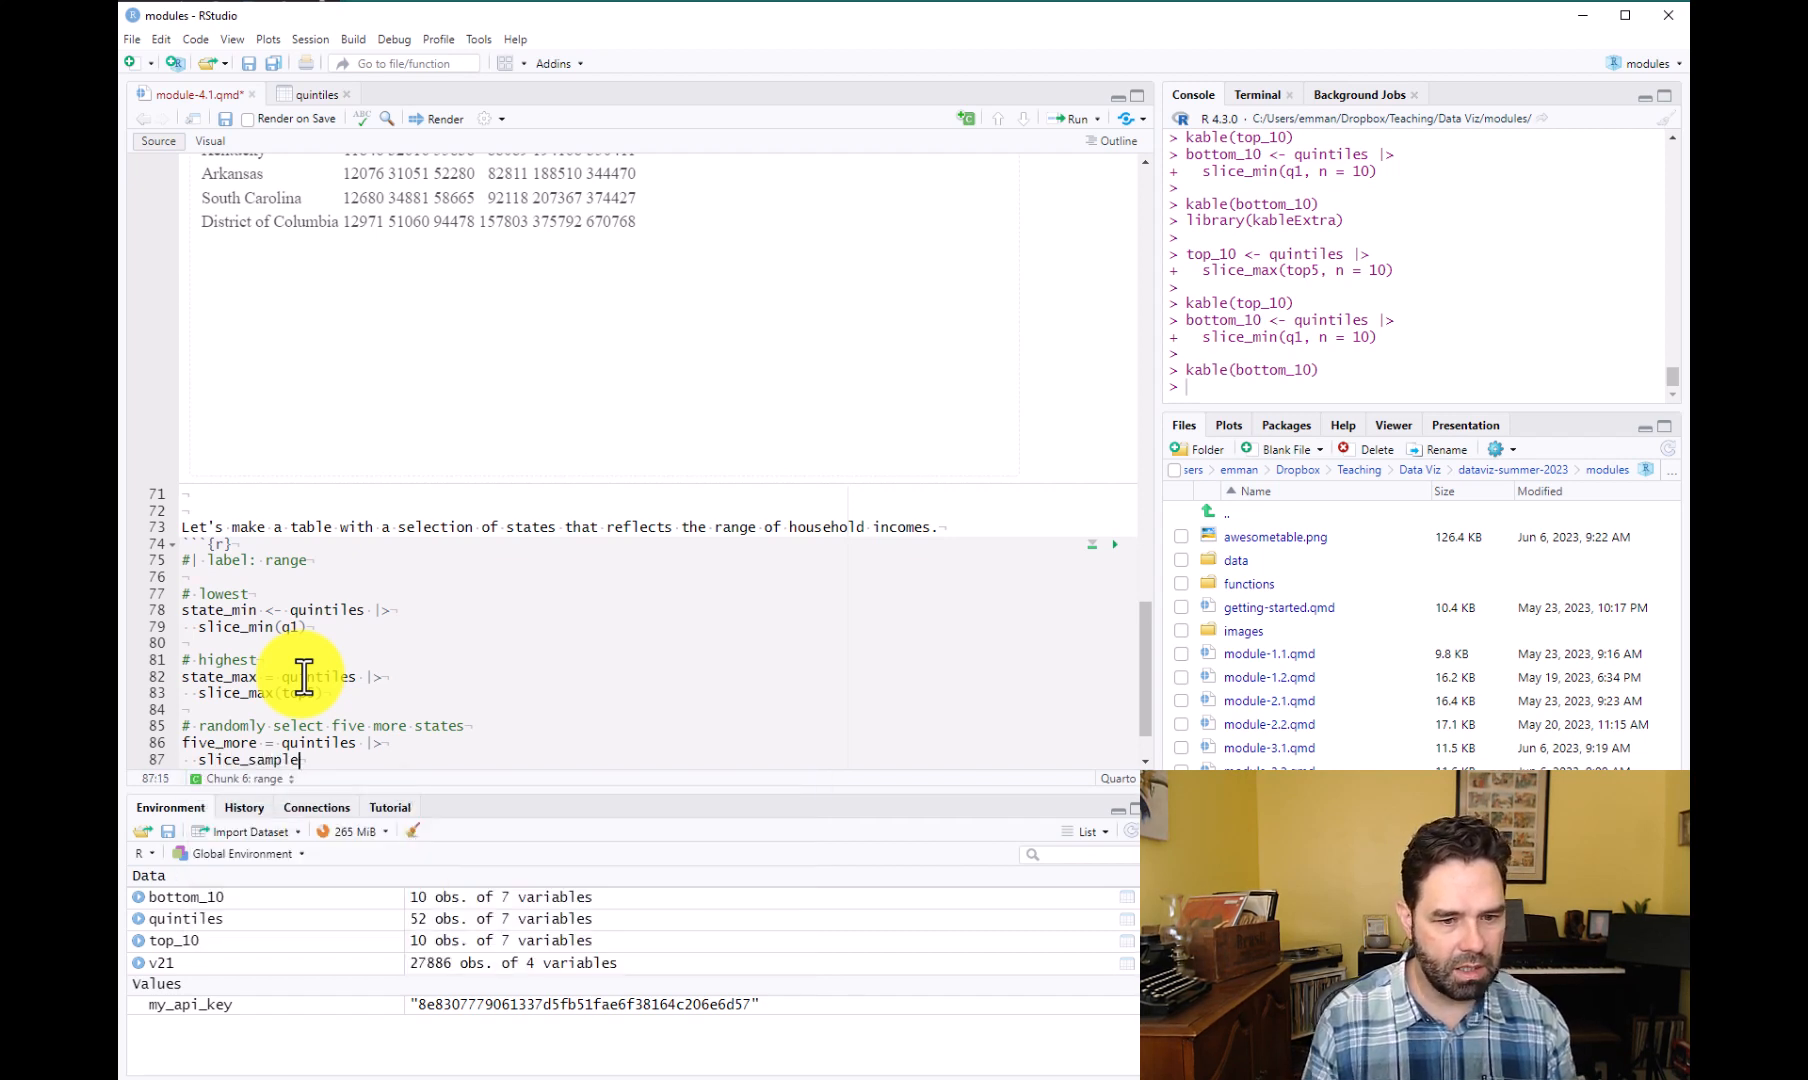
pyautogui.write('()')
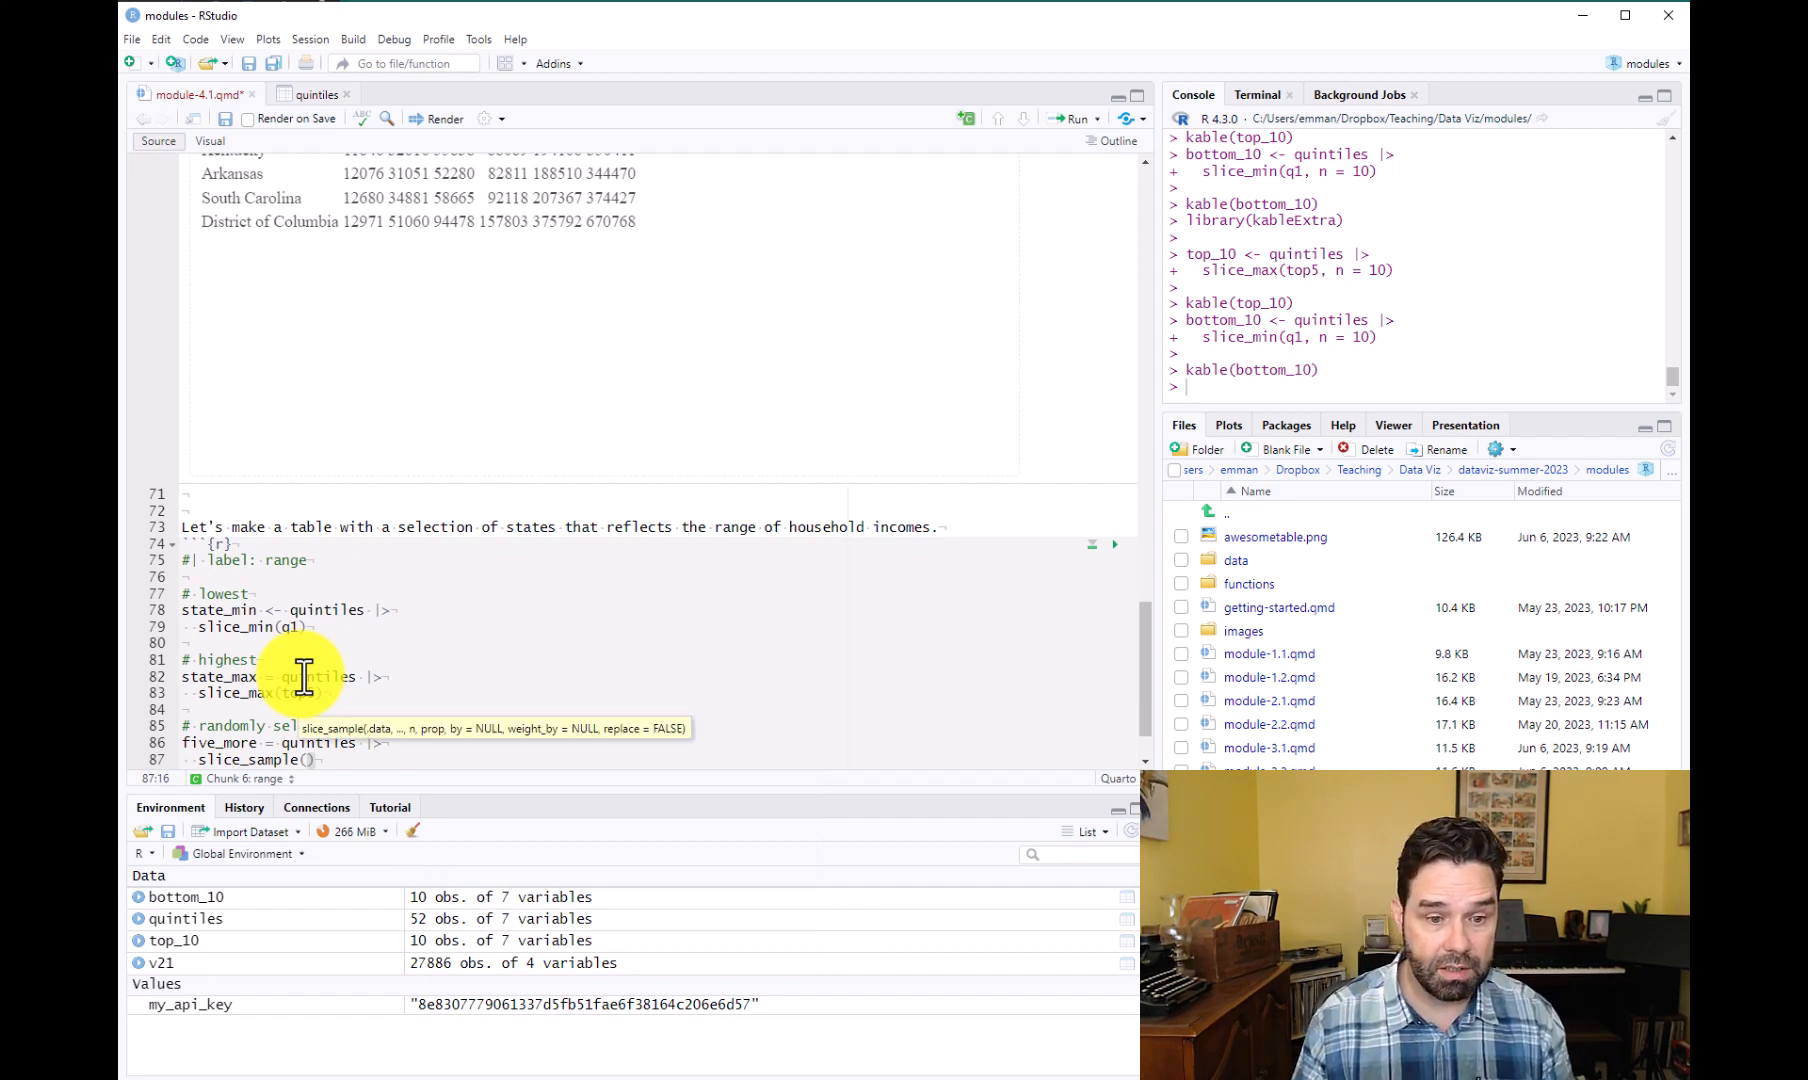
pyautogui.write('n = 5')
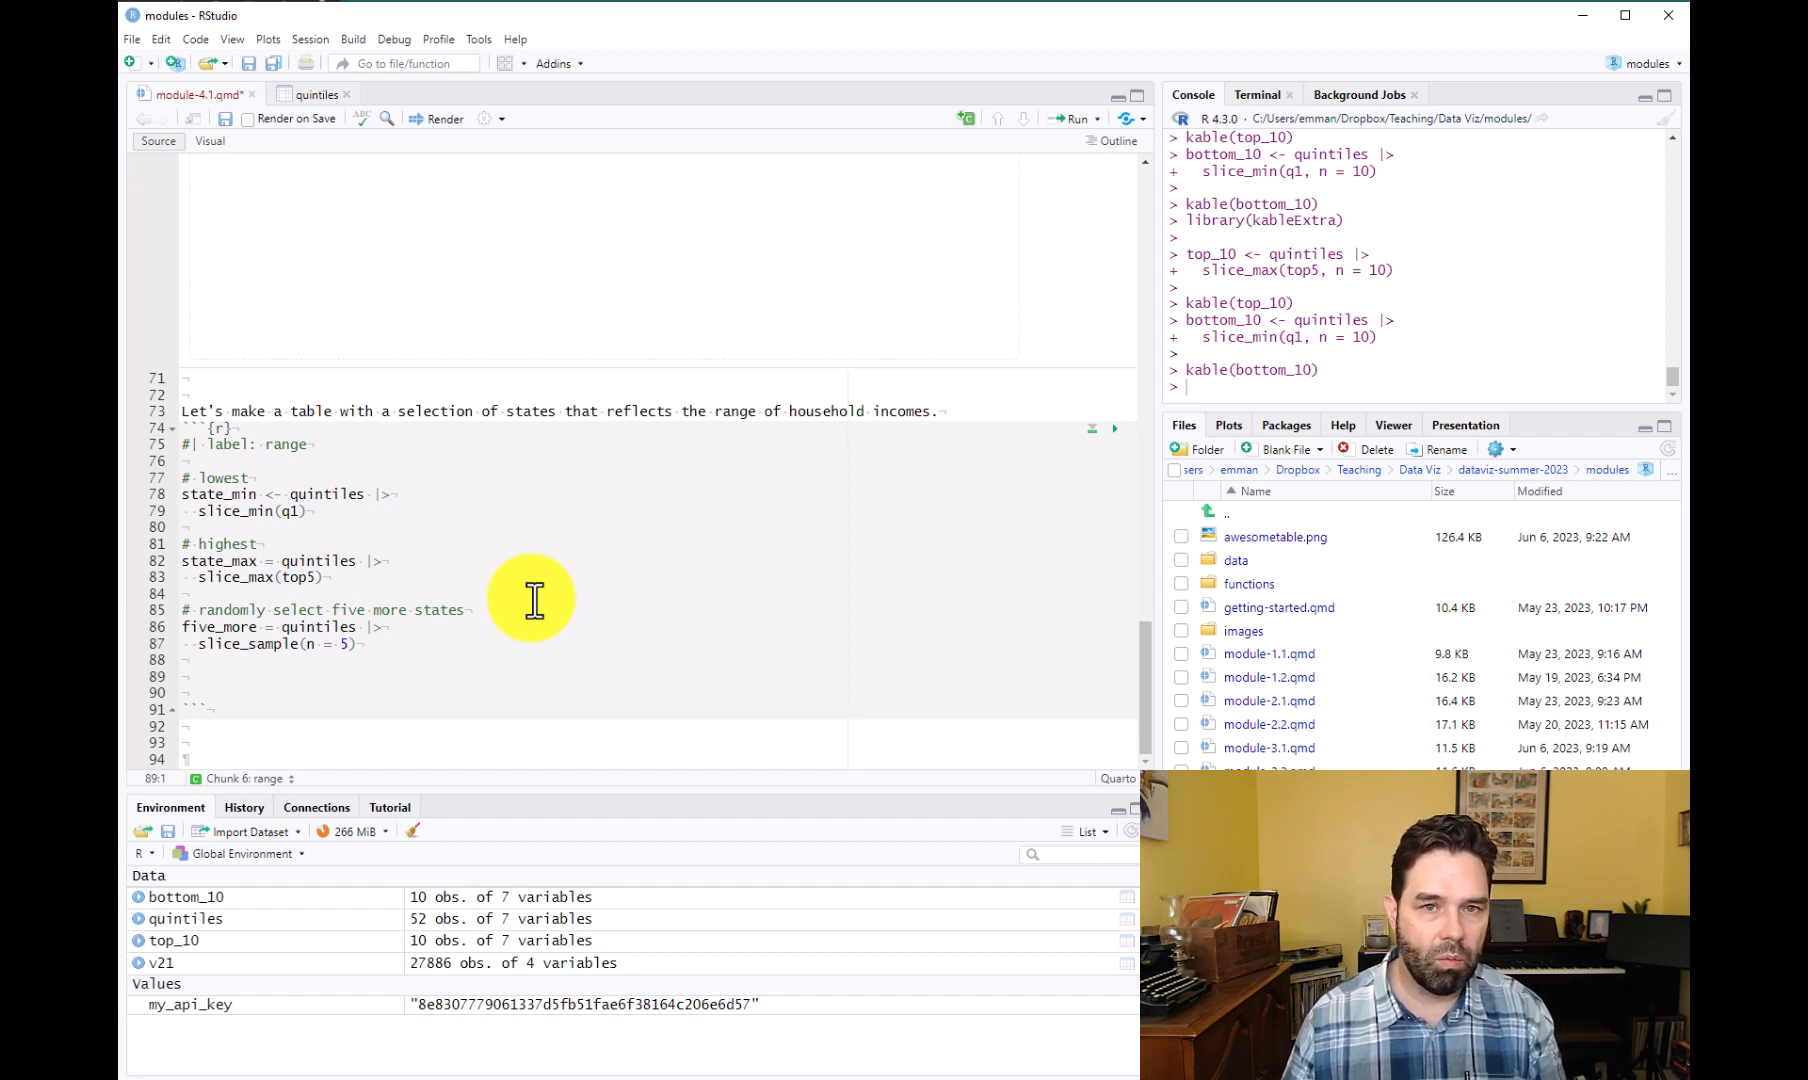
# Write states <- bind_rows(state_min, state_max, five_more) |> arrange(desc(top5)) in the range chunk.
pyautogui.write('state')
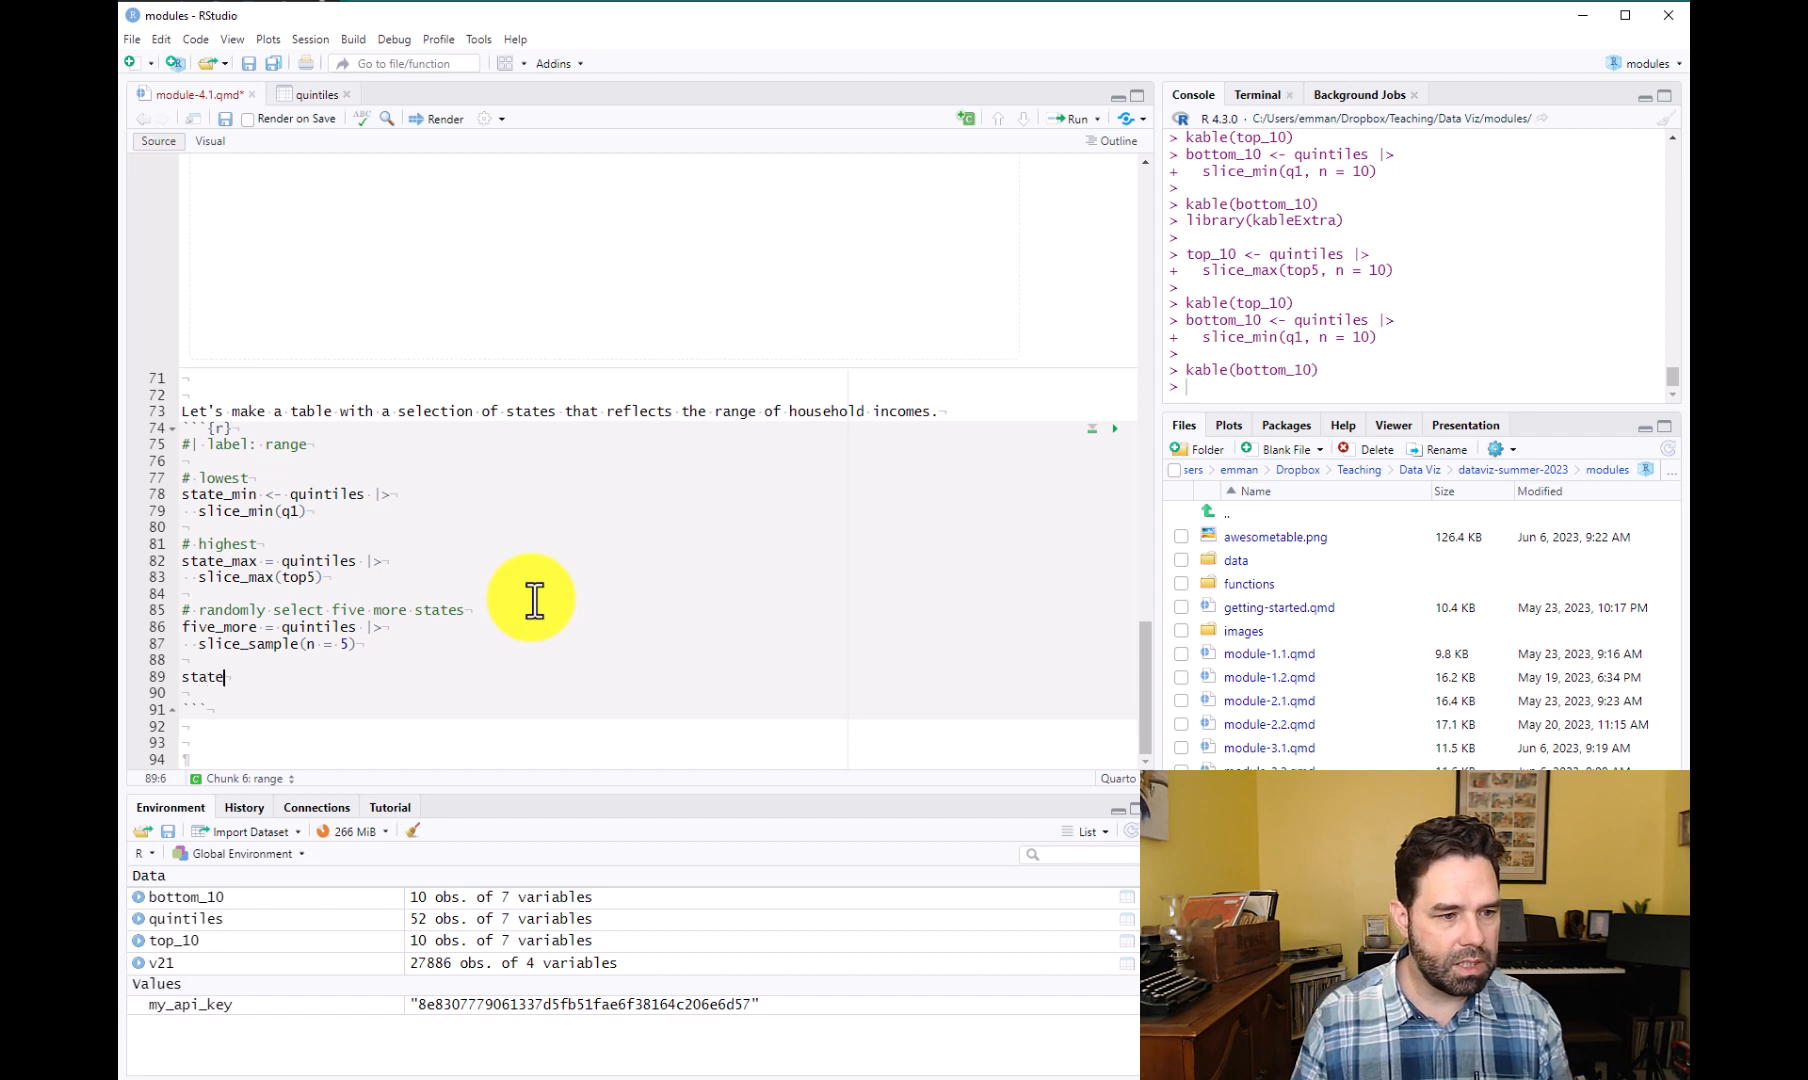
pyautogui.write('s <-')
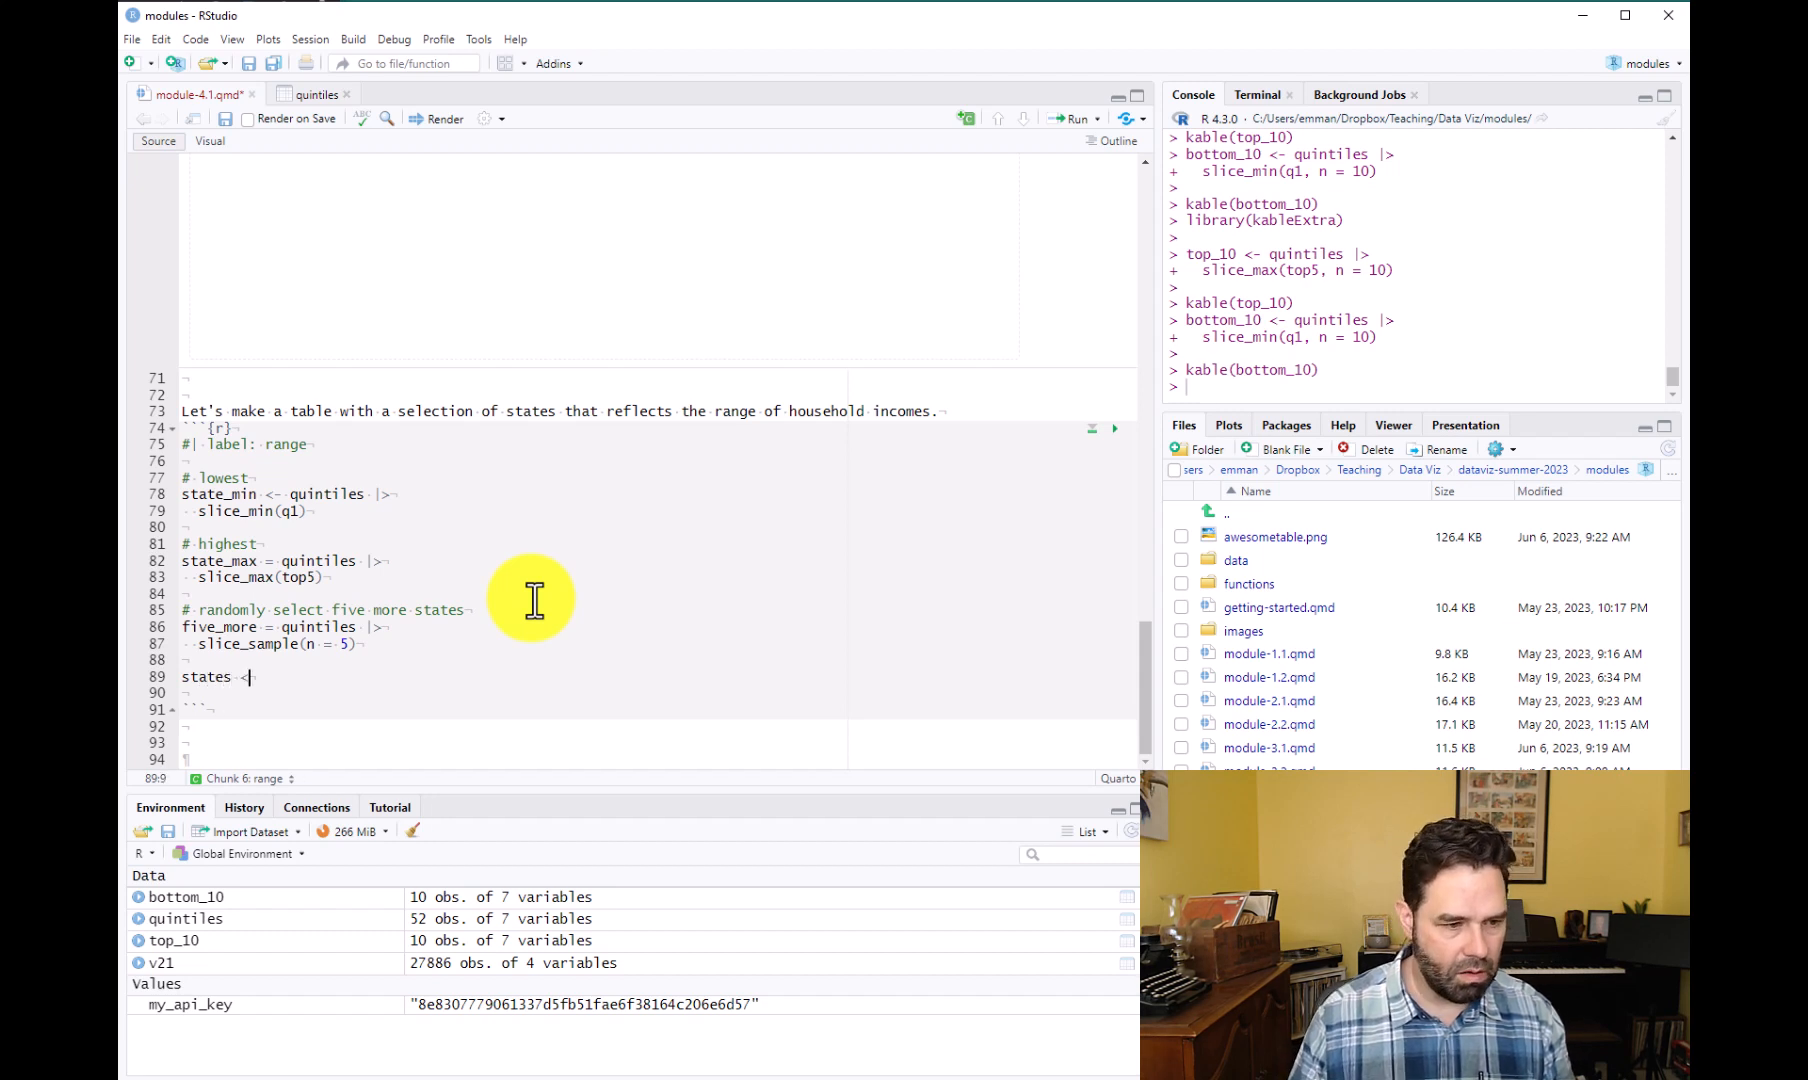
pyautogui.write('bind')
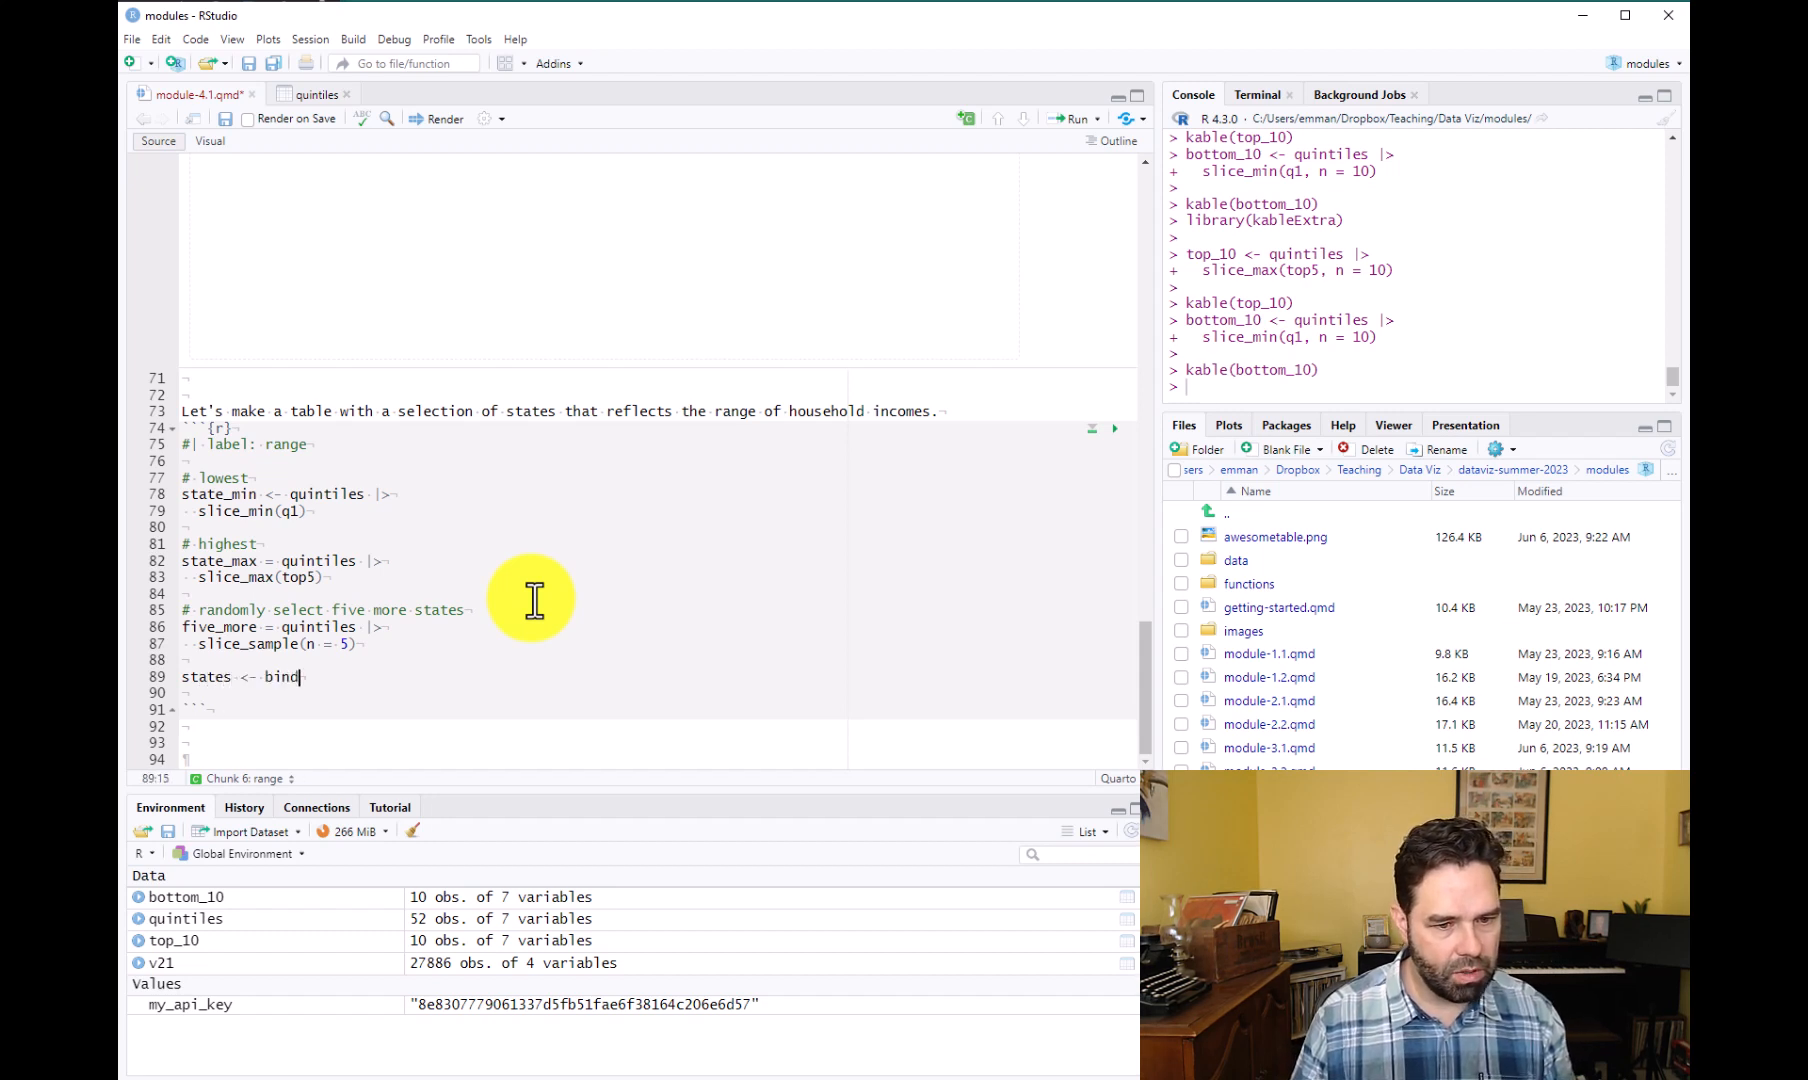
pyautogui.write('_rows')
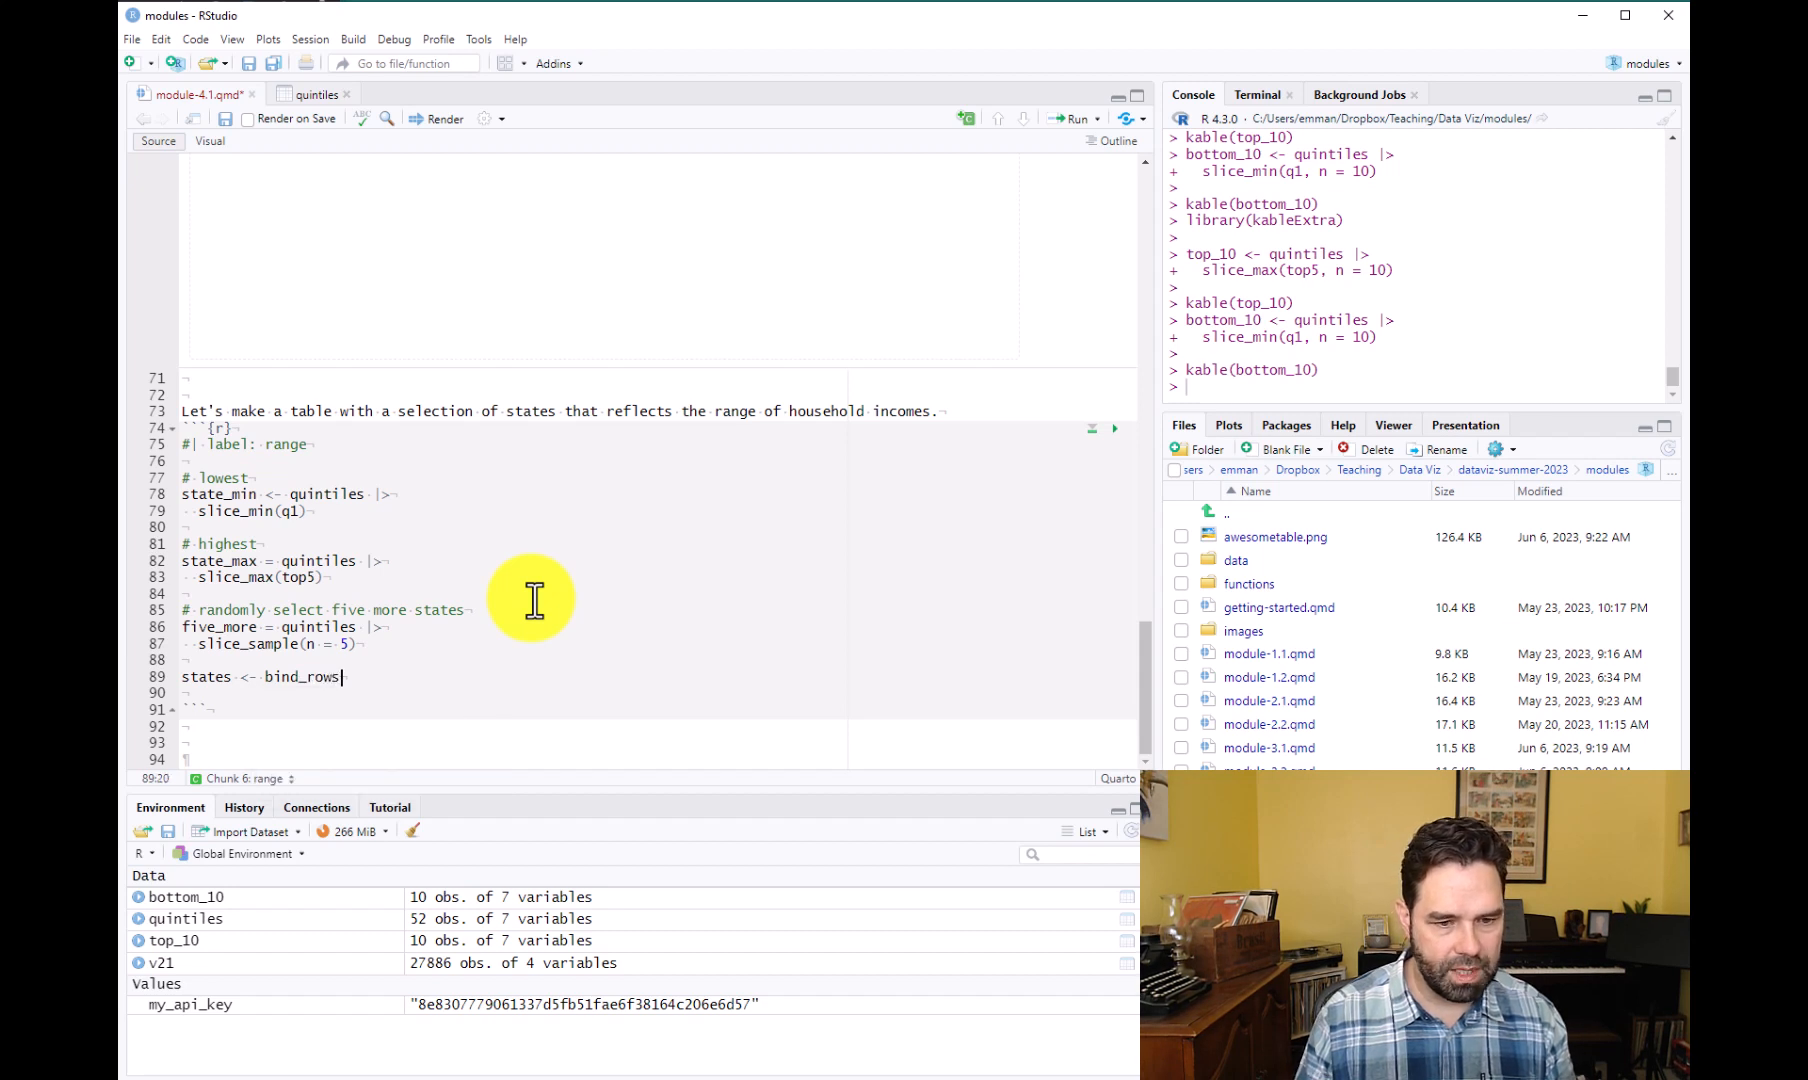
pyautogui.write('()')
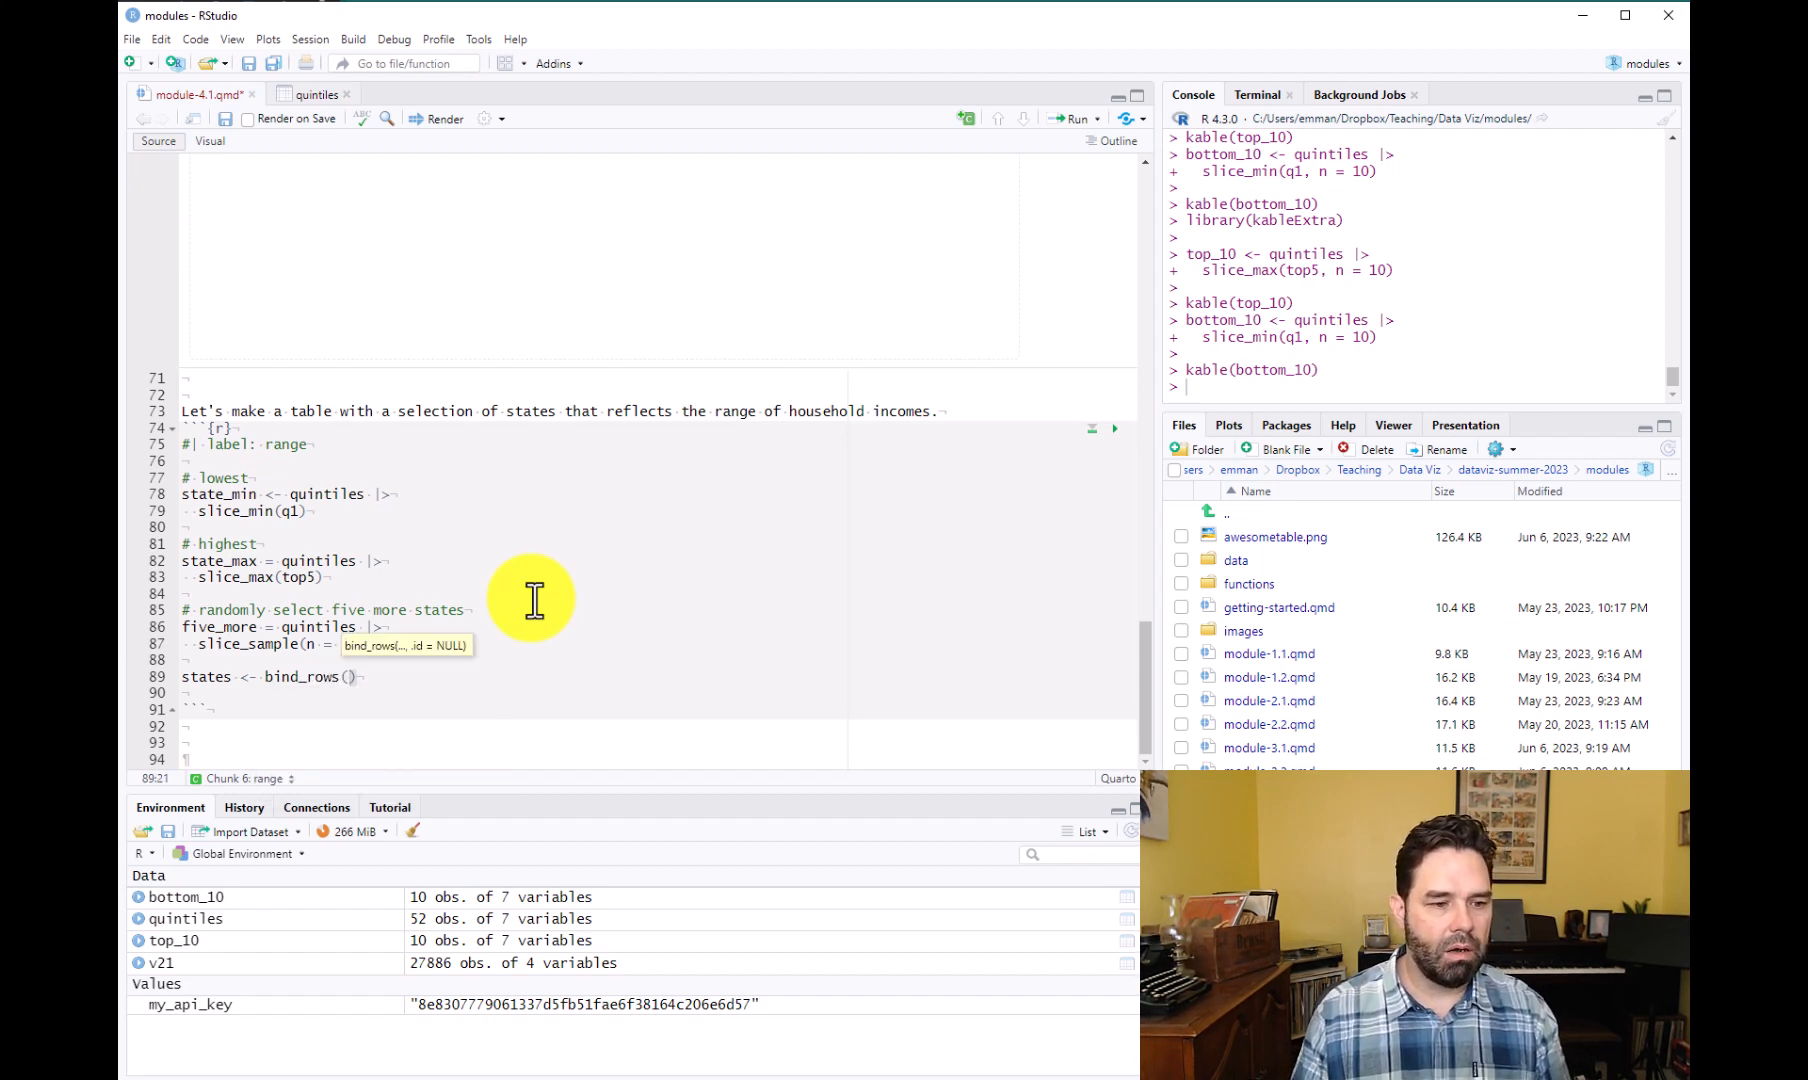
pyautogui.moveTo(277, 675)
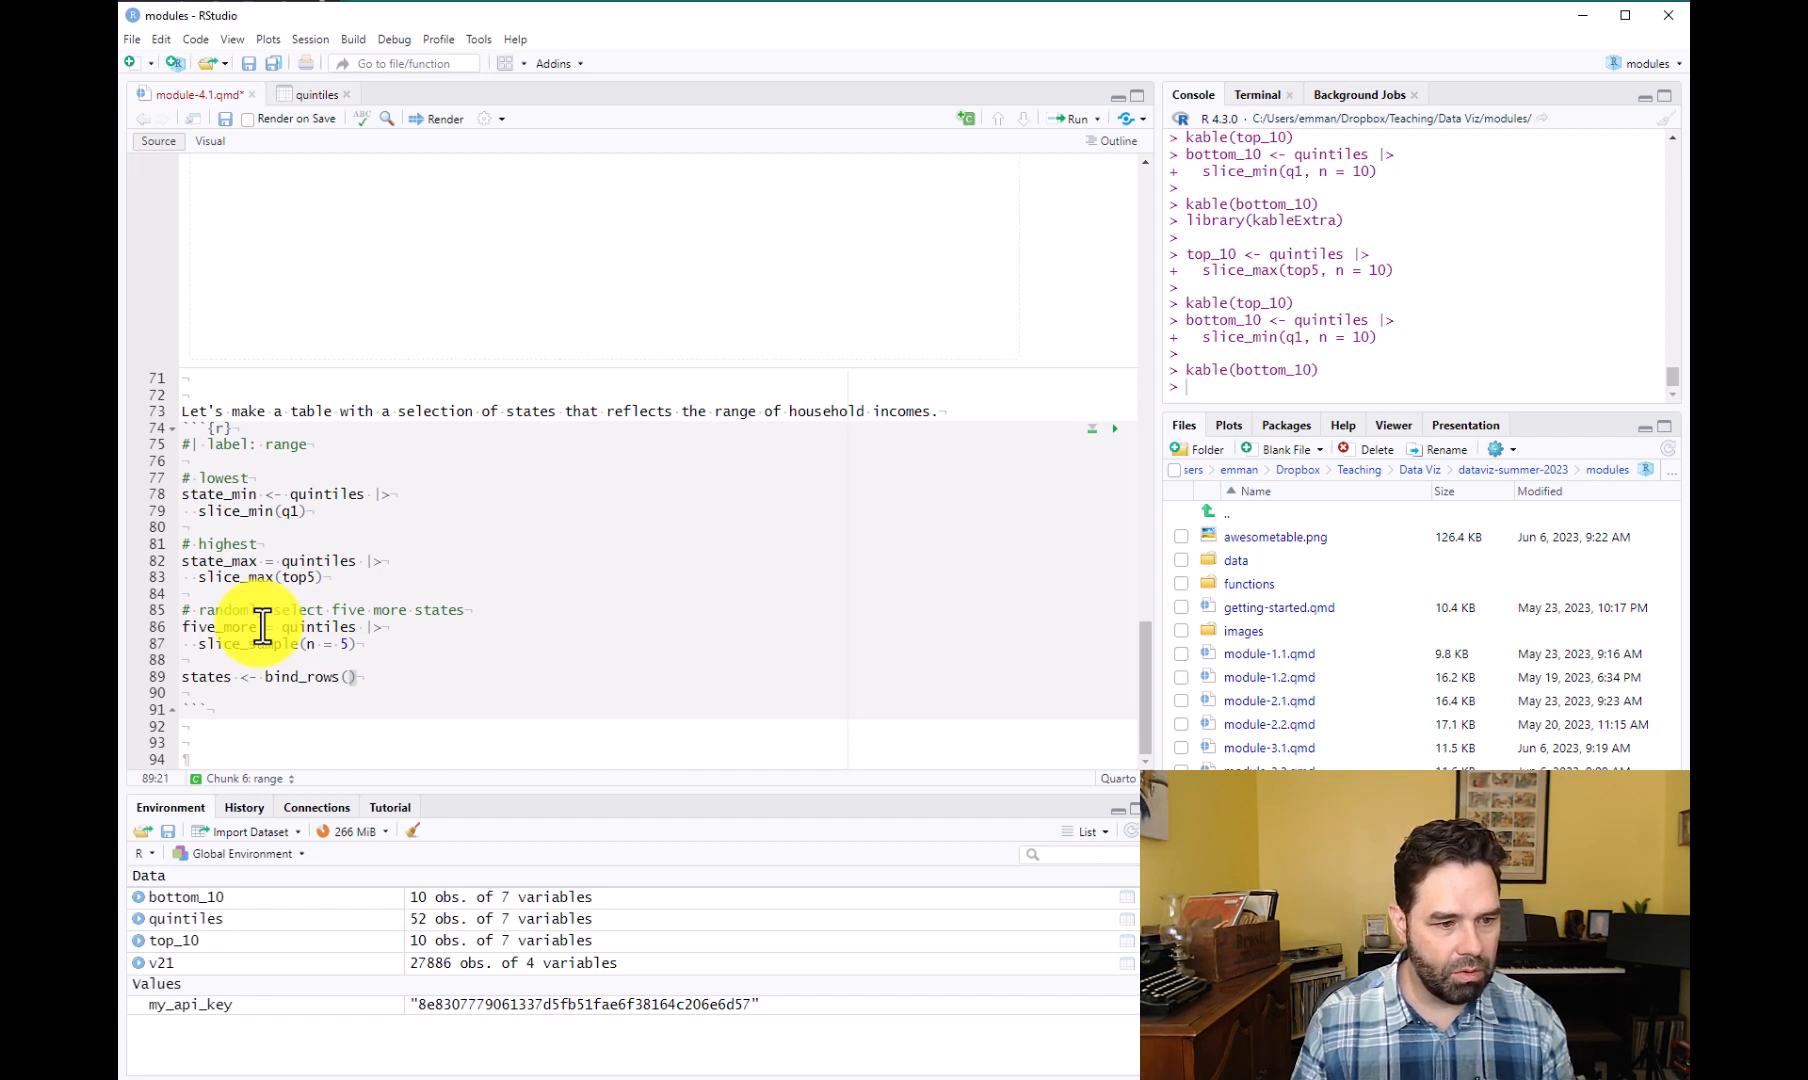
pyautogui.write('state_,mi')
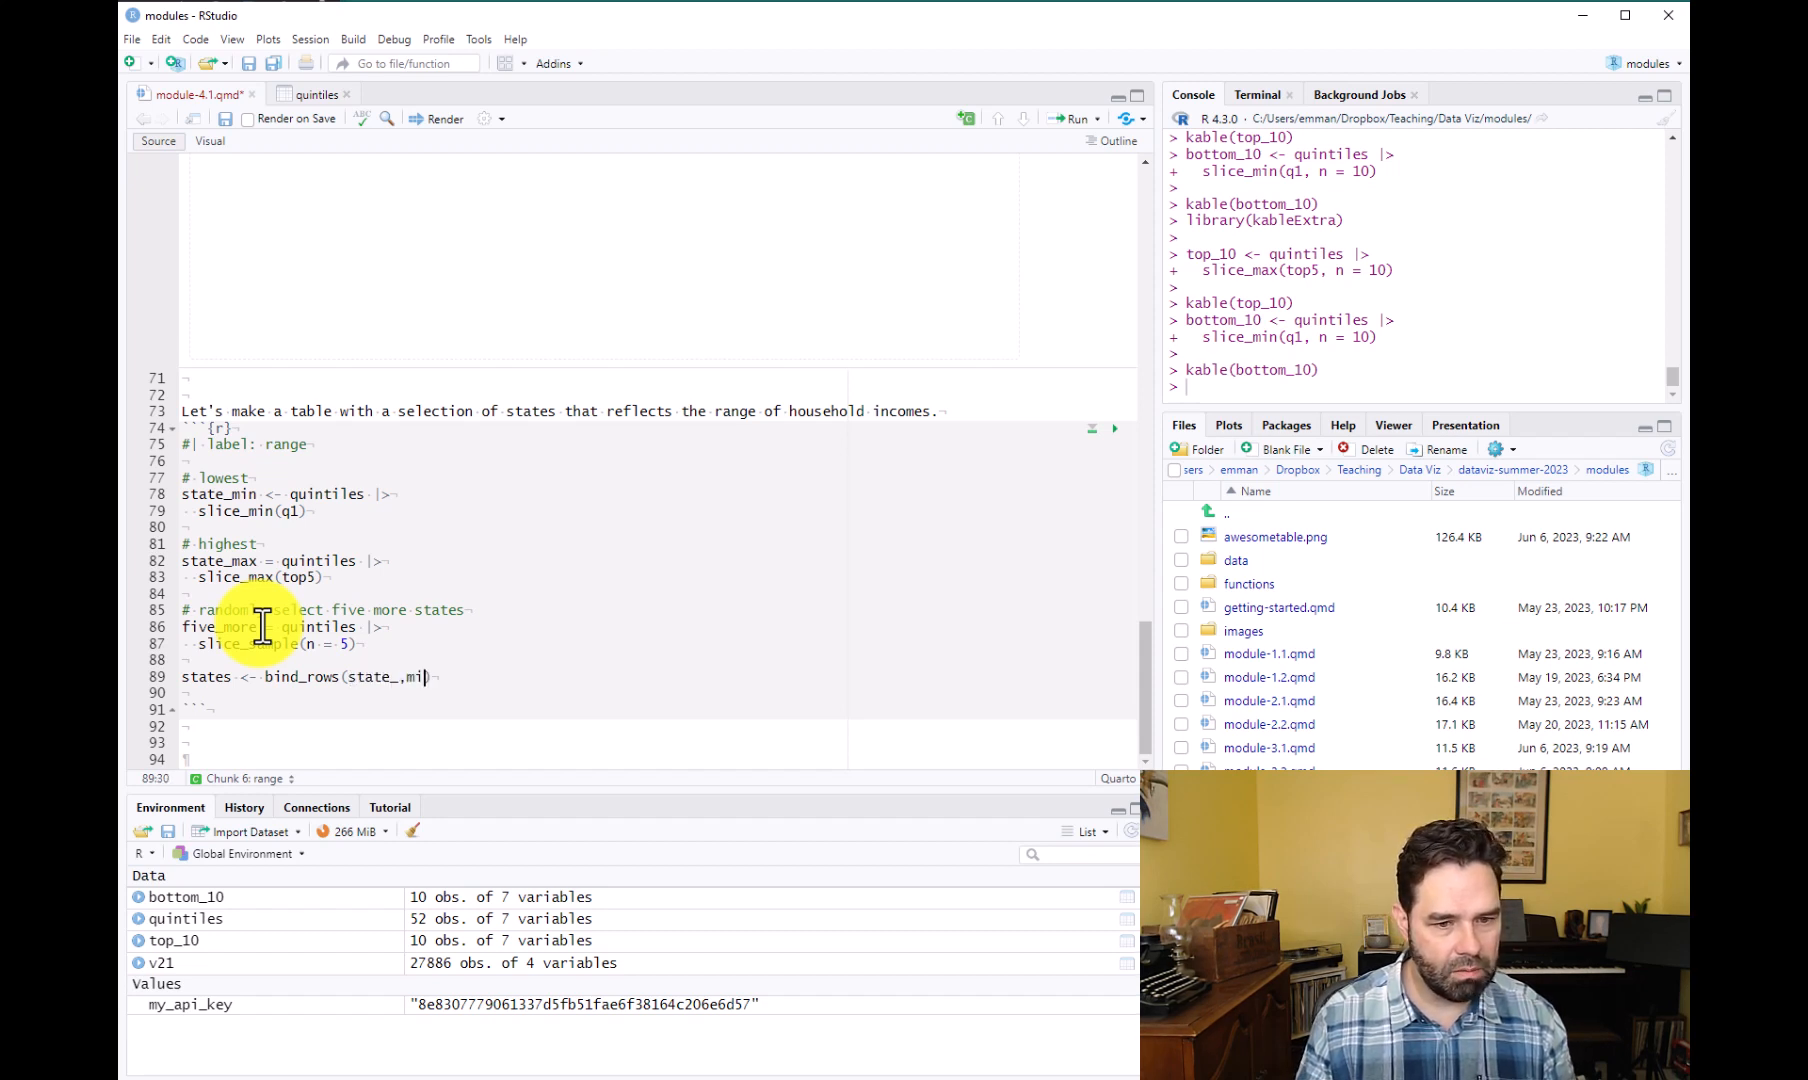
pyautogui.write('n')
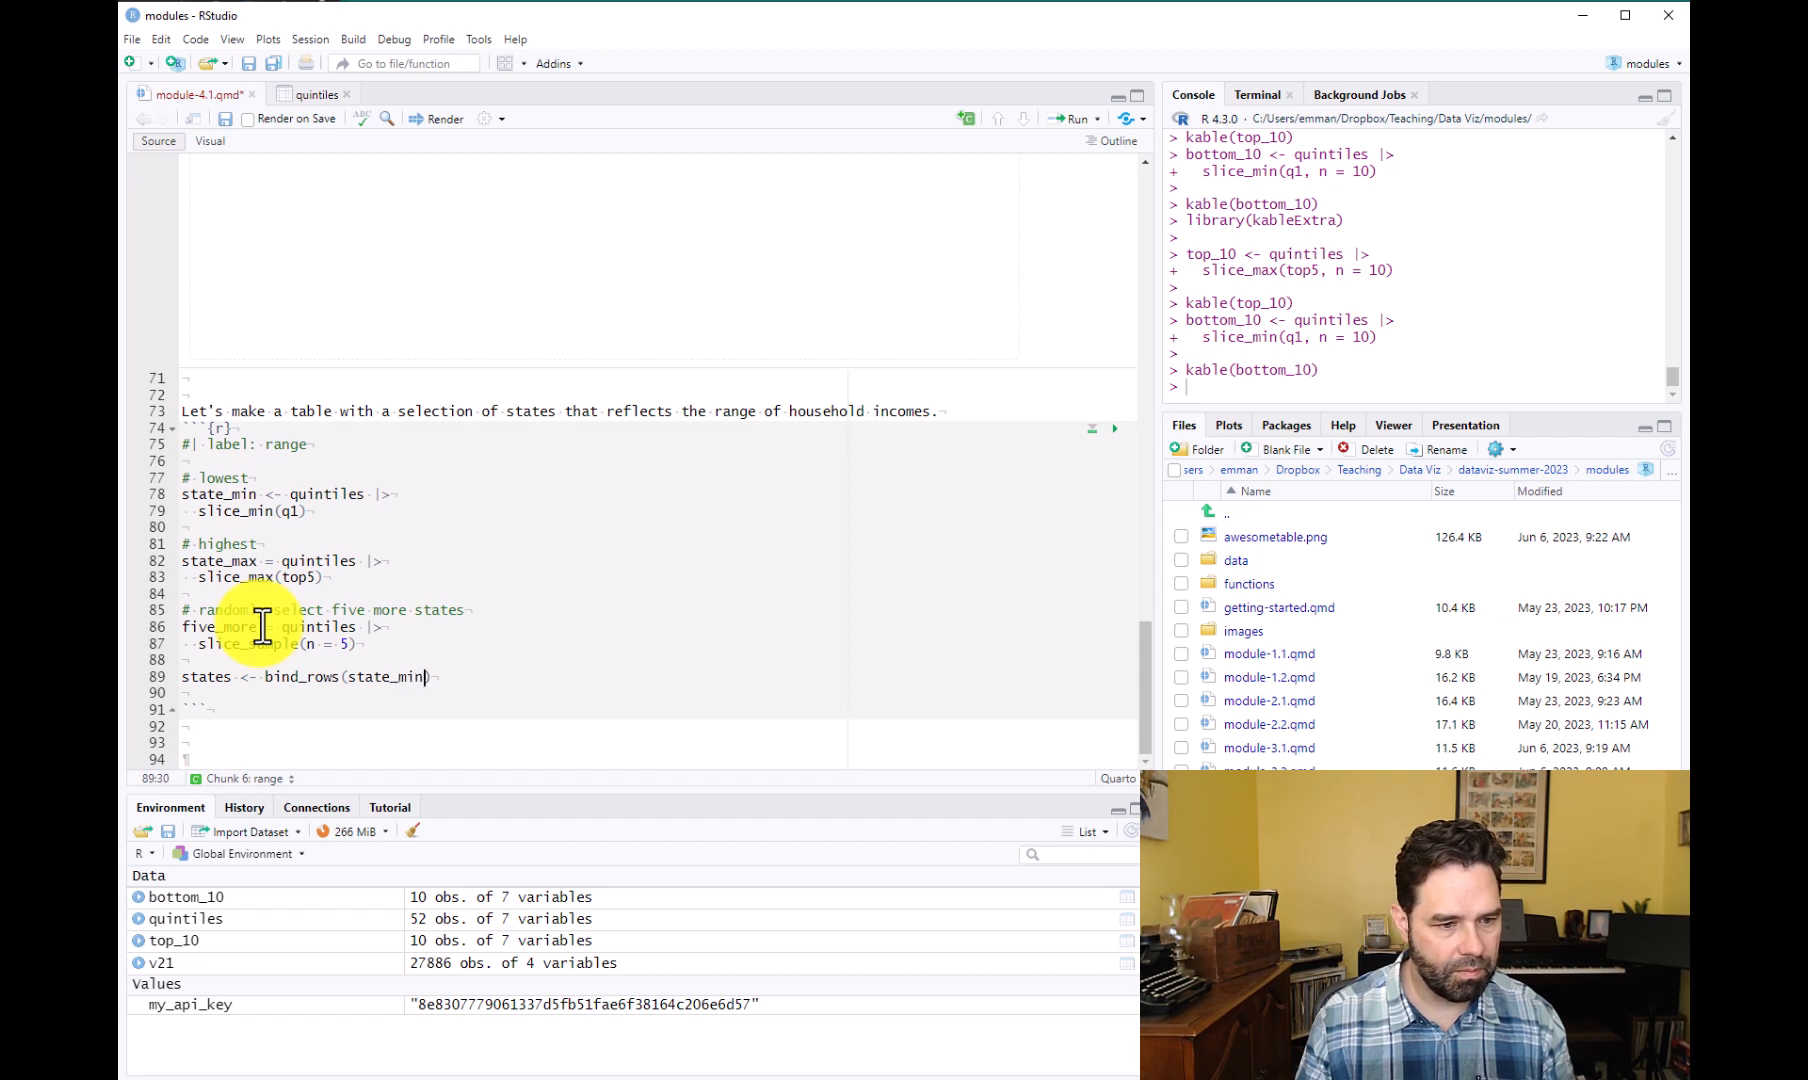
pyautogui.write(', state_max, five_more')
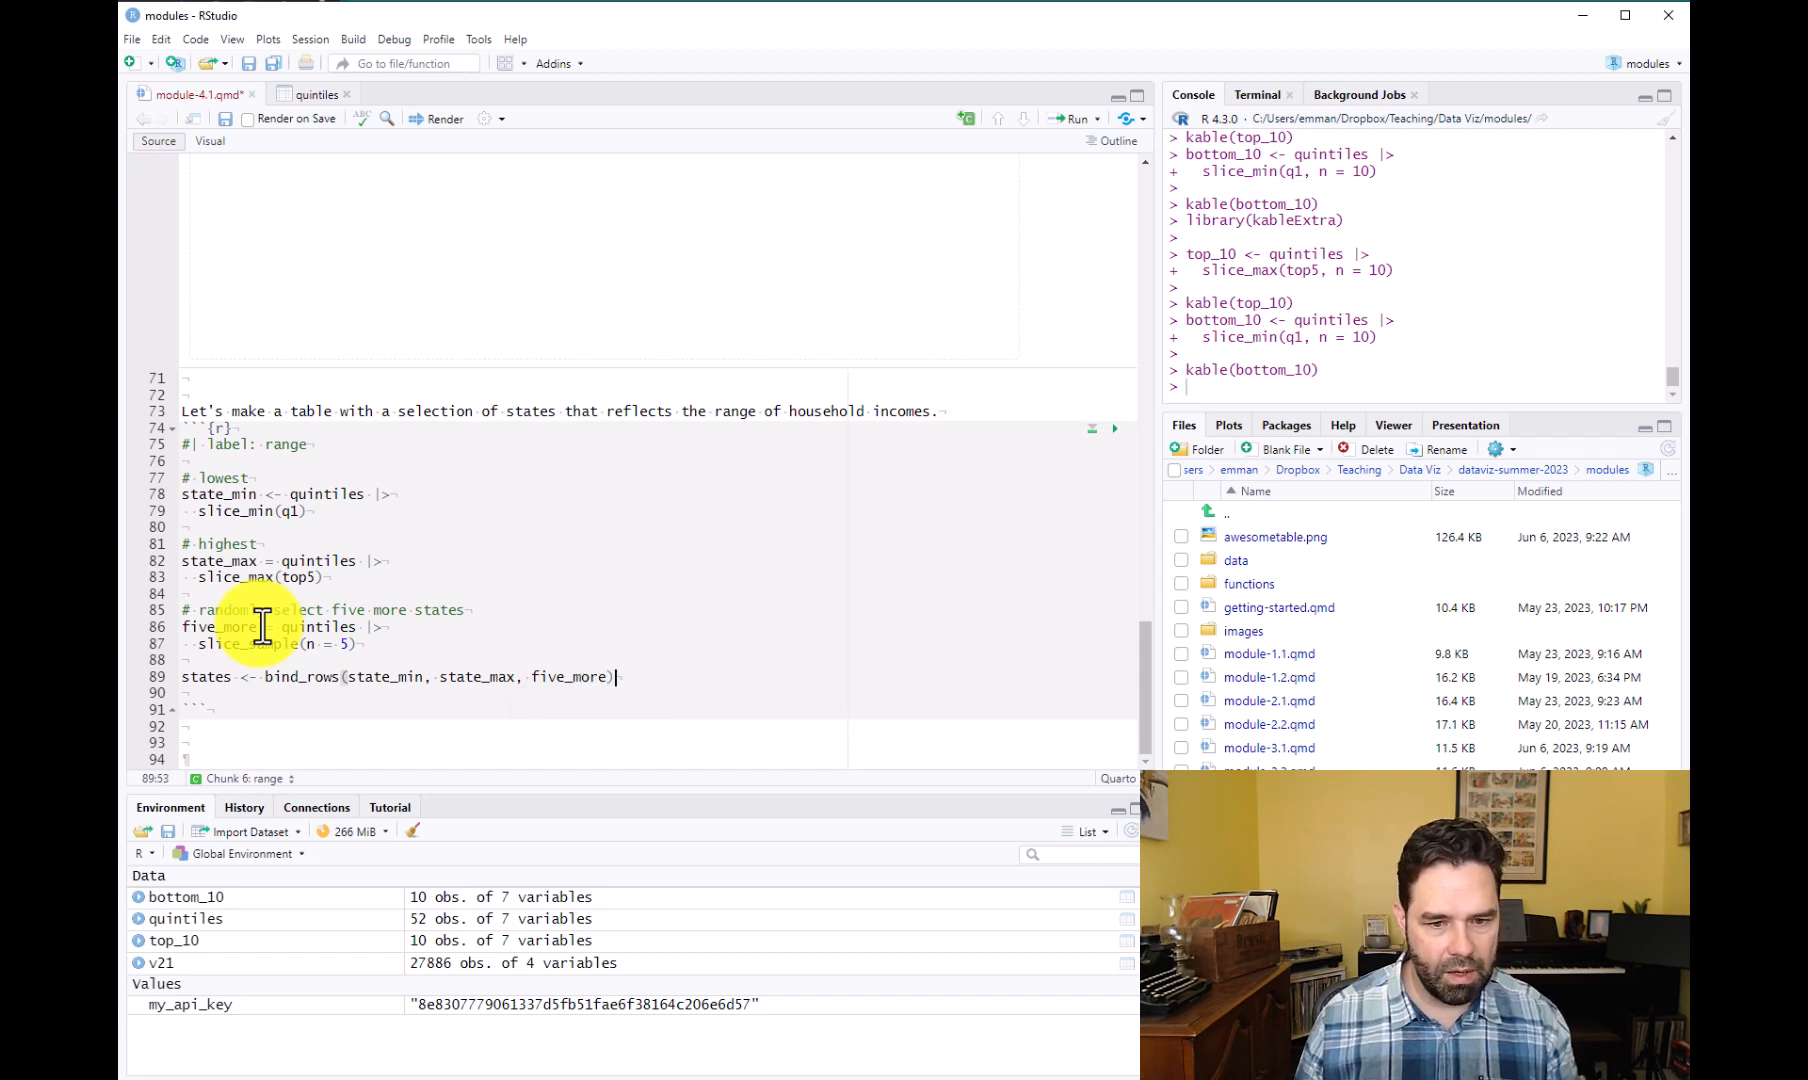
pyautogui.write('|>')
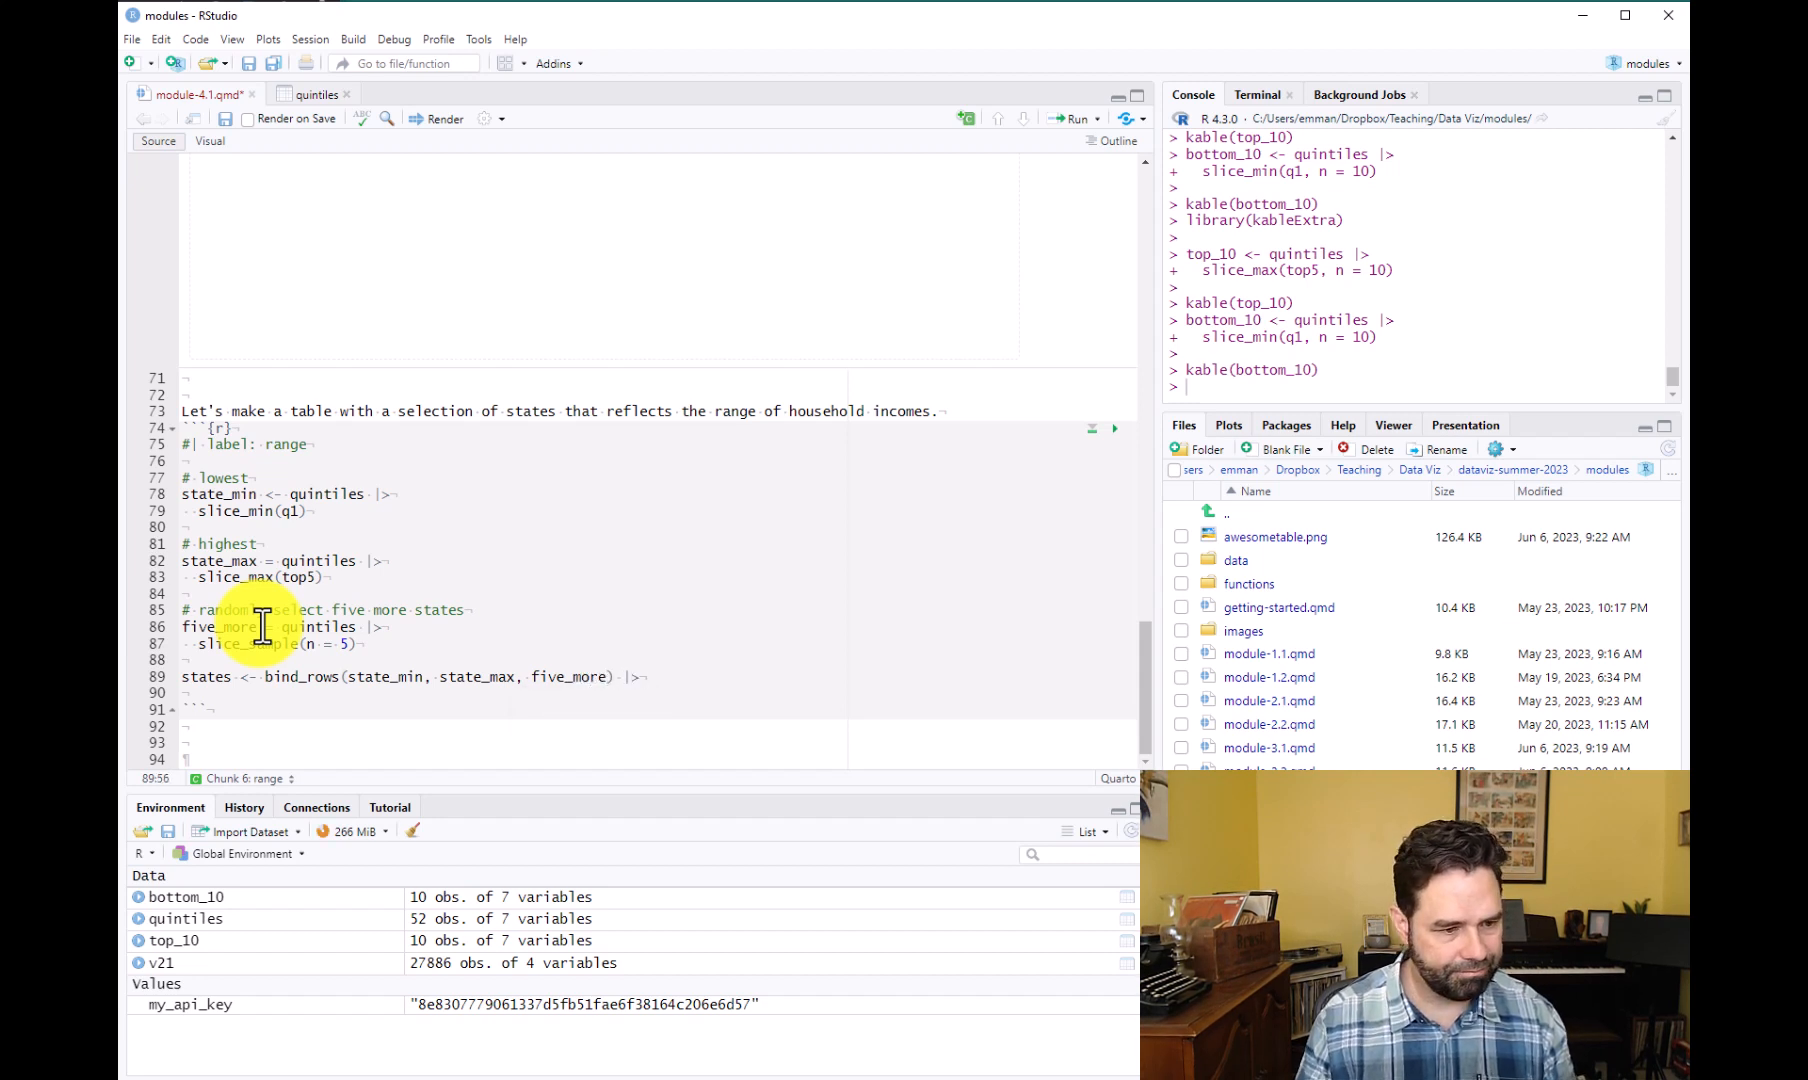
pyautogui.write('arrange')
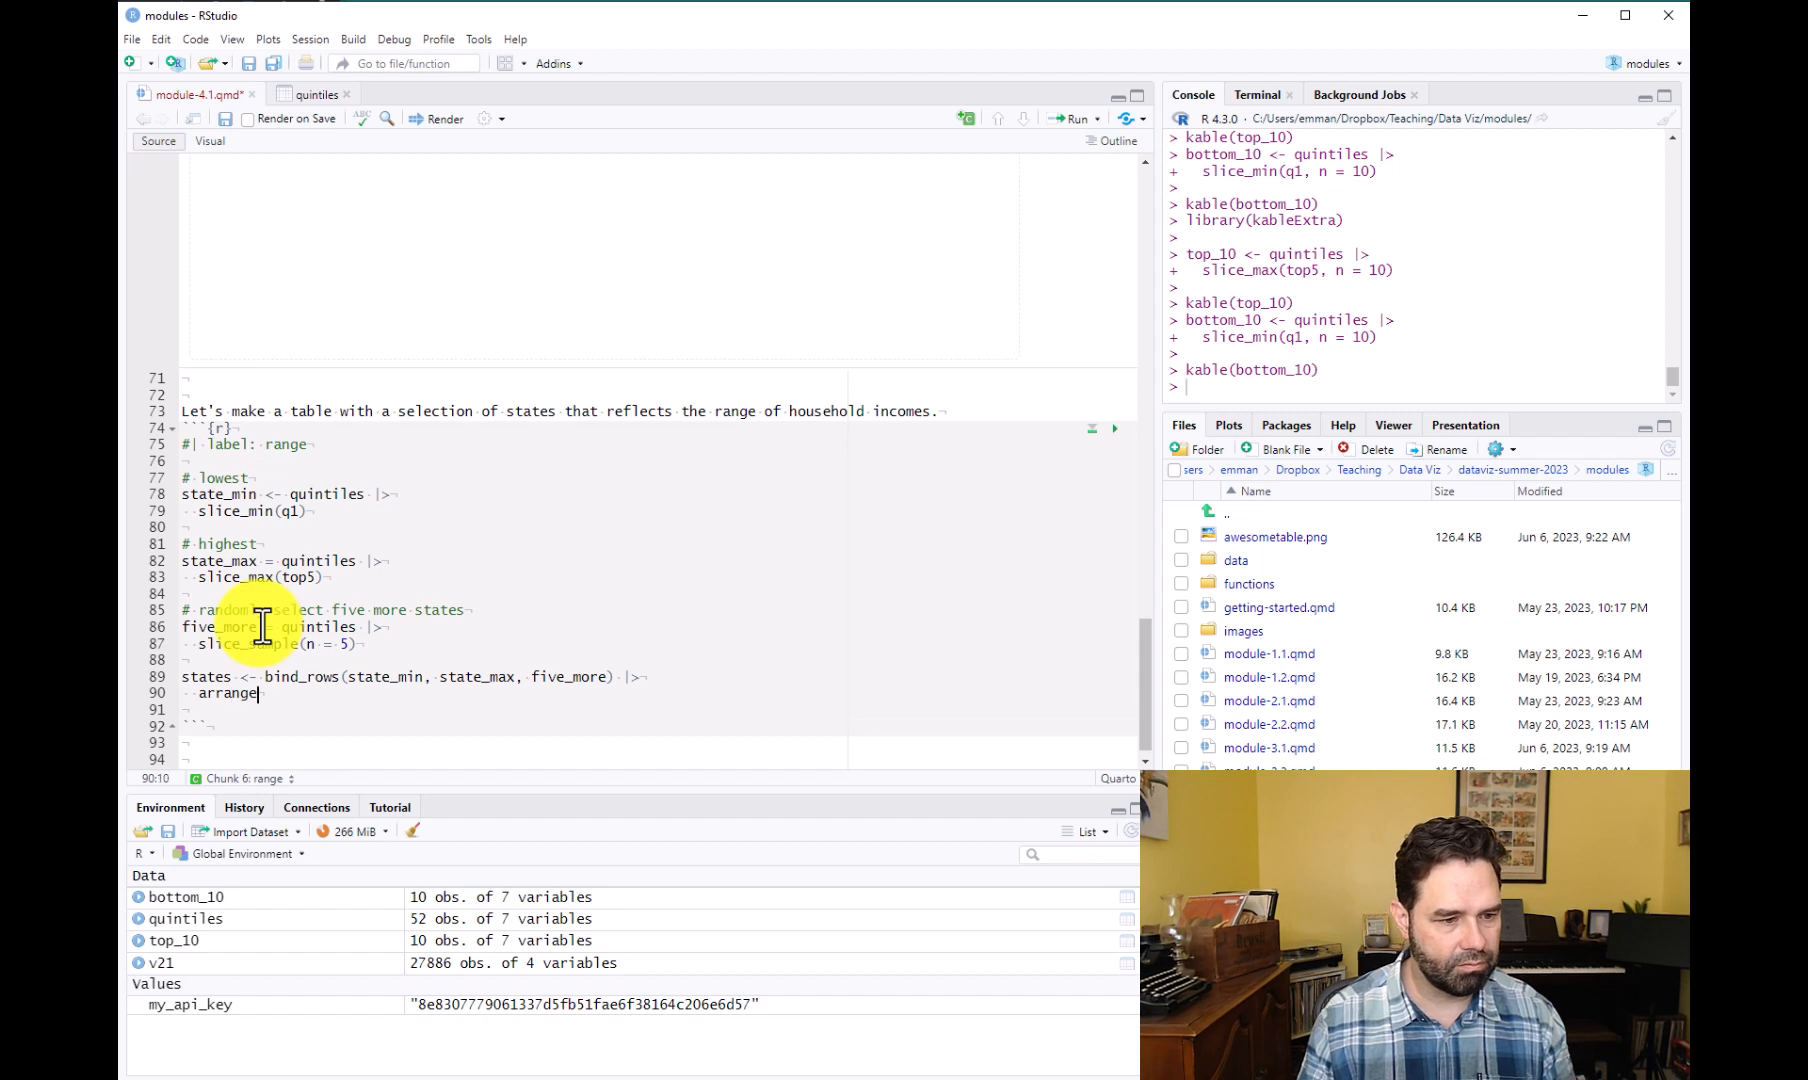
pyautogui.write('desc(t))')
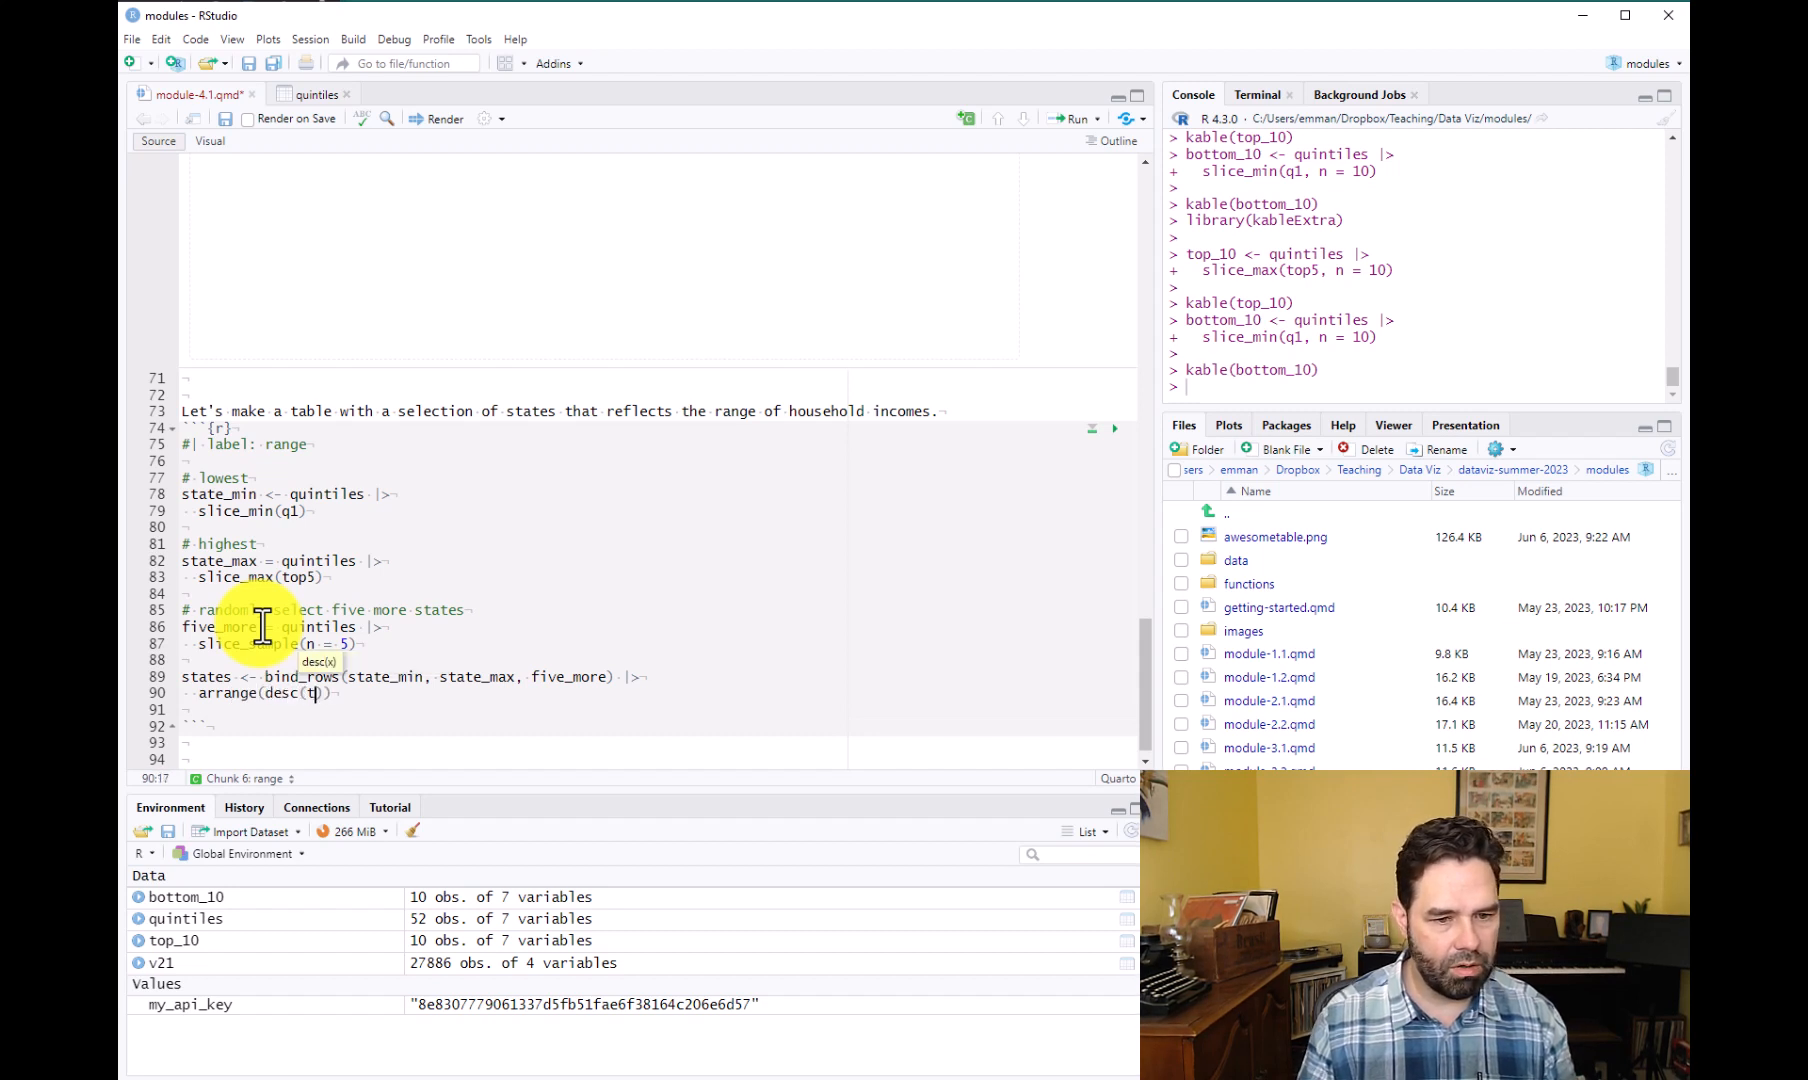
pyautogui.write('op5)')
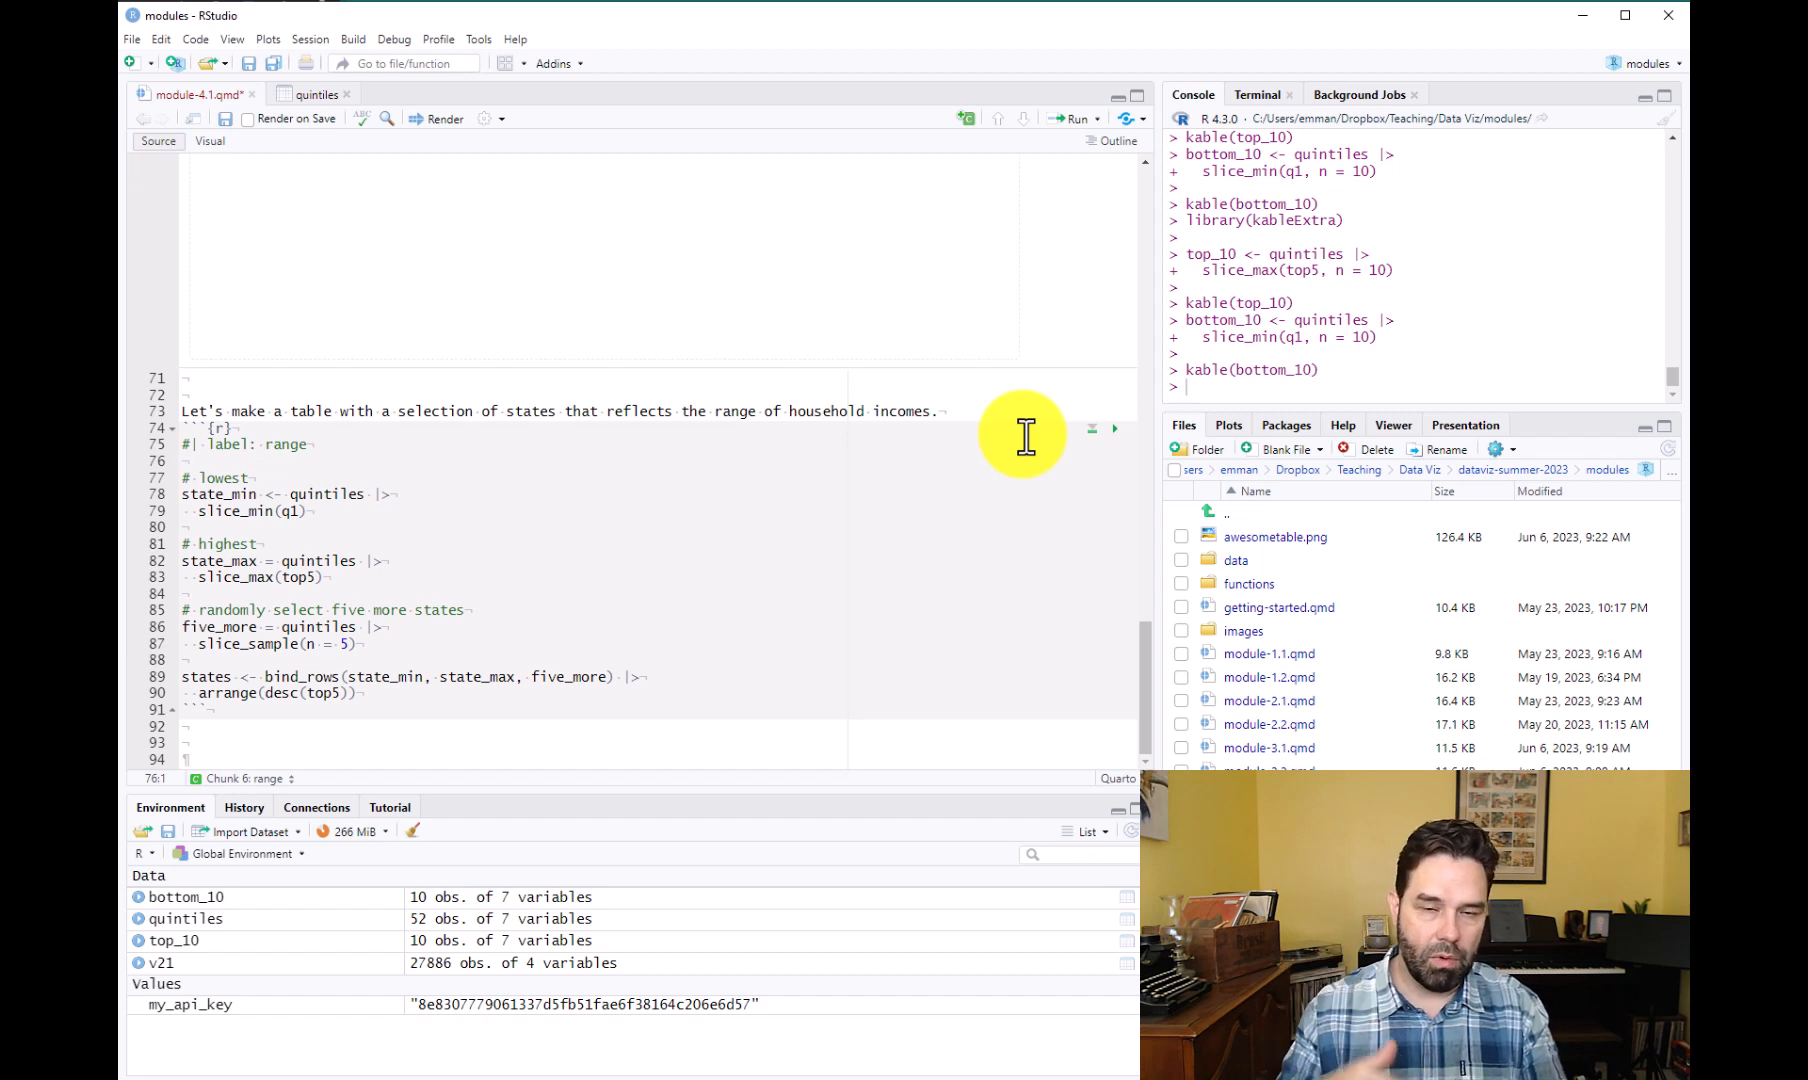
# Run the range chunk to build the seven-row states data, then add kable(states) below it.
pyautogui.click(184, 461)
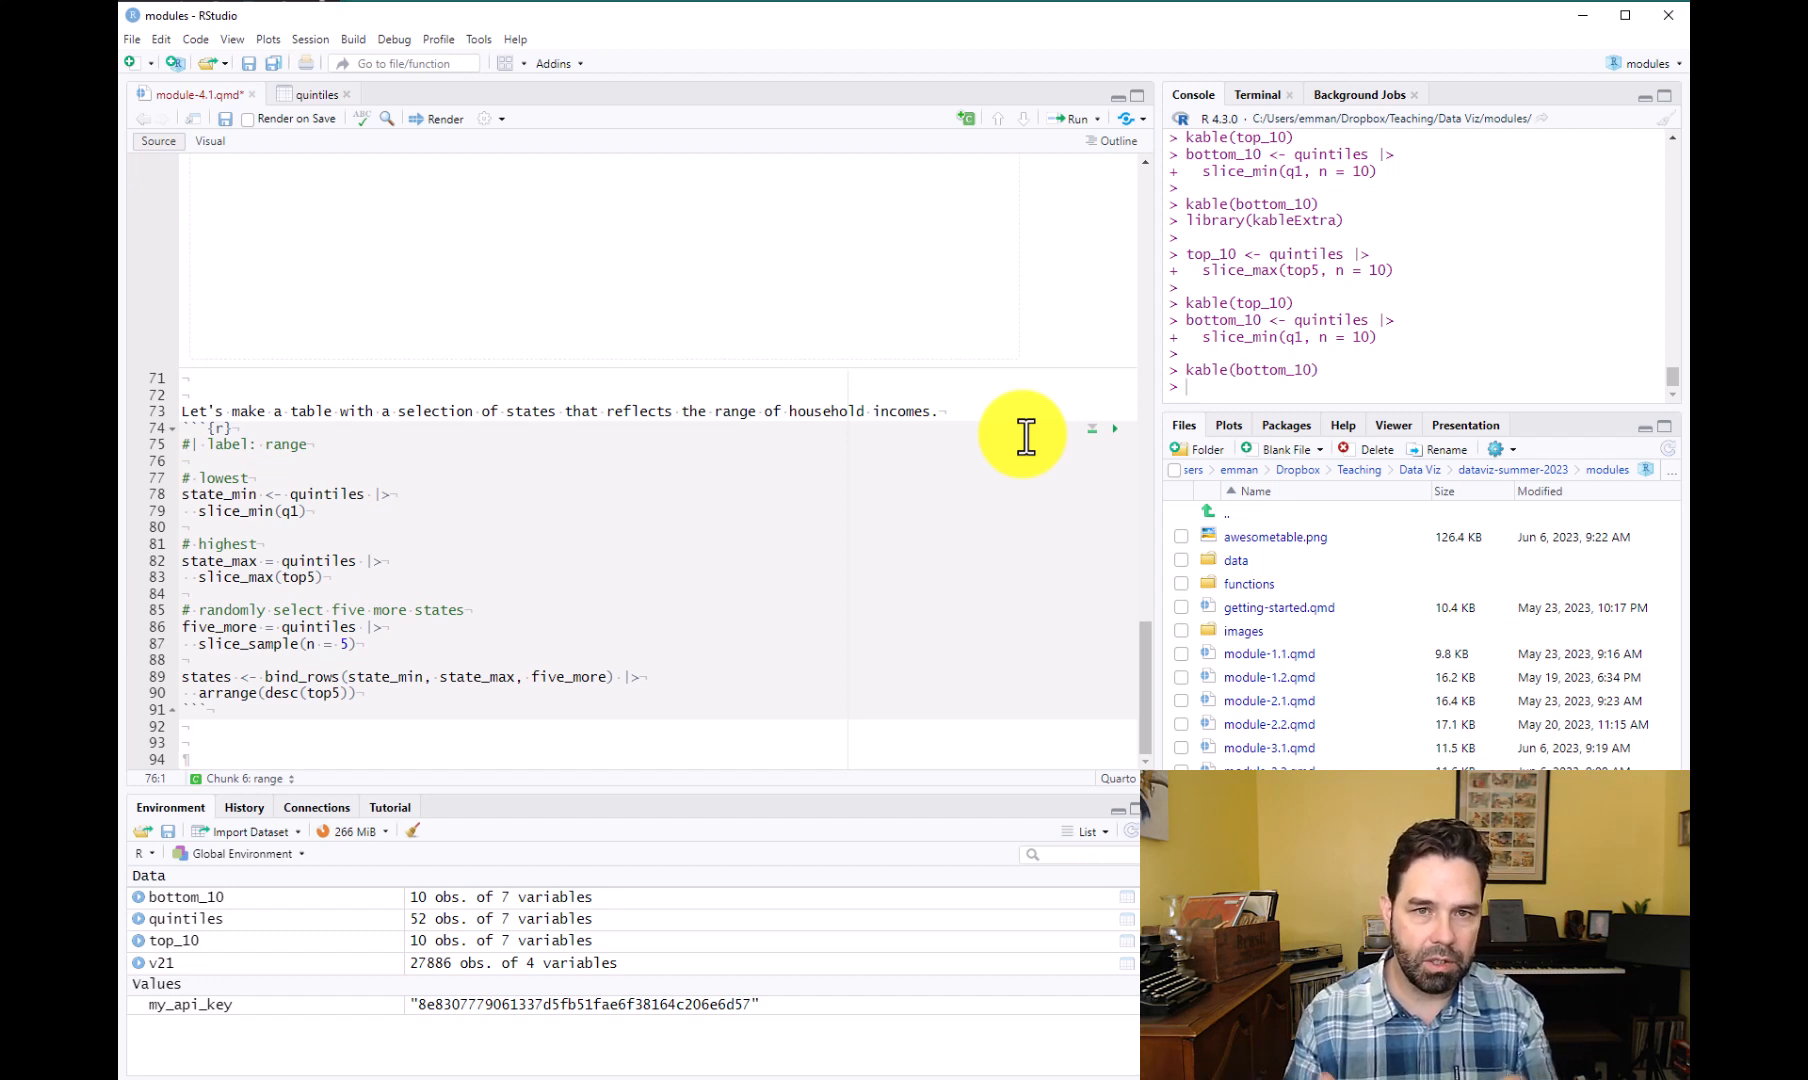
pyautogui.moveTo(1110, 441)
pyautogui.write('k')
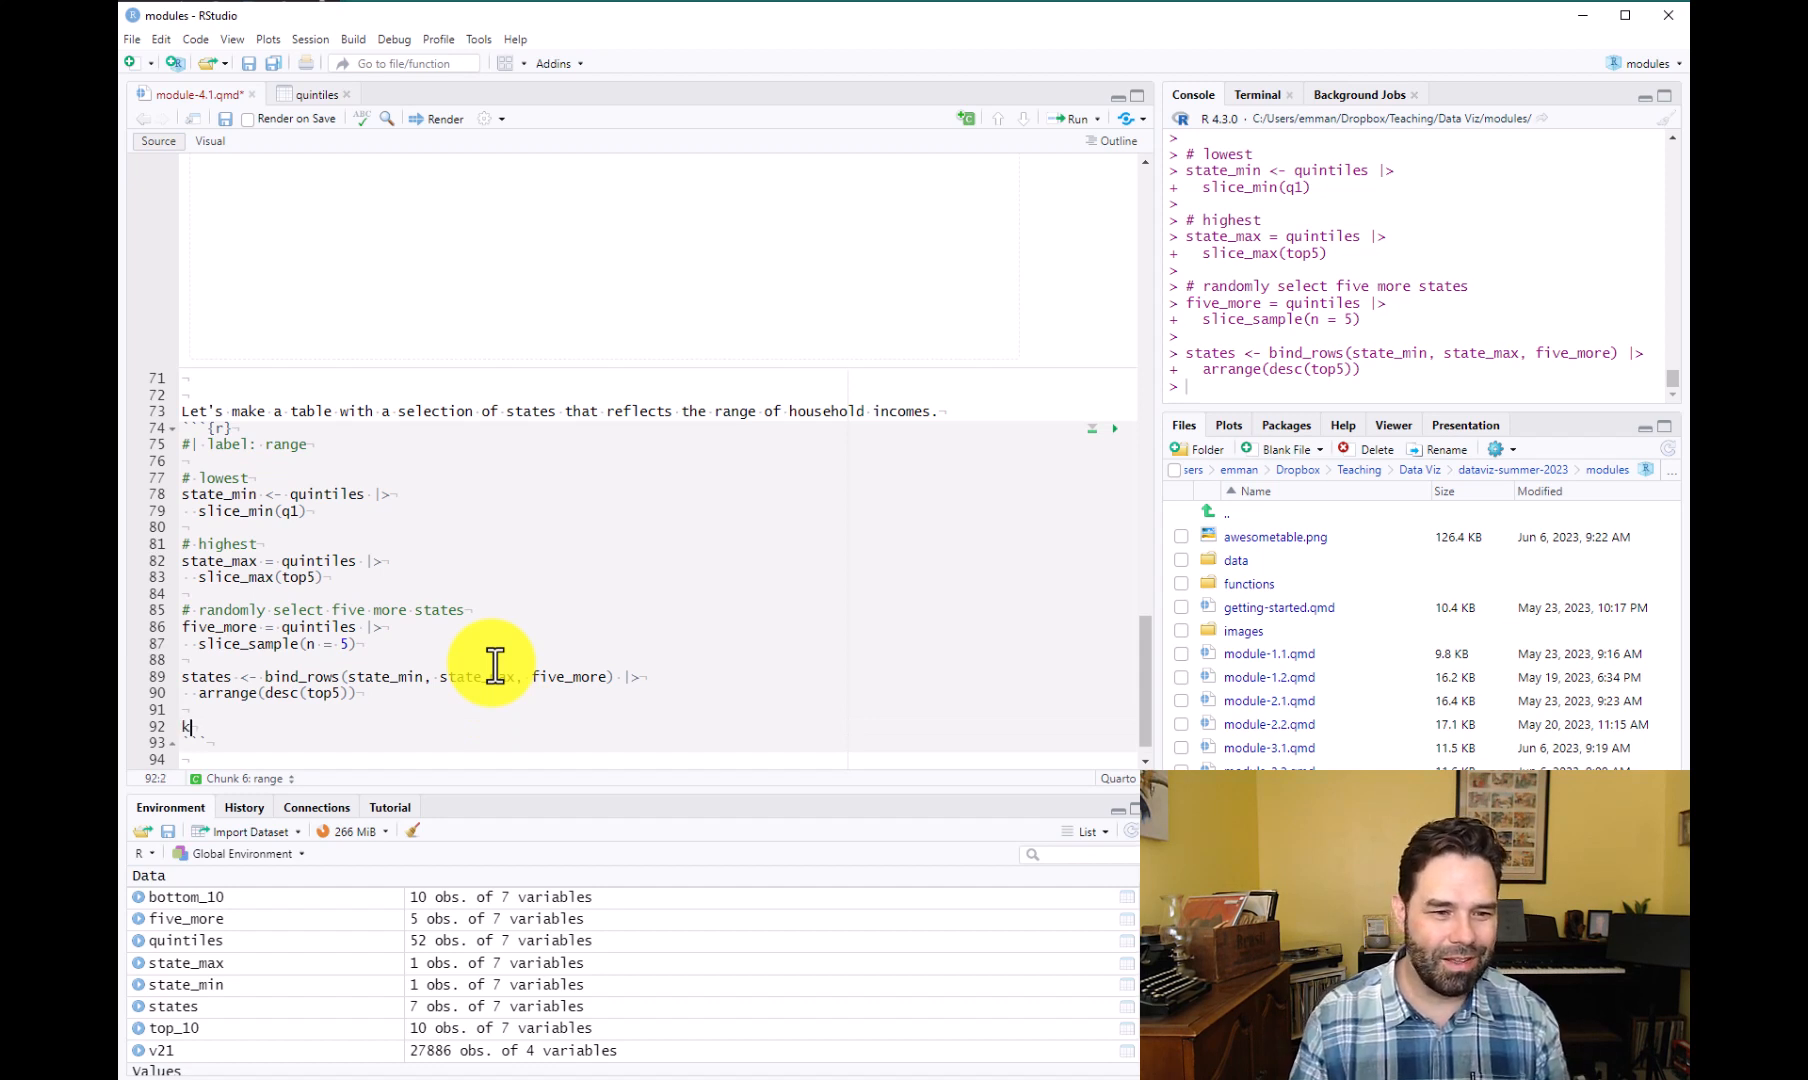
pyautogui.write('able(')
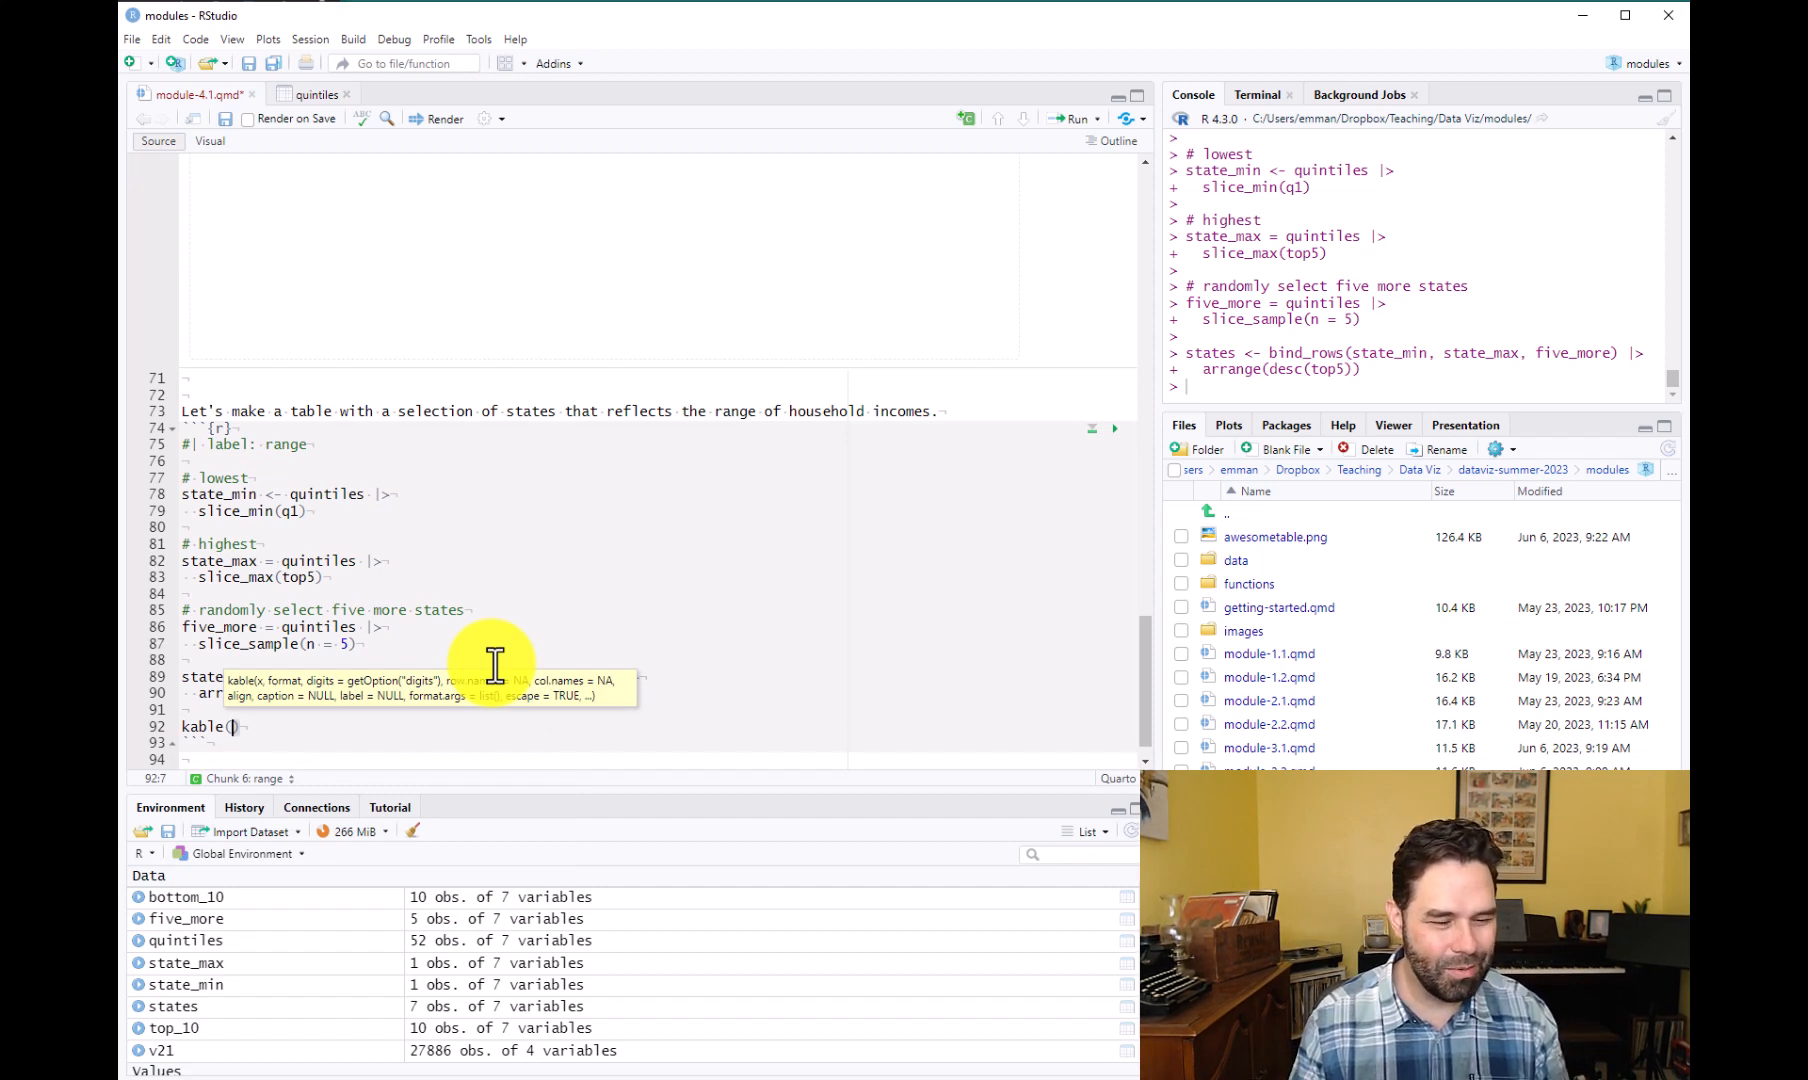
pyautogui.write('states')
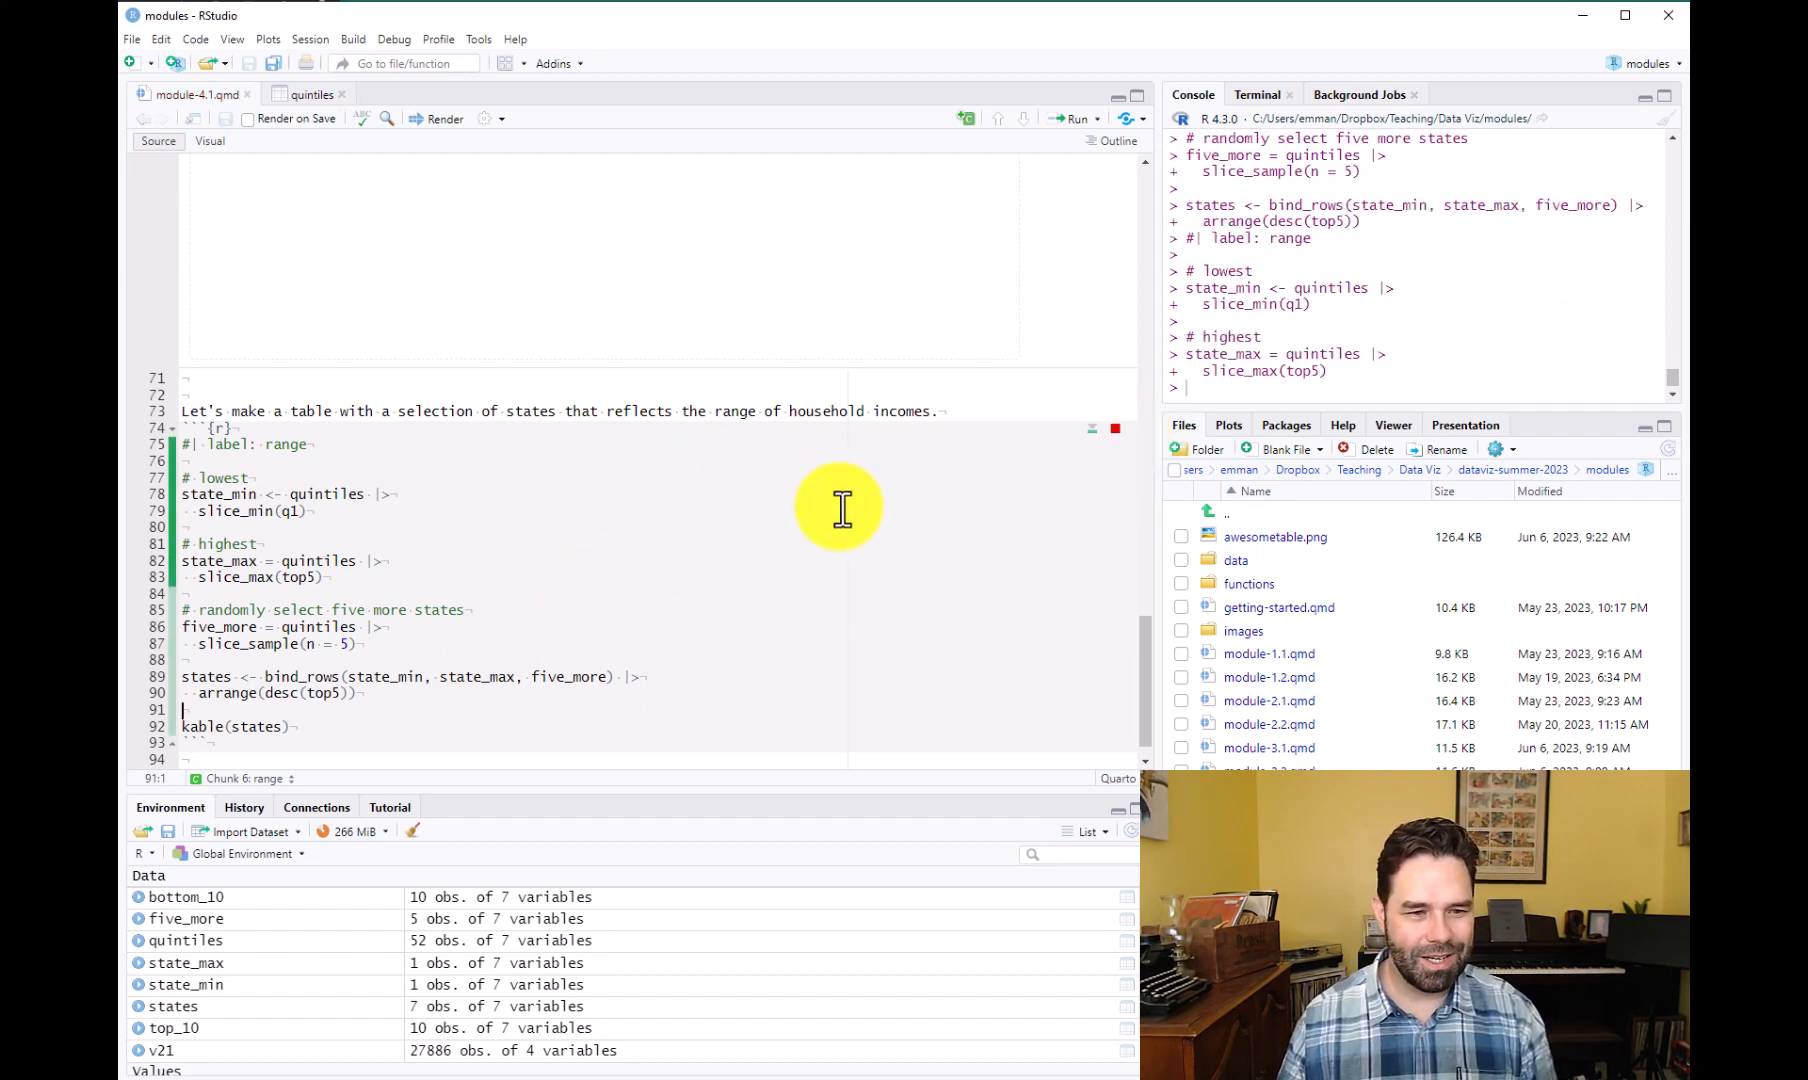
# Render the kable(states) table inline and scroll to see District of Columbia through Puerto Rico.
pyautogui.click(1114, 221)
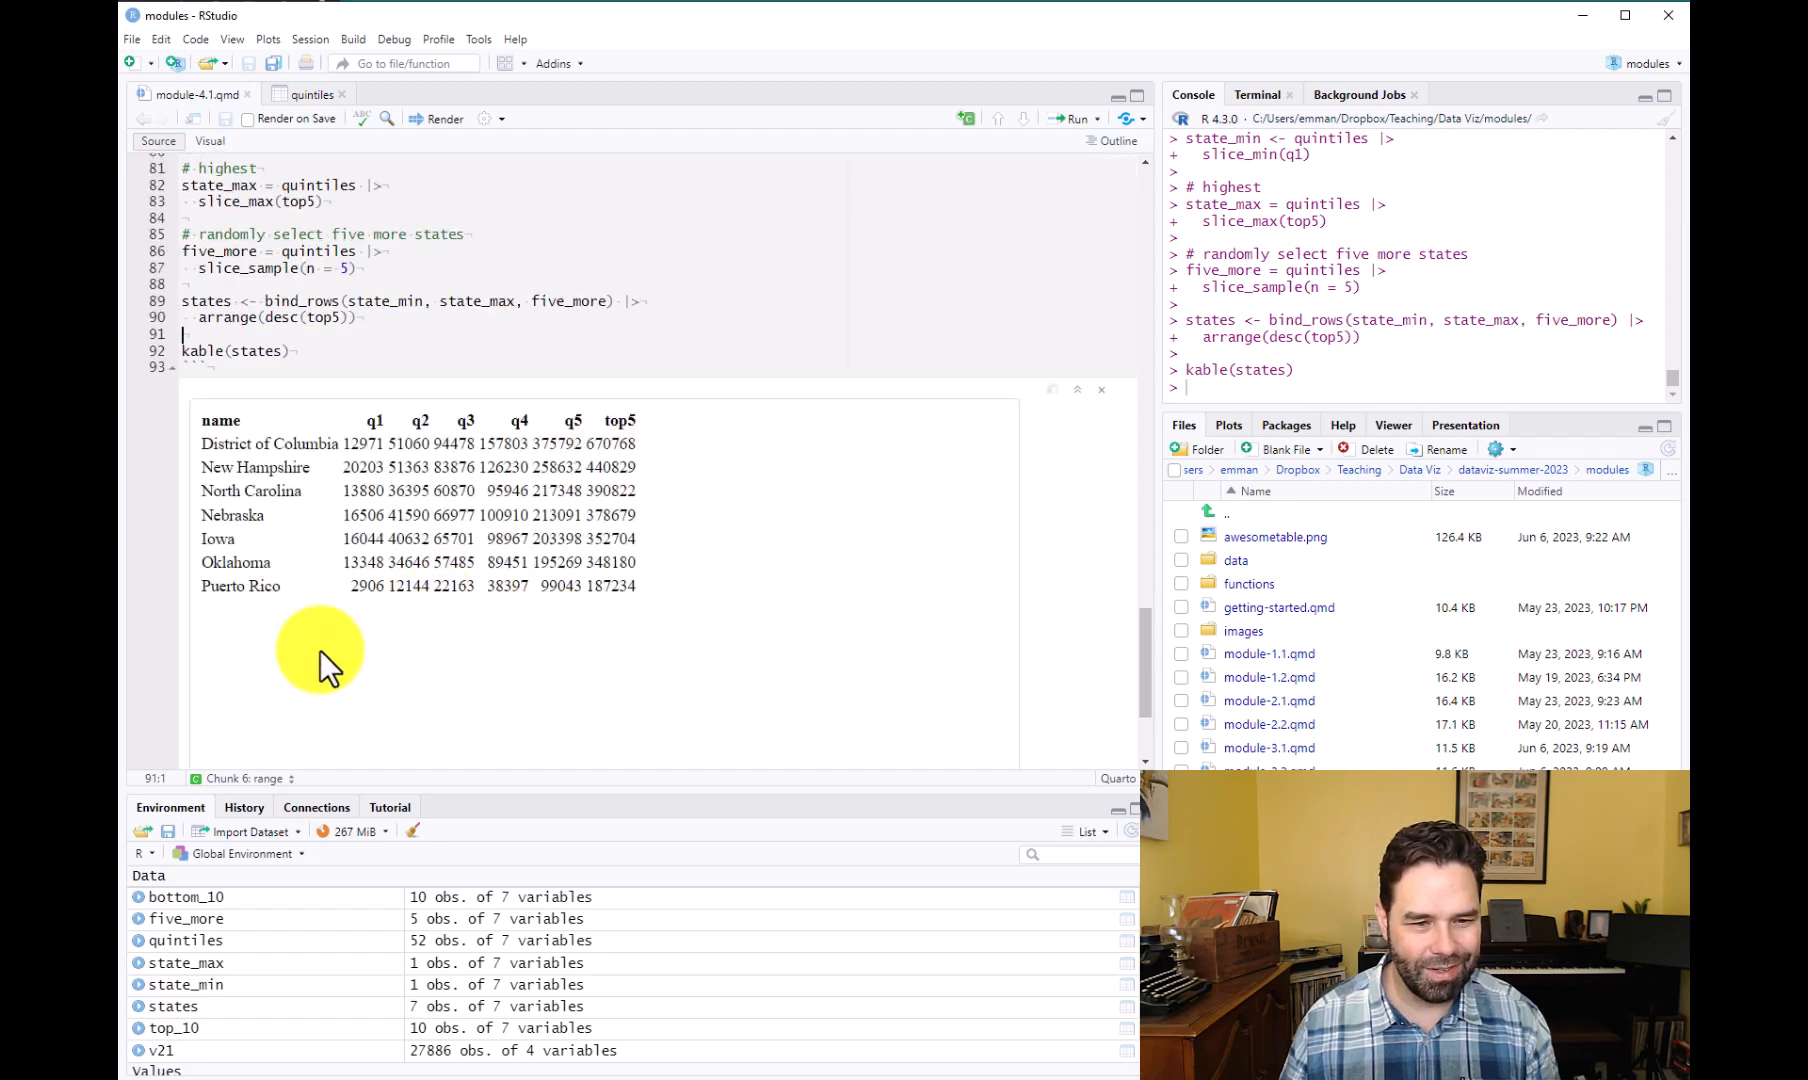
pyautogui.moveTo(311, 605)
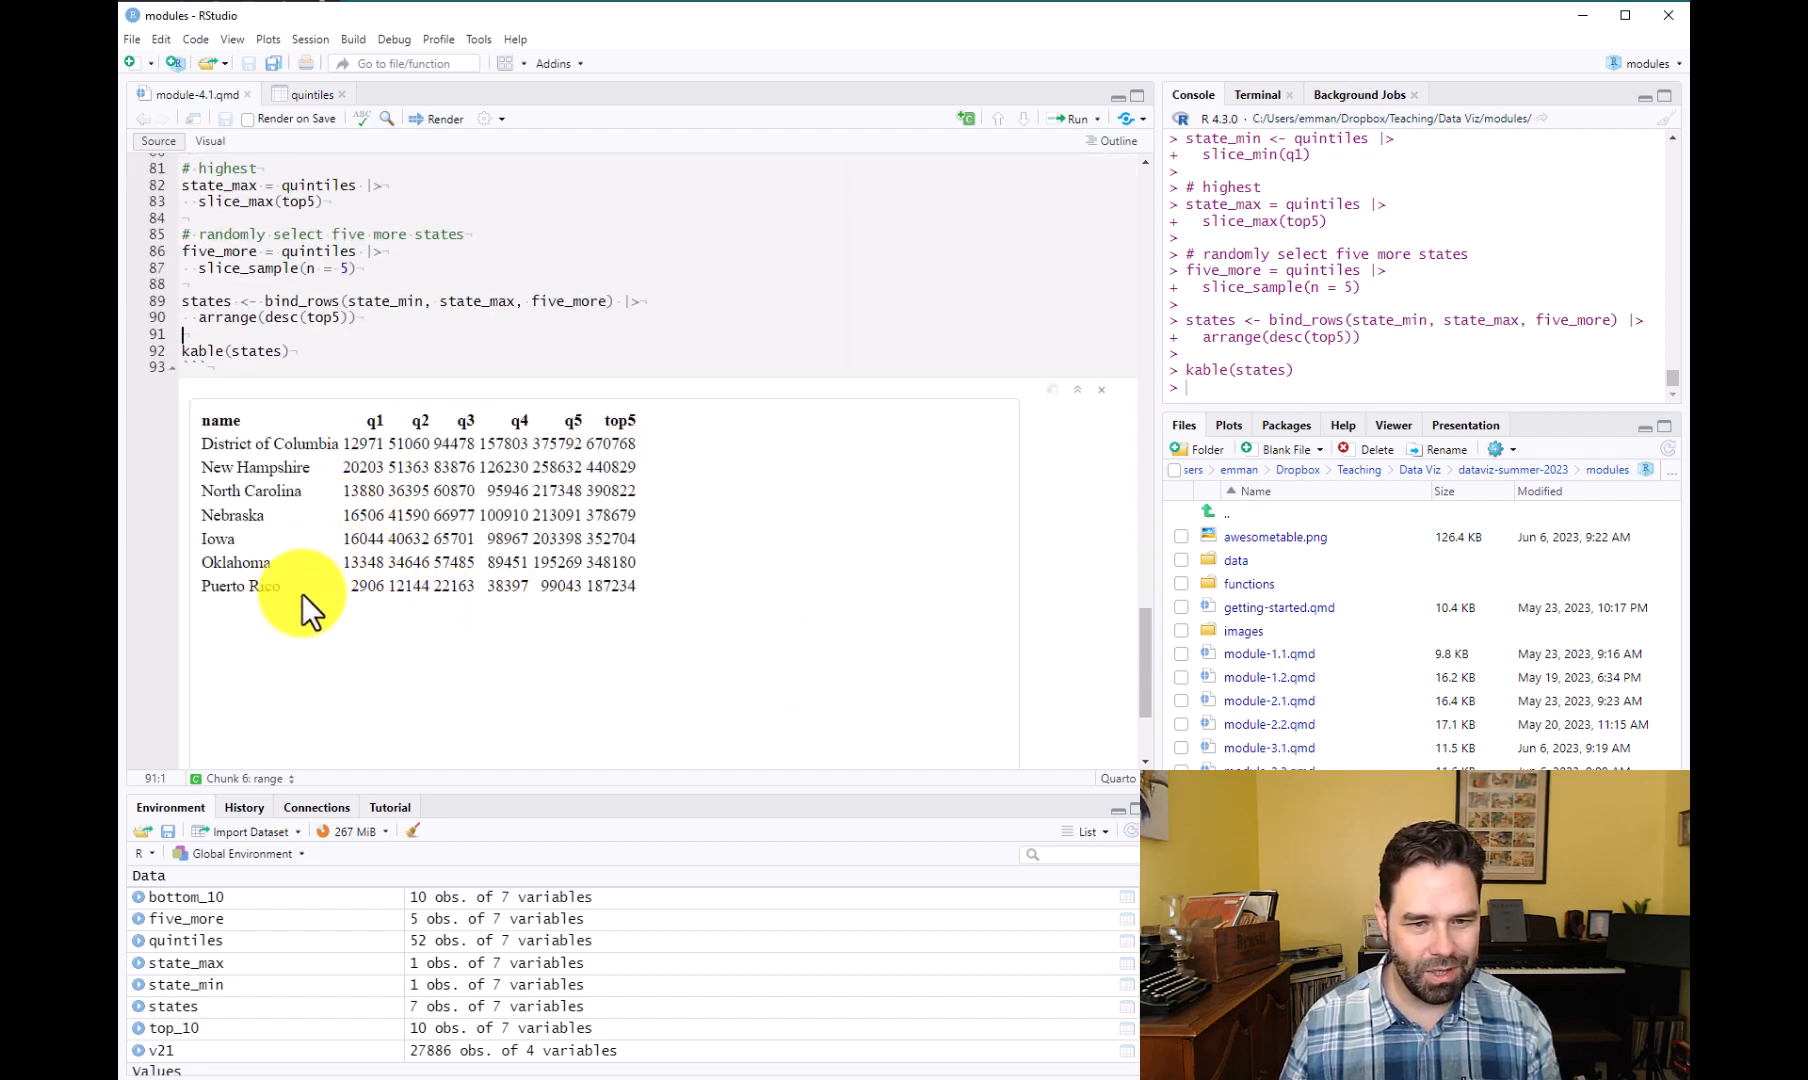
pyautogui.moveTo(502, 450)
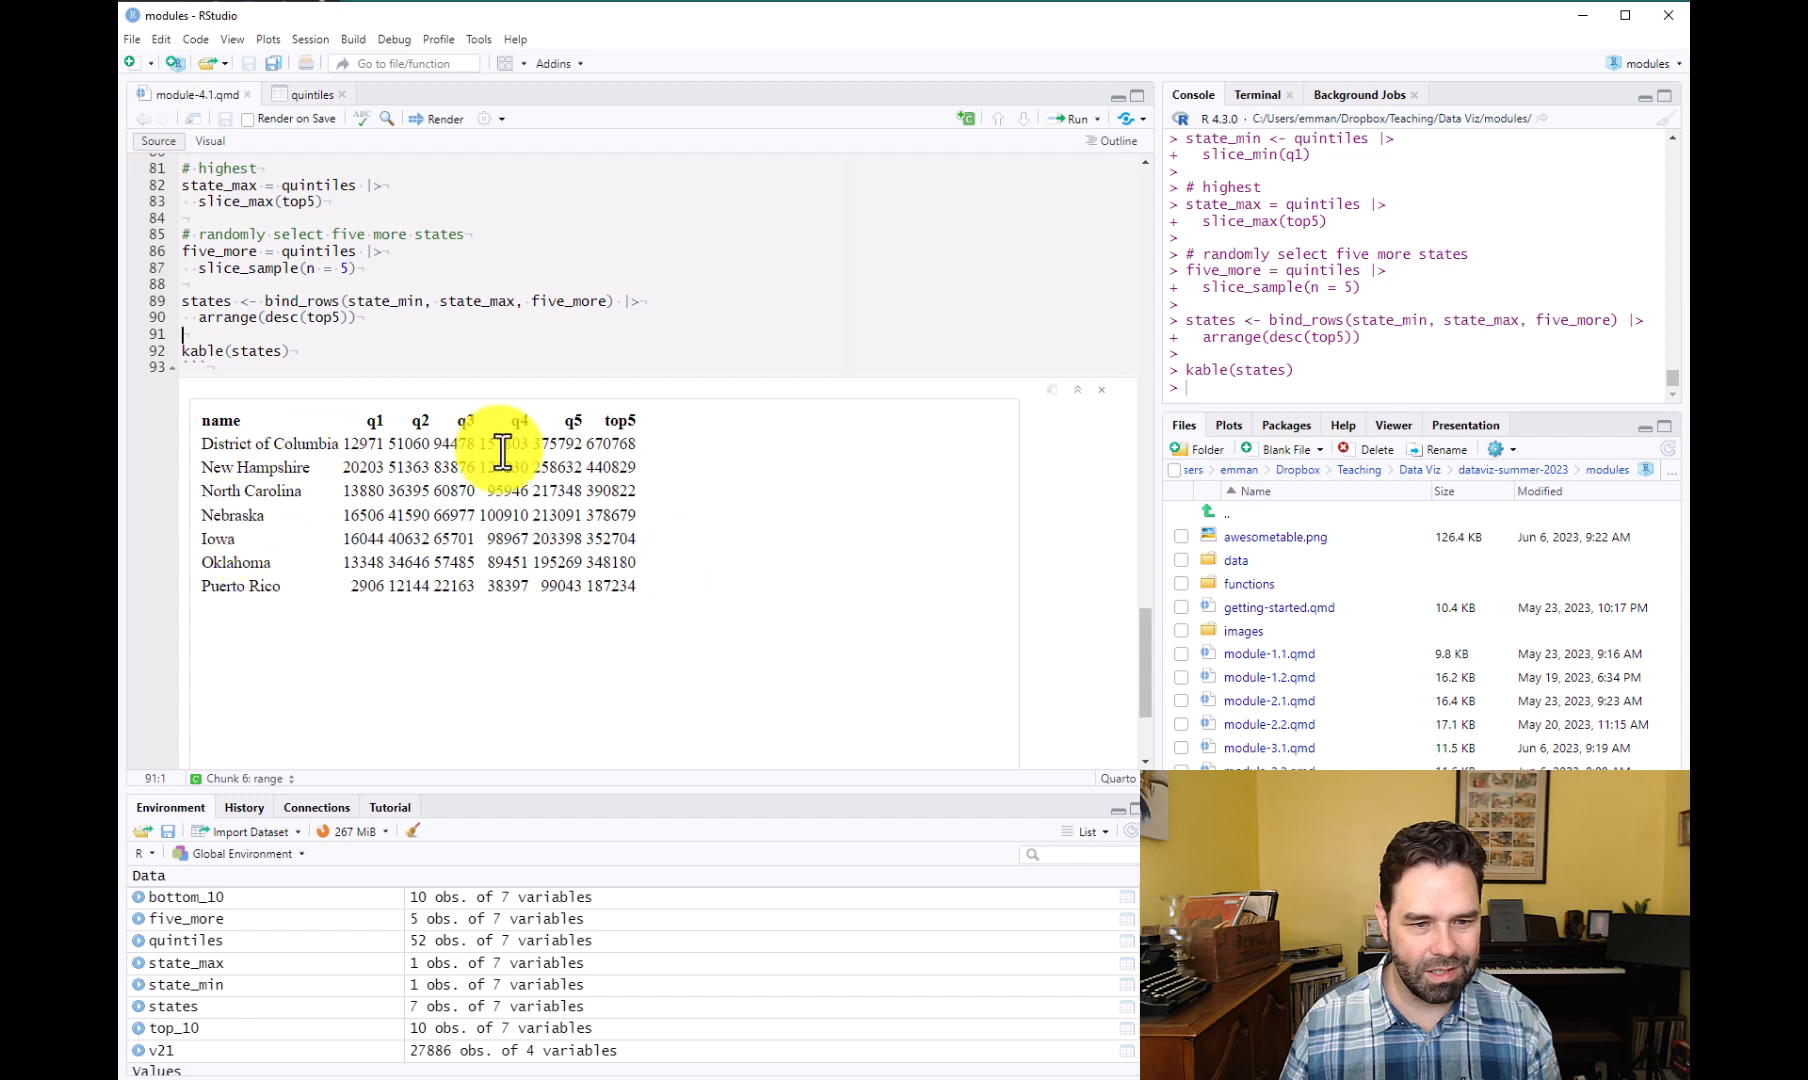
pyautogui.moveTo(469, 467)
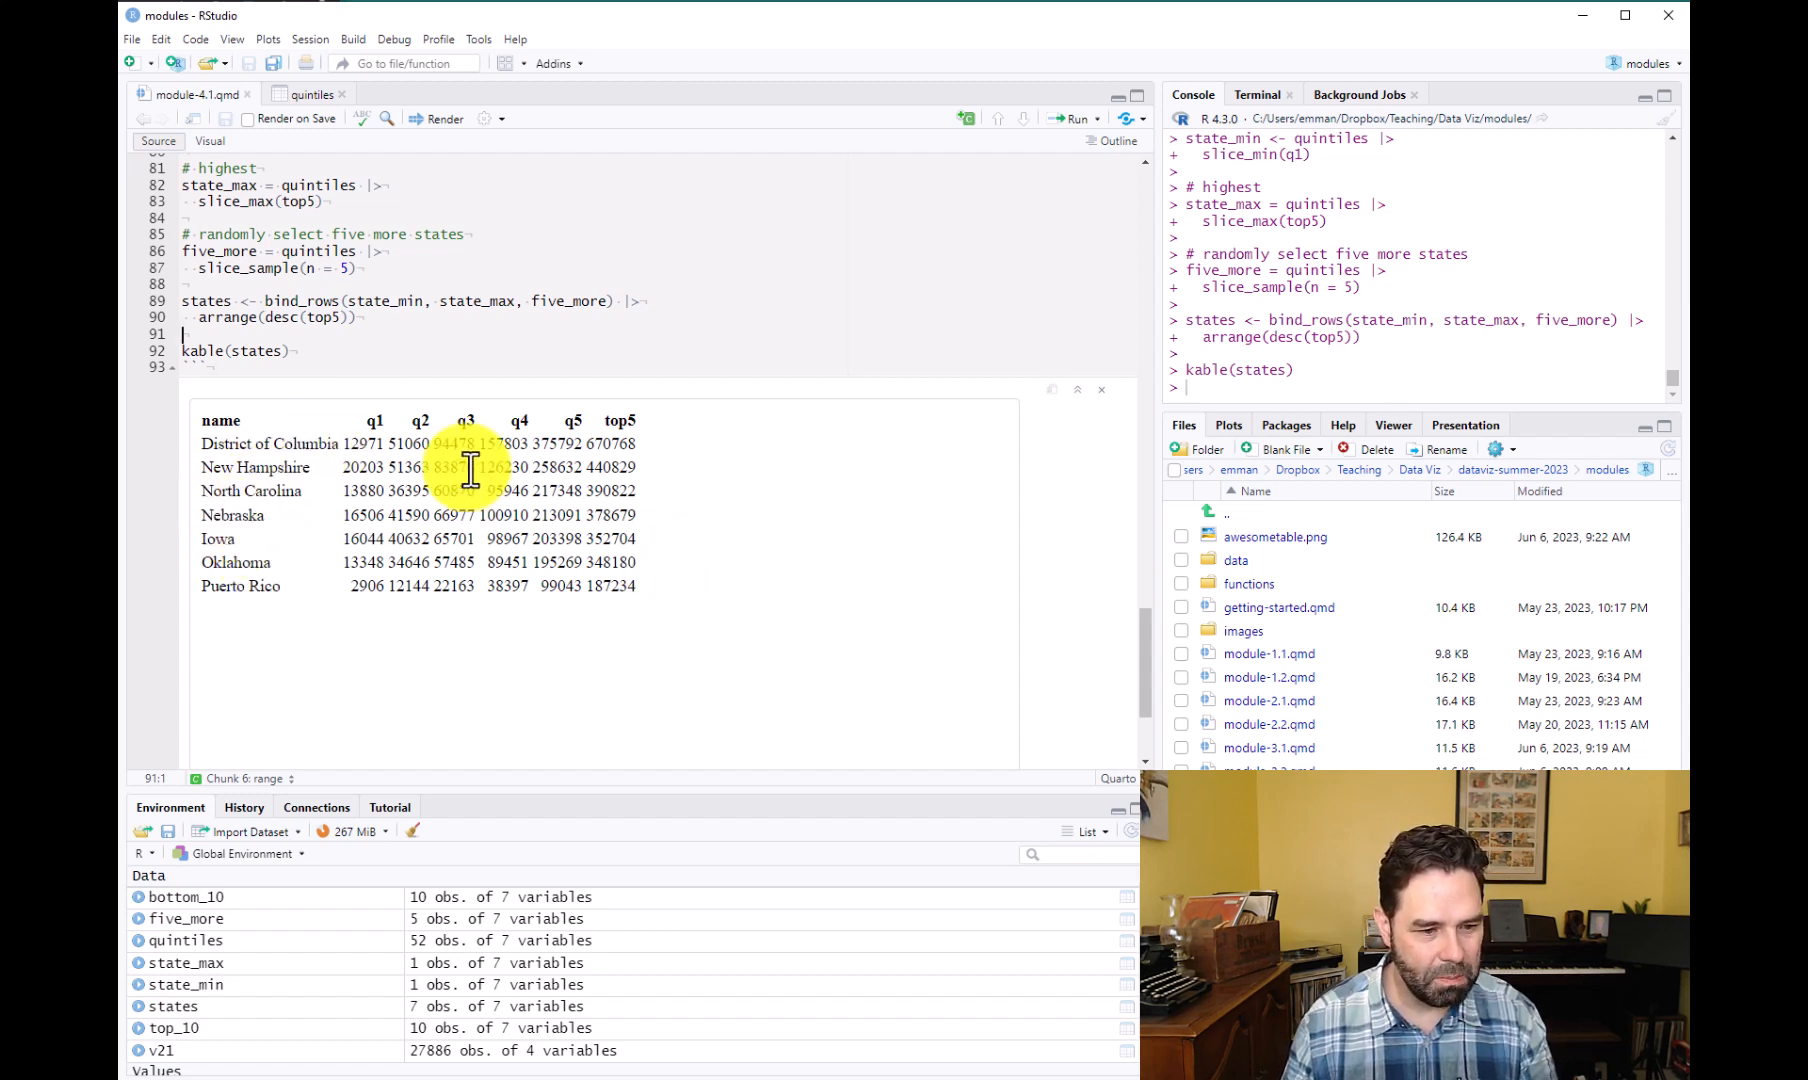
pyautogui.moveTo(959, 295)
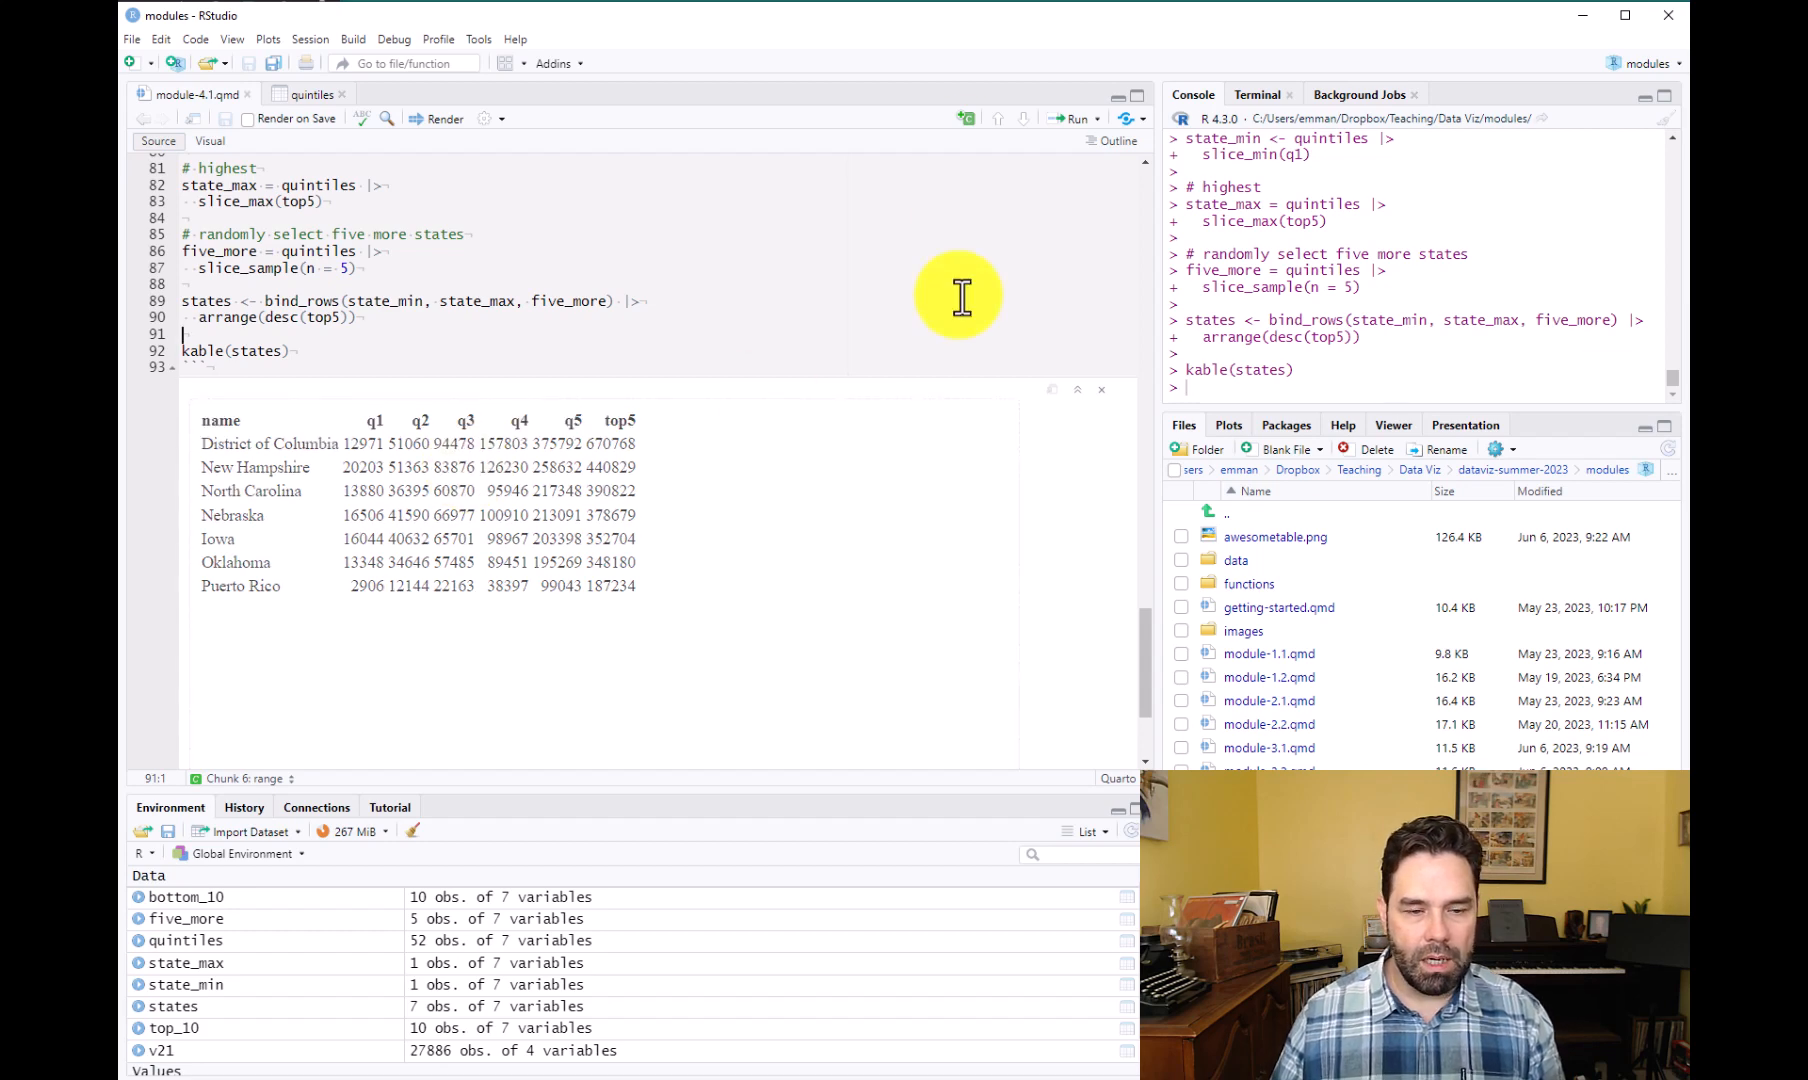
pyautogui.scroll(-3)
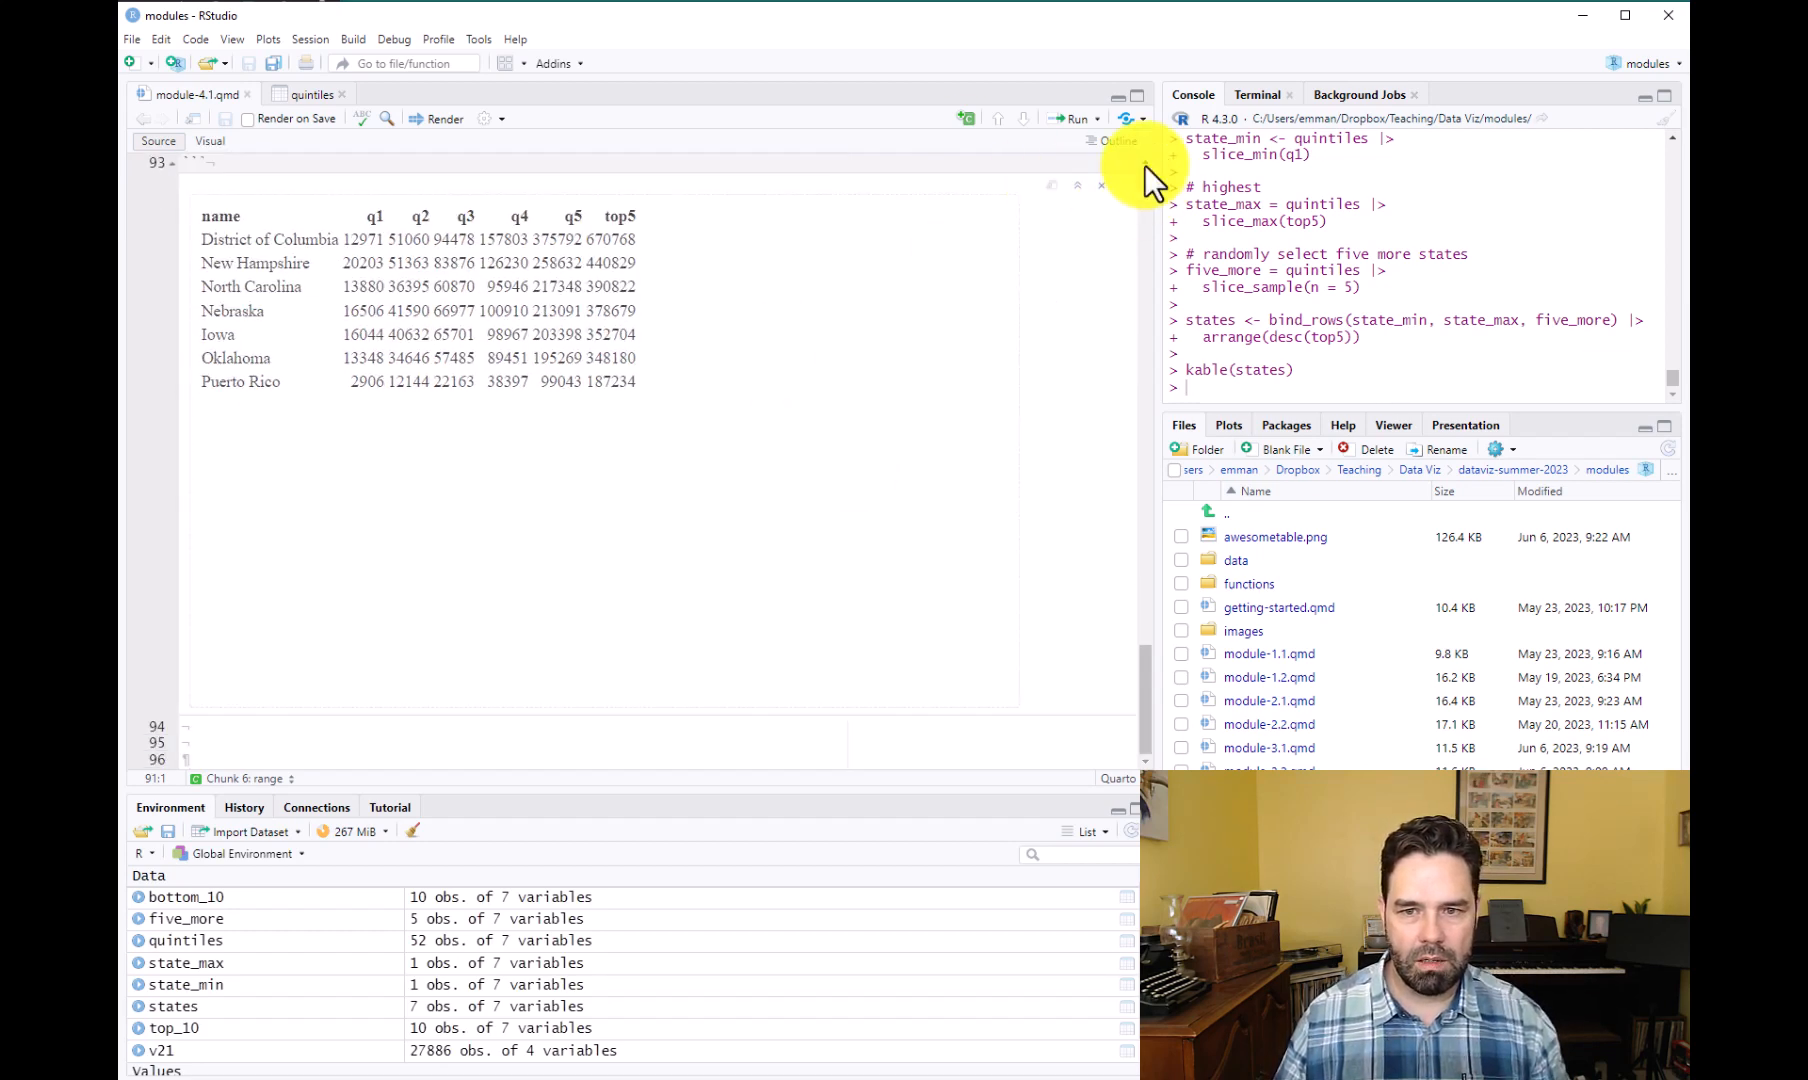
pyautogui.moveTo(749, 426)
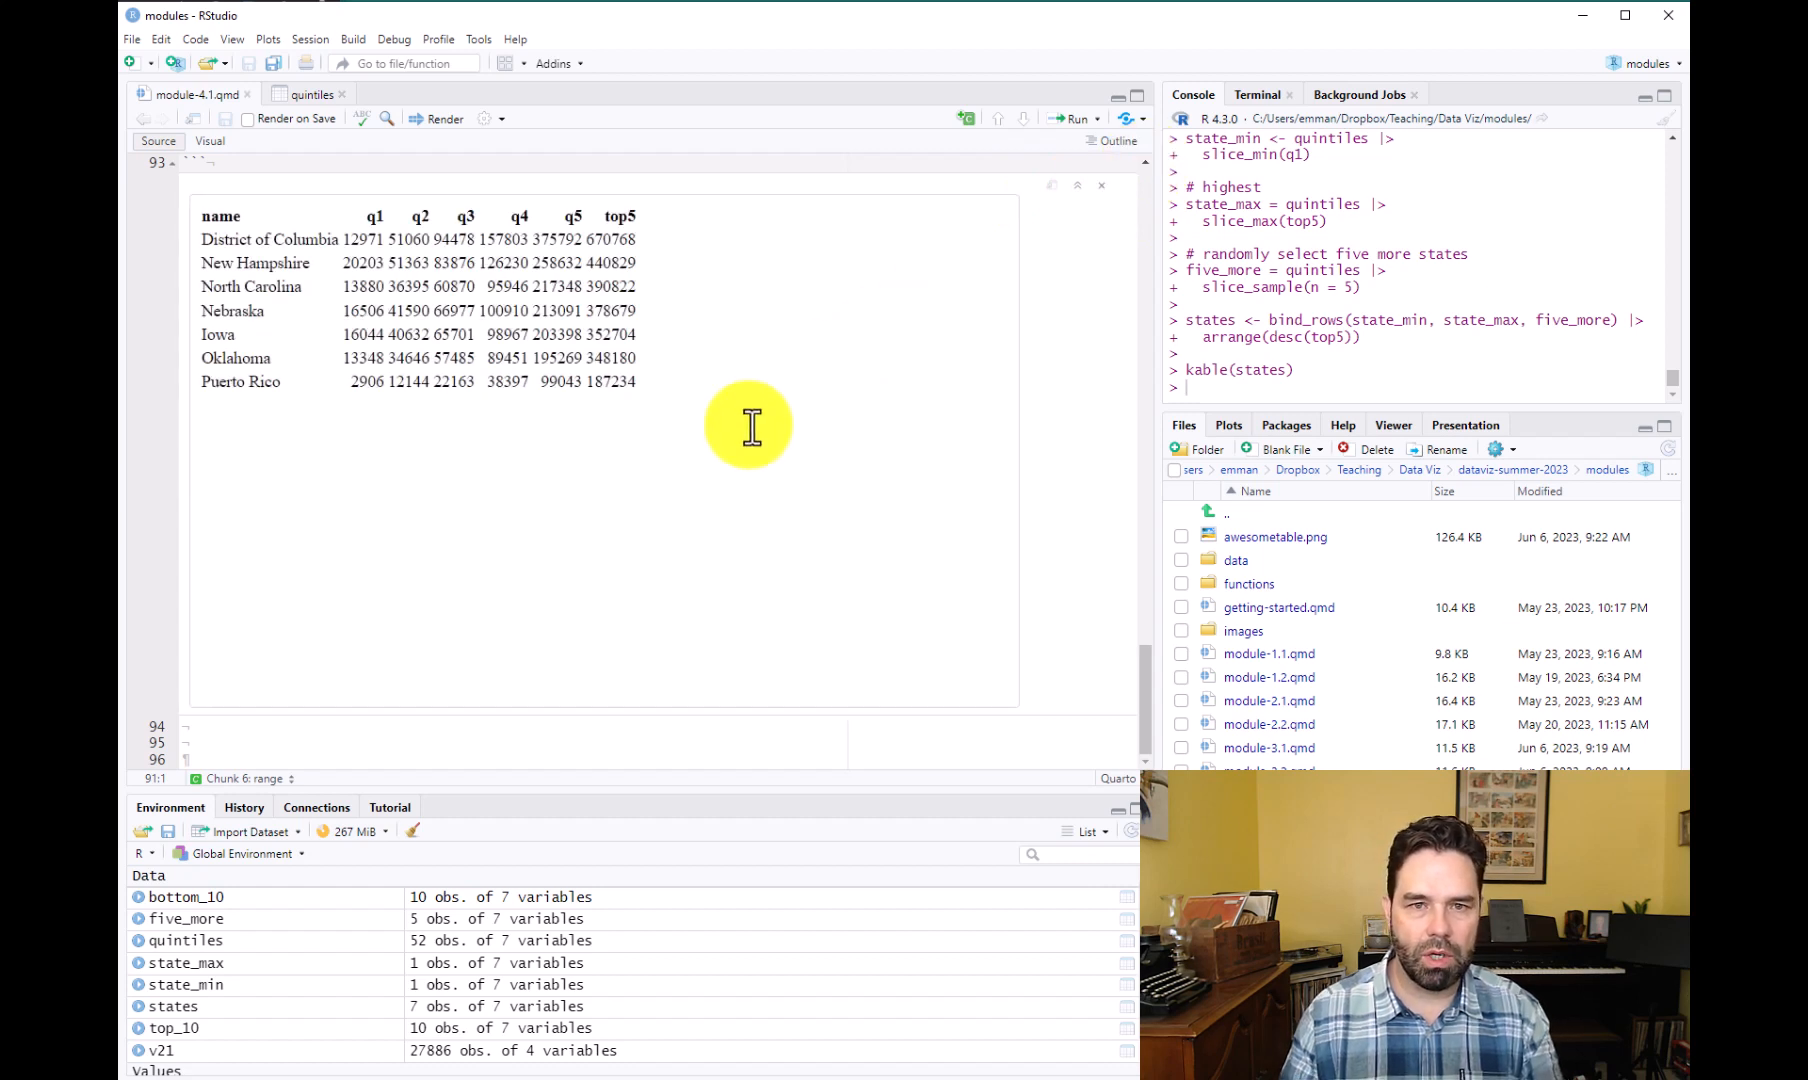